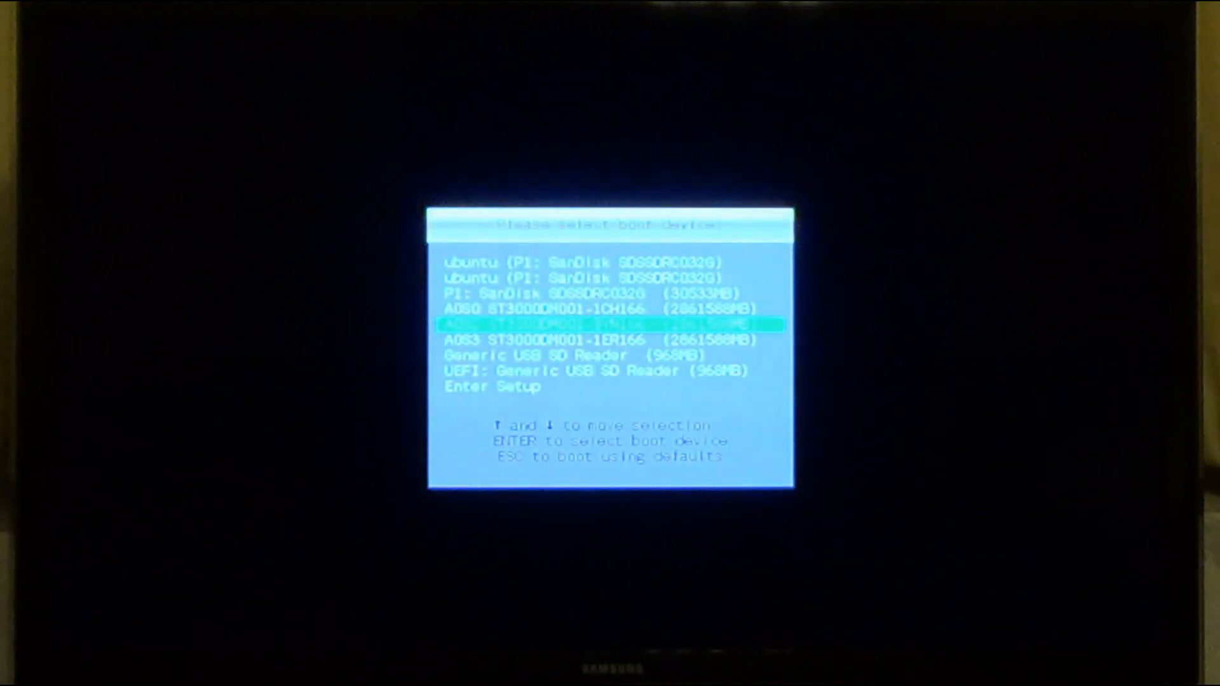
- Boot the computer from the 'UEFI: Generic USB SD Reader' entry
{"action": "key", "text": "Down"}
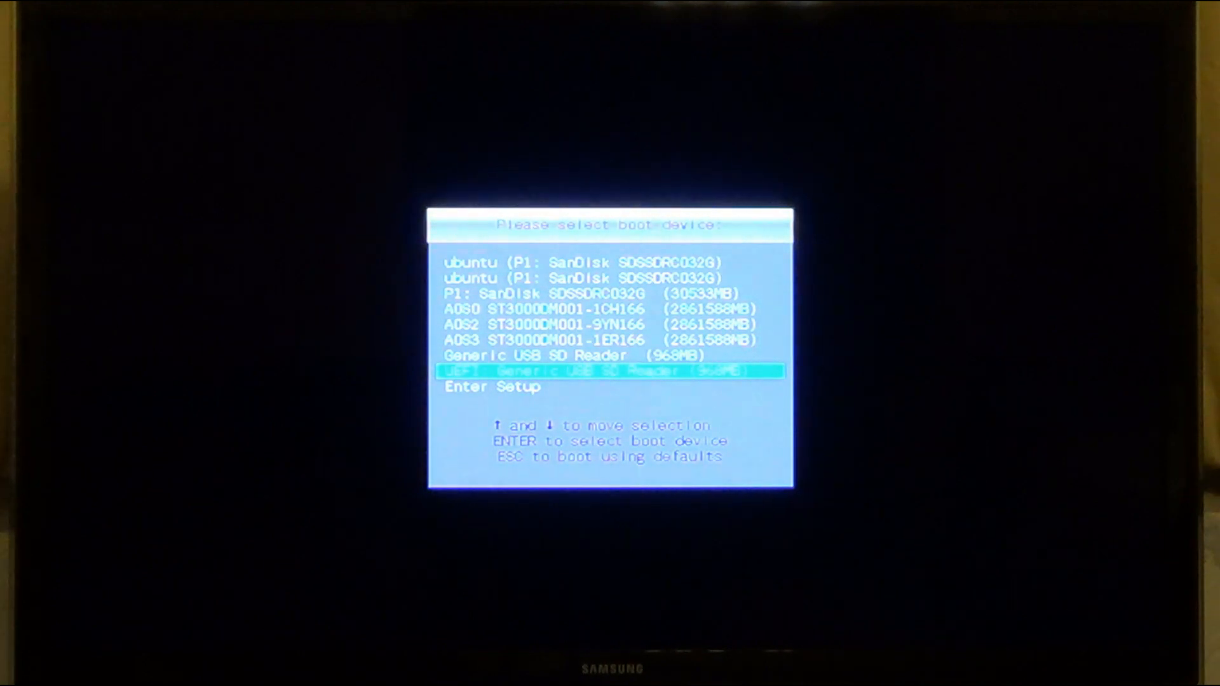
{"action": "key", "text": "Return"}
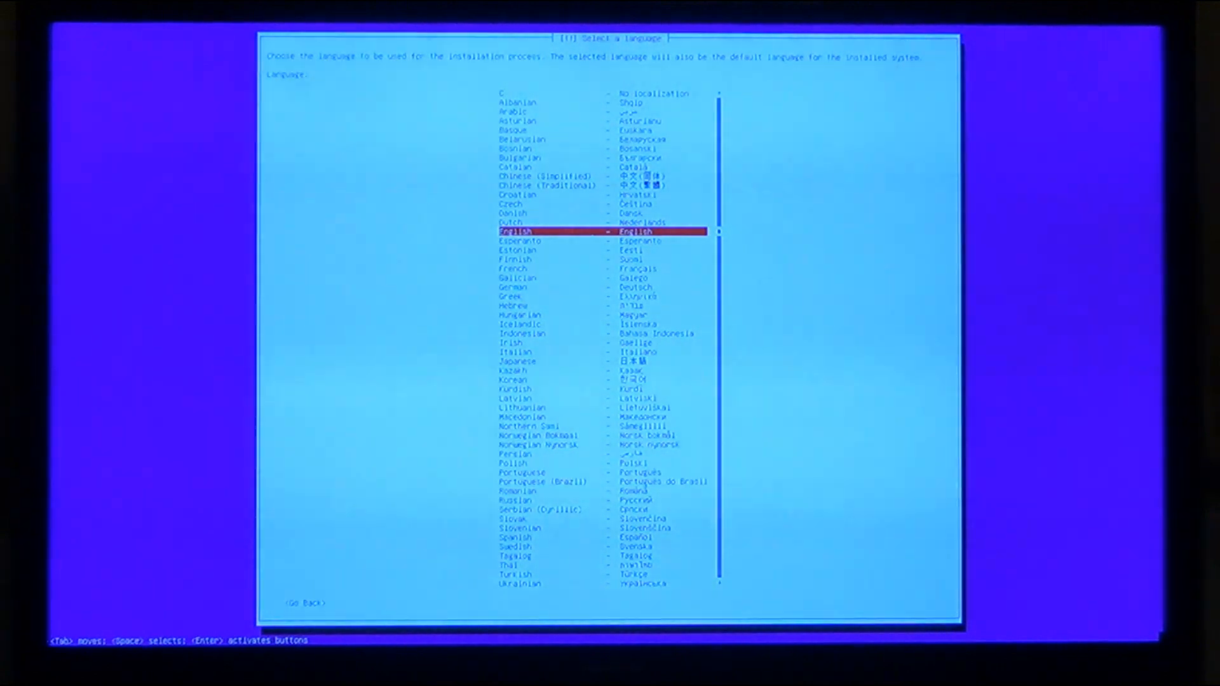
- Confirm English as the language and accept nas.tzd as the hostname
{"action": "key", "text": "Return"}
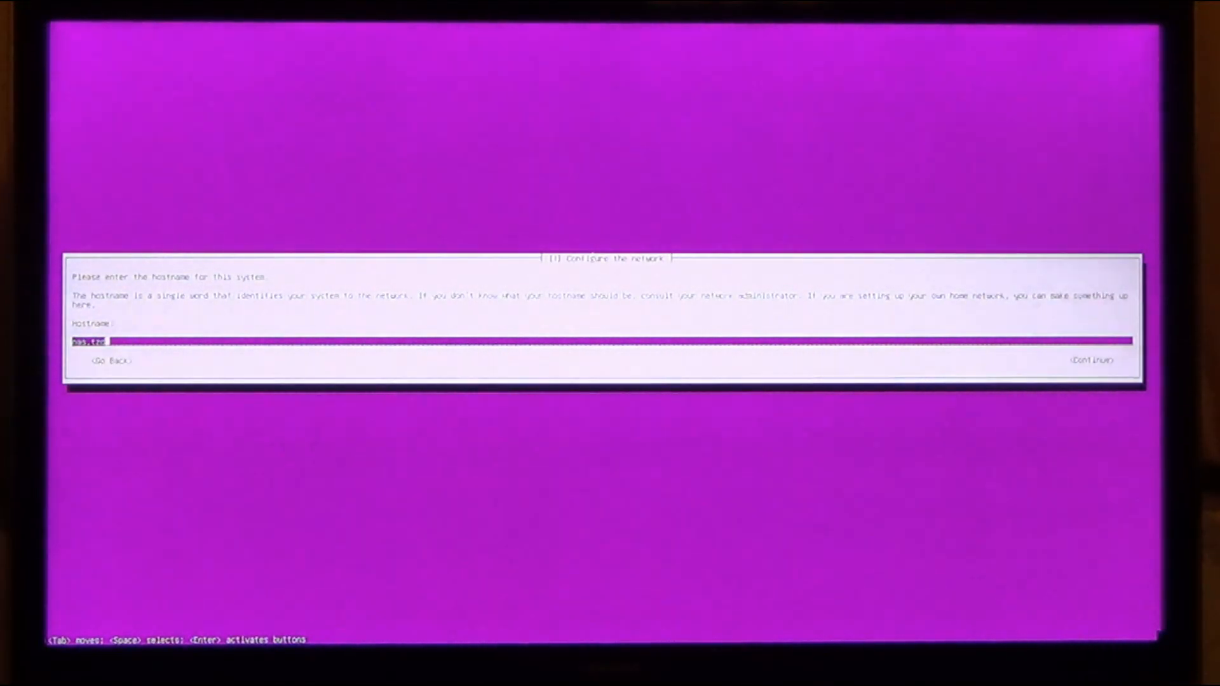
{"action": "key", "text": "Return"}
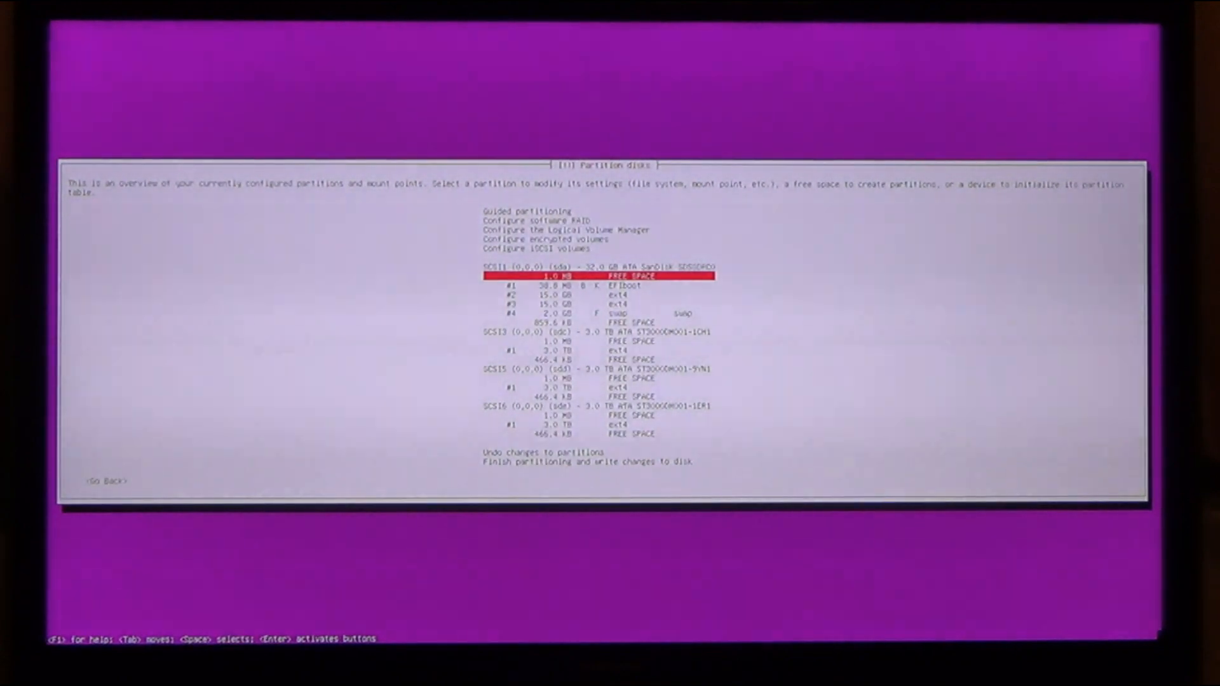
- Review the SanDisk drive's EFI boot partition settings and move on to partition #2
{"action": "key", "text": "Up"}
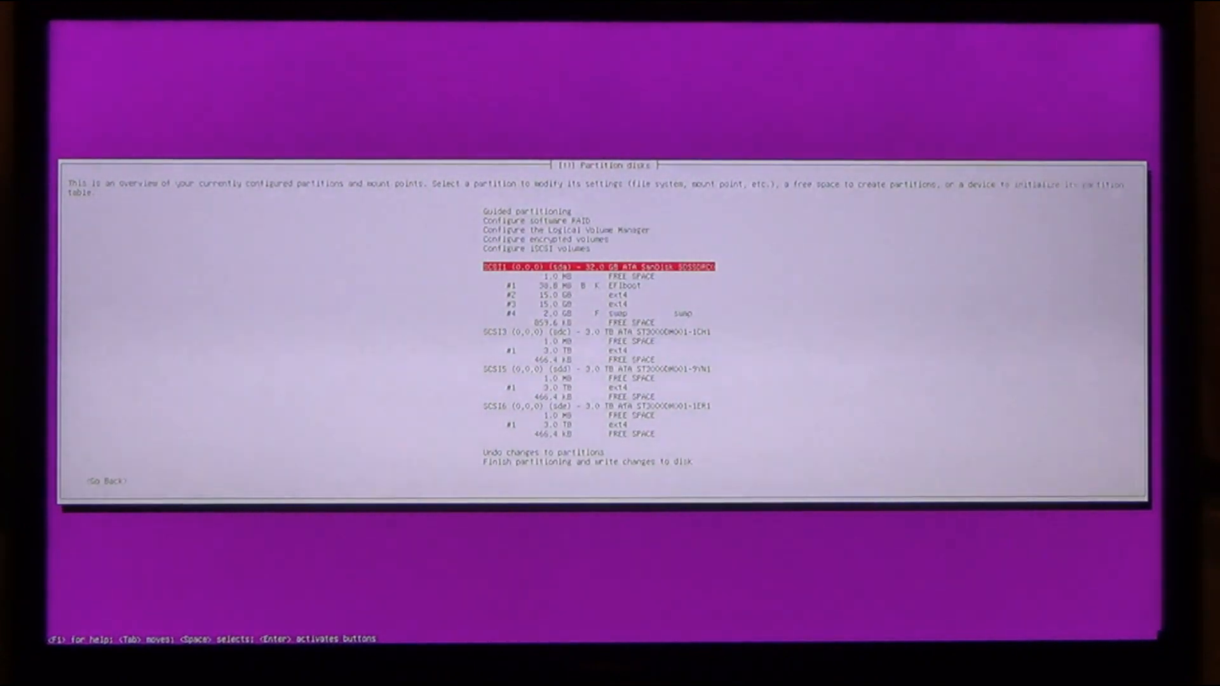
{"action": "key", "text": "Down"}
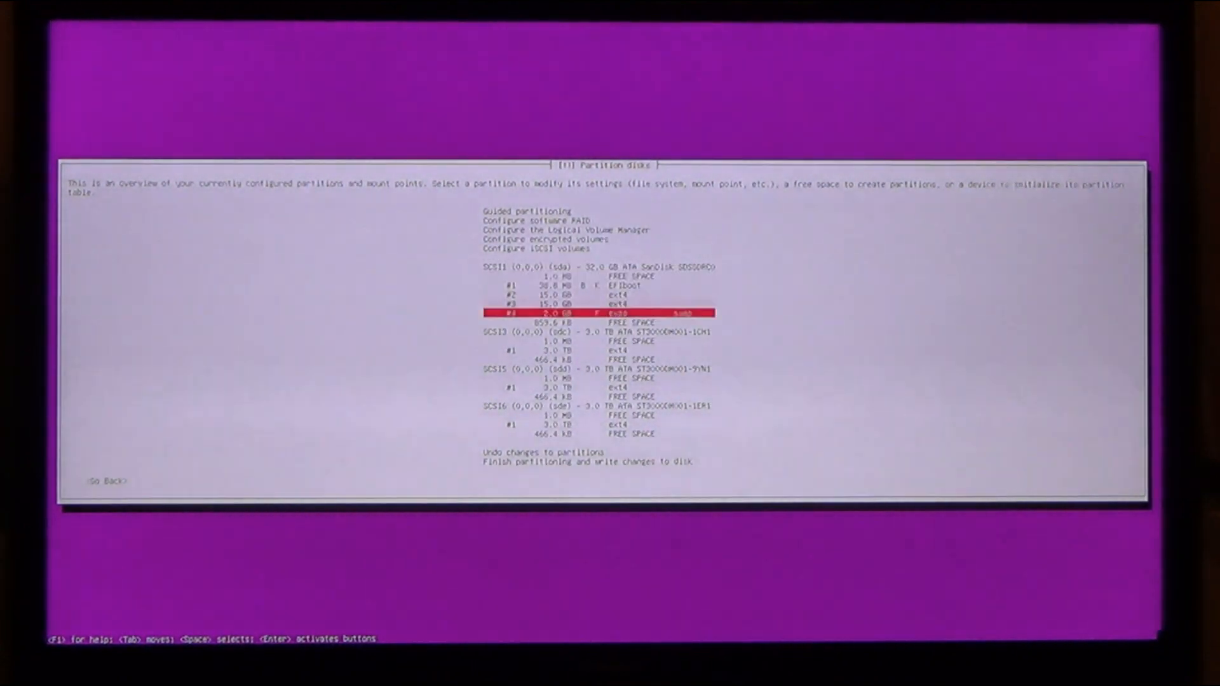
{"action": "key", "text": "Down"}
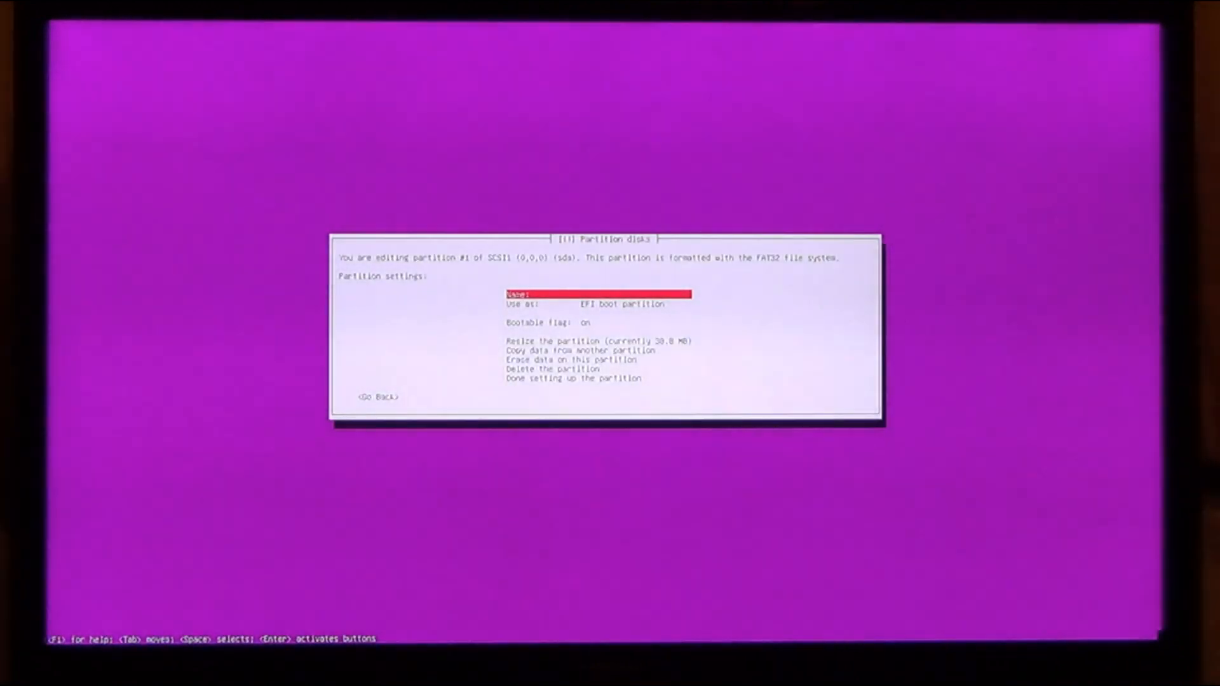
{"action": "key", "text": "Down"}
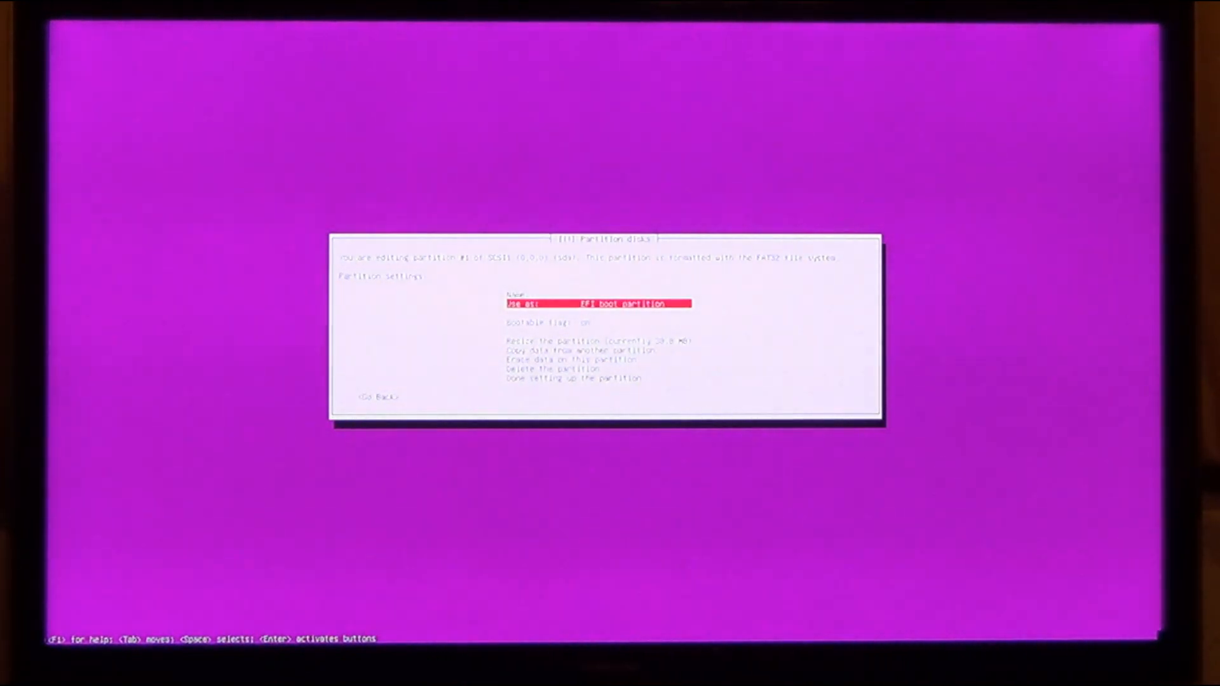
{"action": "key", "text": "Down"}
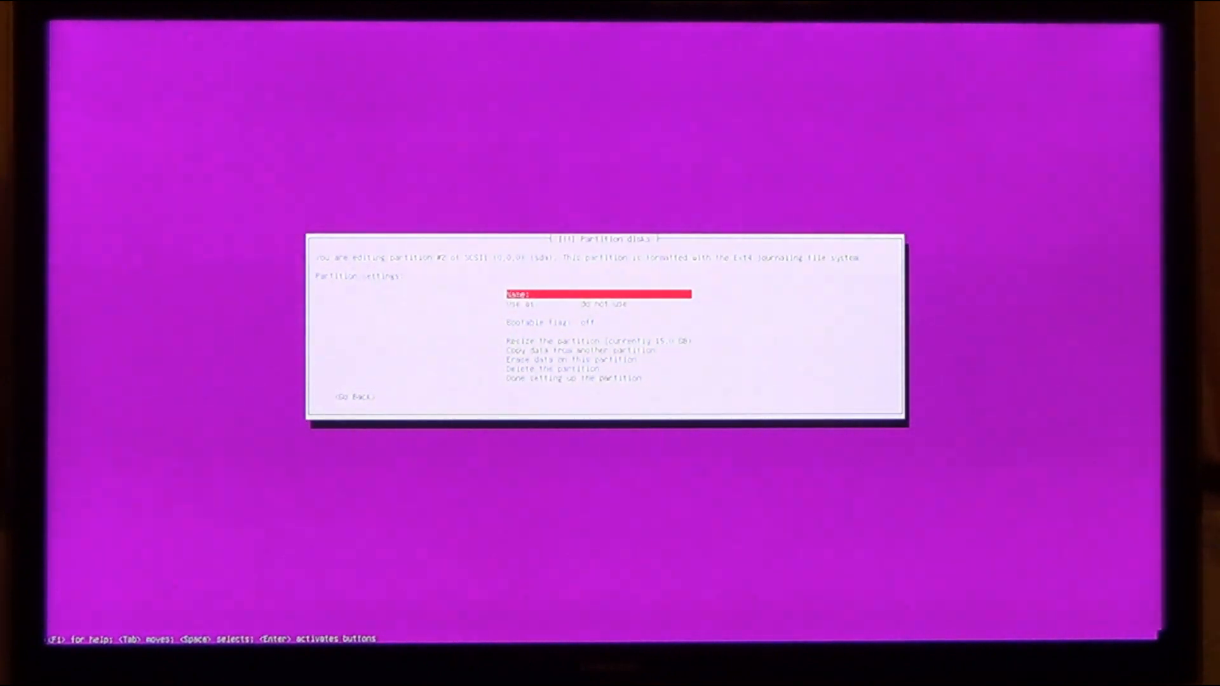
- Use partition #2 as an ext4 root partition and adjust its mount options
{"action": "key", "text": "Return"}
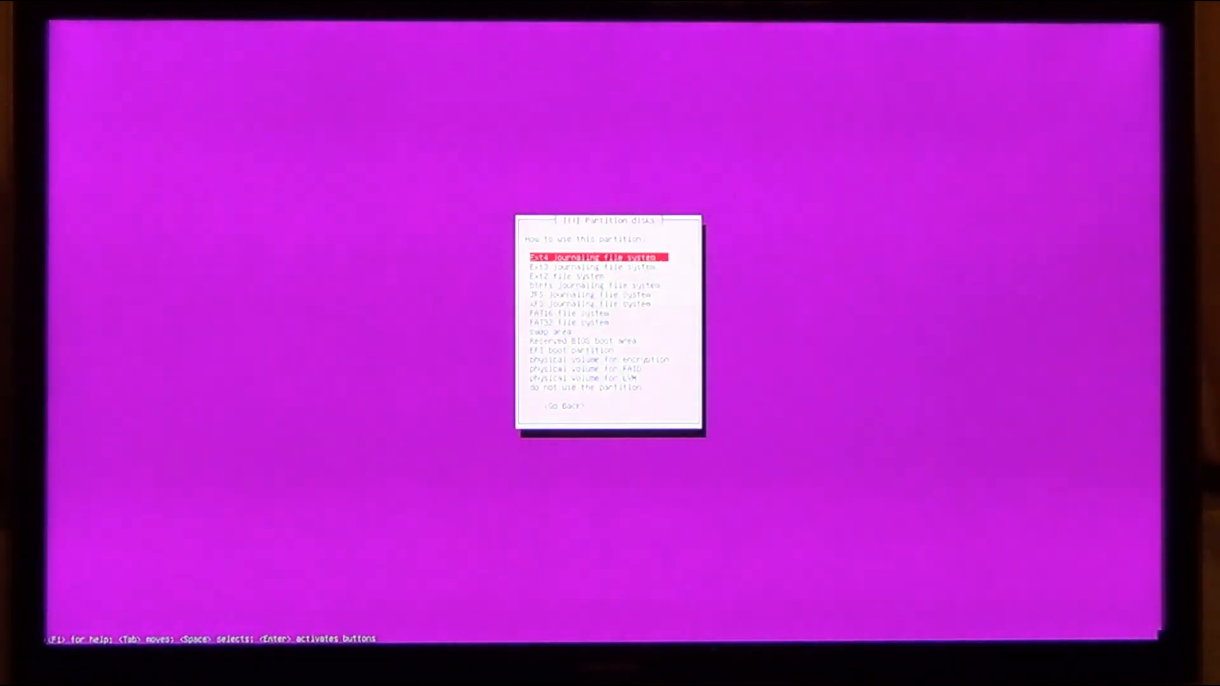
{"action": "key", "text": "Return"}
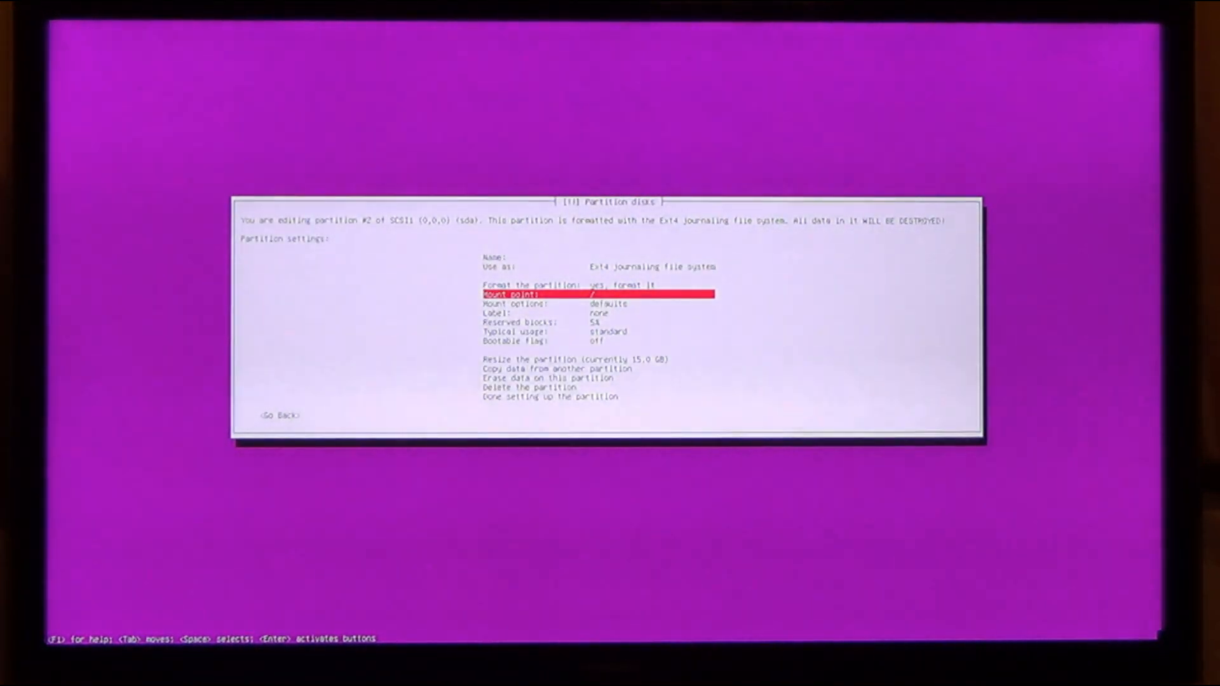
{"action": "key", "text": "Return"}
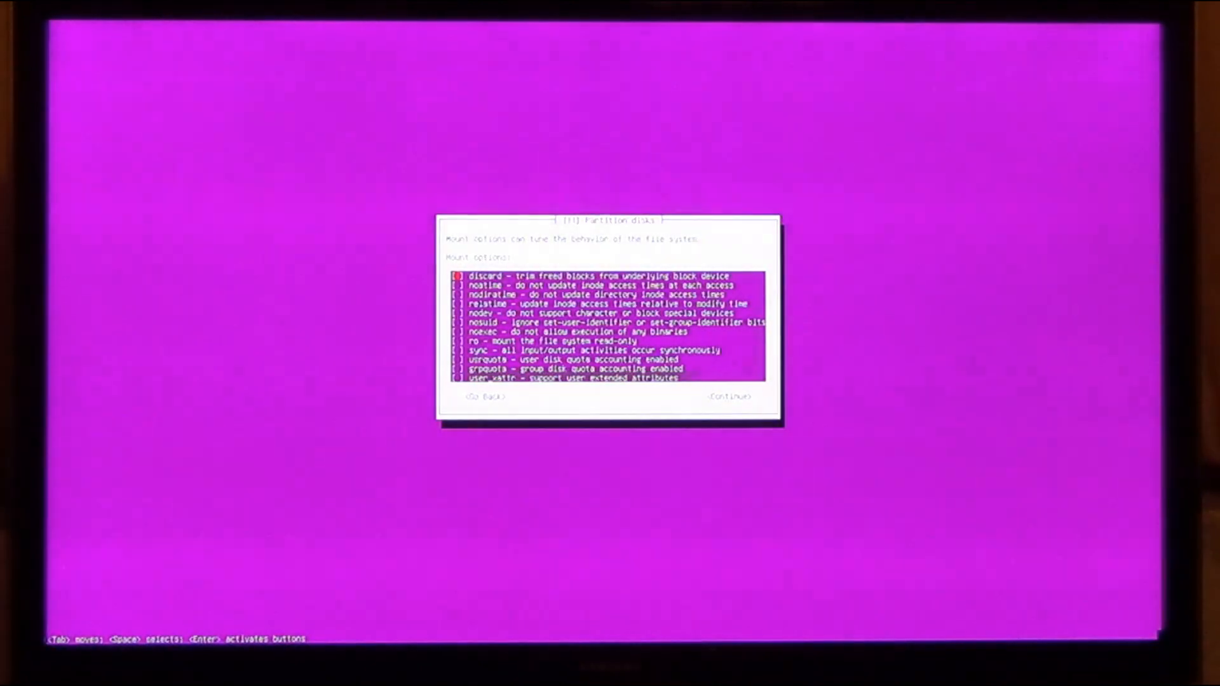
{"action": "key", "text": "Down"}
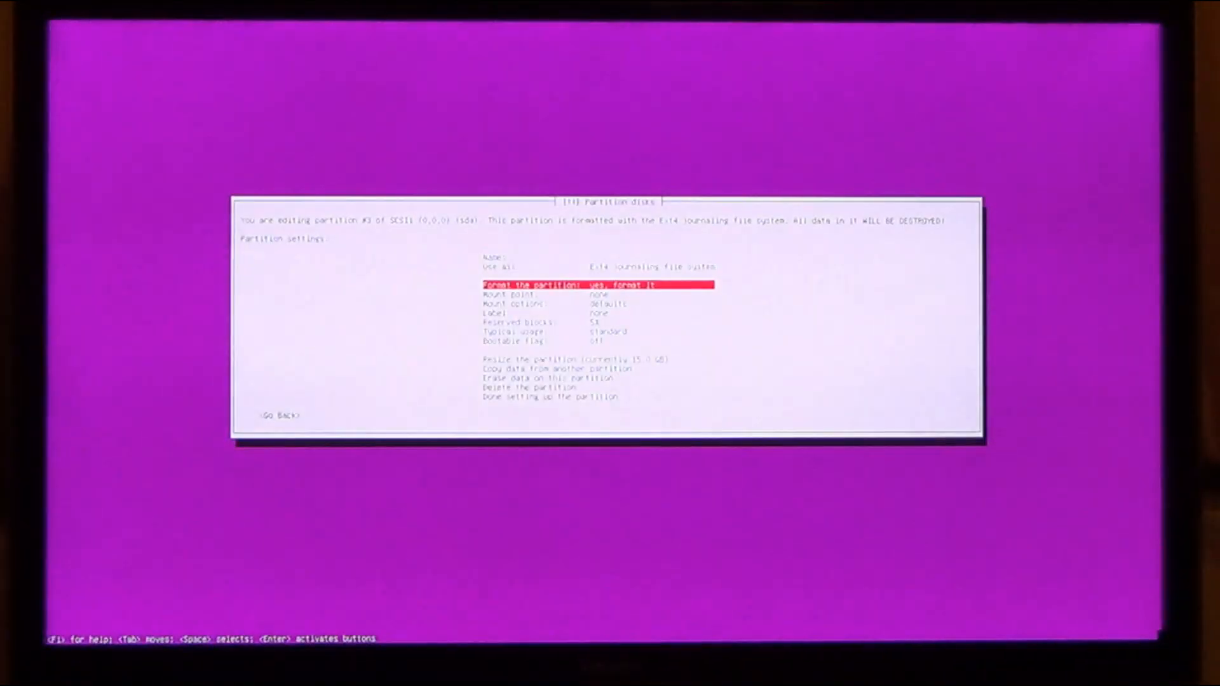
- Keep partition #3 as ext4 to be formatted and finish setting it up
{"action": "key", "text": "Down"}
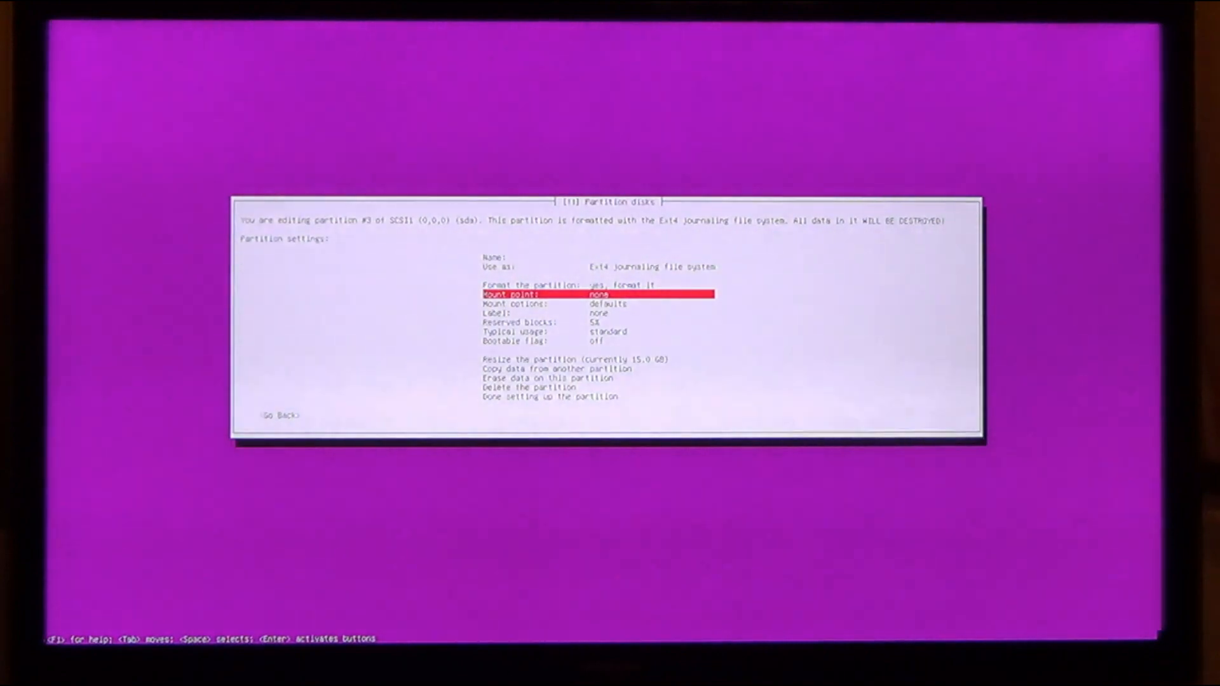
{"action": "key", "text": "Down"}
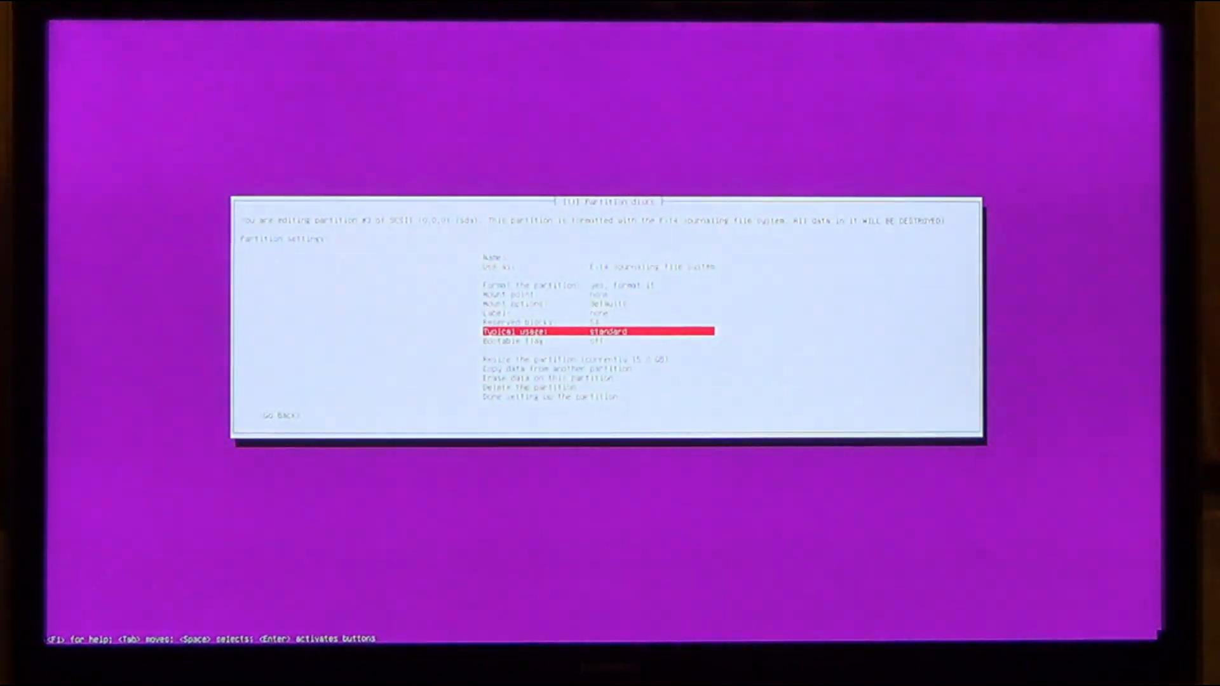
{"action": "key", "text": "Down"}
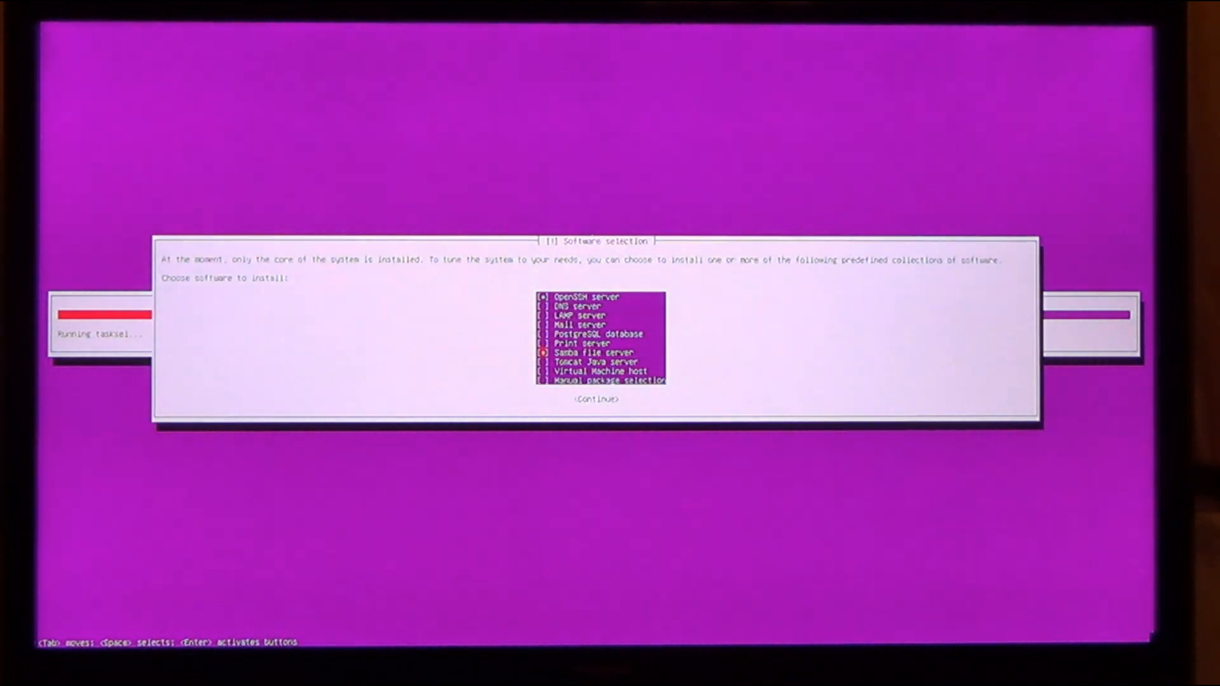
- Mark Samba file server for installation on the Software selection screen
{"action": "key", "text": "Tab"}
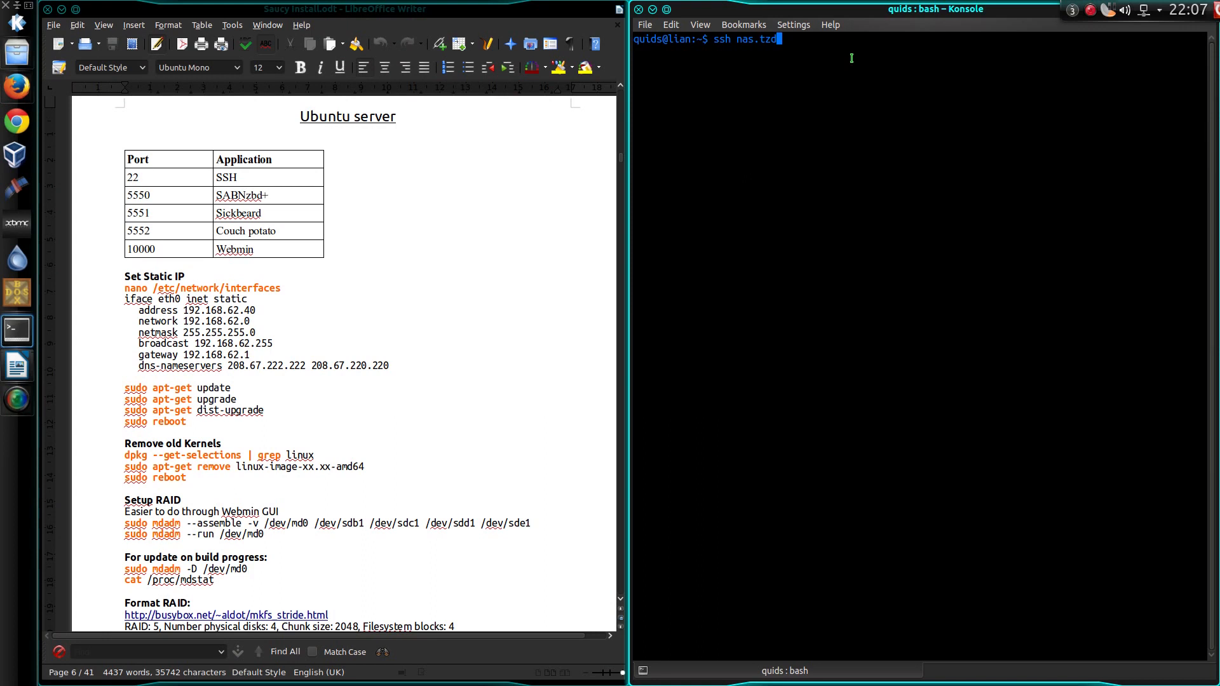
- Attempt ssh nas.tzd, then remove the stale ~/.ssh/known_hosts file
{"action": "key", "text": "Return"}
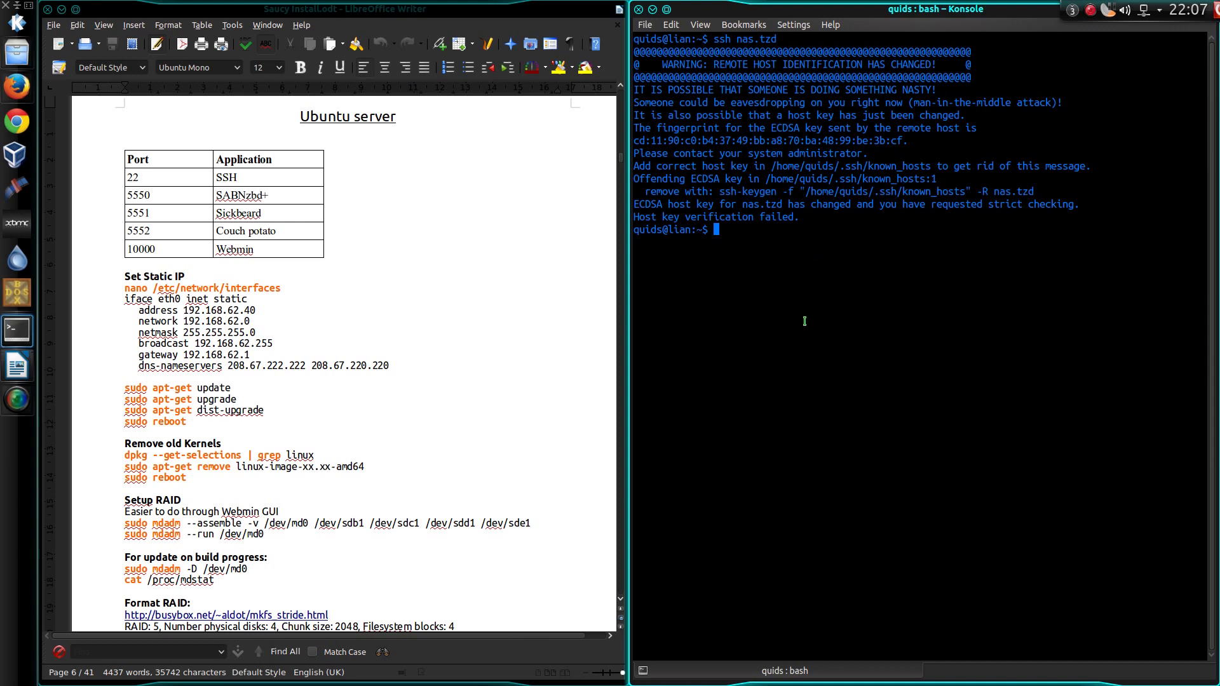
{"action": "type", "text": "rm"}
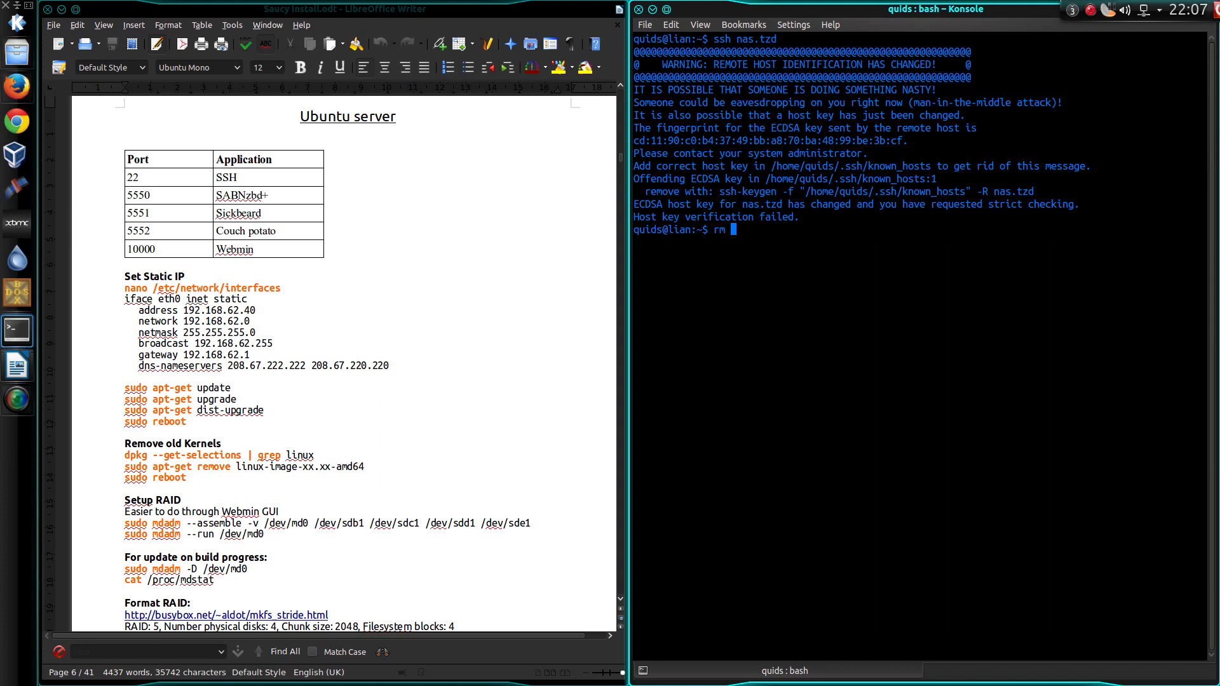
{"action": "type", "text": "~/.ssh/"}
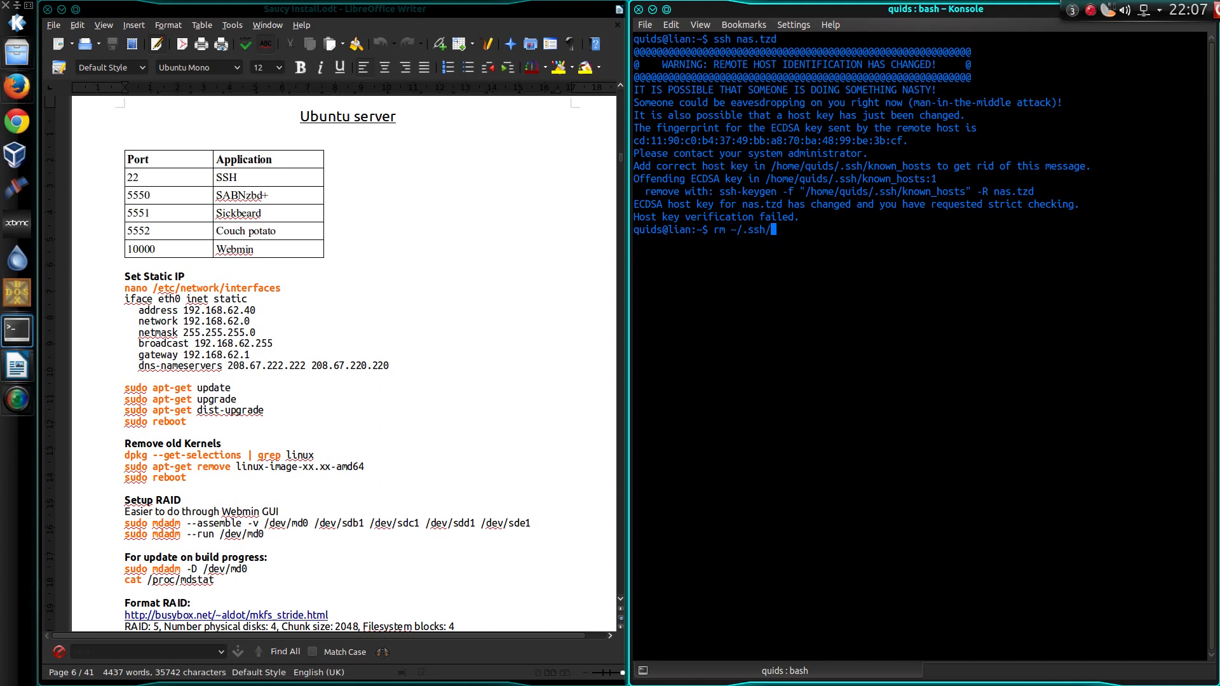
{"action": "key", "text": "Return"}
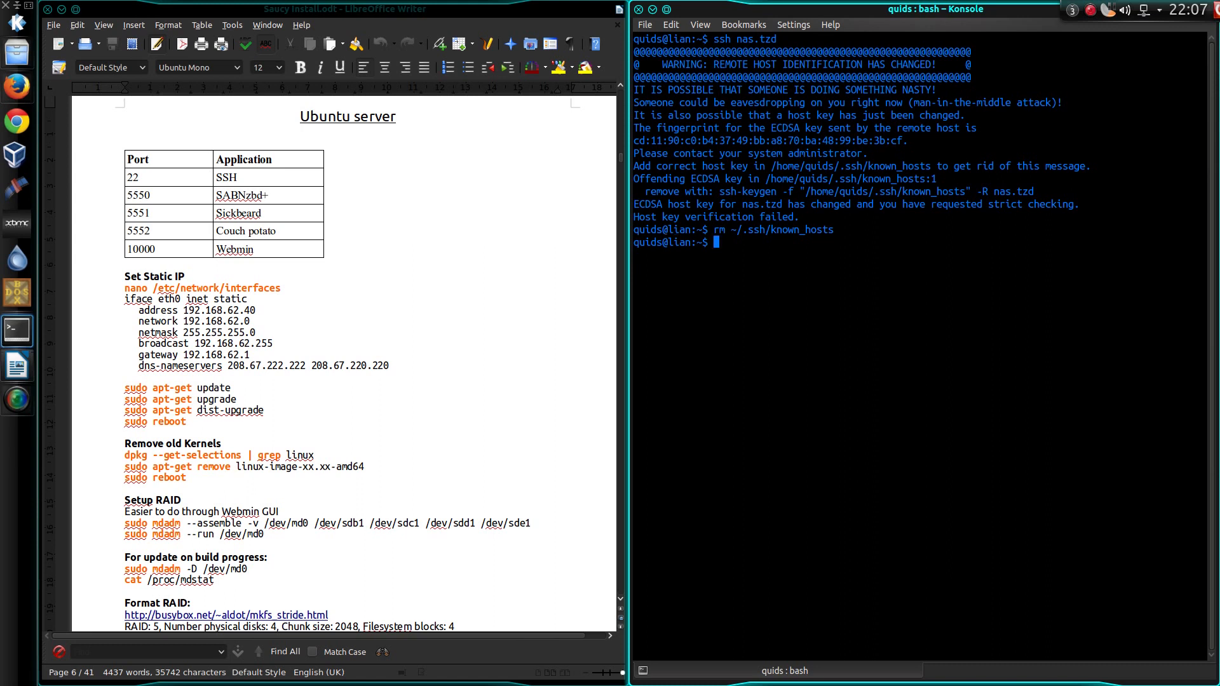
- Reconnect with ssh nas.tzd and answer yes to save the new host key
{"action": "type", "text": "ssh nas.tzd"}
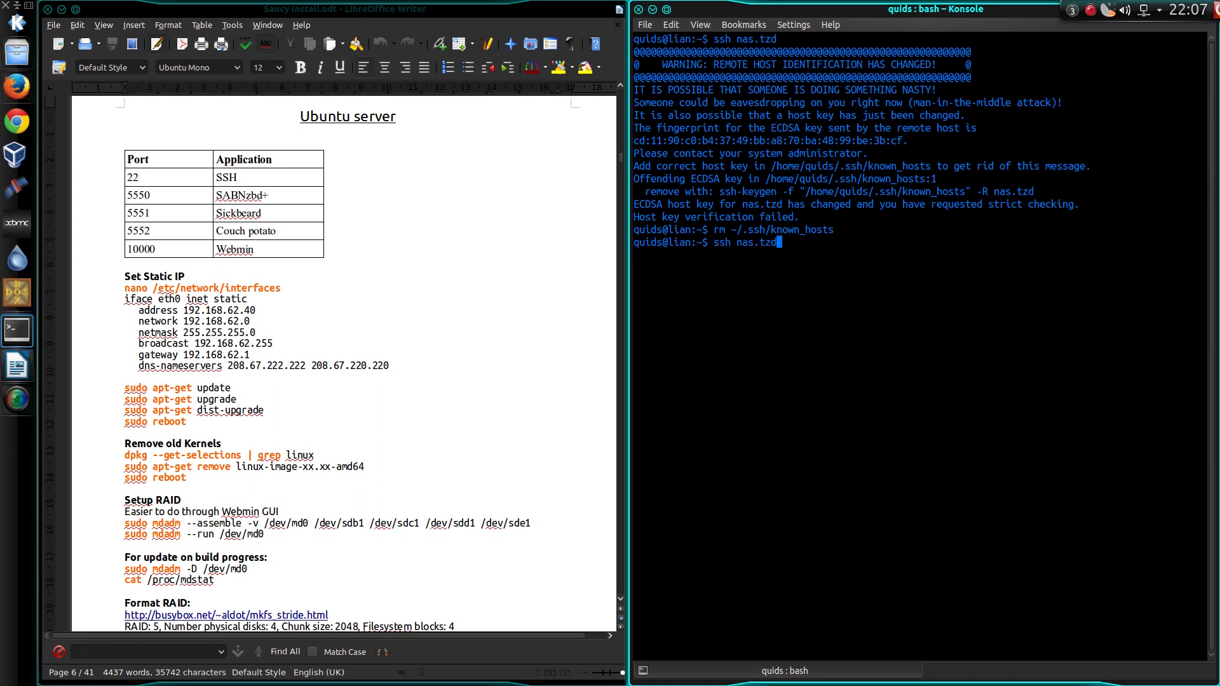
{"action": "key", "text": "Return"}
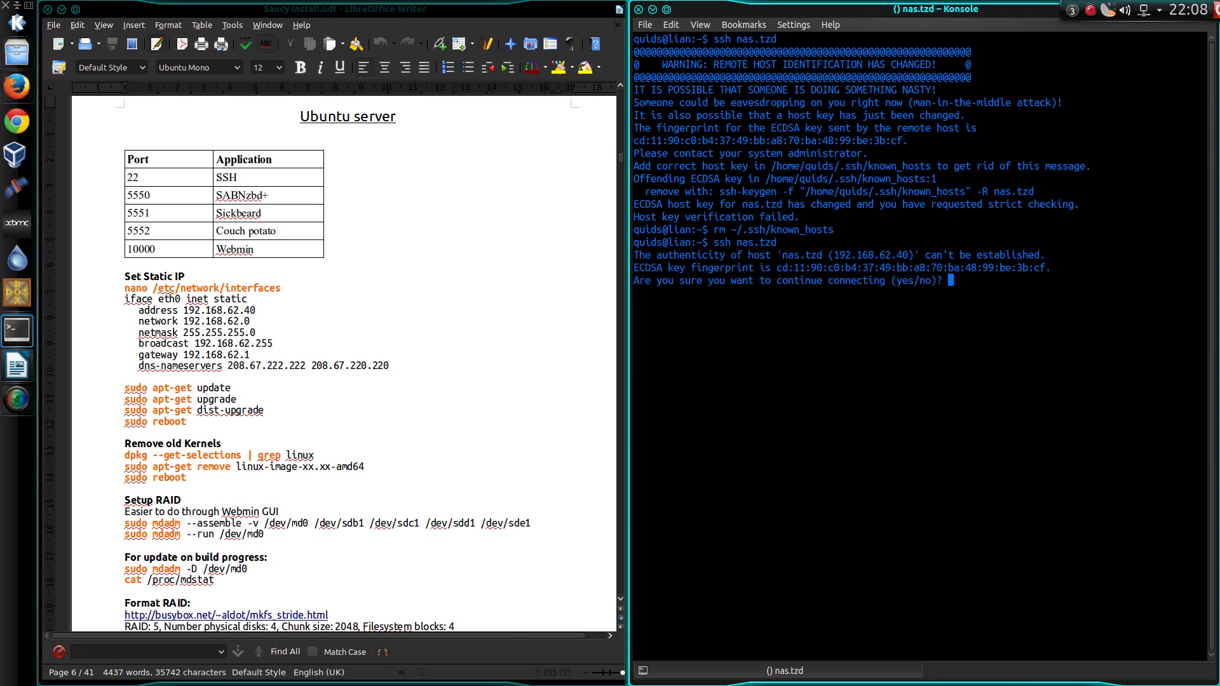
{"action": "type", "text": "yes"}
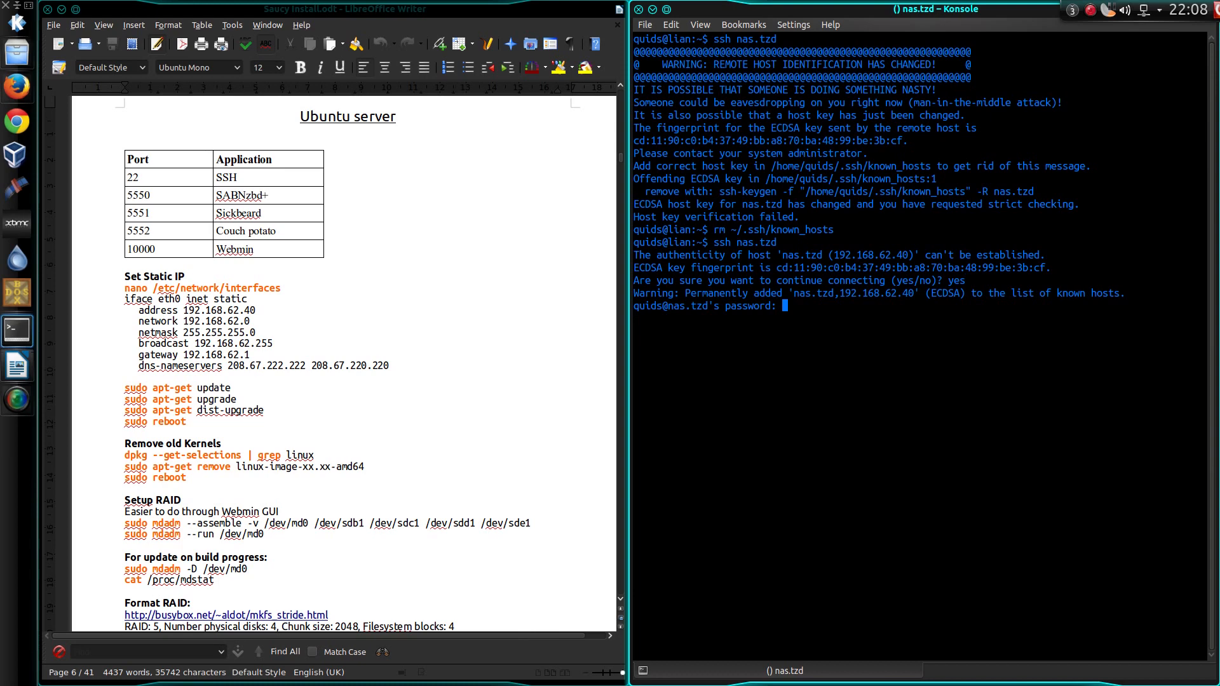
{"action": "key", "text": "Return"}
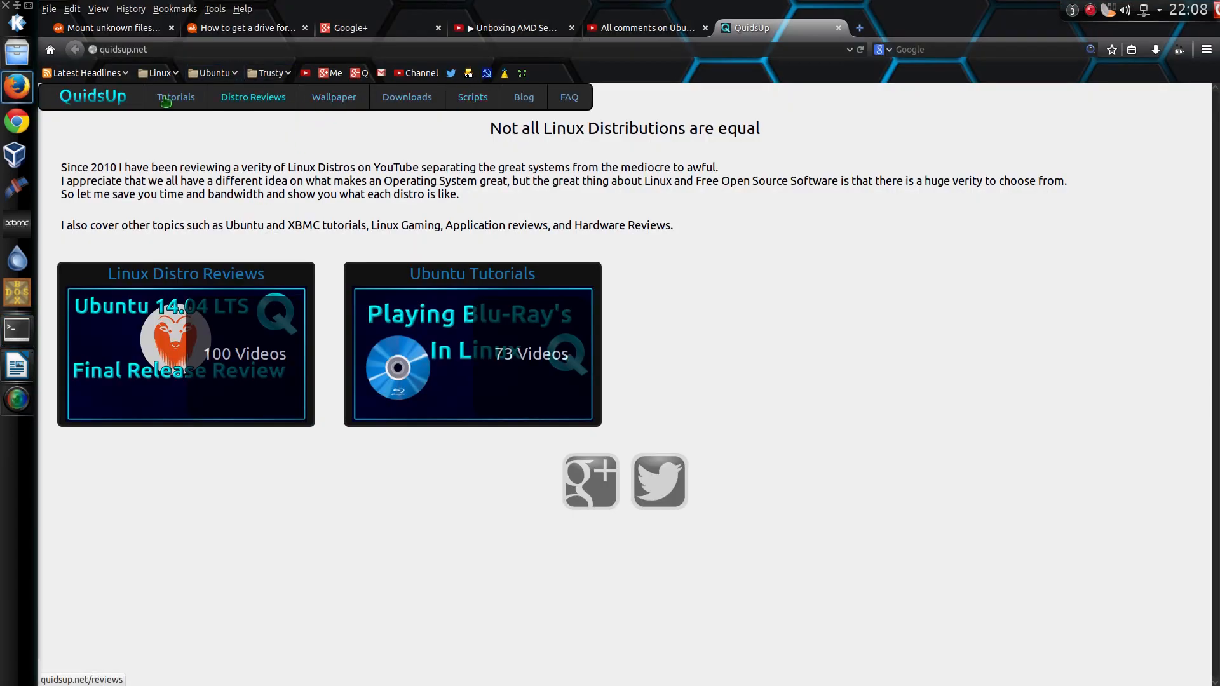
- Browse the QuidsUp 'How to Create a NAS' guide, then close the tutorials page
{"action": "left_click", "coordinate": [175, 96]}
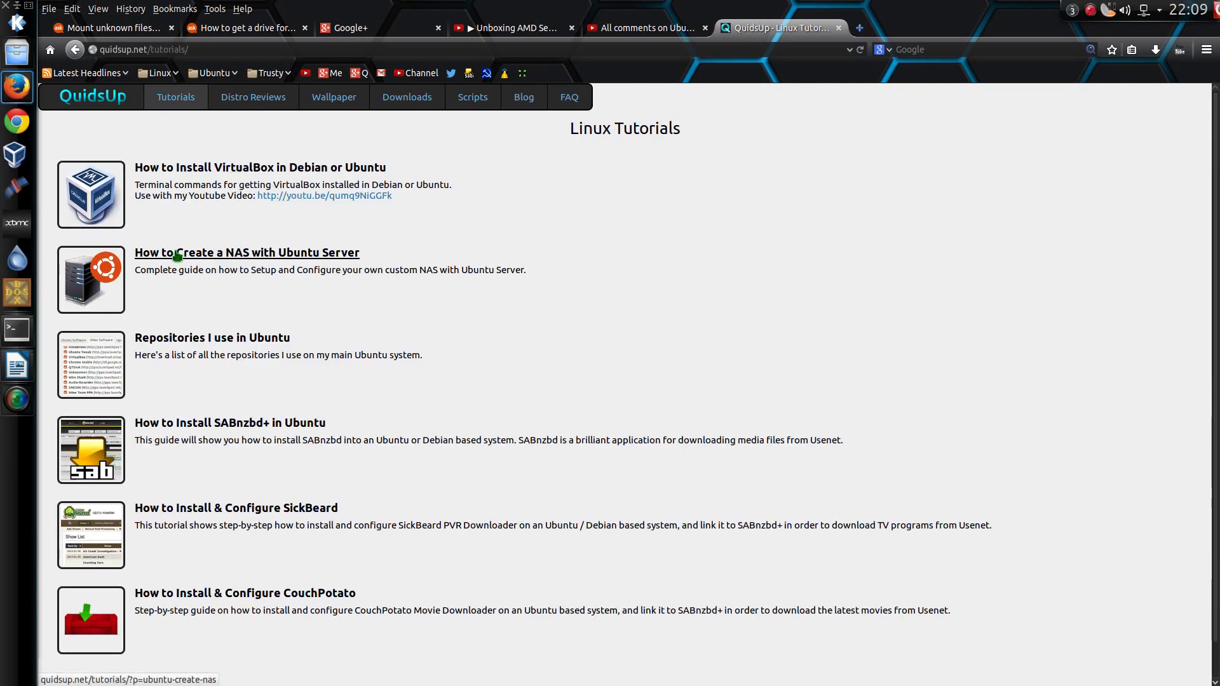
{"action": "left_click", "coordinate": [247, 252]}
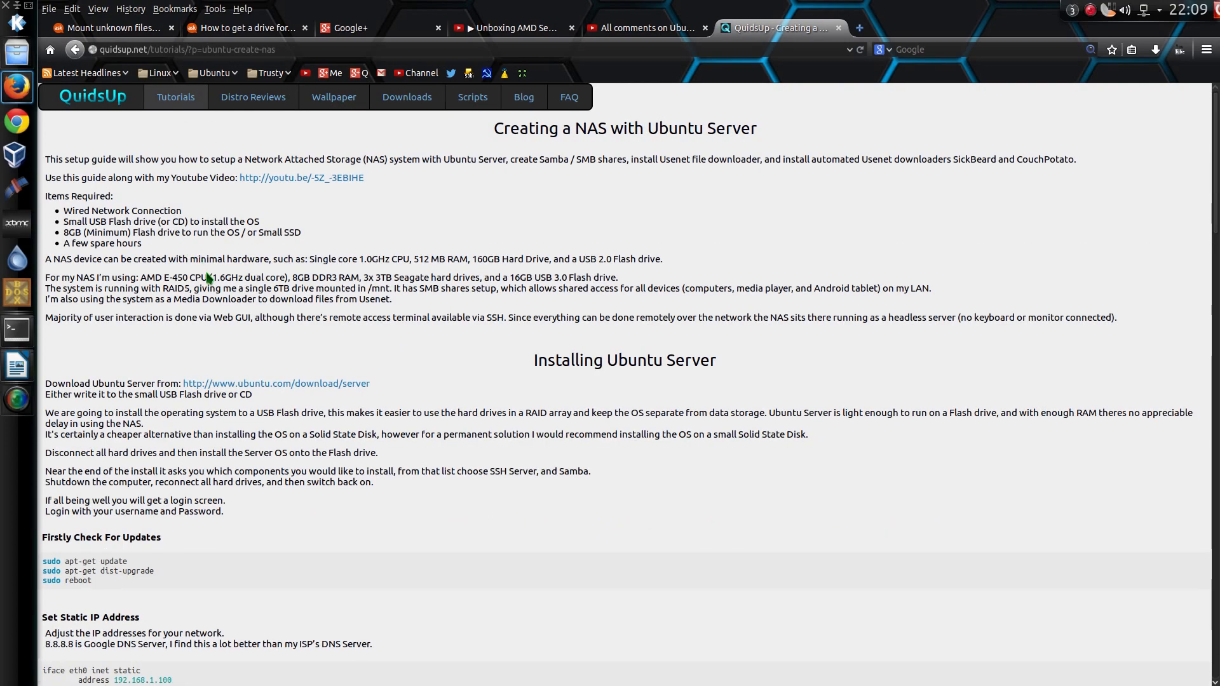
{"action": "scroll", "scroll_direction": "down", "scroll_amount": 3}
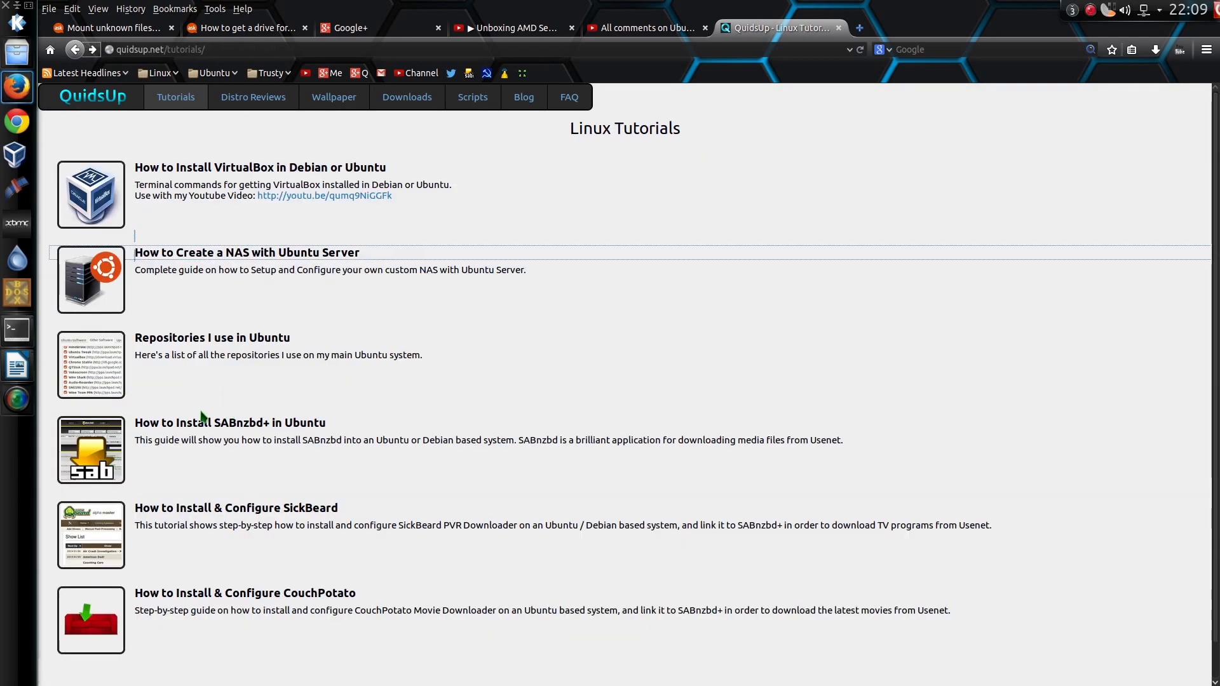
{"action": "left_click", "coordinate": [227, 422]}
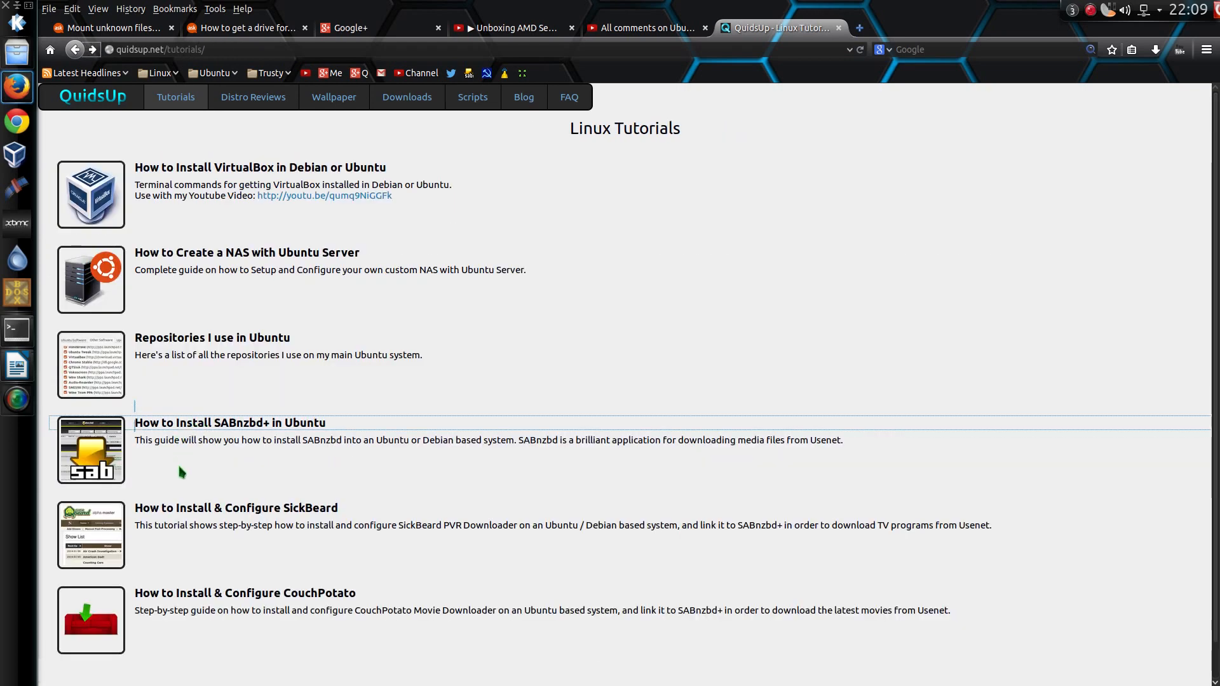
{"action": "left_click", "coordinate": [233, 508]}
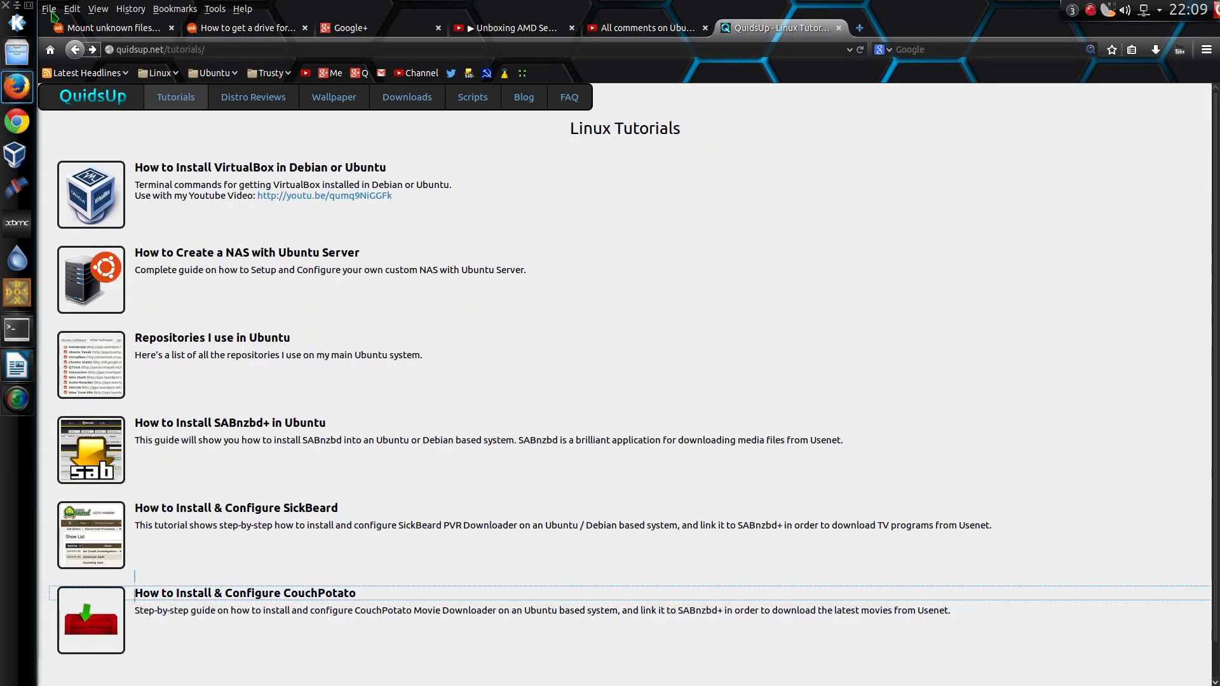
{"action": "mouse_move", "coordinate": [838, 35]}
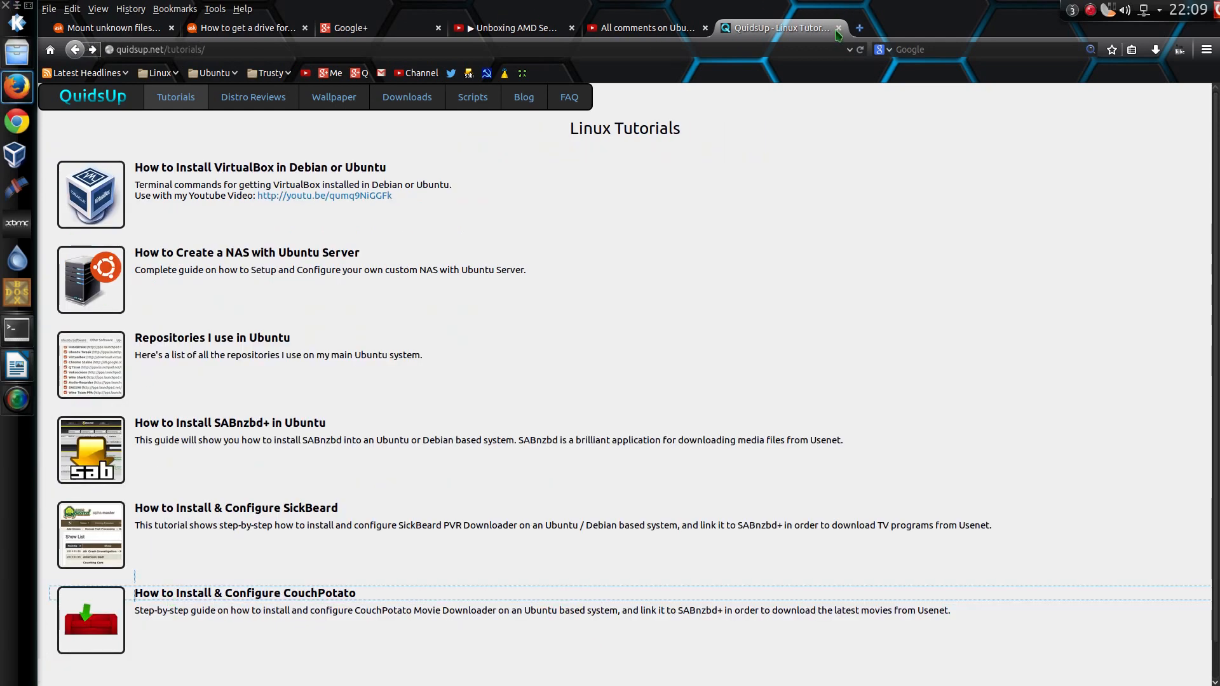
{"action": "left_click", "coordinate": [839, 28]}
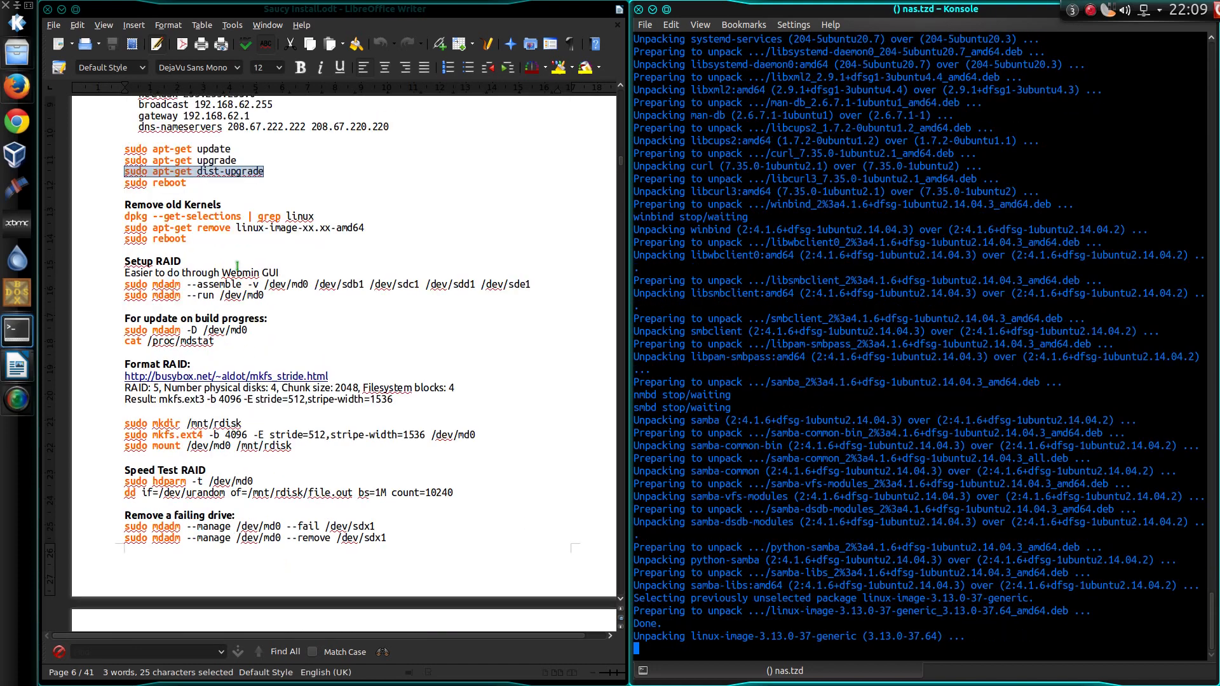
- Scroll the install notes to Local DNS Lookup and select 'sudo nano /etc/hosts'
{"action": "scroll", "scroll_direction": "down", "scroll_amount": 3}
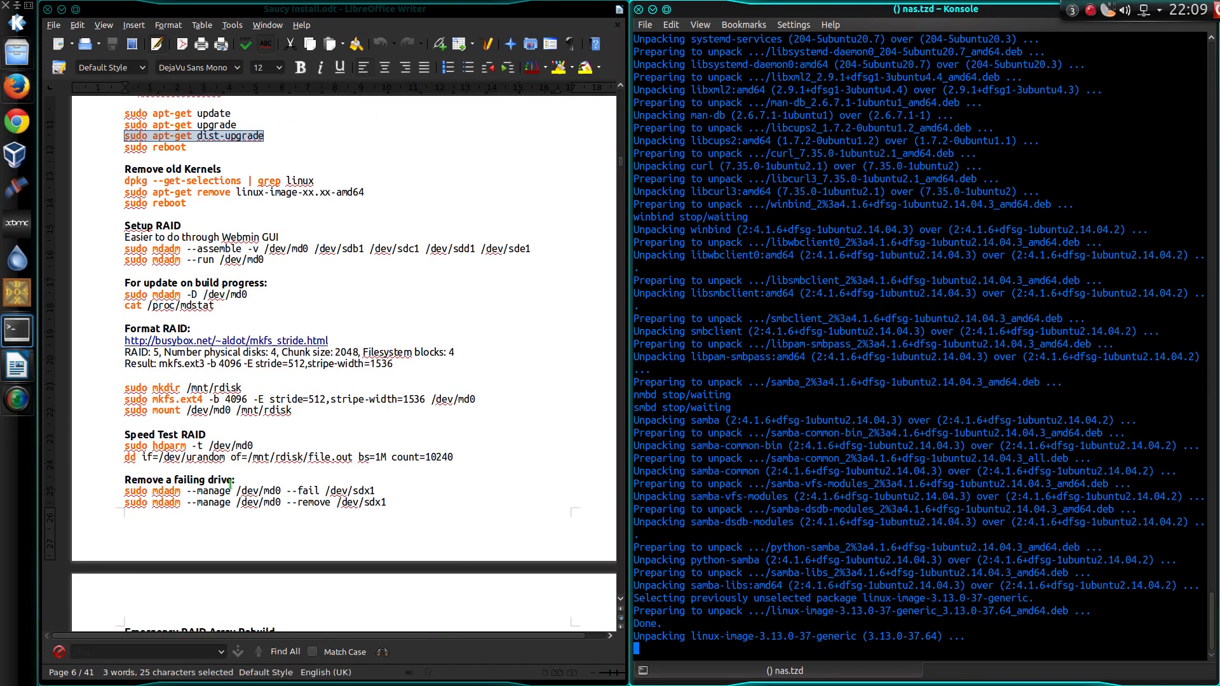
{"action": "scroll", "scroll_direction": "down", "scroll_amount": 3}
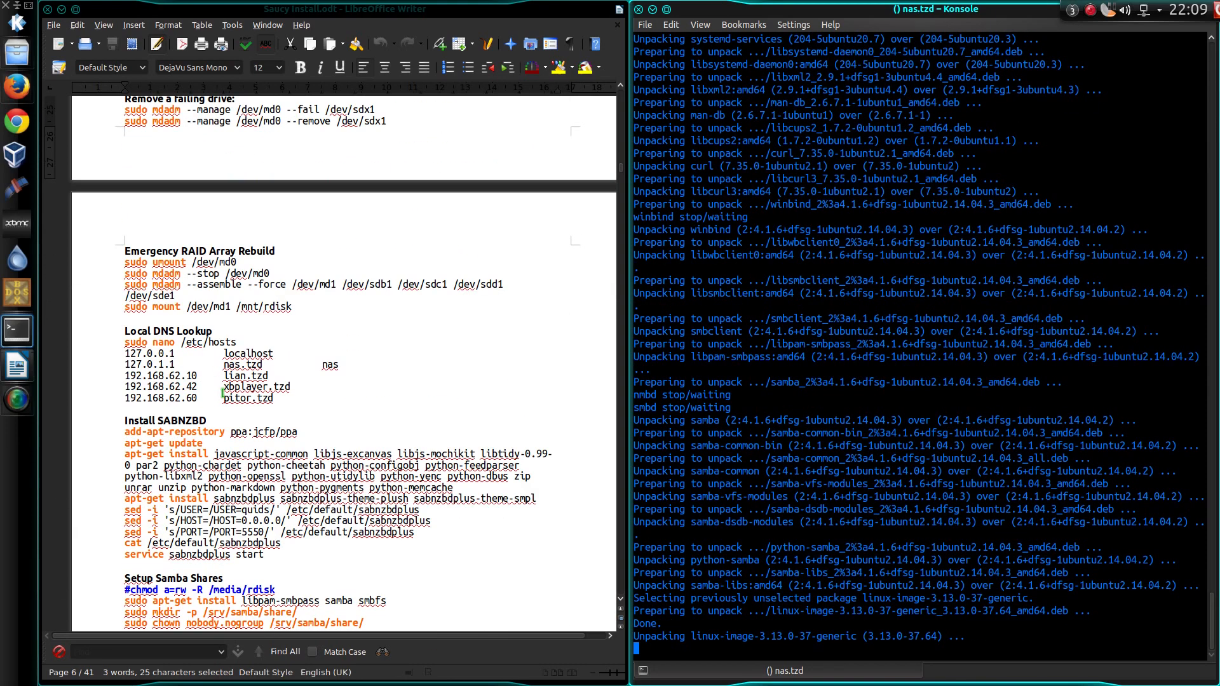
{"action": "scroll", "scroll_direction": "down", "scroll_amount": 3}
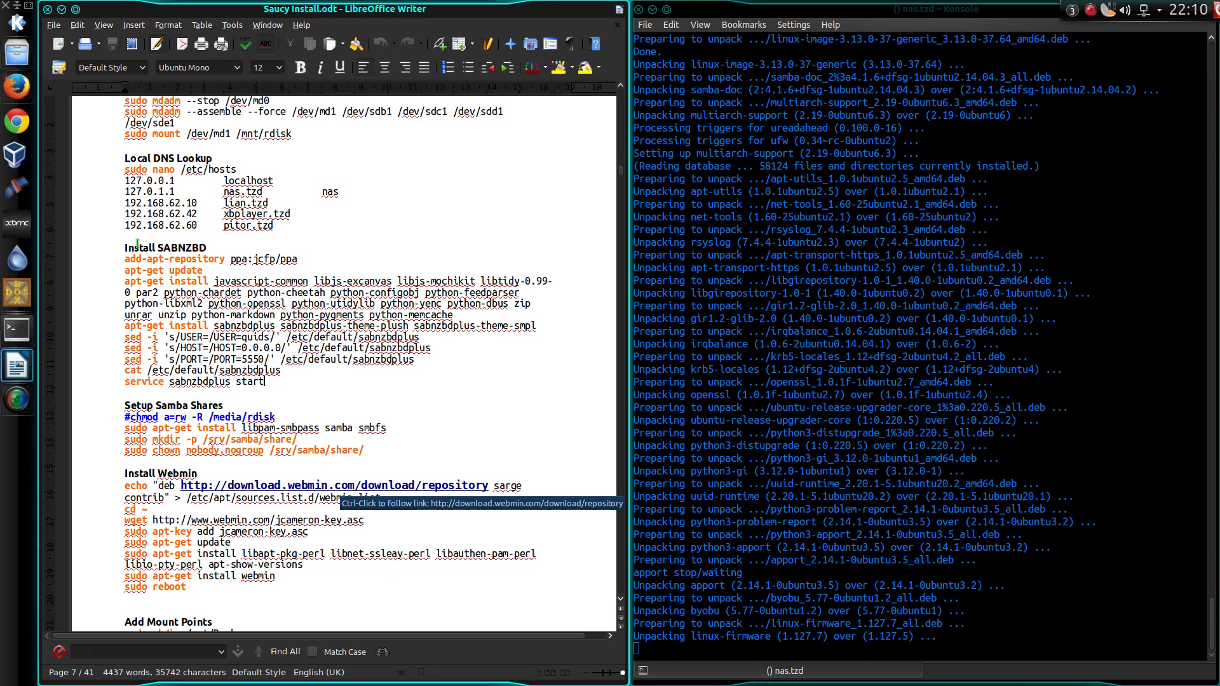
{"action": "left_click_drag", "start_coordinate": [126, 248], "coordinate": [271, 258]}
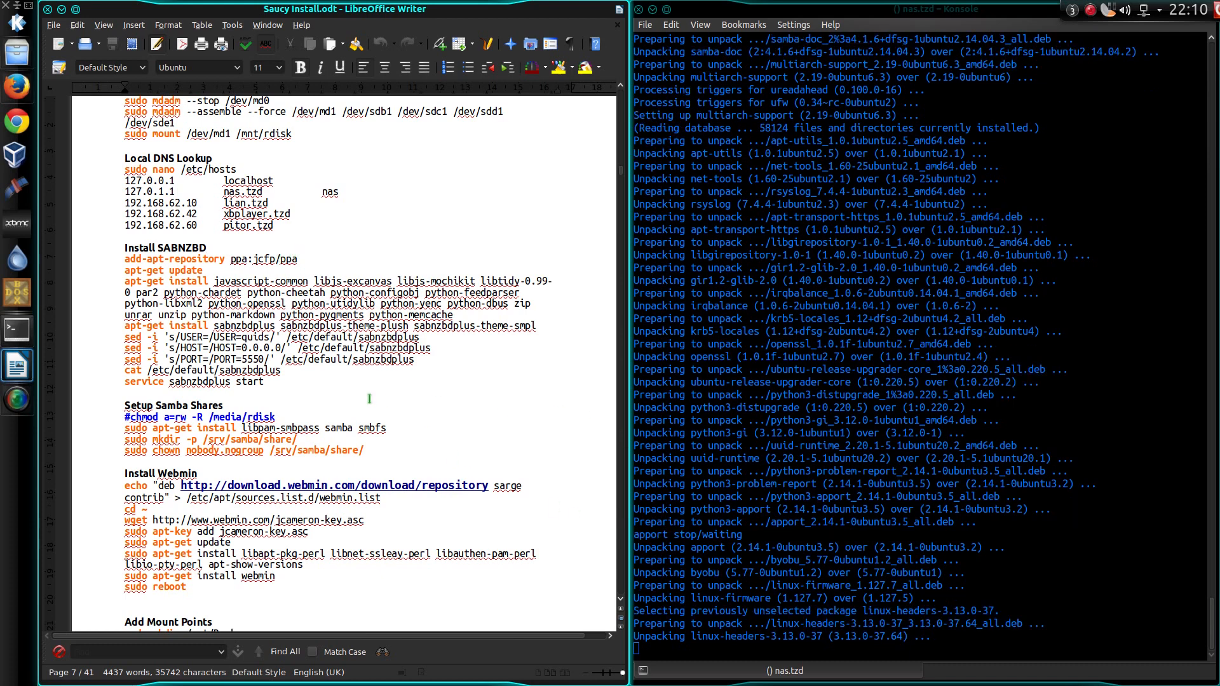
{"action": "scroll", "scroll_direction": "down", "scroll_amount": 3}
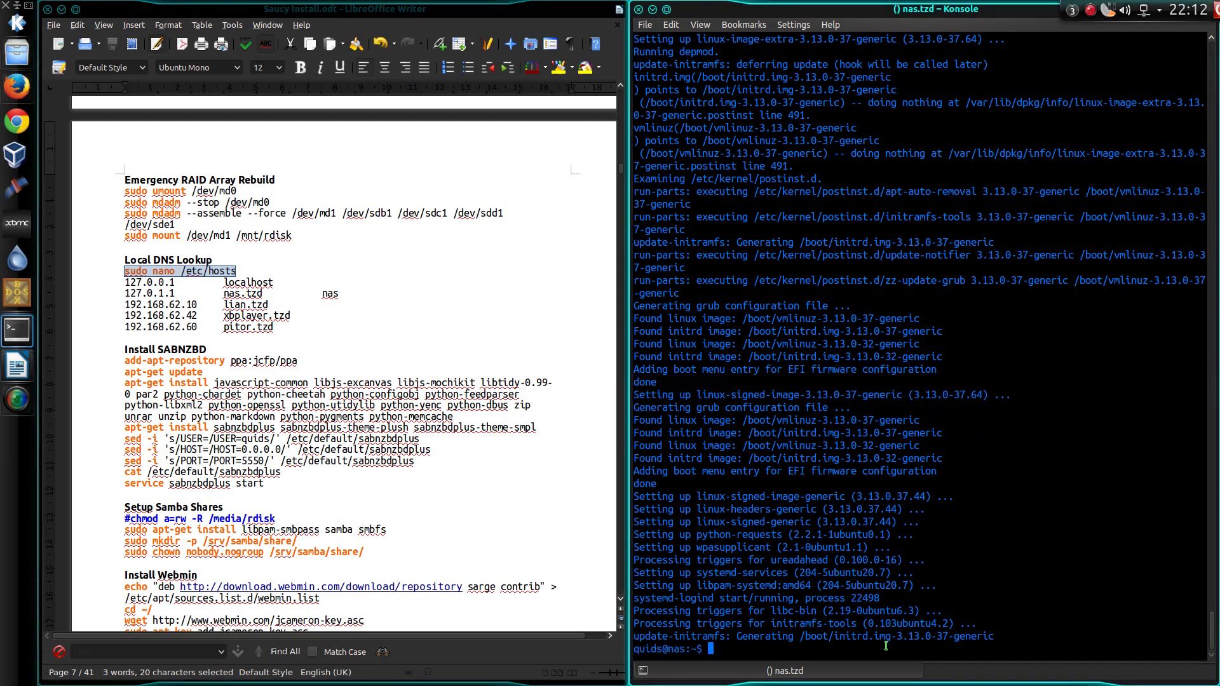
{"action": "mouse_move", "coordinate": [888, 605]}
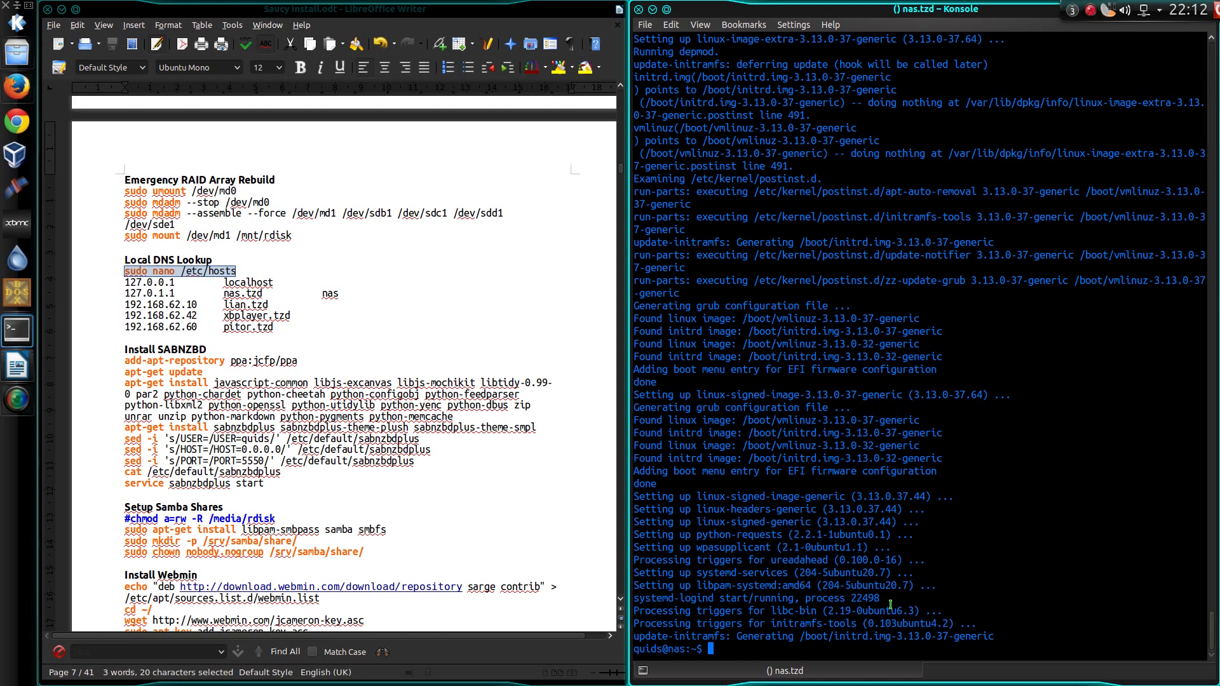
- Run sudo reboot, ping nas.tzd until it answers, then reconnect over ssh
{"action": "type", "text": "sudo reboot"}
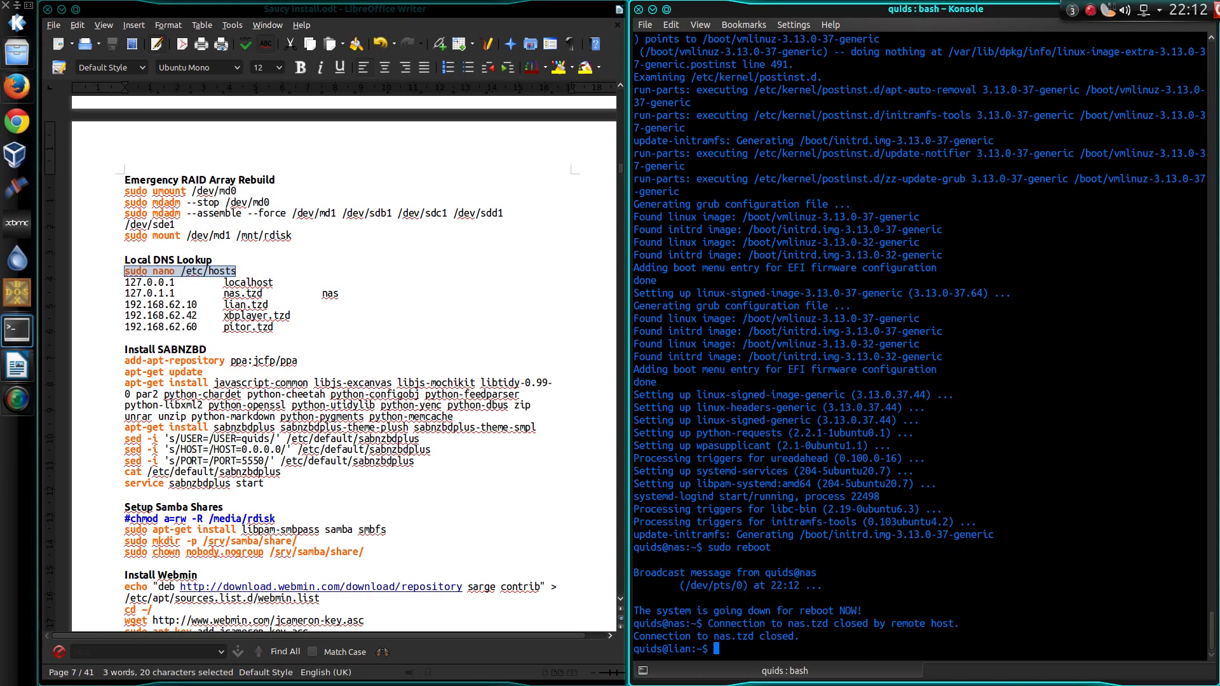
{"action": "type", "text": "ping"}
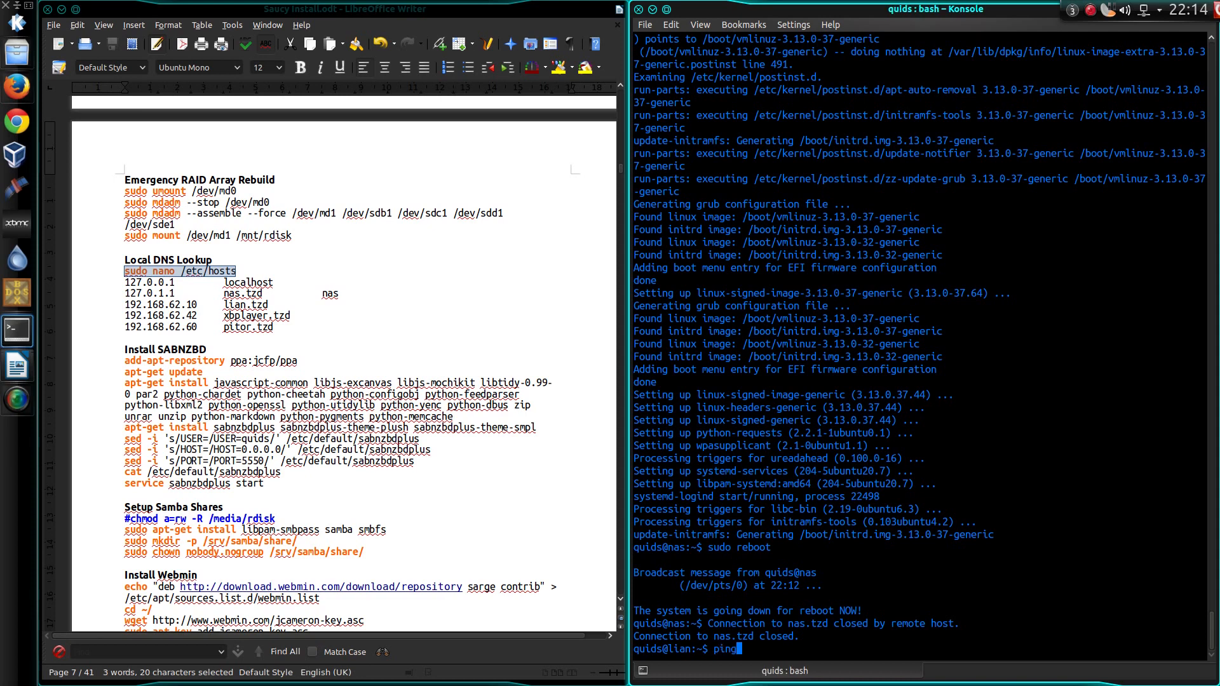
{"action": "type", "text": "nas.tzd"}
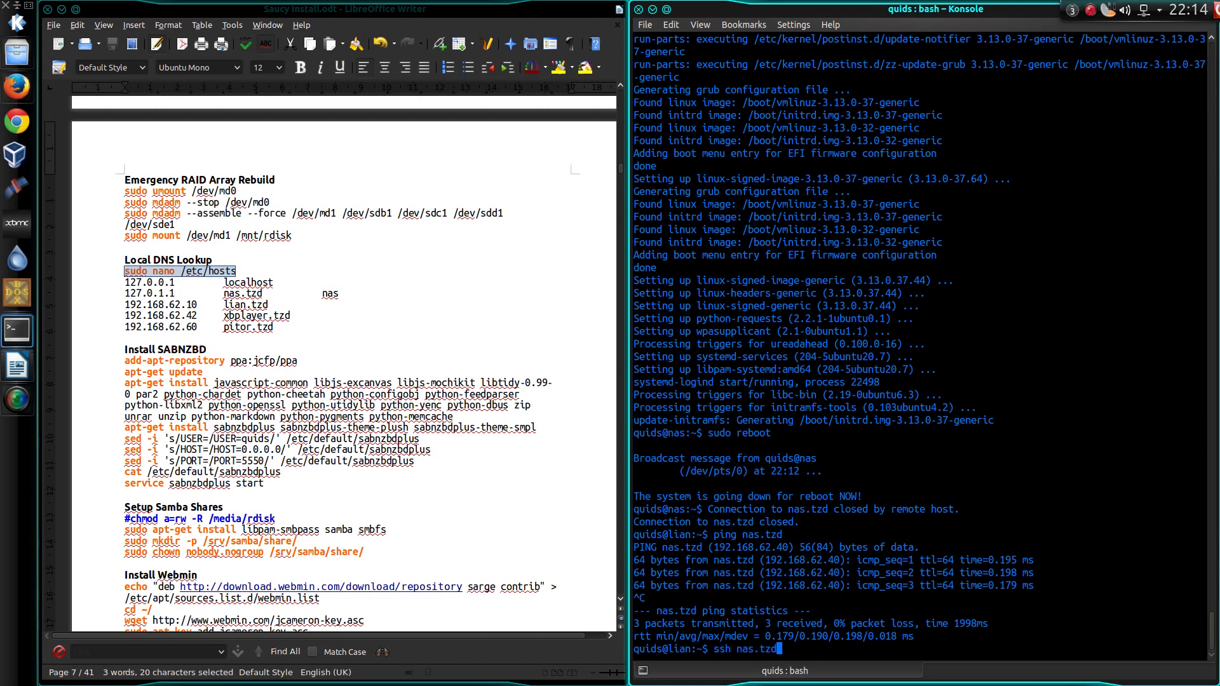
{"action": "key", "text": "Return"}
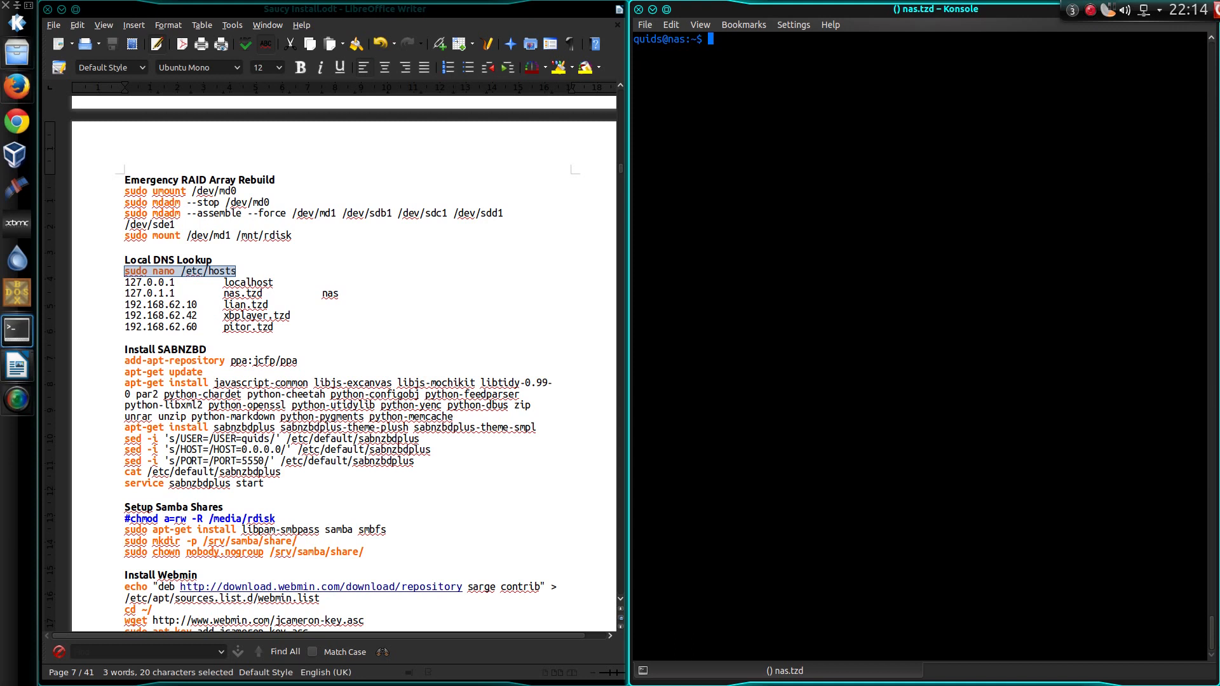
- Edit /etc/hosts with sudo nano, adding a 192.168 entry for lian.tzd
{"action": "type", "text": "sudo nano /etc/hosts"}
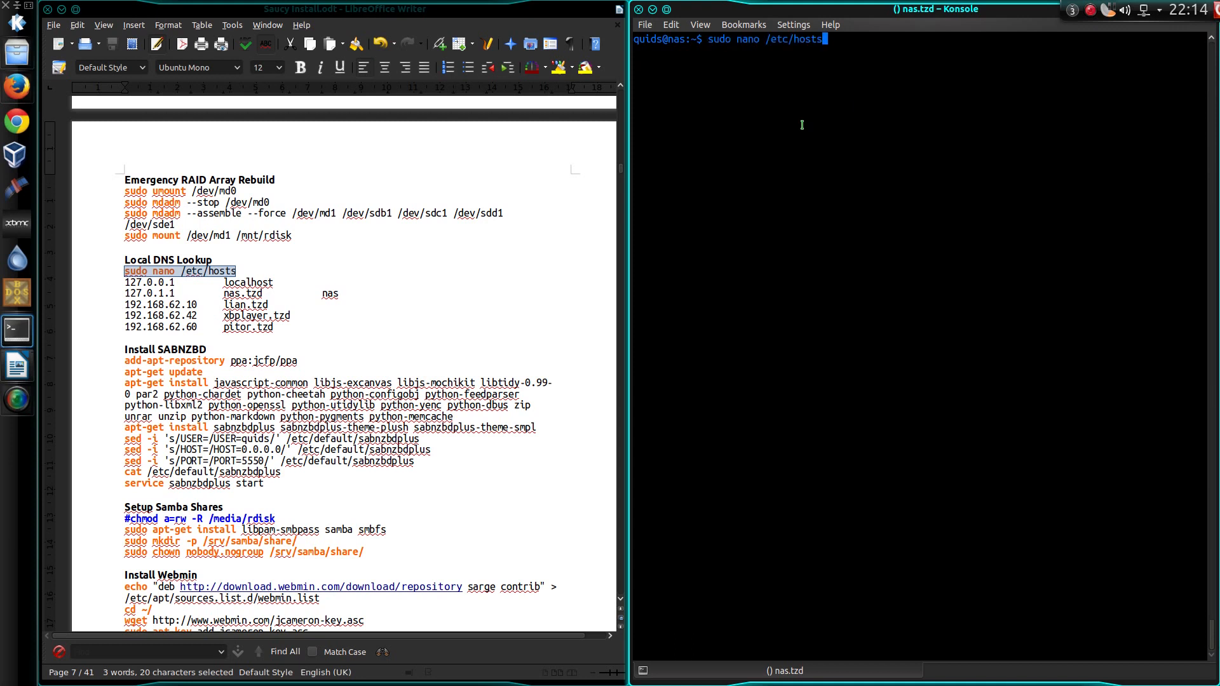
{"action": "key", "text": "Return"}
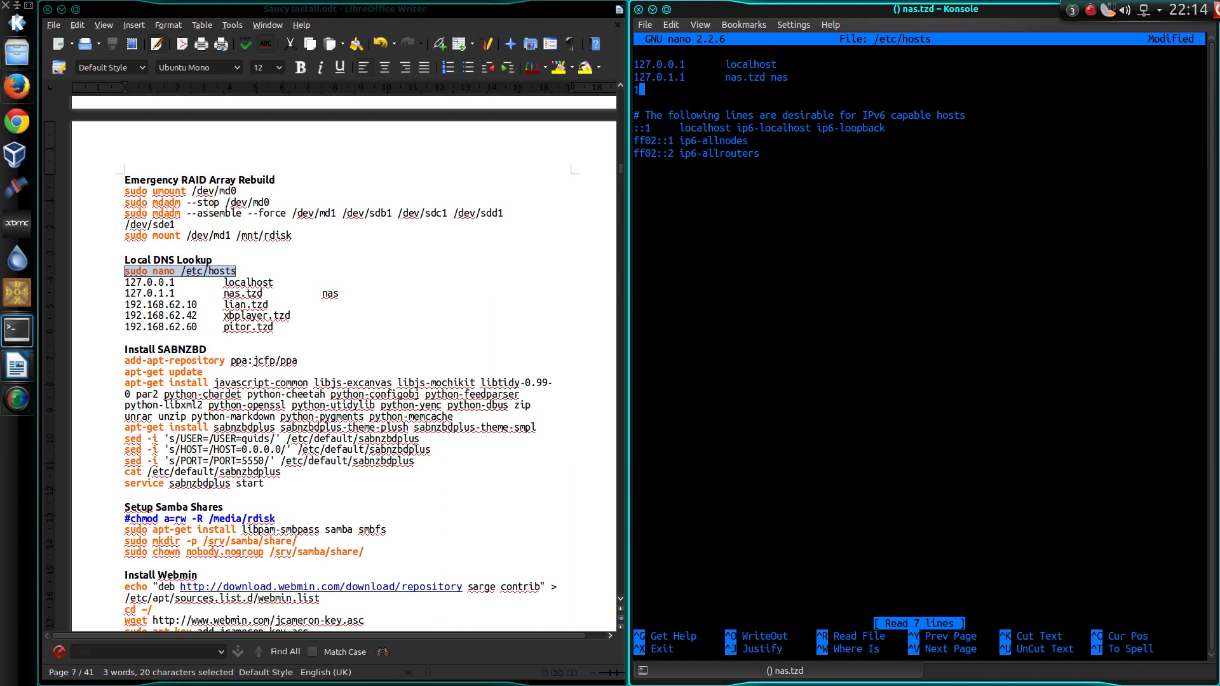
{"action": "type", "text": "192.168"}
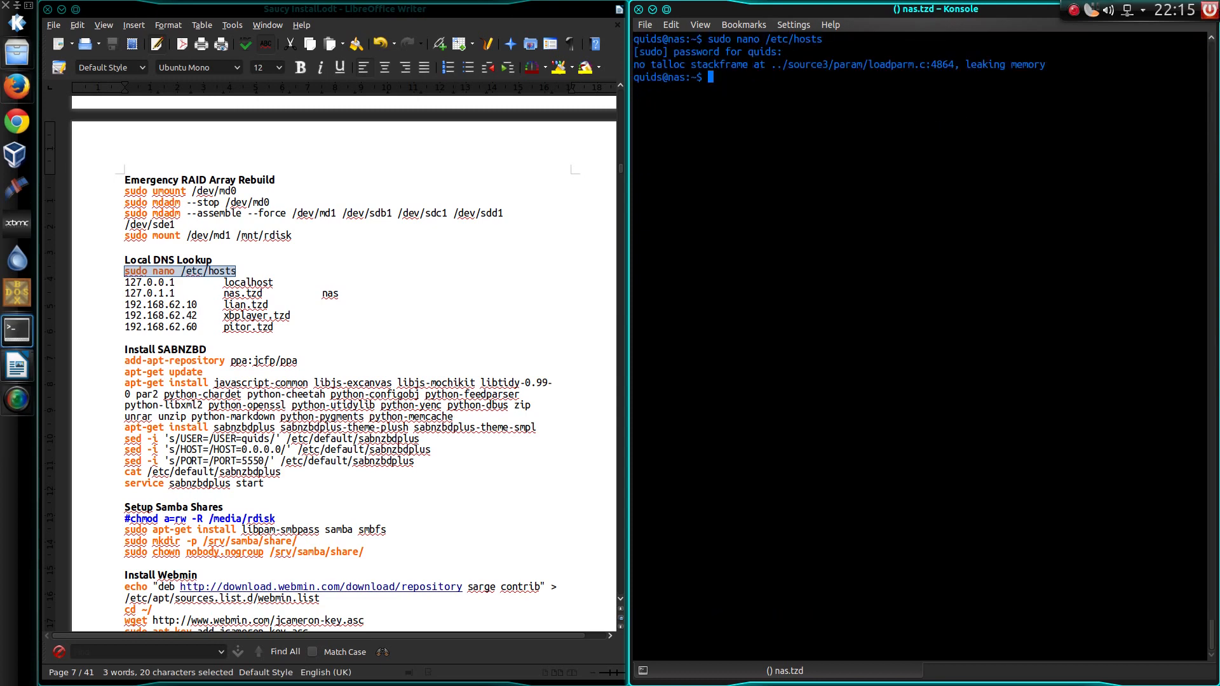
- Ping lian.tzd to confirm the name now resolves
{"action": "type", "text": "ping"}
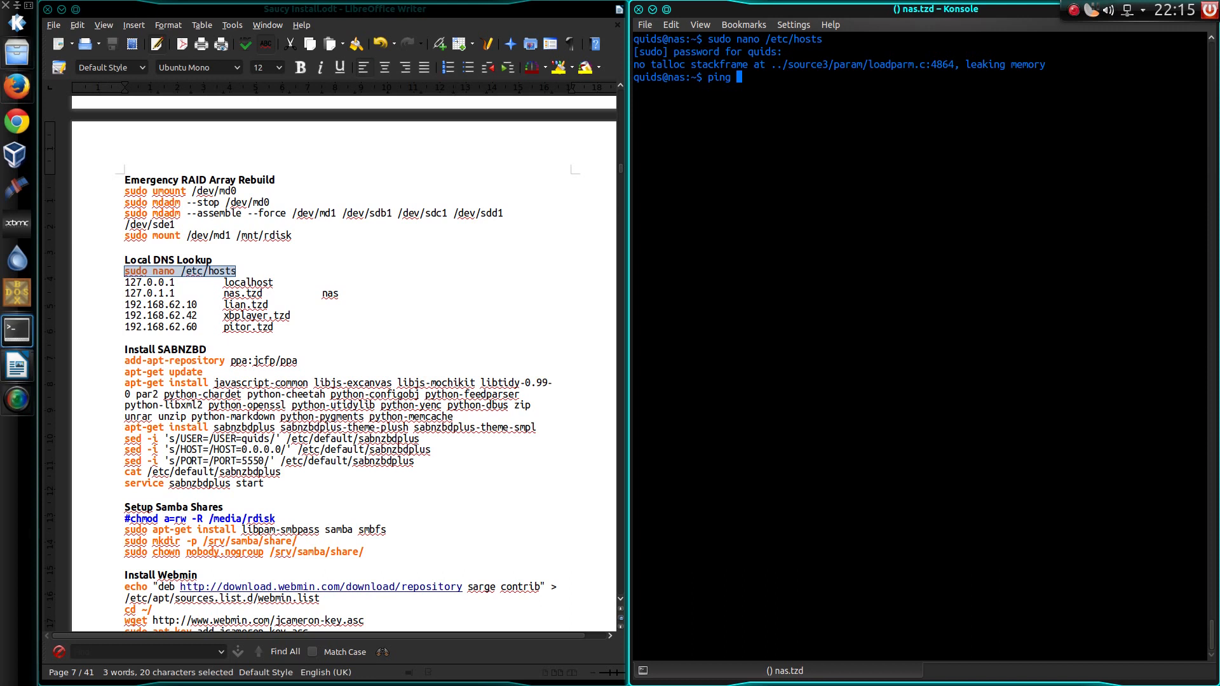
{"action": "type", "text": "lian.t"}
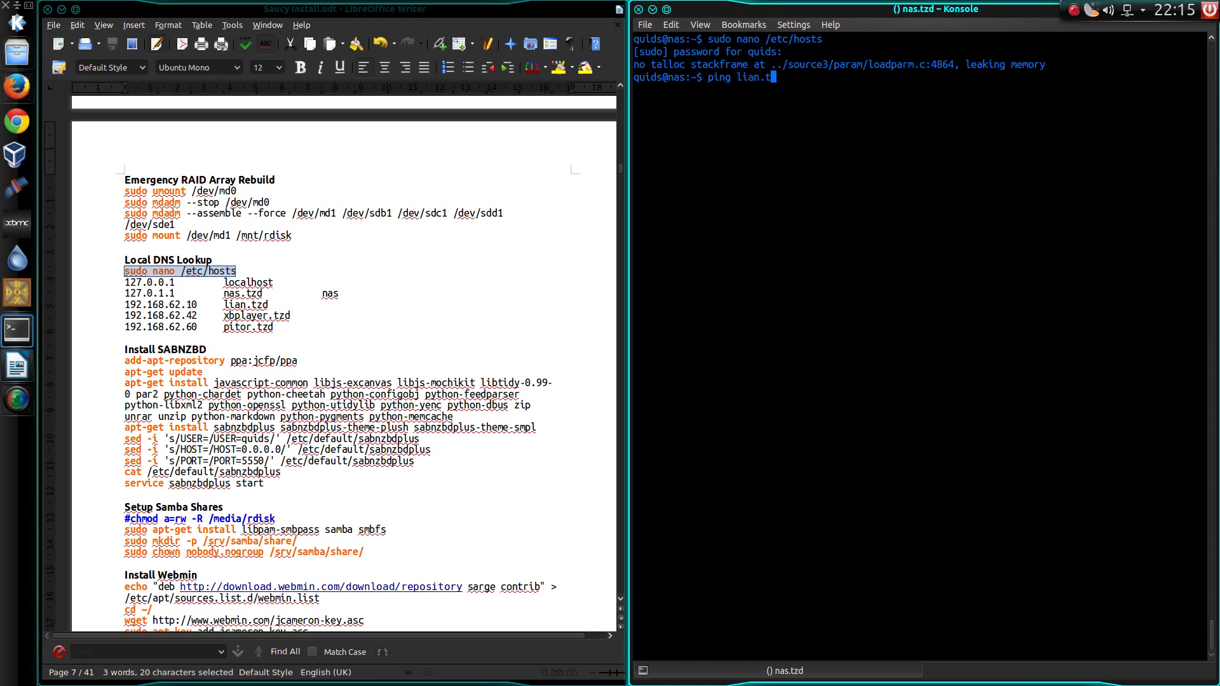
{"action": "key", "text": "Return"}
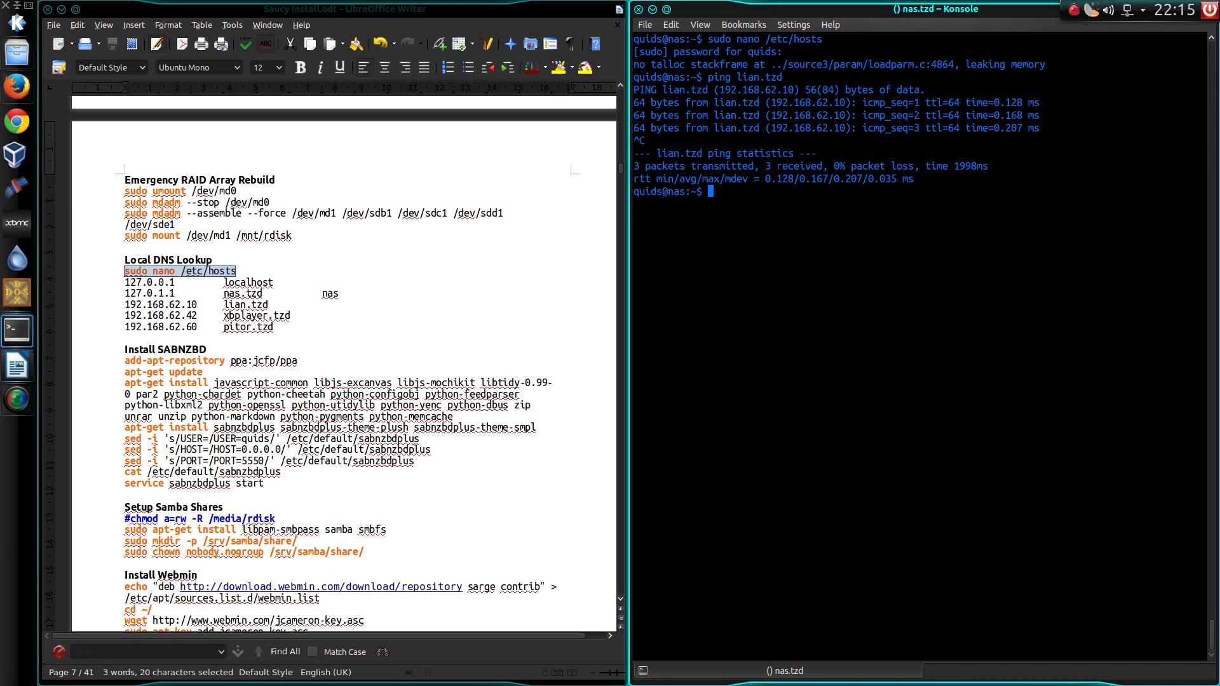
{"action": "mouse_move", "coordinate": [16, 399]}
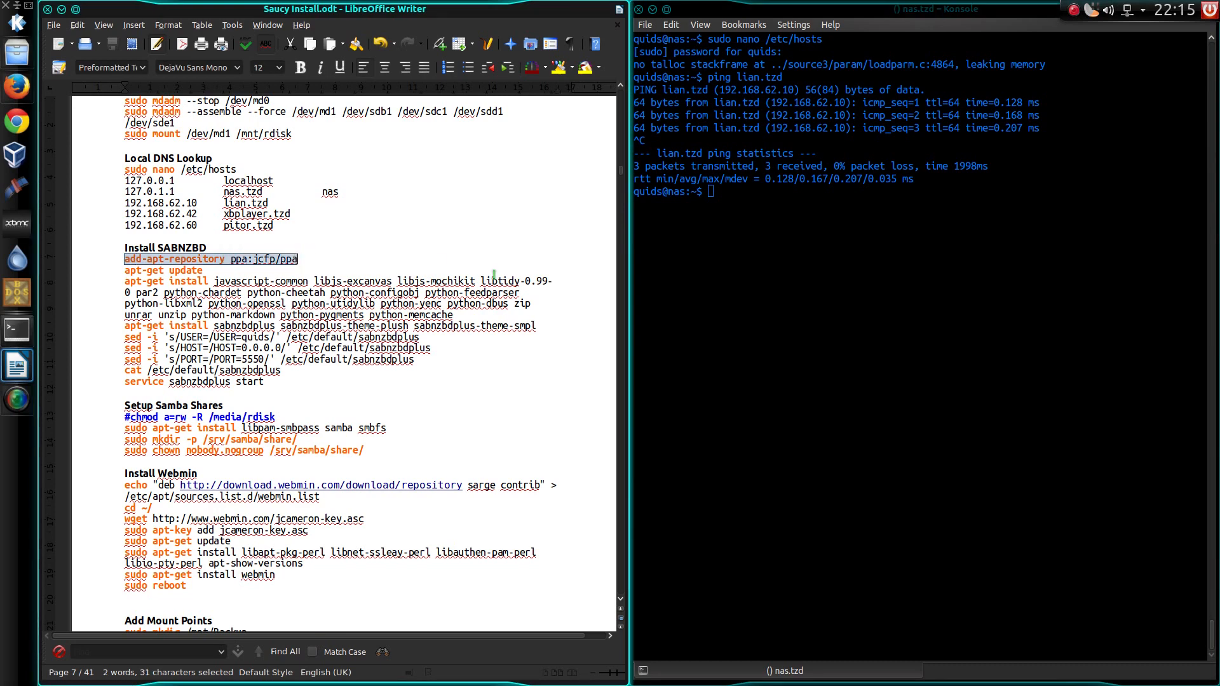
- From a root shell, add ppa:jcfp/ppa with its key and run apt-get update
{"action": "type", "text": "add-apt-repository ppa:jcfp/ppa"}
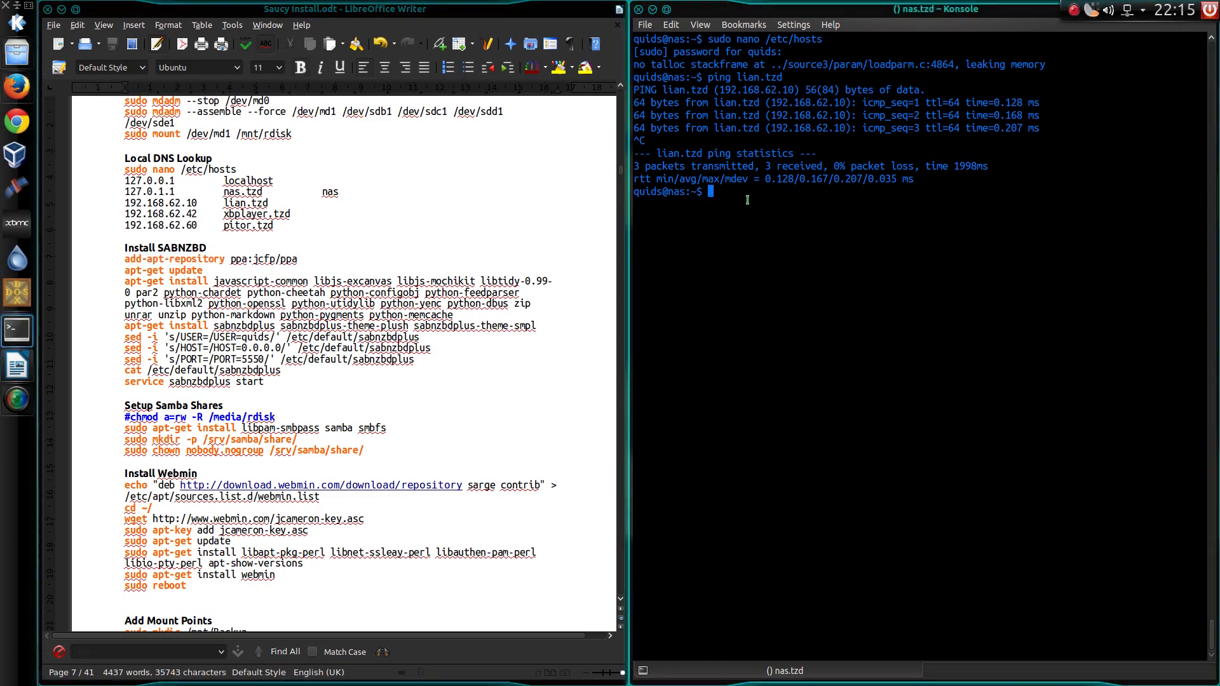
{"action": "type", "text": "sudo su"}
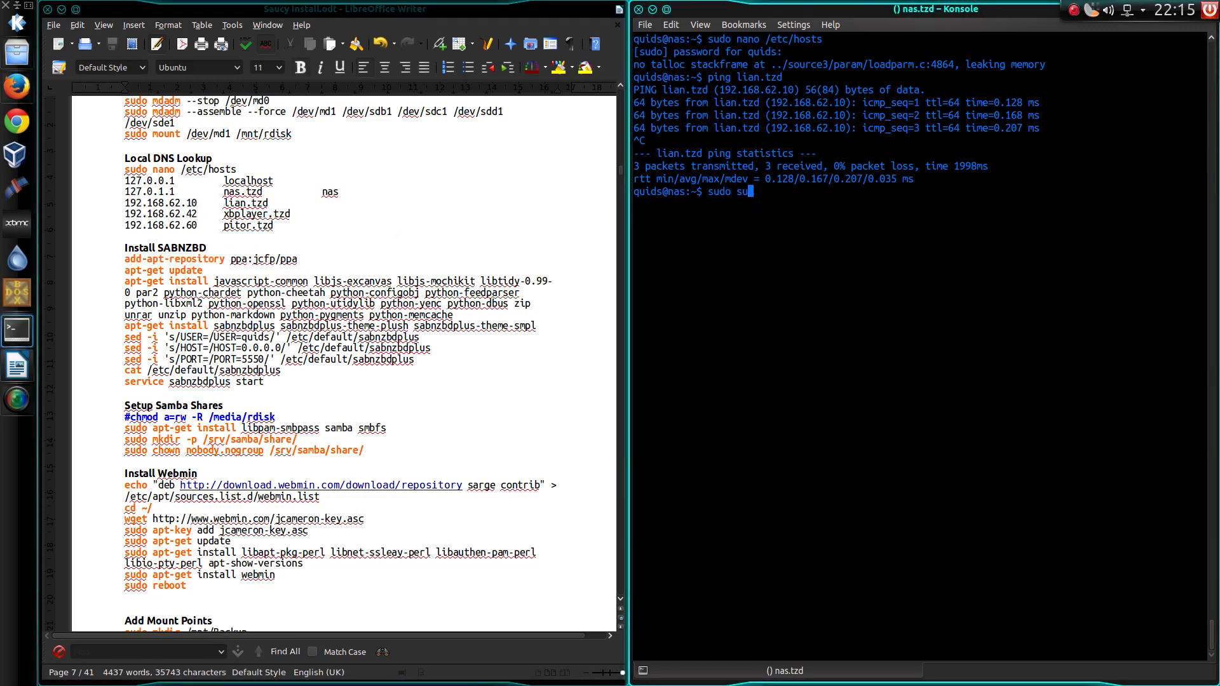
{"action": "key", "text": "Return"}
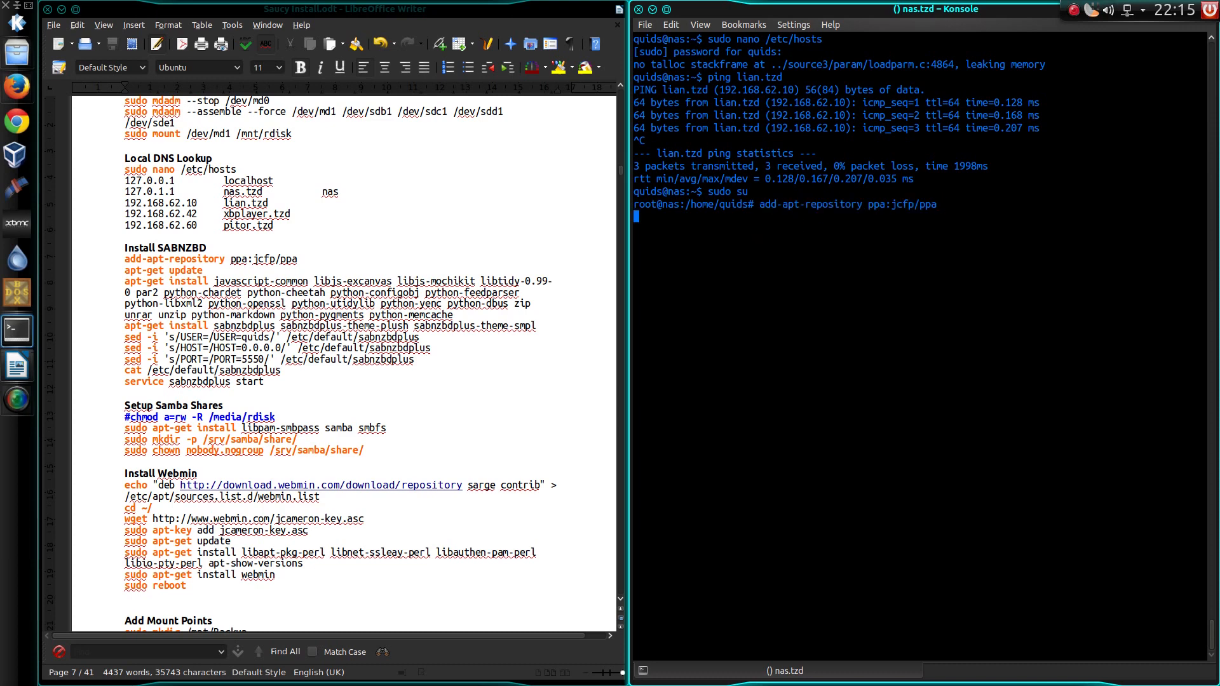
{"action": "key", "text": "Return"}
{"action": "type", "text": "d"}
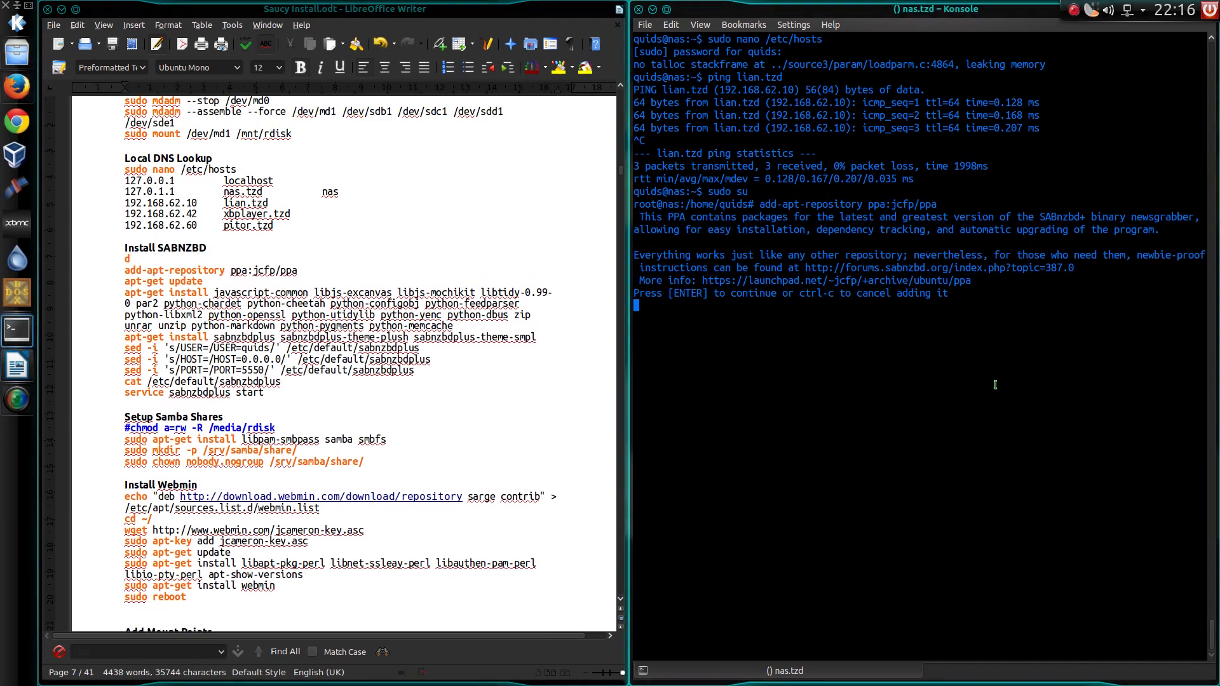
{"action": "key", "text": "Return"}
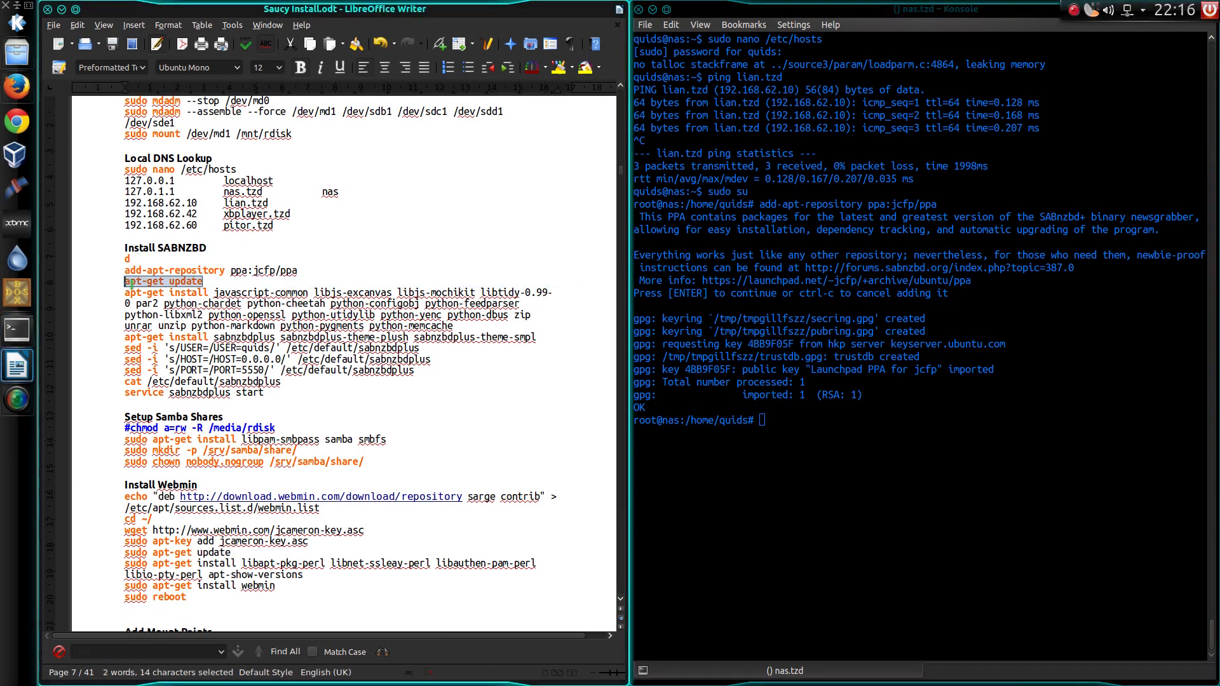
{"action": "type", "text": "apt-get update"}
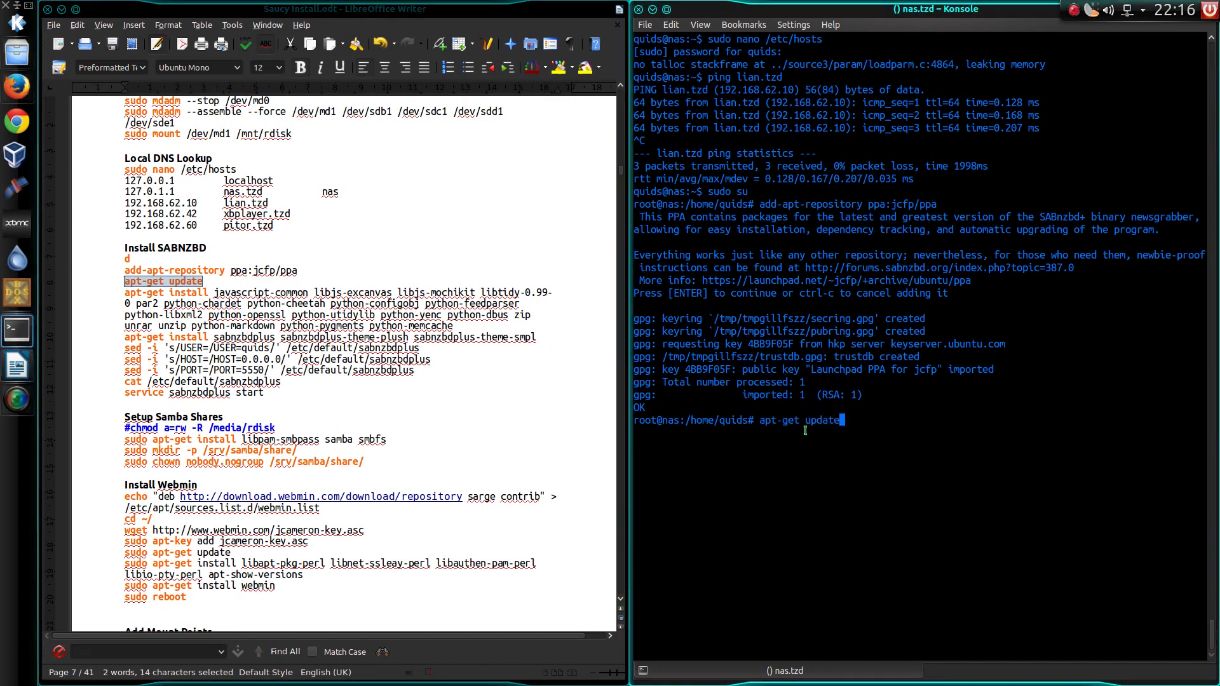
{"action": "key", "text": "Return"}
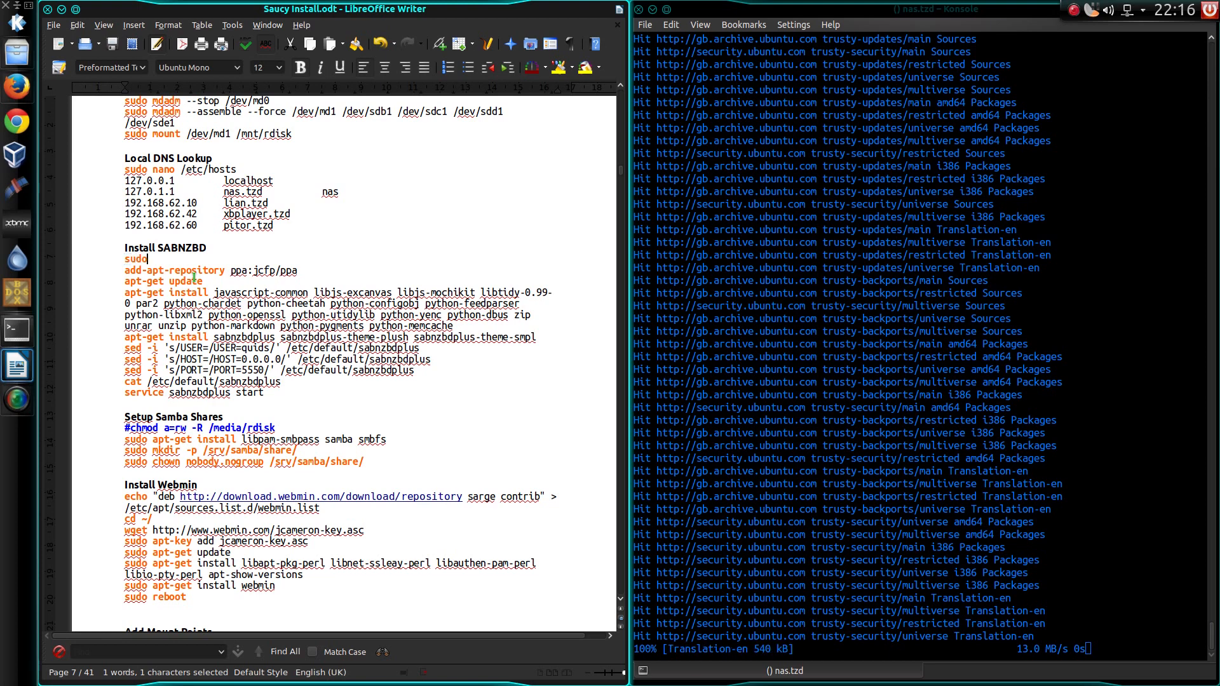
- Install sabnzbdplus with the plush and smpl themes, then sed the USER in /etc/default/sabnzbdplus
{"action": "type", "text": "su"}
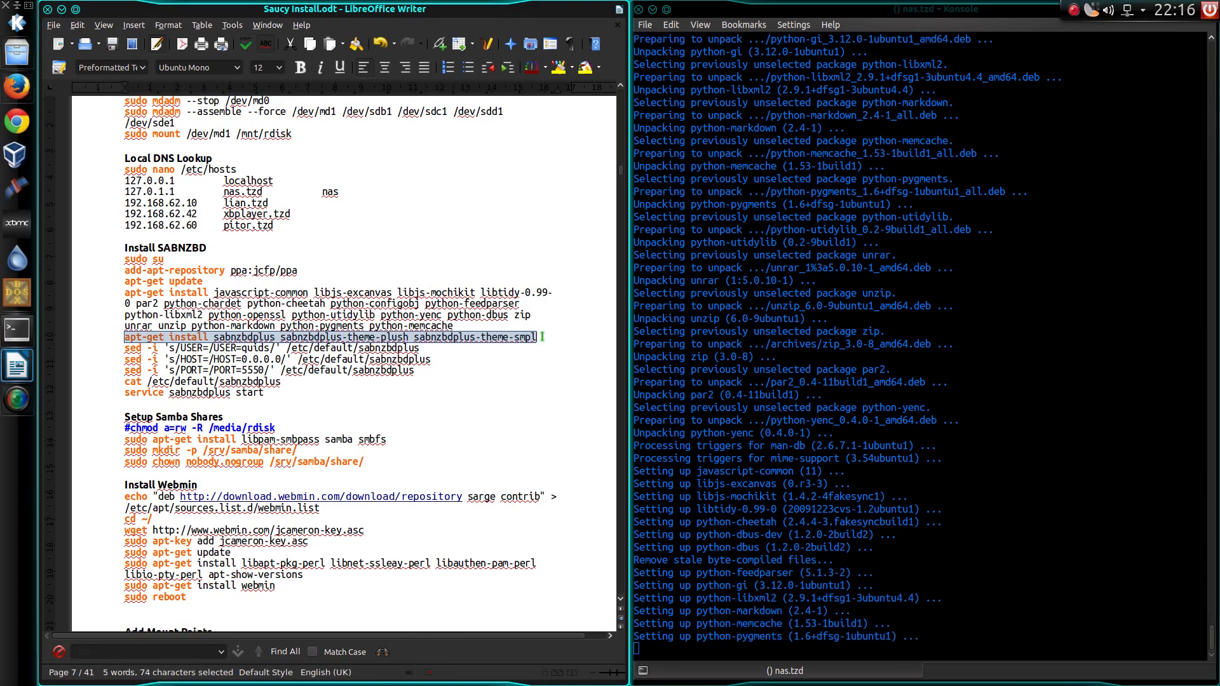
{"action": "scroll", "scroll_direction": "down", "scroll_amount": 3}
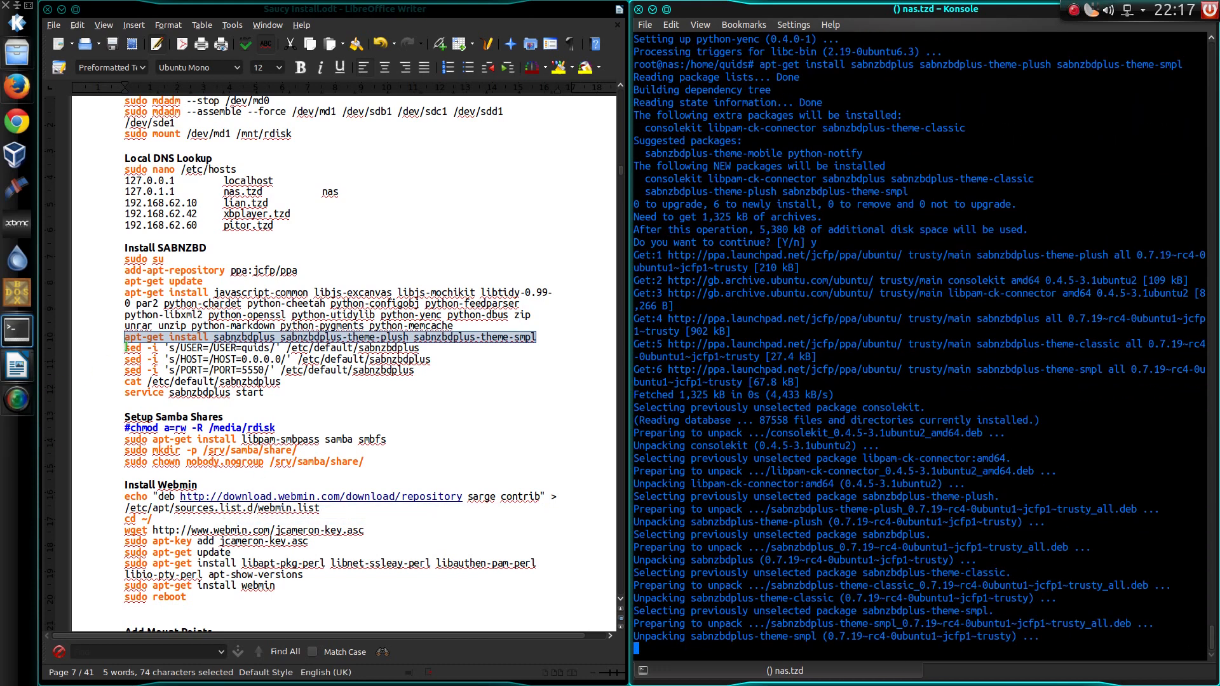
{"action": "scroll", "scroll_direction": "down", "scroll_amount": 3}
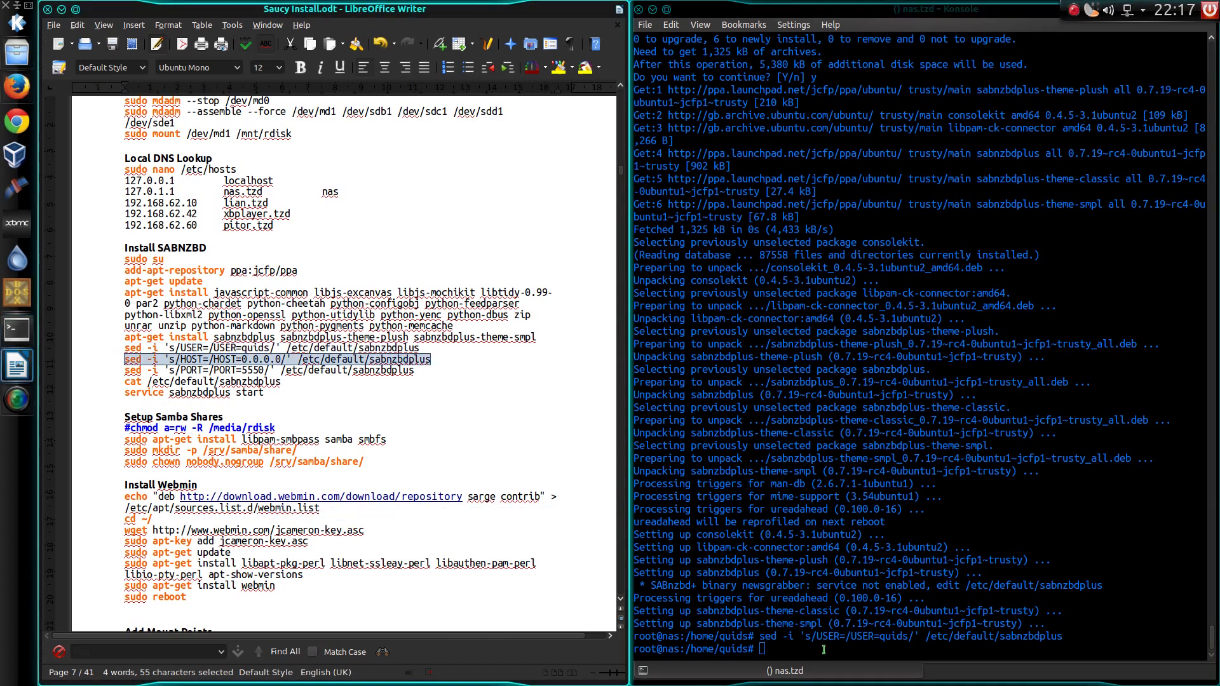
- Set HOST=0.0.0.0 in the defaults, verify PORT=5550, and run service sabnzbdplus start
{"action": "type", "text": "sed -i 's/HOST=/HOST=0.0.0.0/' /etc/default/sabnzbdplus"}
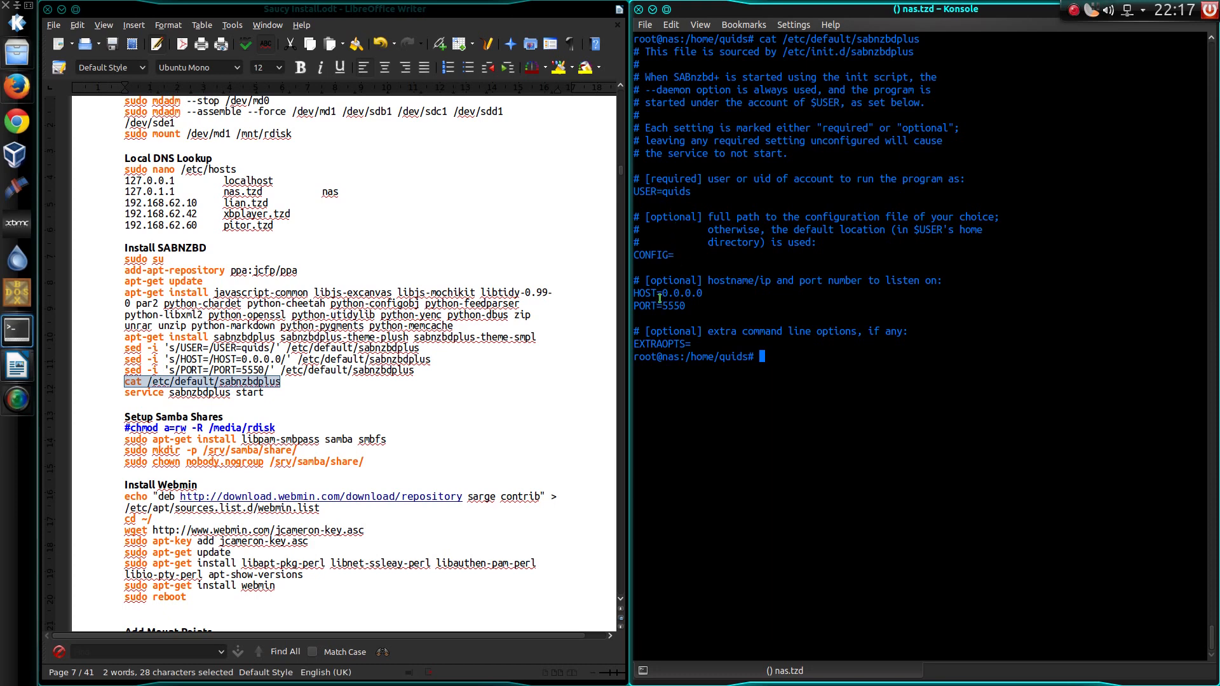
{"action": "double_click", "coordinate": [679, 294]}
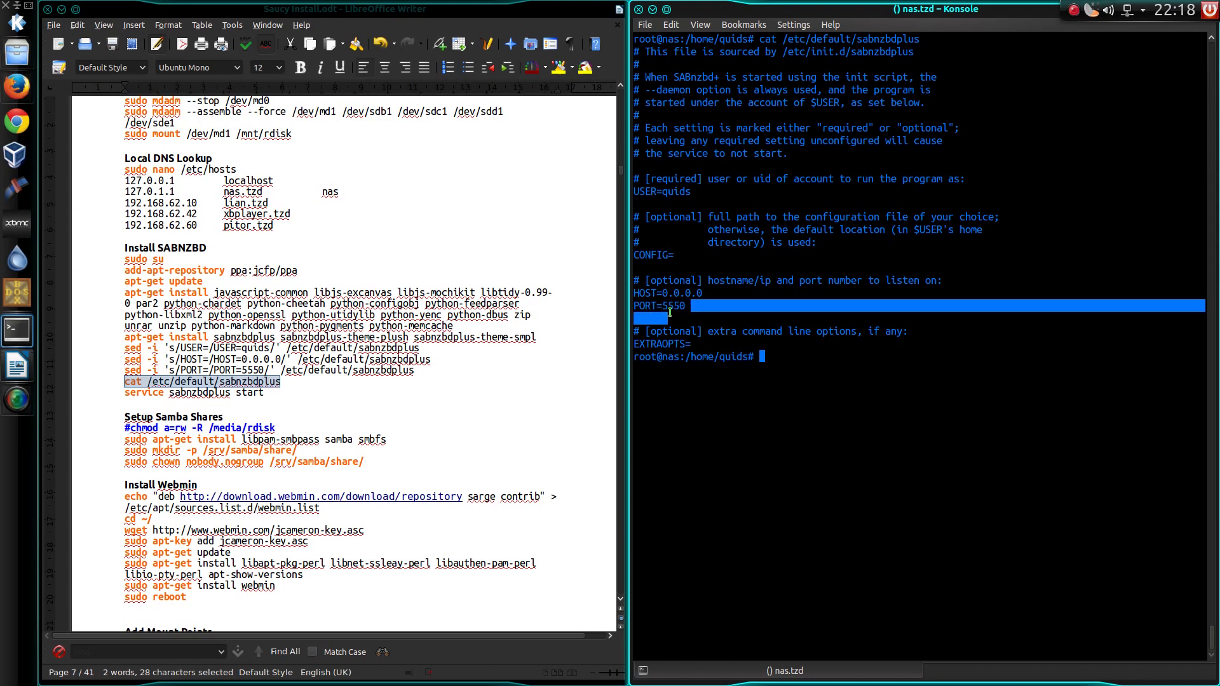
{"action": "left_click", "coordinate": [855, 444]}
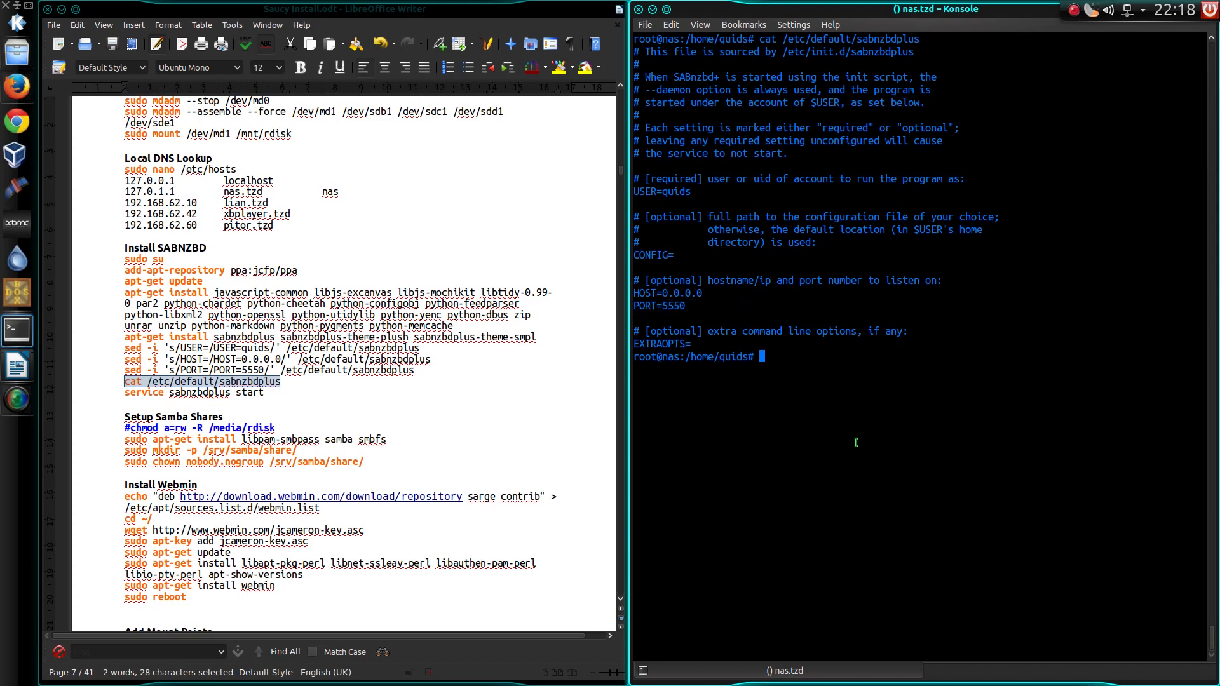
{"action": "mouse_move", "coordinate": [745, 356]}
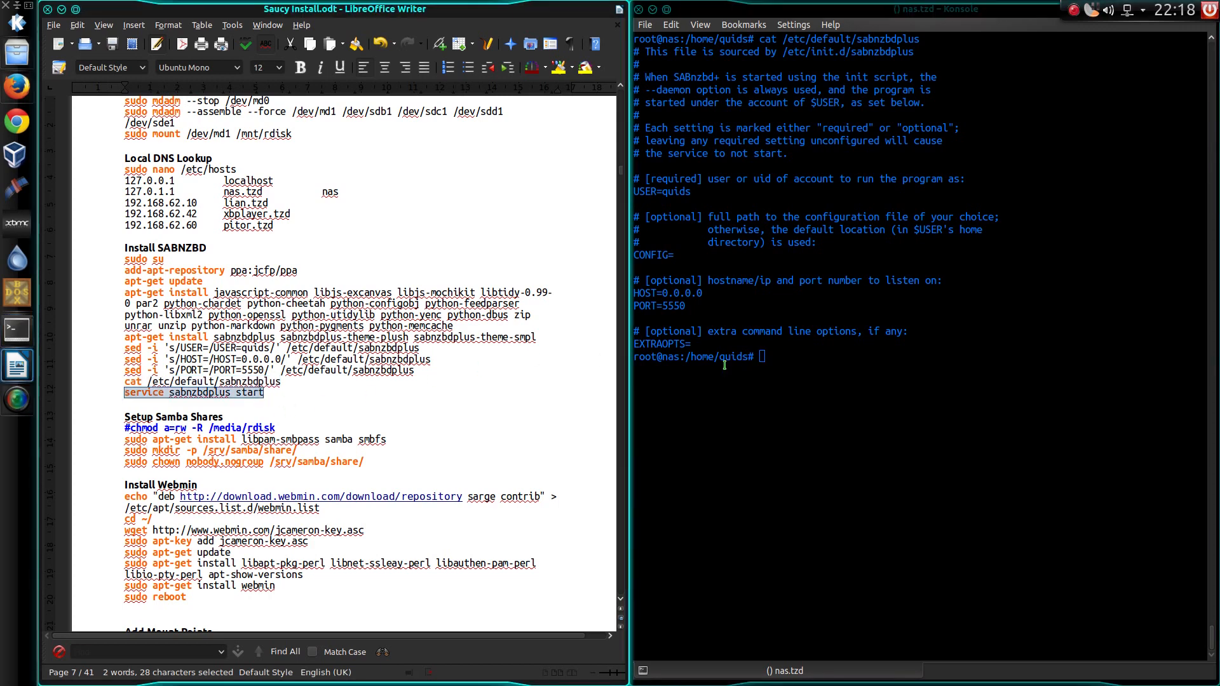
{"action": "type", "text": "service sabnzbdplus start"}
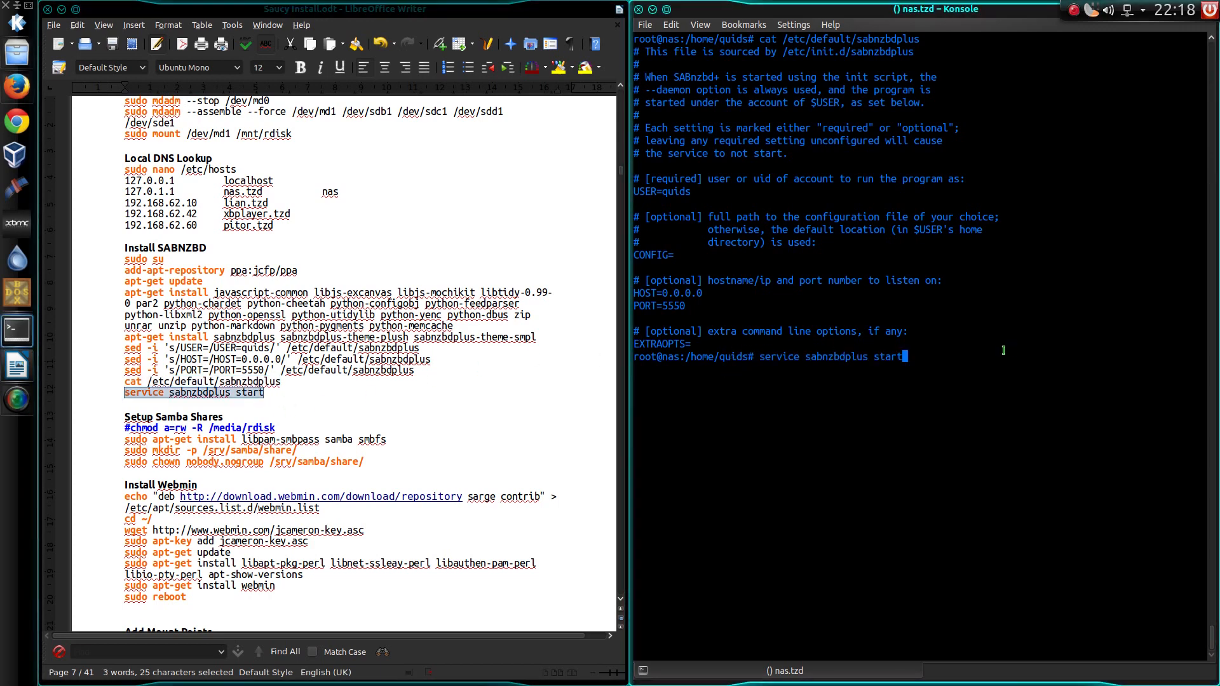
{"action": "key", "text": "Return"}
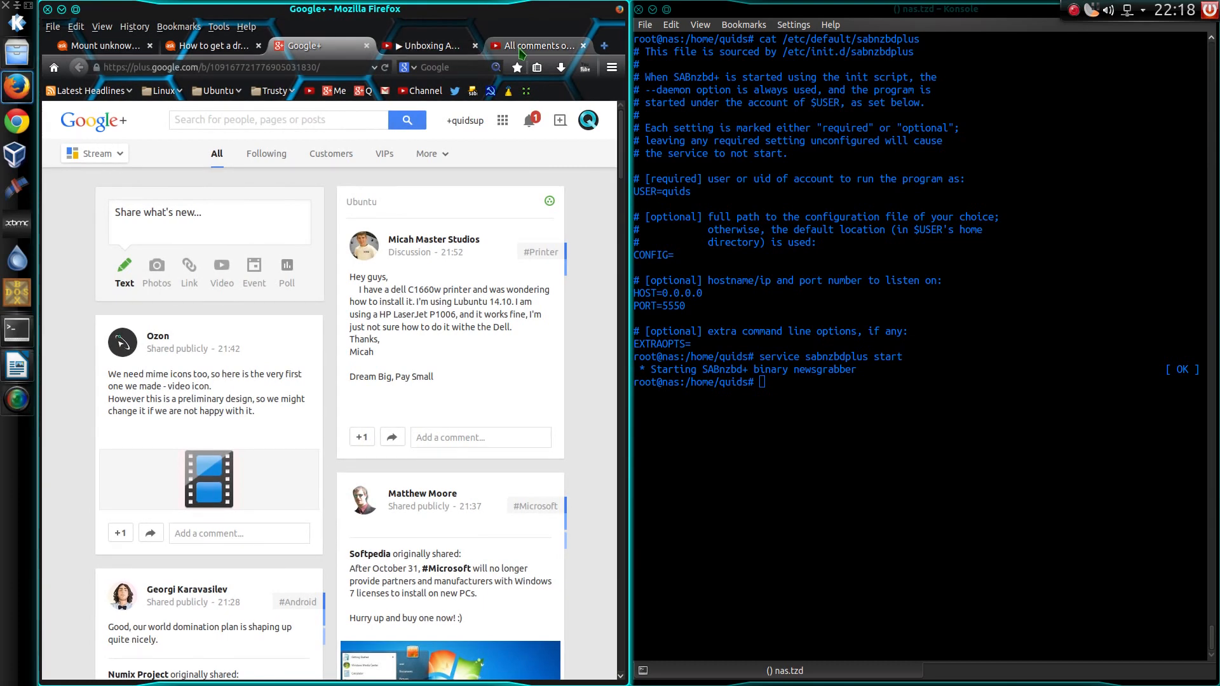
{"action": "left_click", "coordinate": [535, 46]}
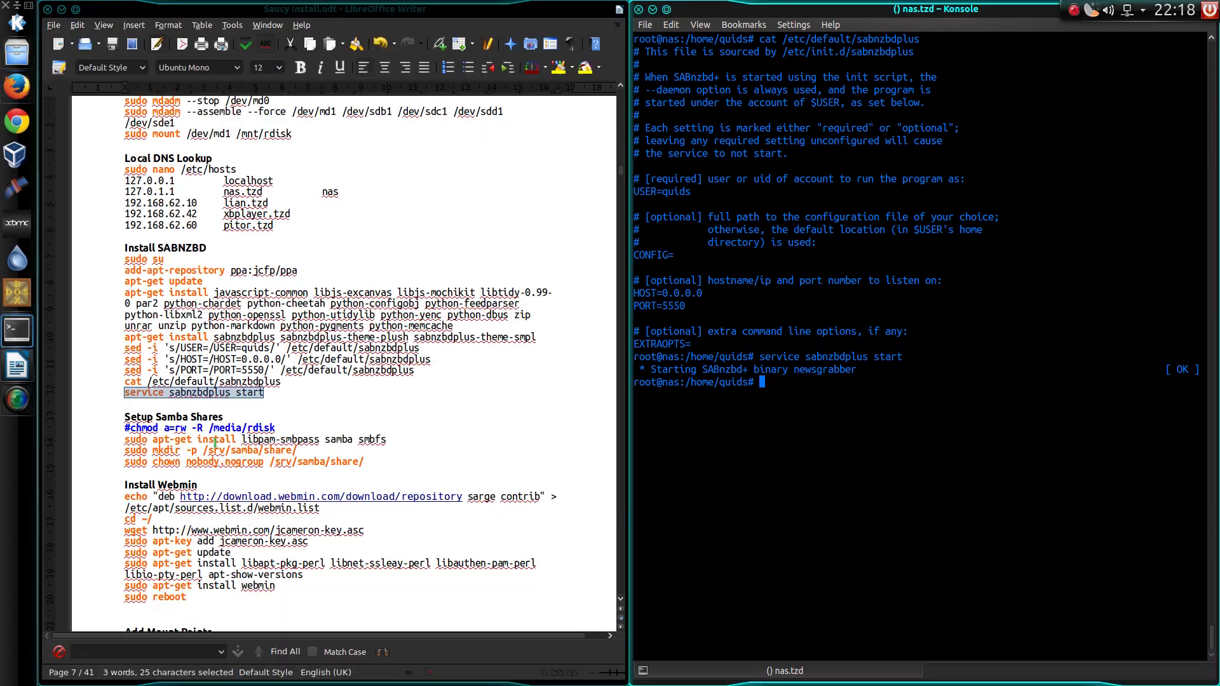
- Add the Webmin repository, download its signing key with wget and add it via apt-key
{"action": "left_click", "coordinate": [276, 427]}
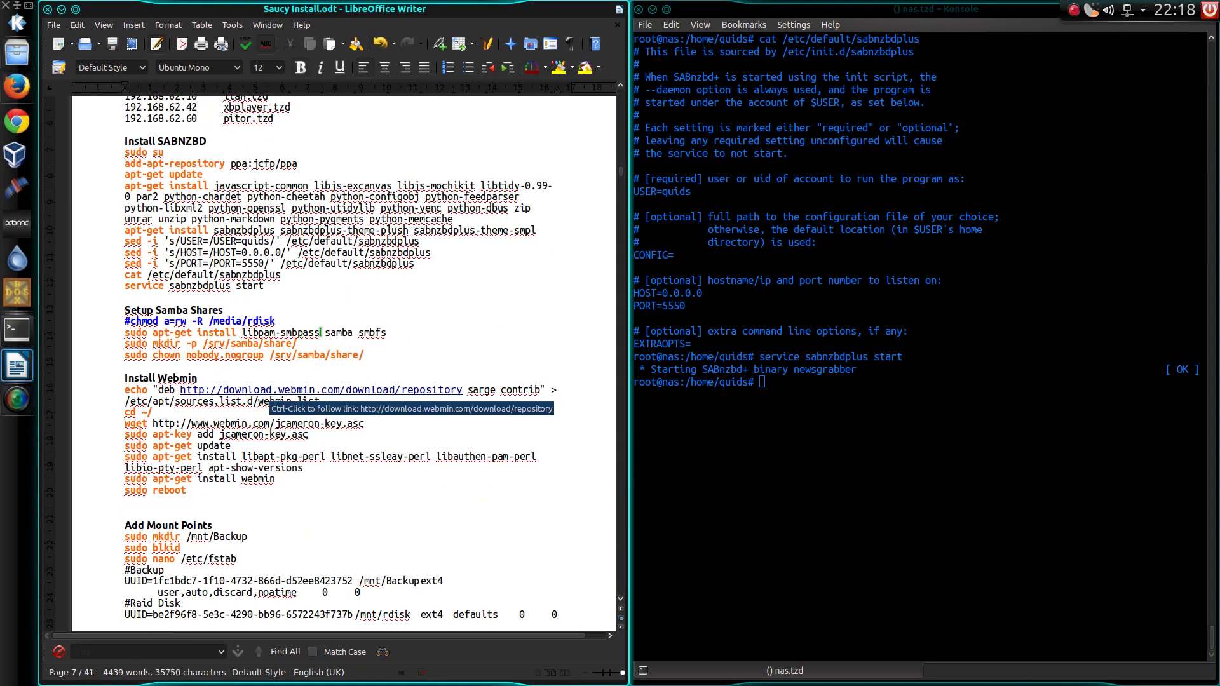
{"action": "scroll", "scroll_direction": "down", "scroll_amount": 3}
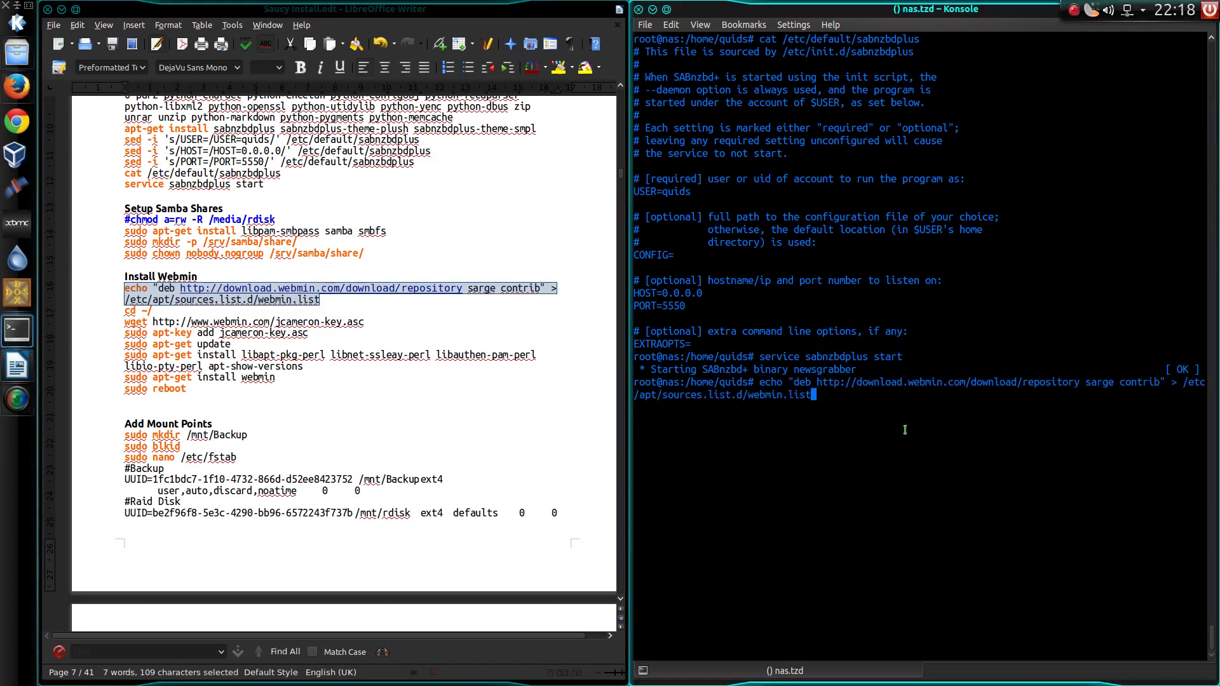
{"action": "key", "text": "Return"}
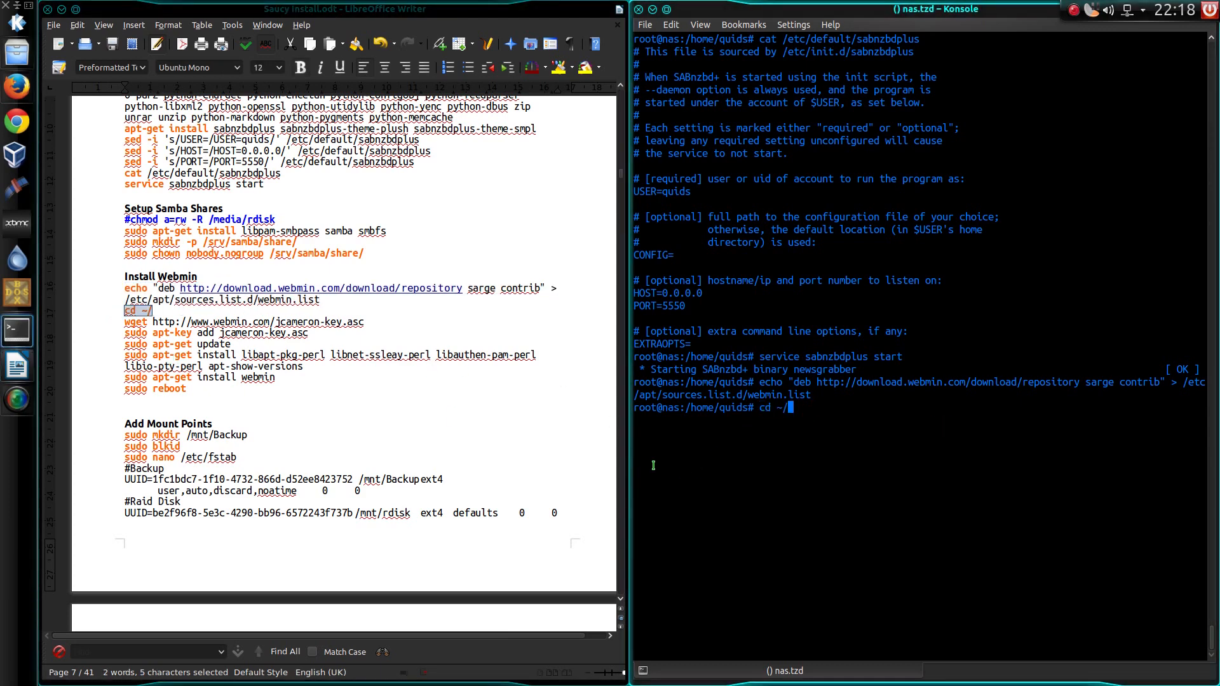
{"action": "key", "text": "Return"}
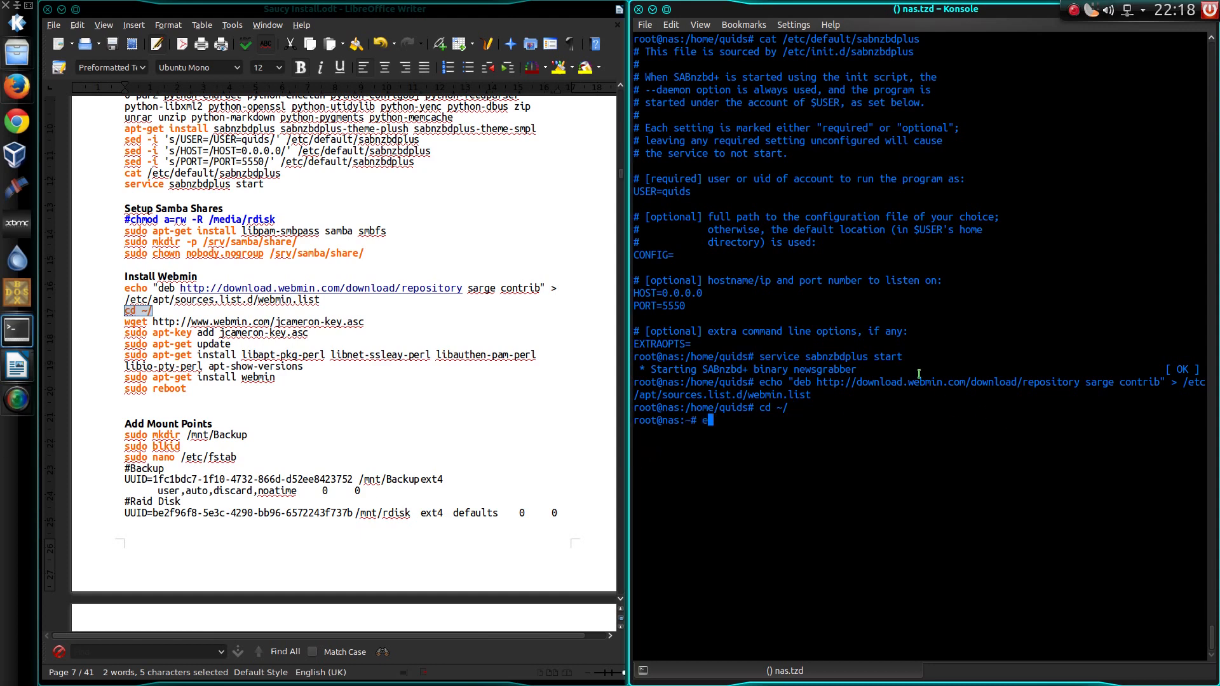
{"action": "key", "text": "Return"}
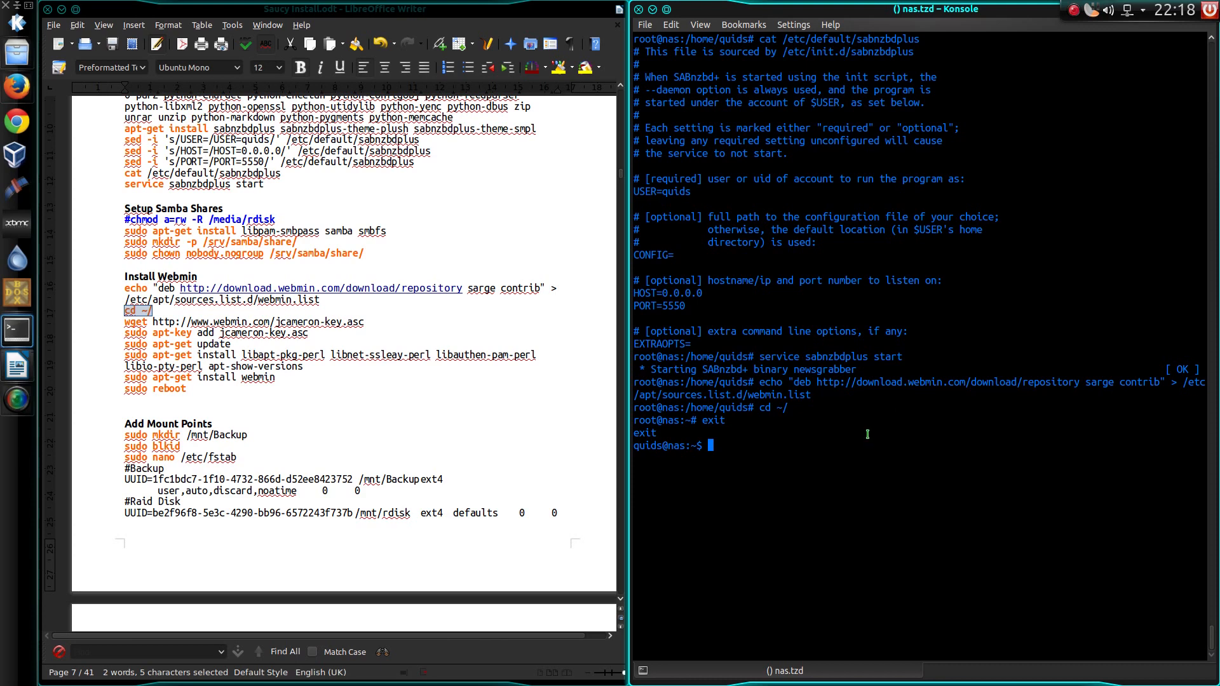
{"action": "type", "text": "cd ~/"}
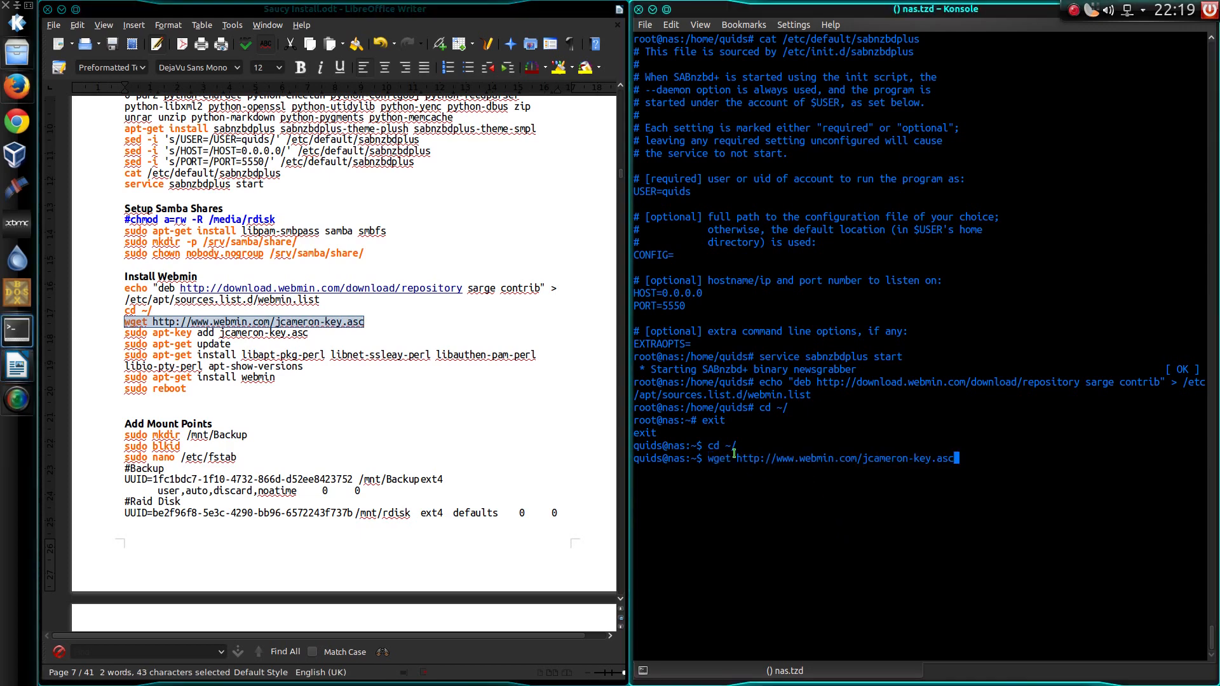
{"action": "key", "text": "Return"}
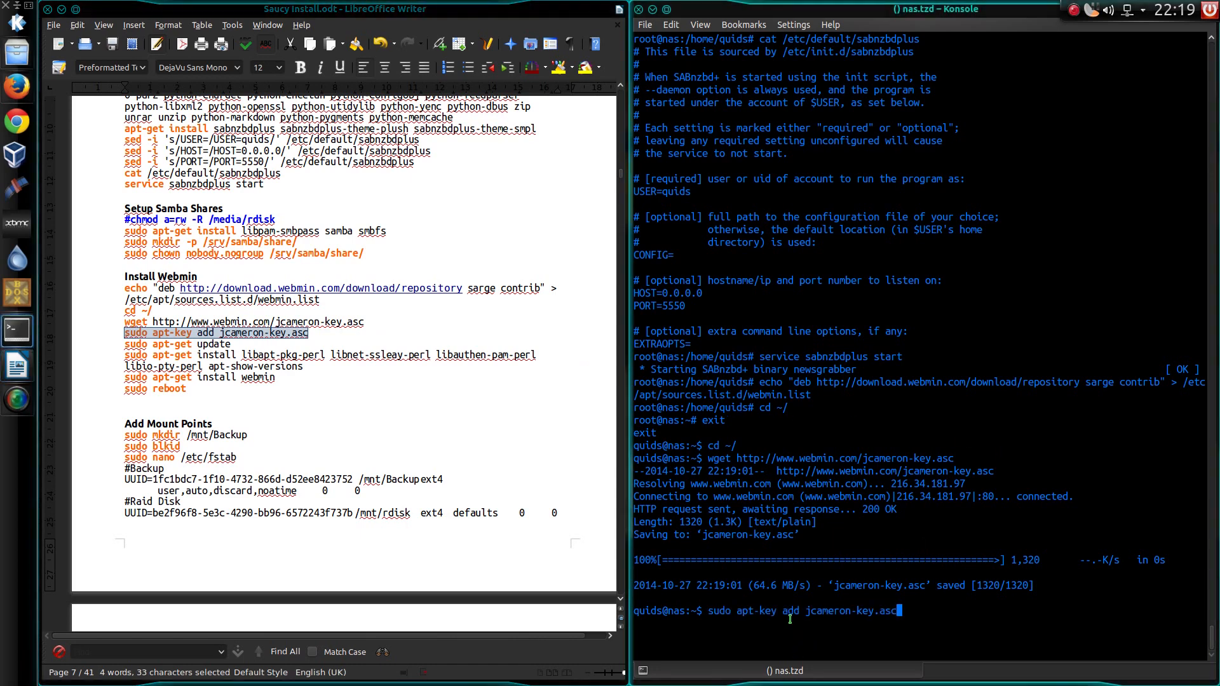
{"action": "key", "text": "Return"}
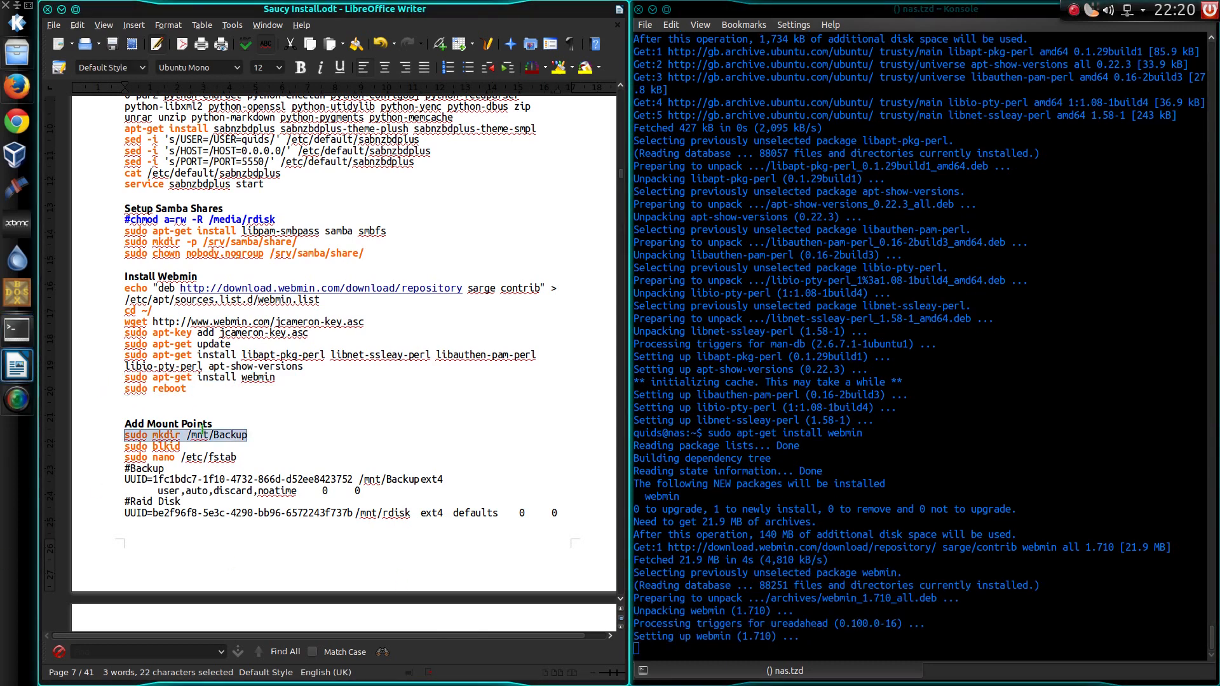
{"action": "right_click", "coordinate": [201, 434]}
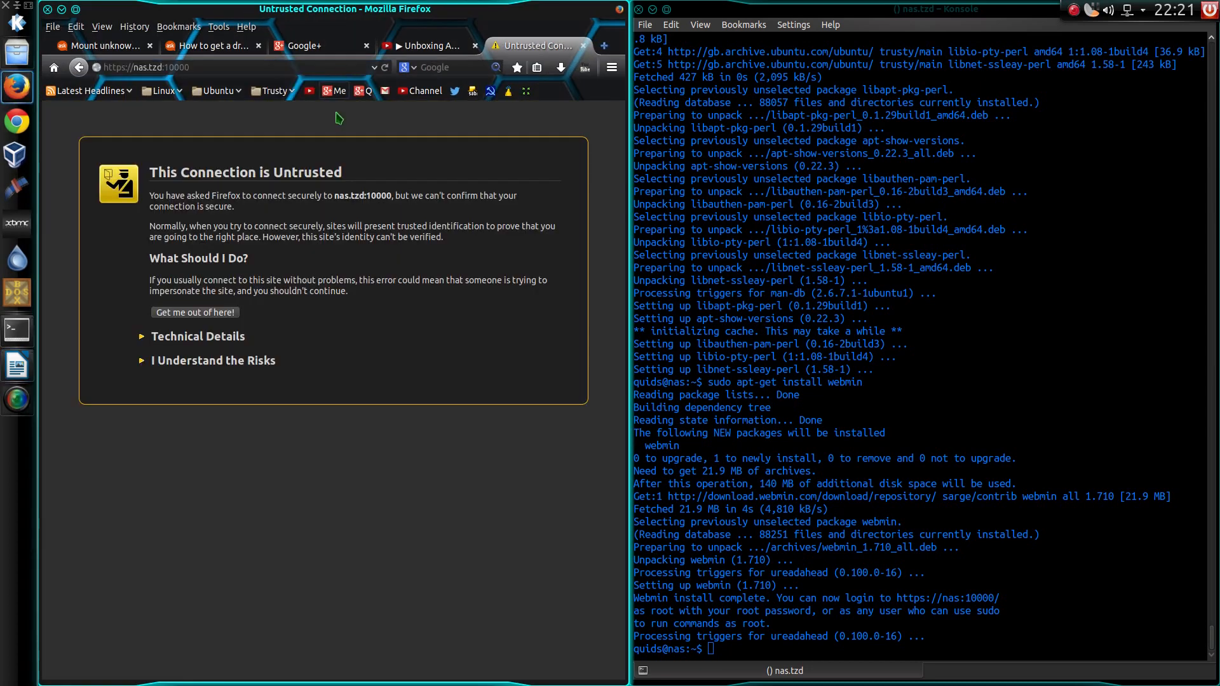
{"action": "left_click", "coordinate": [212, 360]}
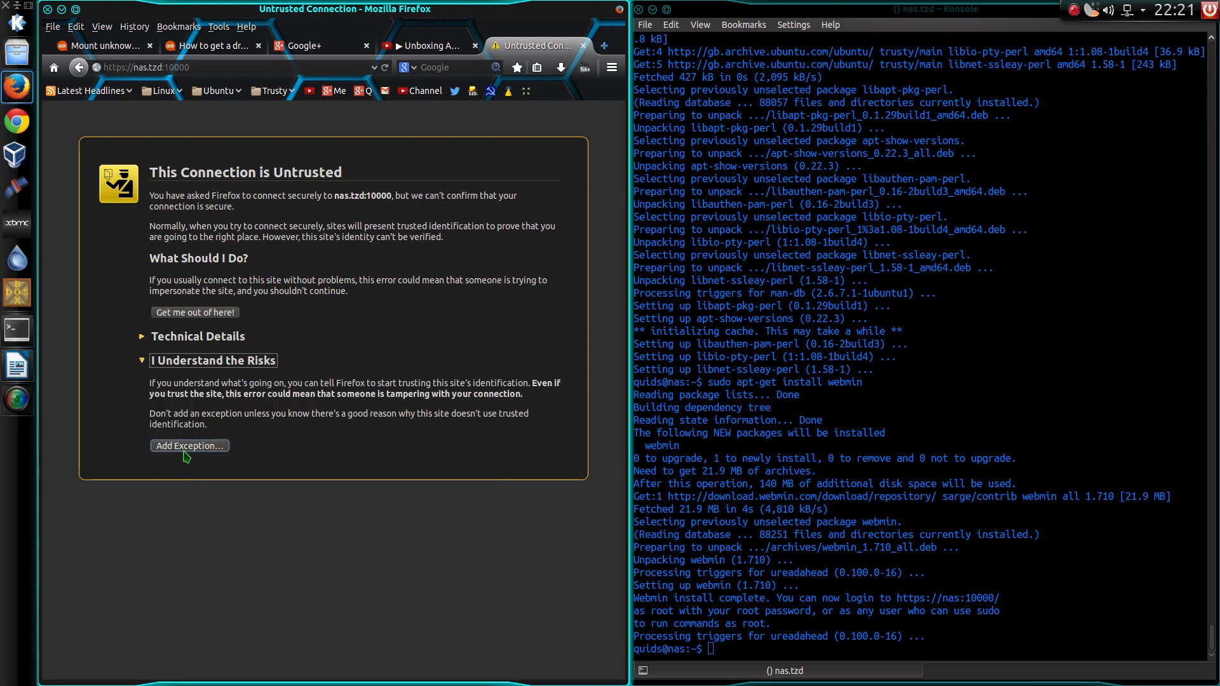
{"action": "left_click", "coordinate": [188, 446]}
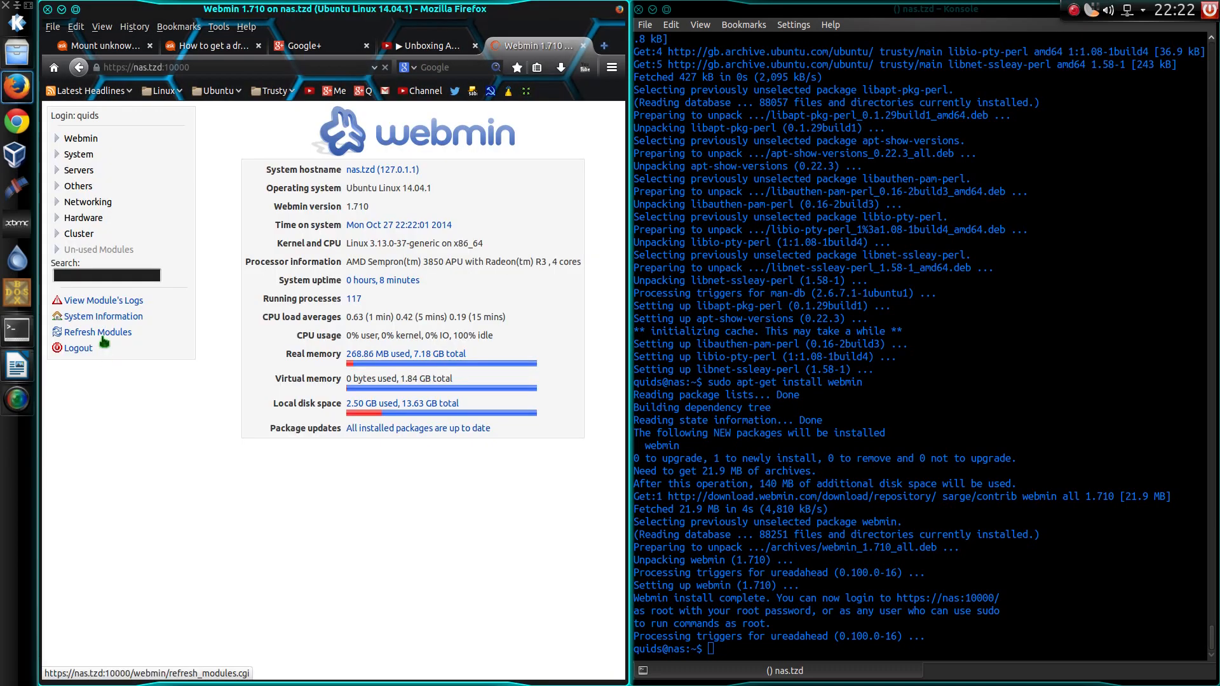
{"action": "mouse_move", "coordinate": [212, 341]}
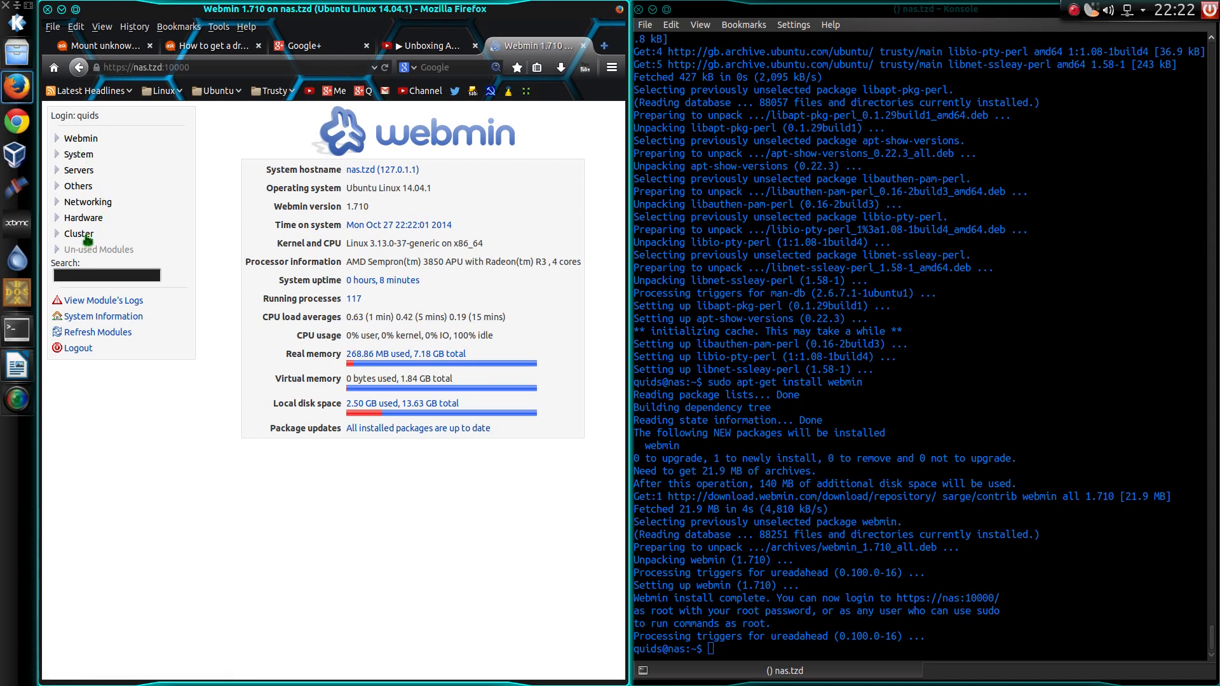
{"action": "mouse_move", "coordinate": [100, 318]}
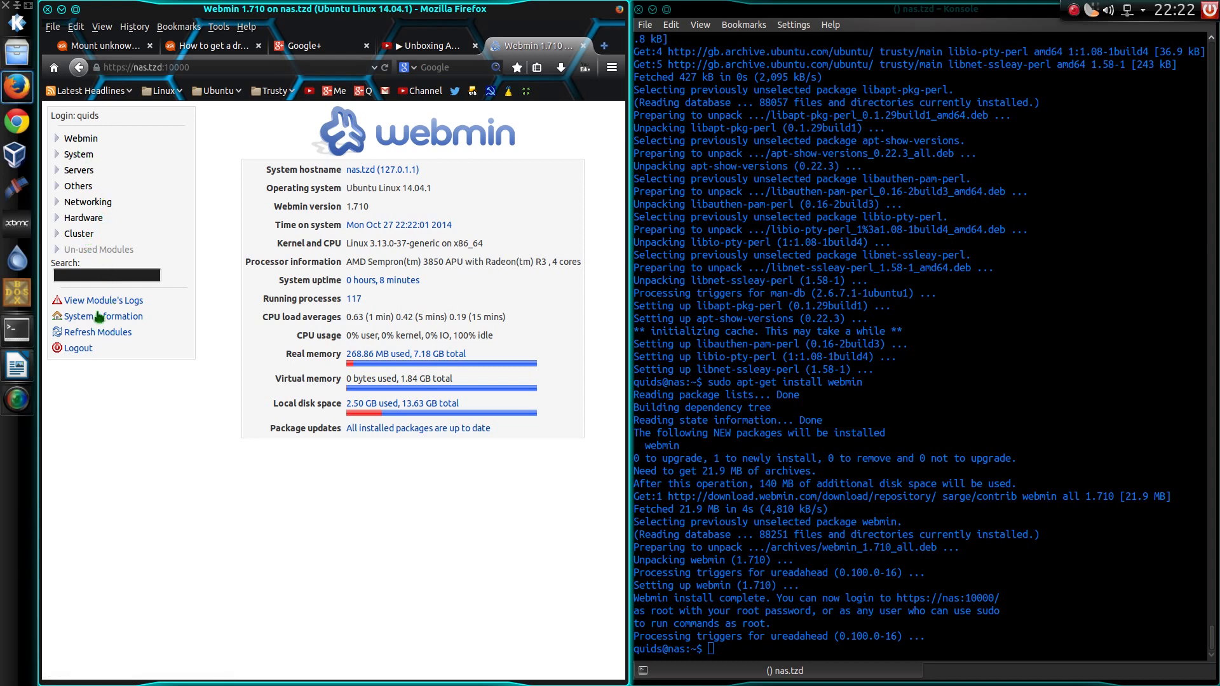
- Expand the Hardware, Networking and Others categories and enter Webmin's Command Shell
{"action": "left_click", "coordinate": [84, 218]}
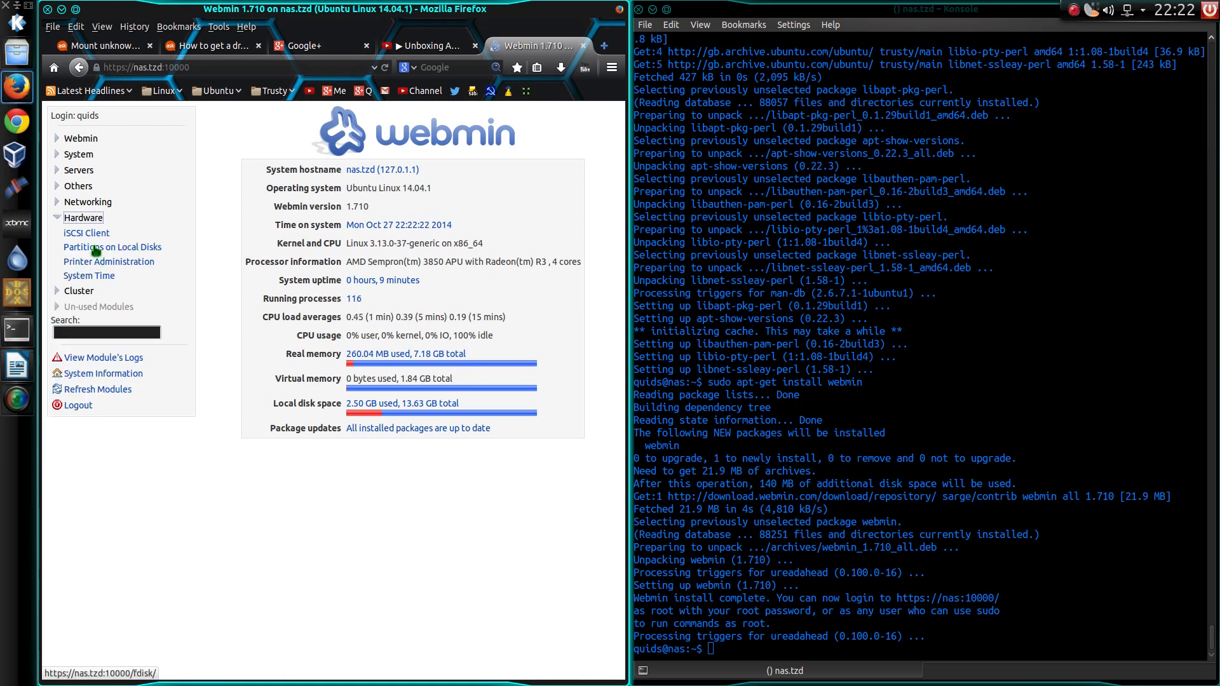
{"action": "mouse_move", "coordinate": [88, 202]}
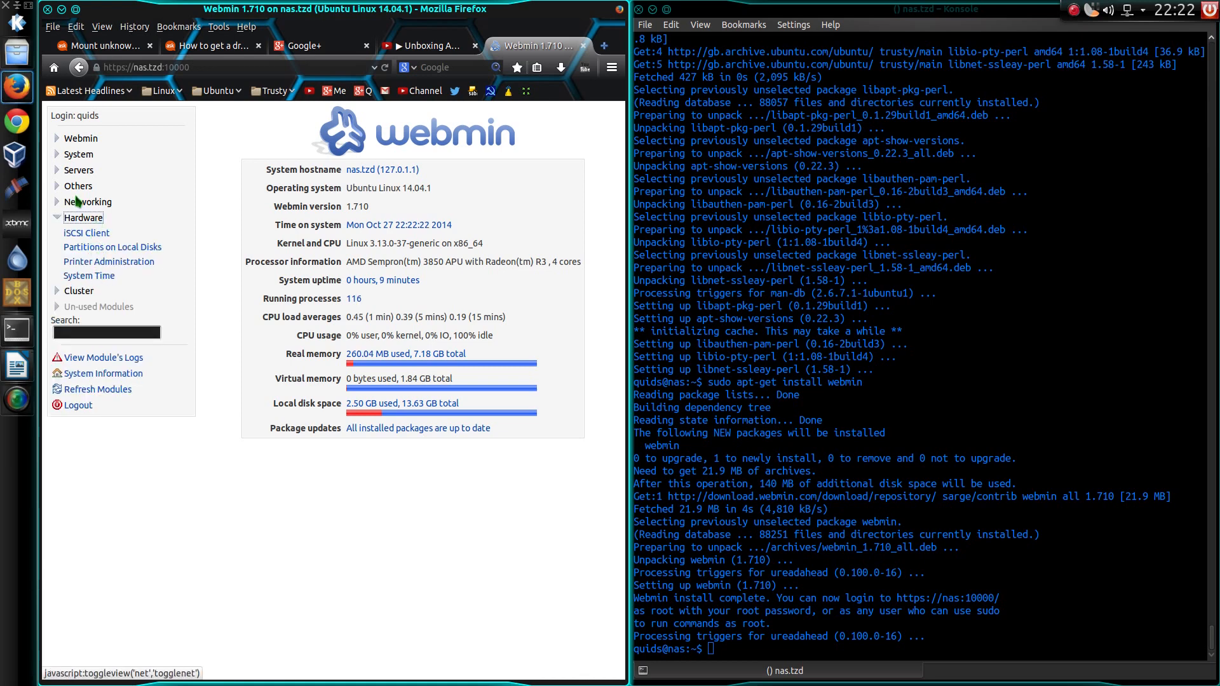
{"action": "left_click", "coordinate": [88, 202]}
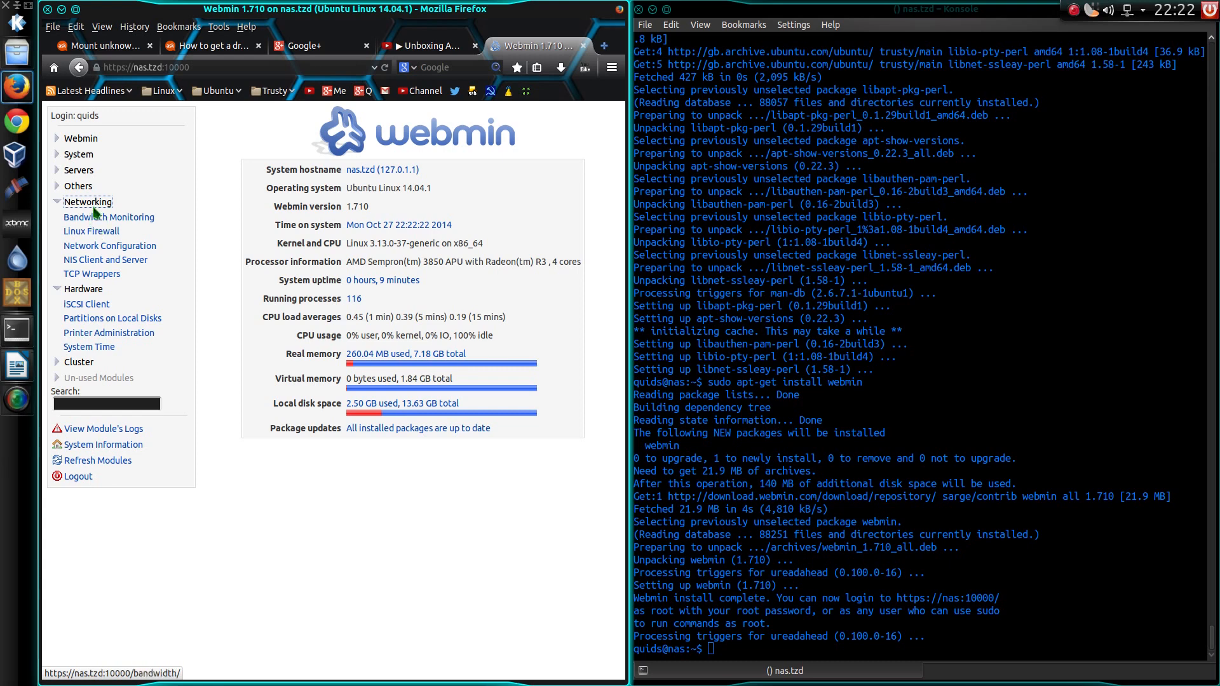
{"action": "left_click", "coordinate": [79, 185]}
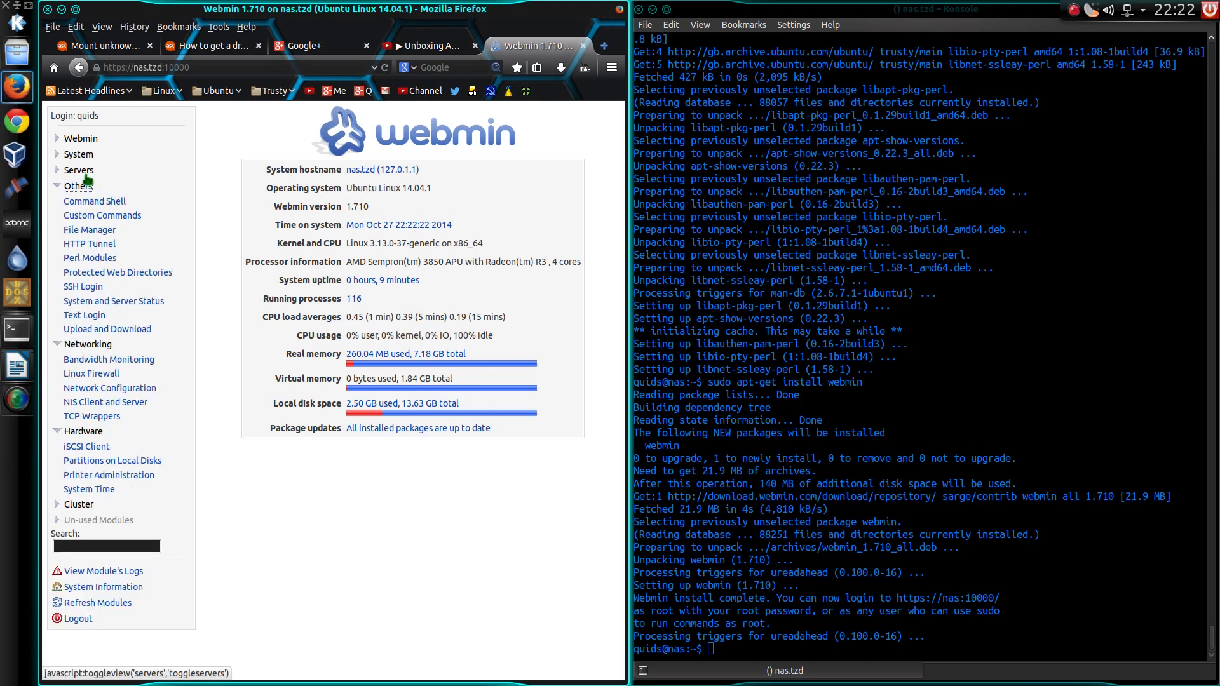
{"action": "left_click", "coordinate": [93, 201]}
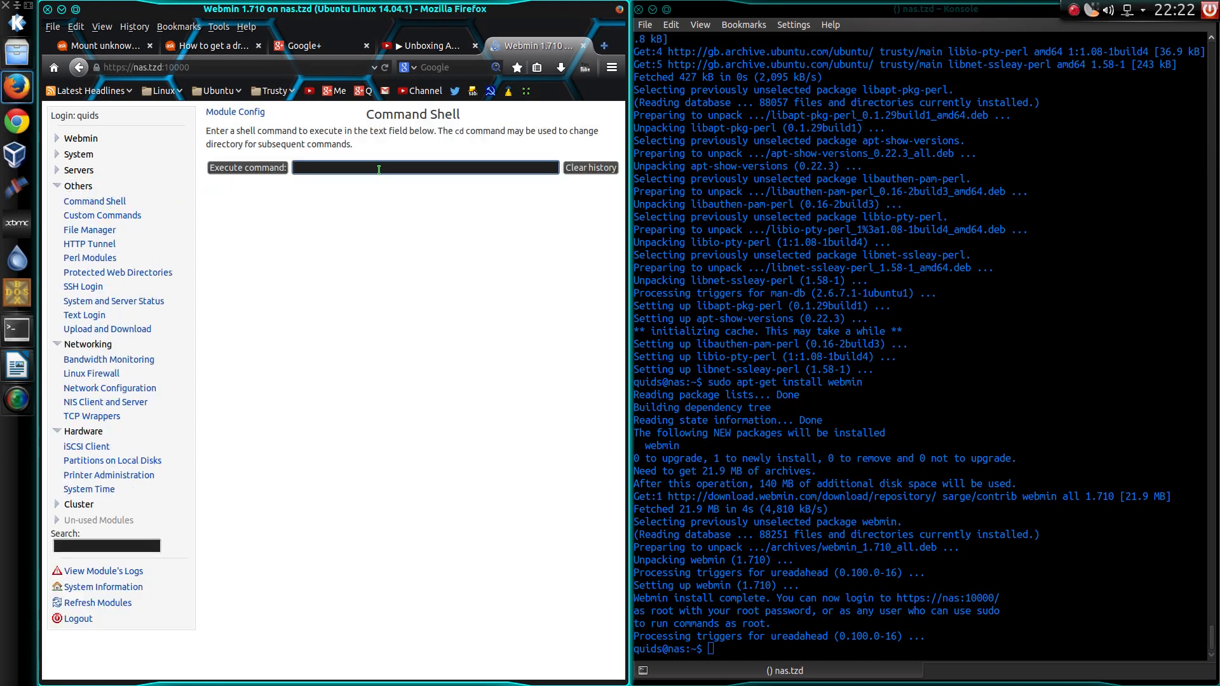
{"action": "left_click", "coordinate": [424, 168]}
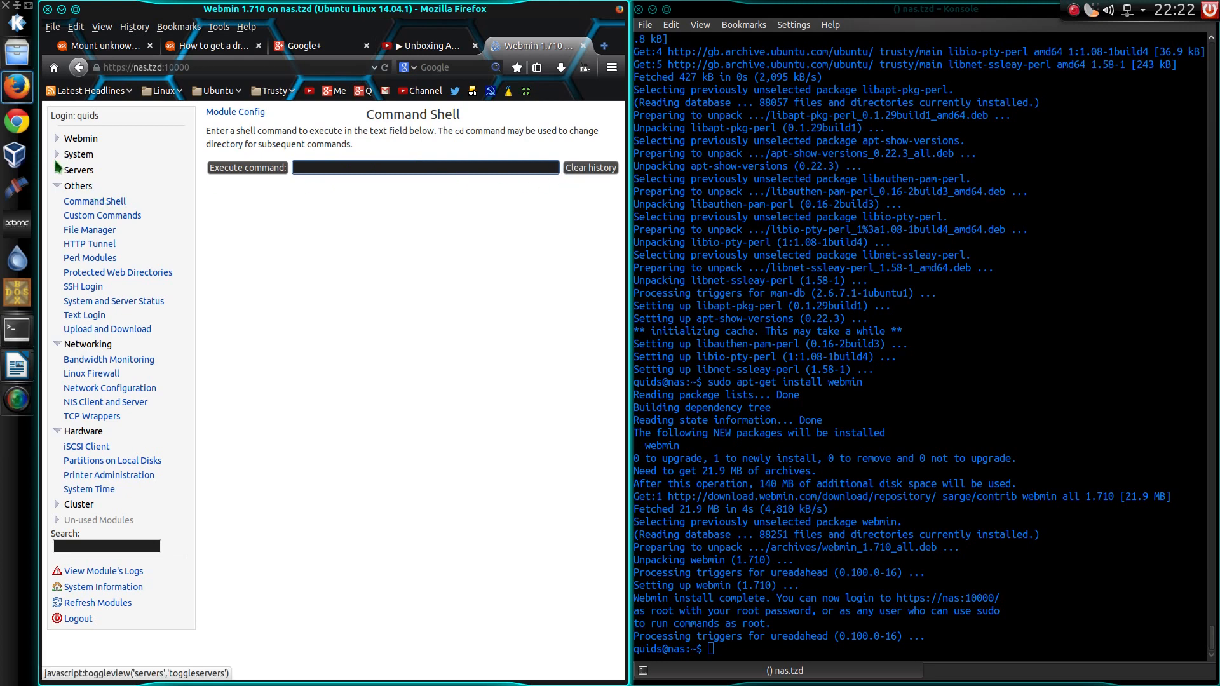
- Under System, show the Bootup and Shutdown list of boot-time services
{"action": "left_click", "coordinate": [79, 153]}
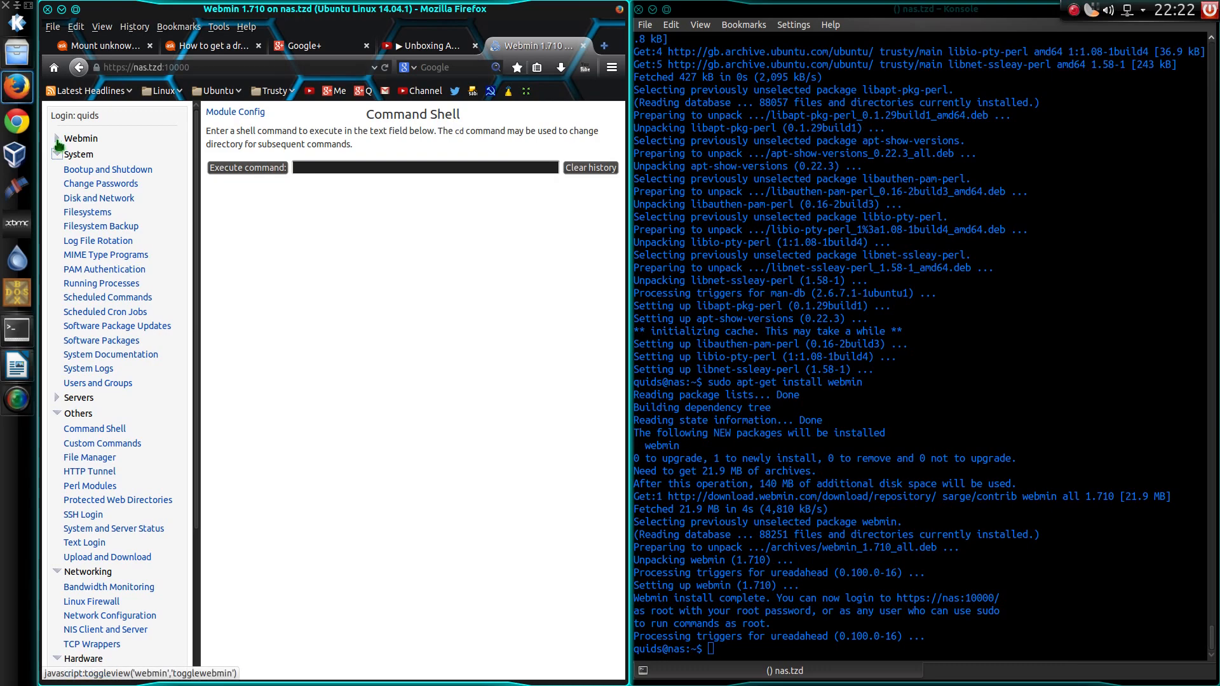
{"action": "left_click", "coordinate": [108, 169]}
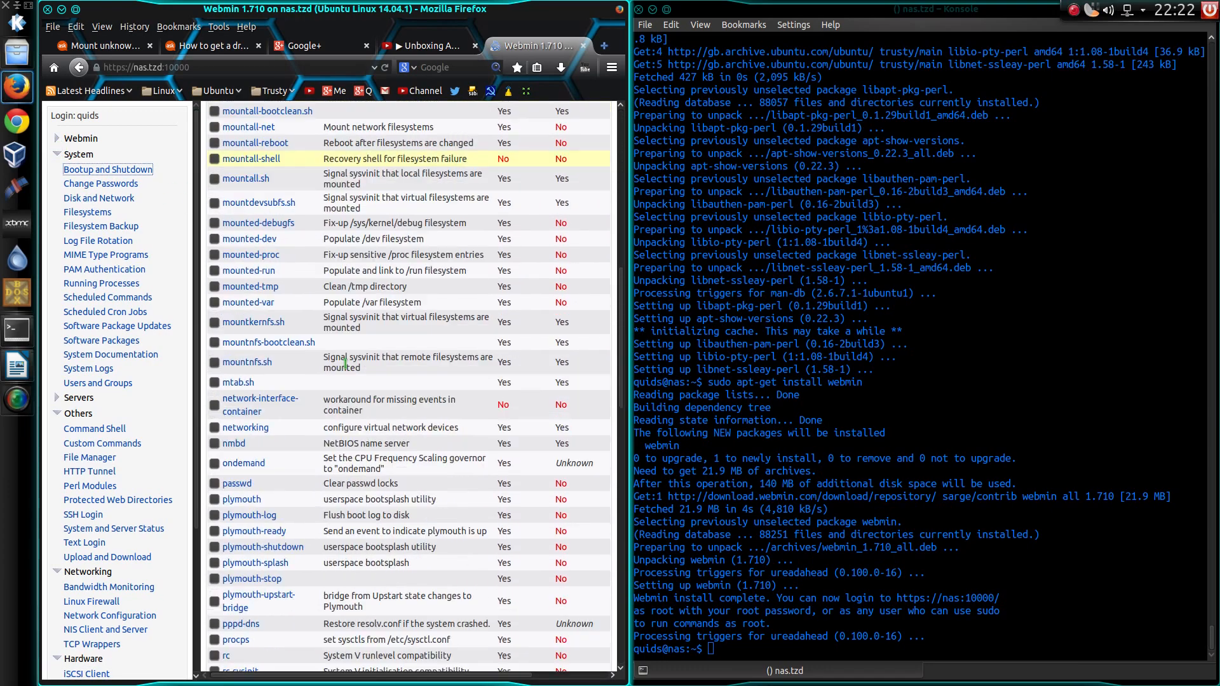
{"action": "scroll", "scroll_direction": "down", "scroll_amount": 3}
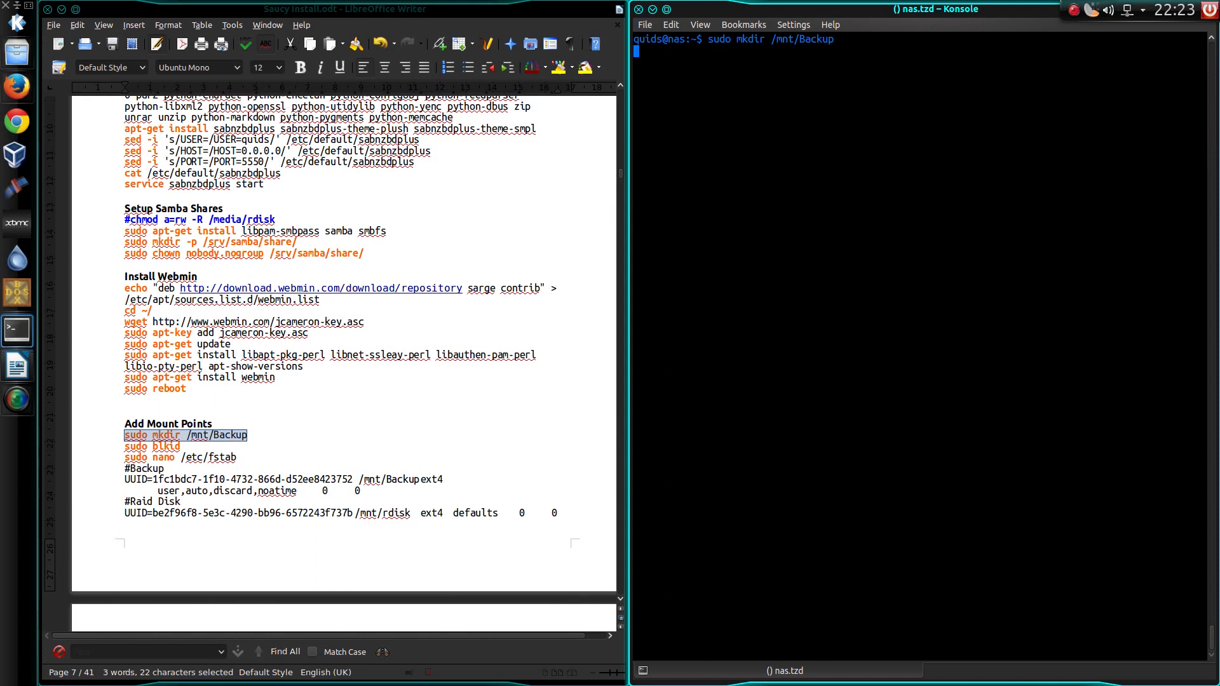
- Create /mnt/Backup, list partition UUIDs with blkid, and prepare sudo nano /etc/fstab
{"action": "key", "text": "Return"}
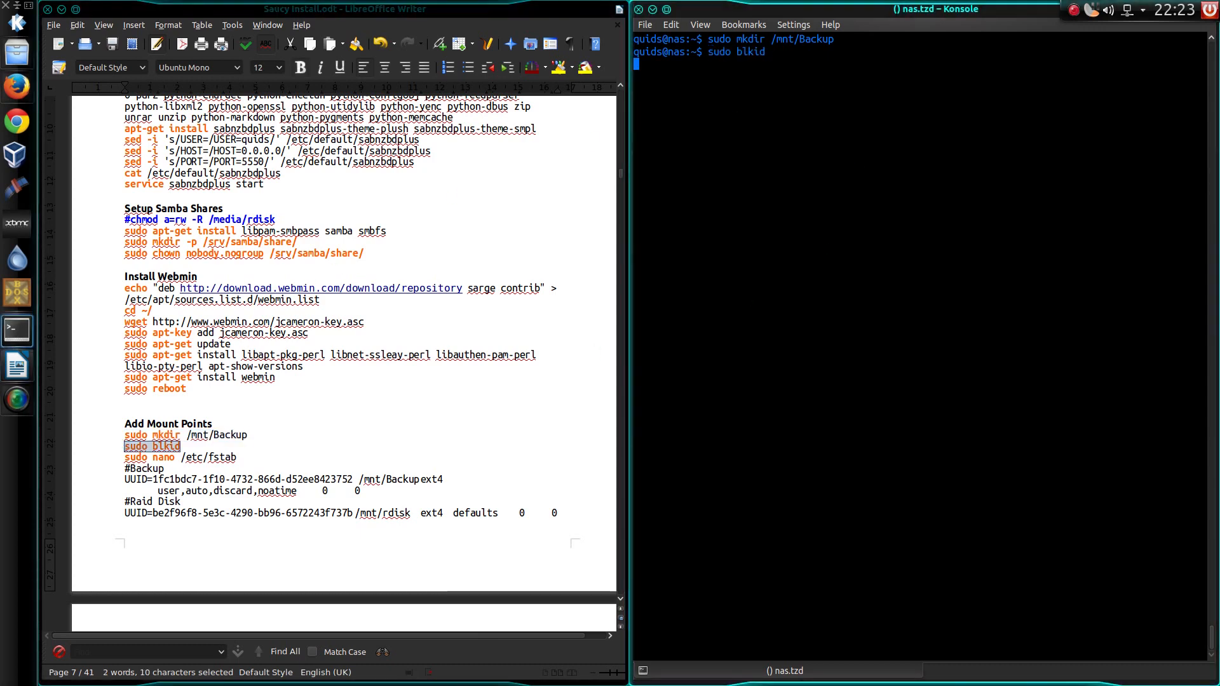
{"action": "key", "text": "Return"}
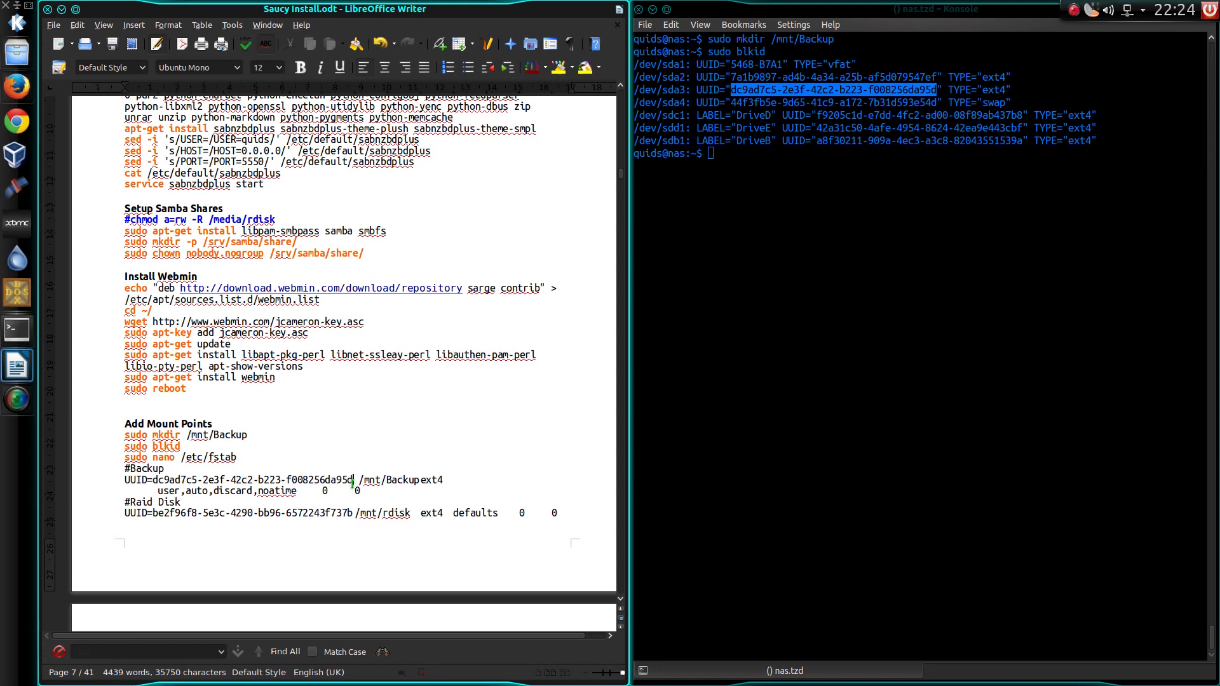
{"action": "mouse_move", "coordinate": [796, 226]}
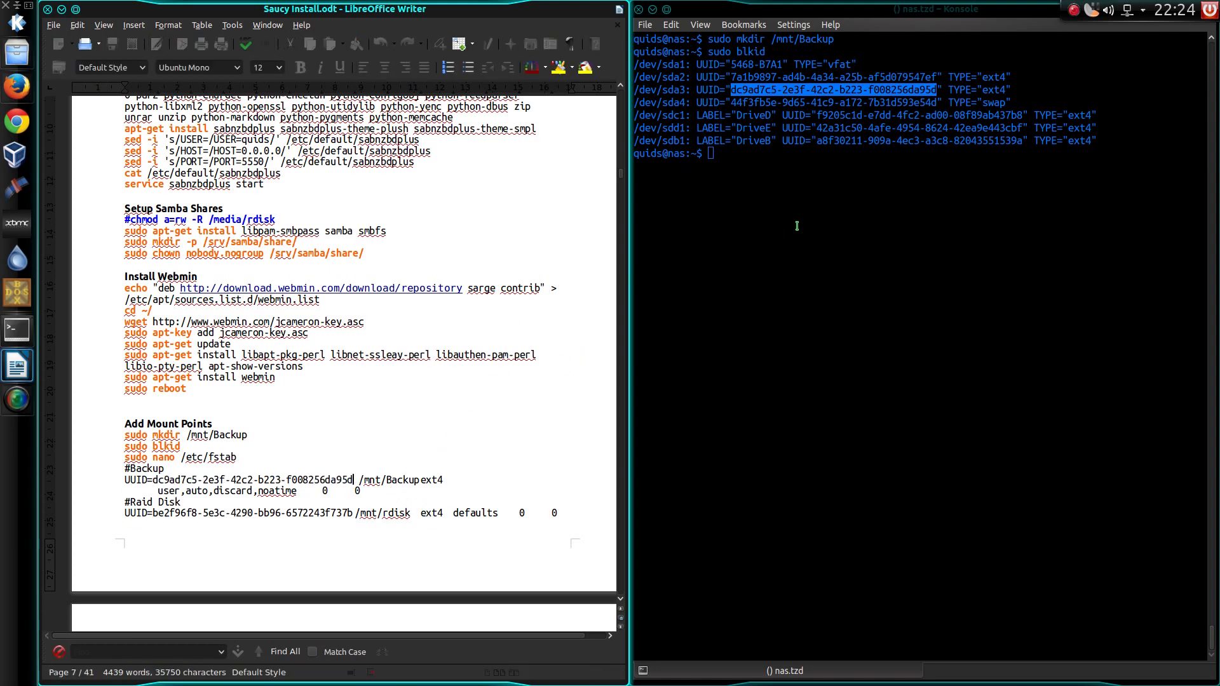
{"action": "type", "text": "sudo nano /etc/fstab"}
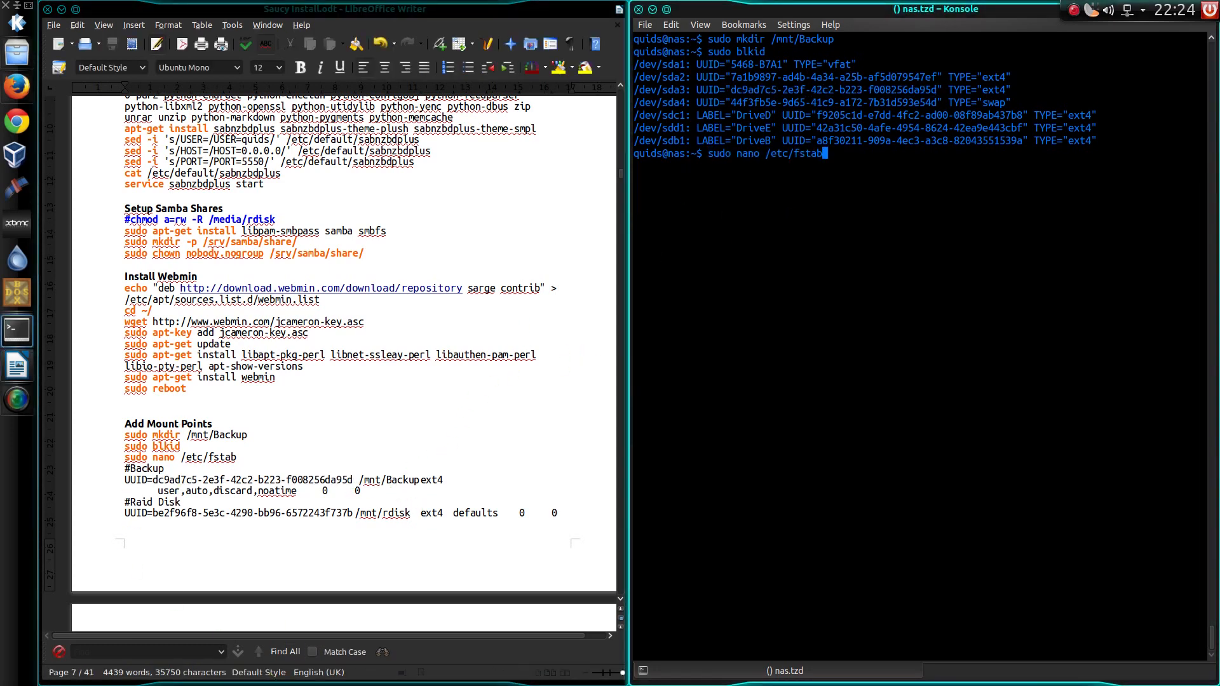
- Add the #Backup UUID ext4 entry at /mnt/Backup in fstab, save it, and run sudo mount -a
{"action": "key", "text": "Return"}
{"action": "type", "text": "#"}
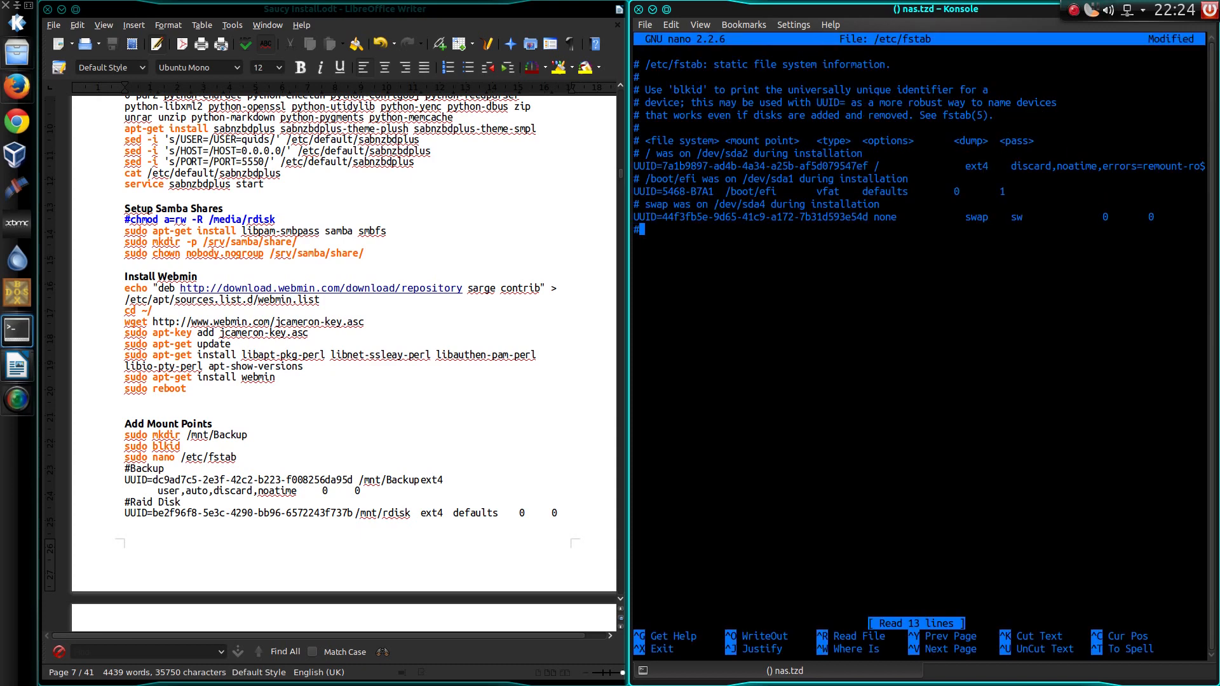
{"action": "type", "text": "Backup"}
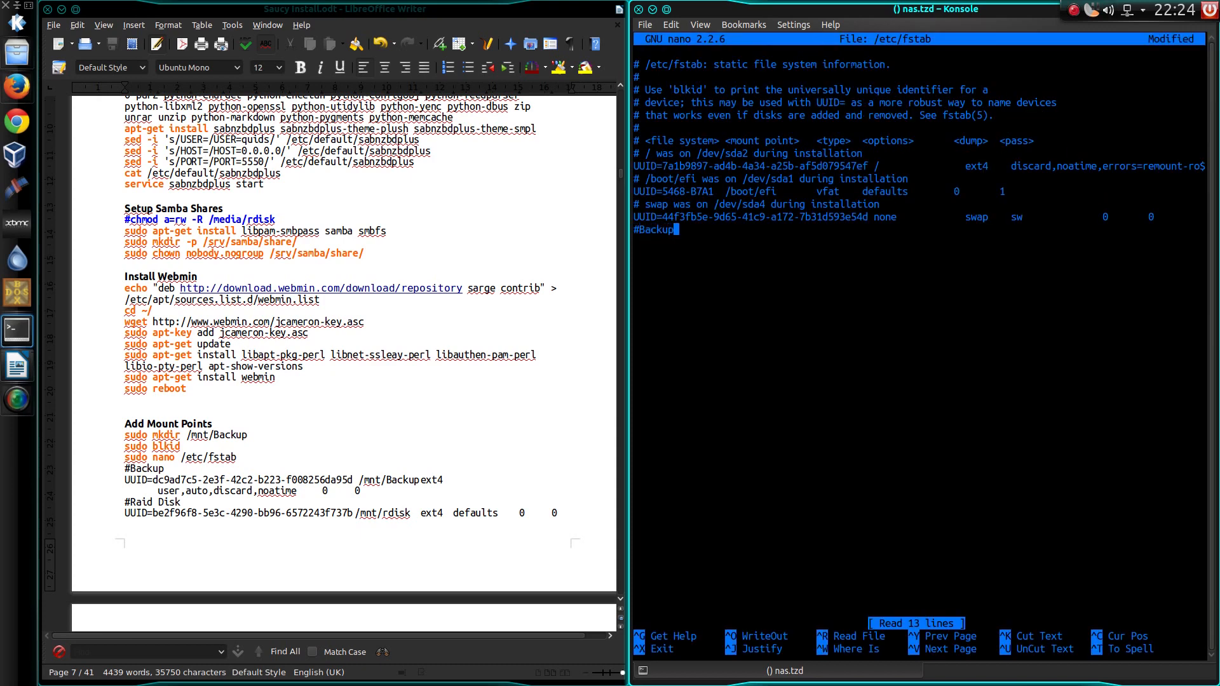
{"action": "type", "text": "UU"}
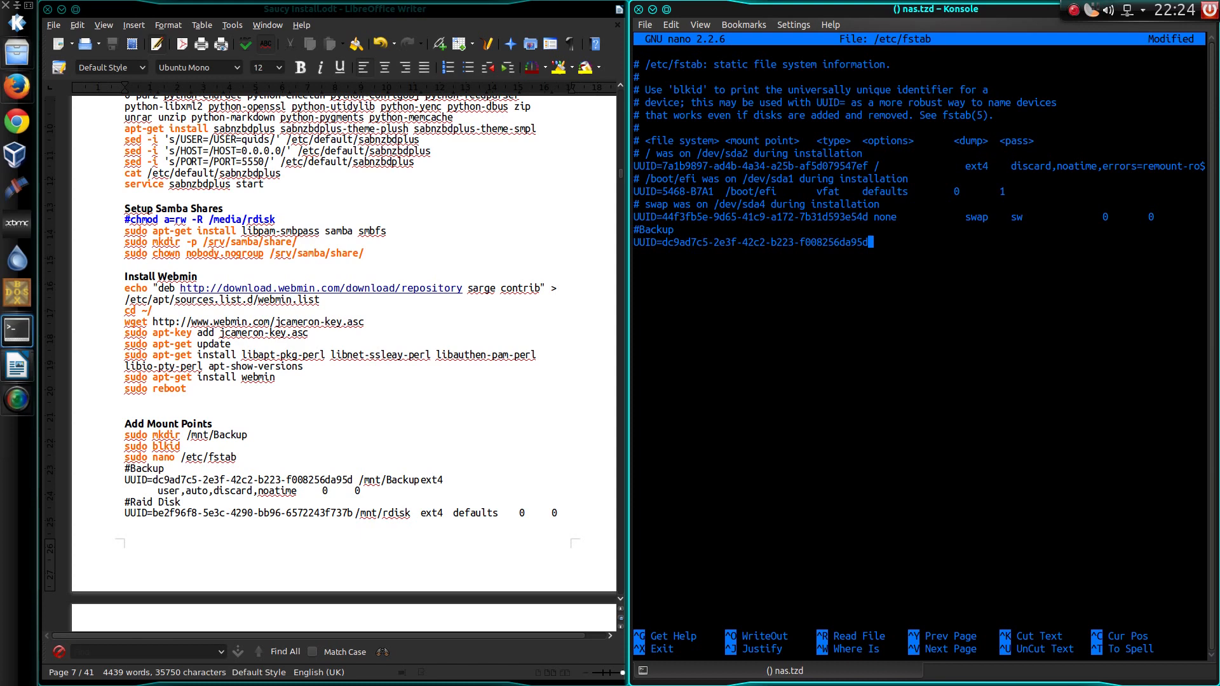
{"action": "mouse_move", "coordinate": [359, 466]}
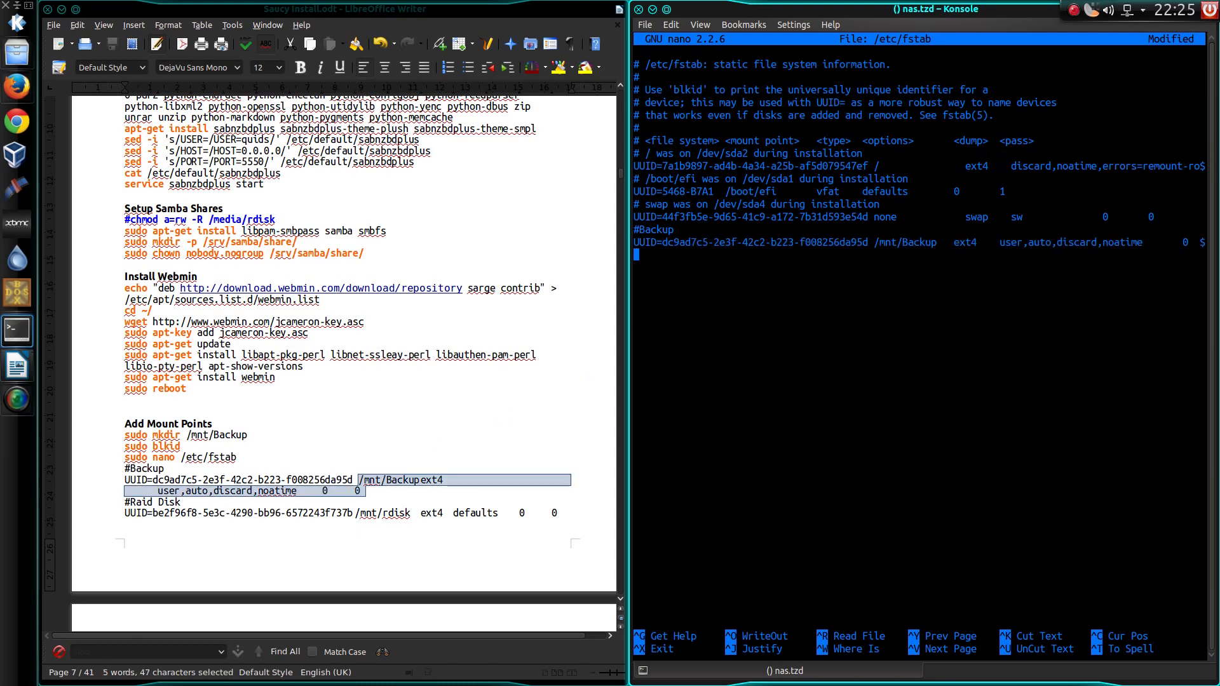
{"action": "key", "text": "ctrl+x"}
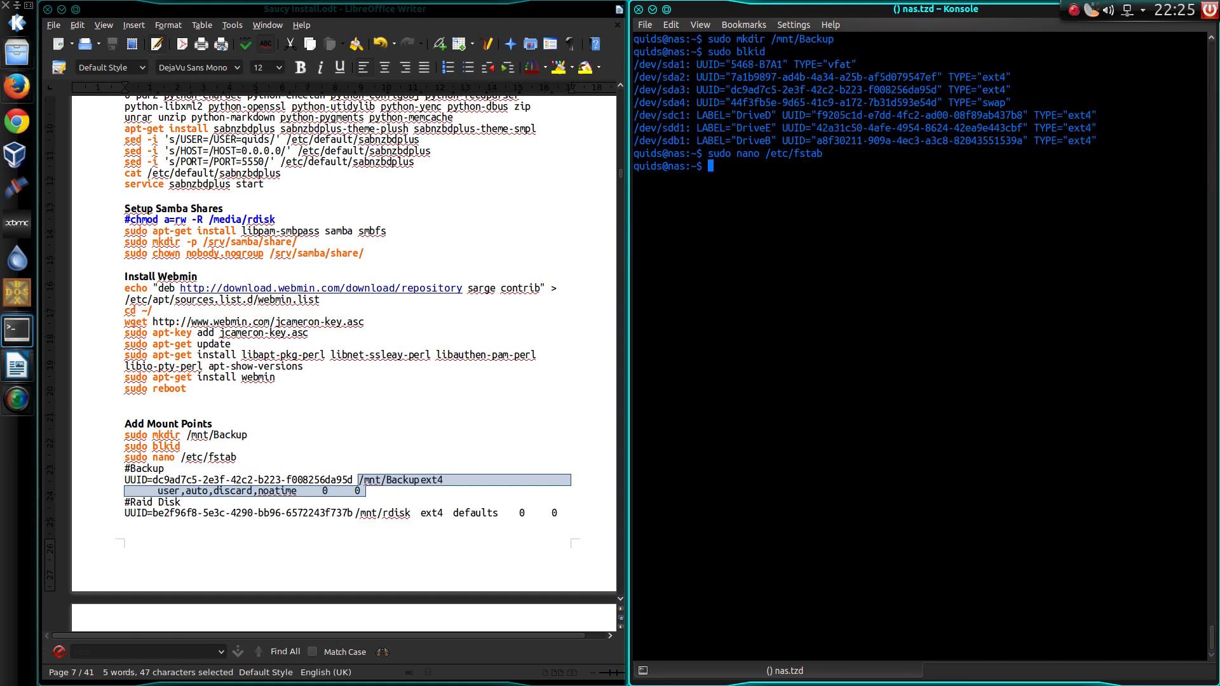
{"action": "type", "text": "sudo"}
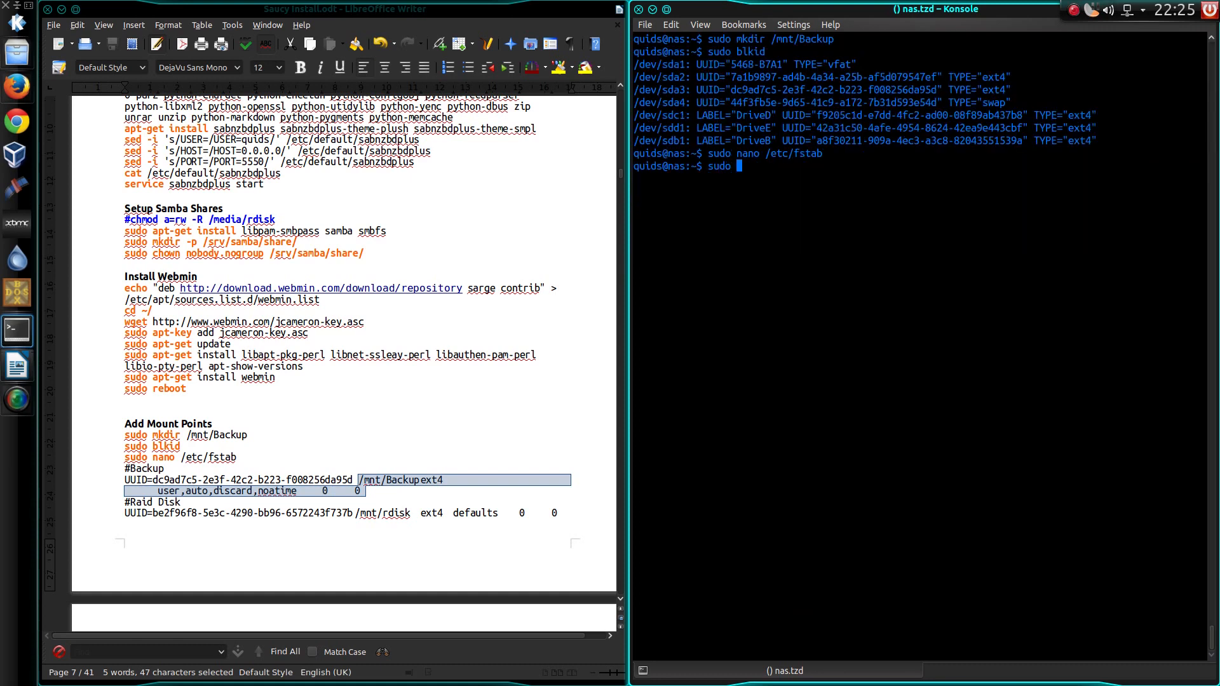
{"action": "type", "text": "mount -0"}
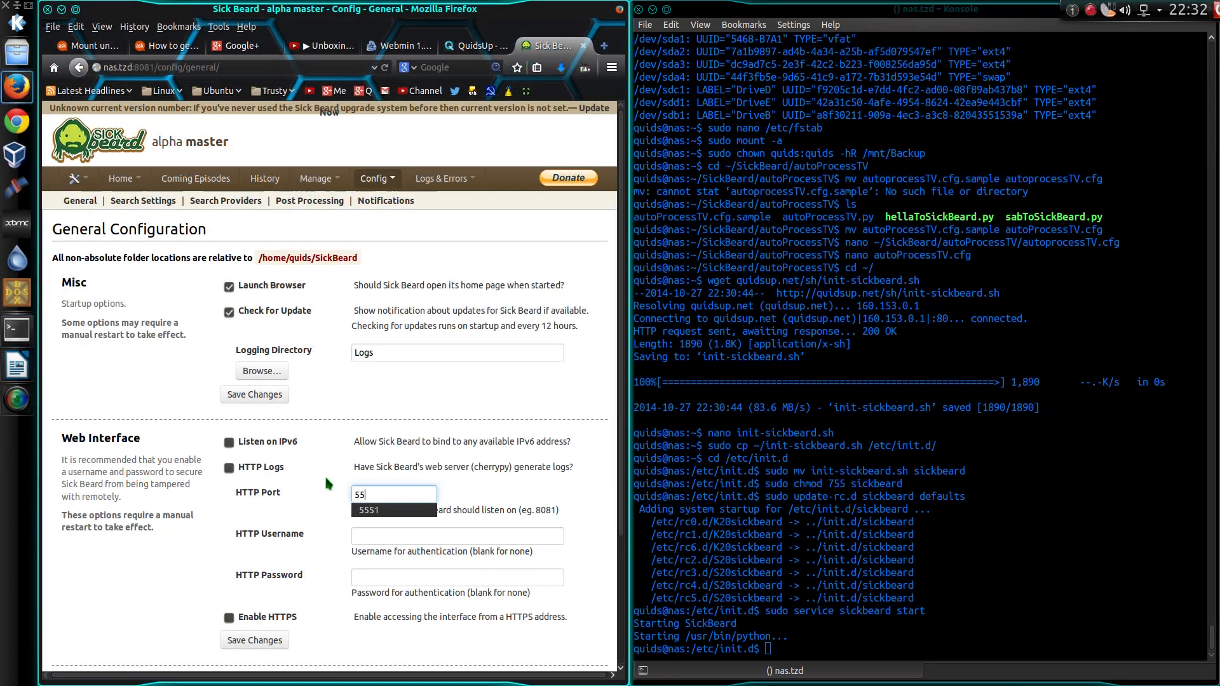
- Set Sick Beard's HTTP port to 5551, save changes and restart it
{"action": "left_click", "coordinate": [393, 511]}
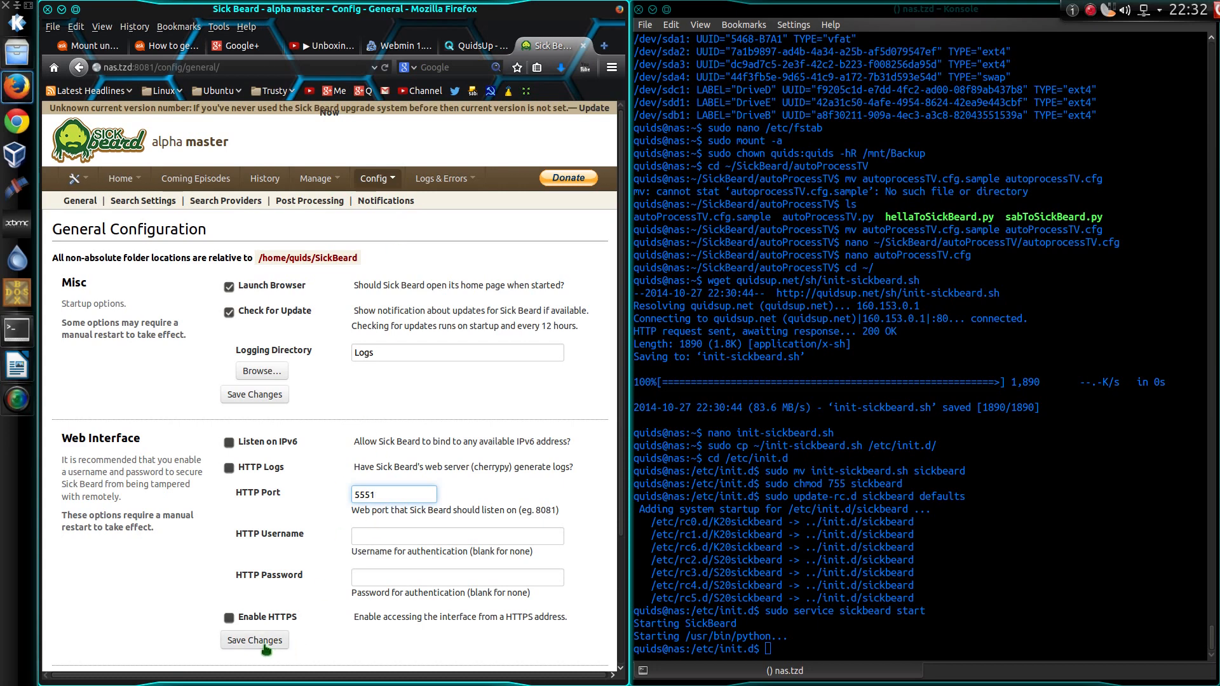
{"action": "left_click", "coordinate": [254, 639]}
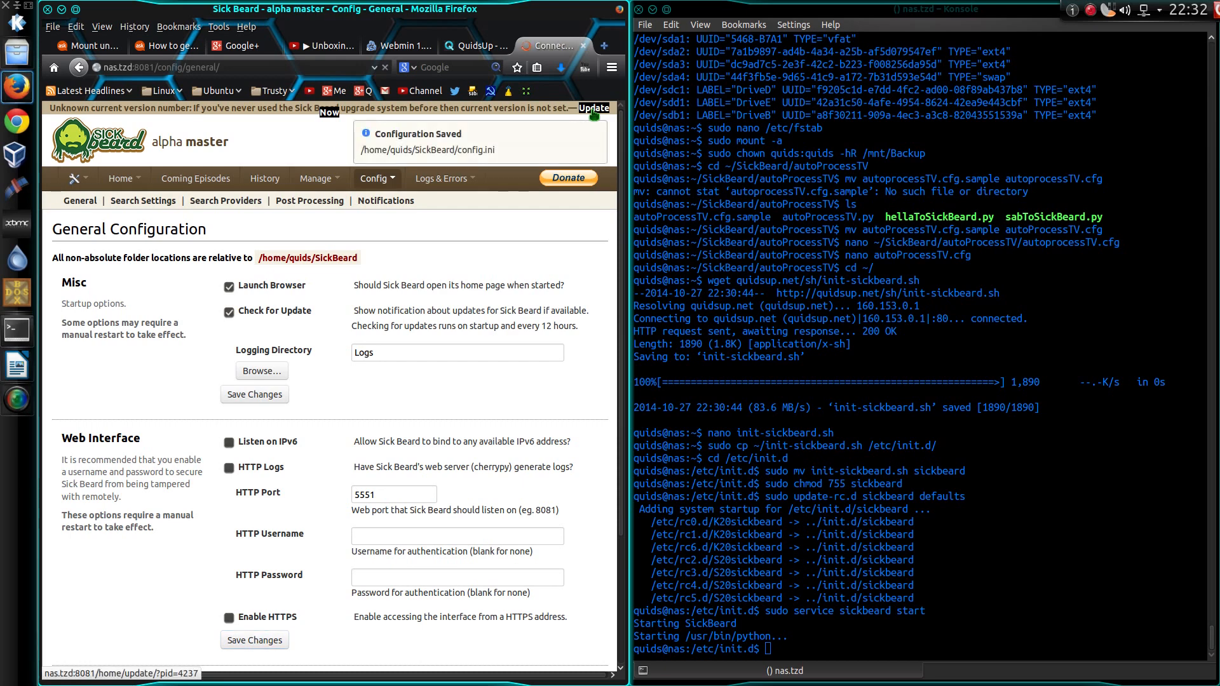
{"action": "left_click", "coordinate": [594, 108]}
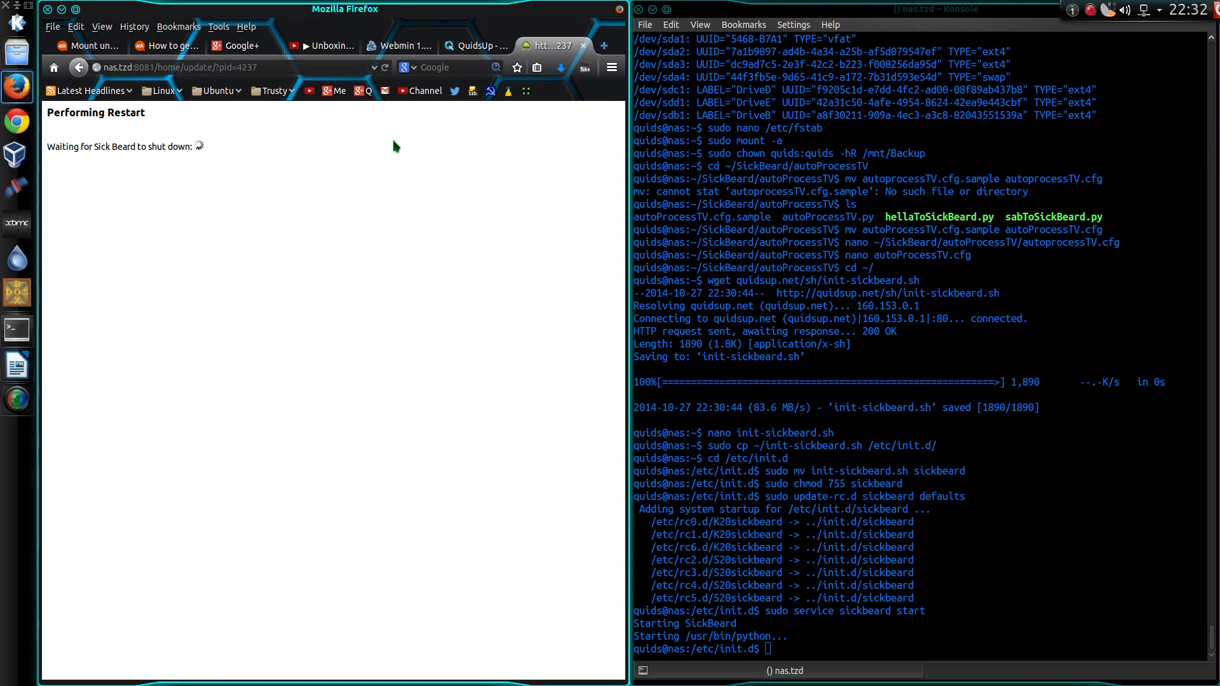
{"action": "mouse_move", "coordinate": [283, 188]}
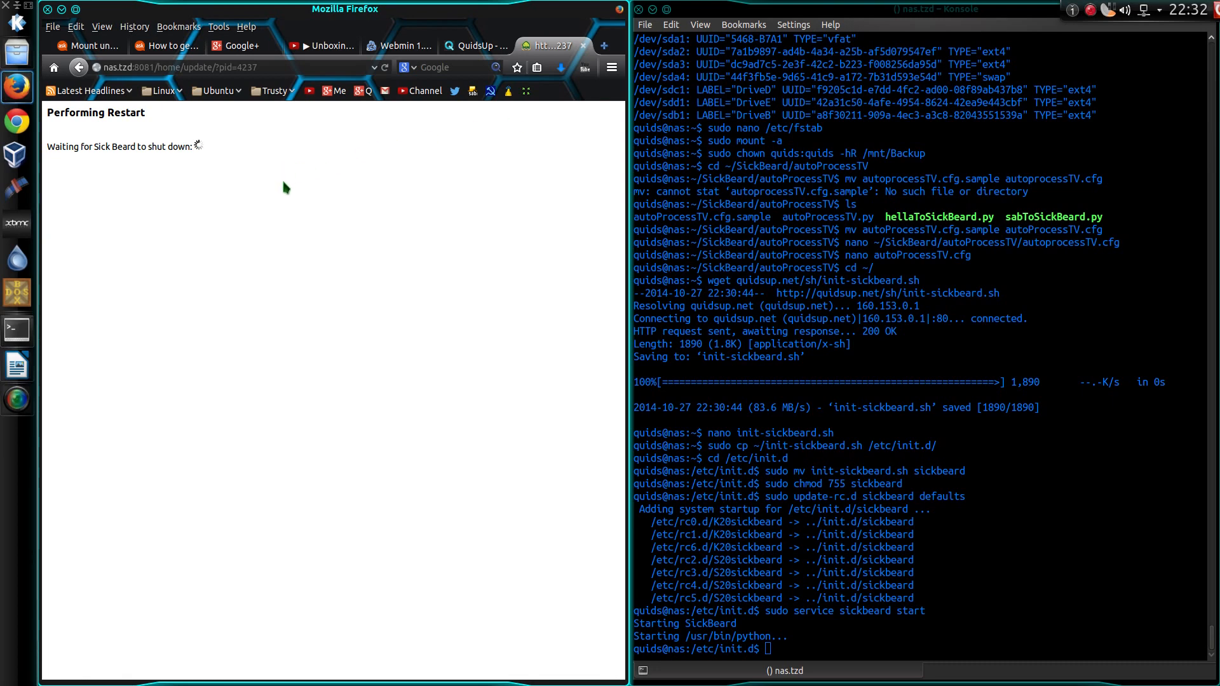
{"action": "mouse_move", "coordinate": [289, 191]}
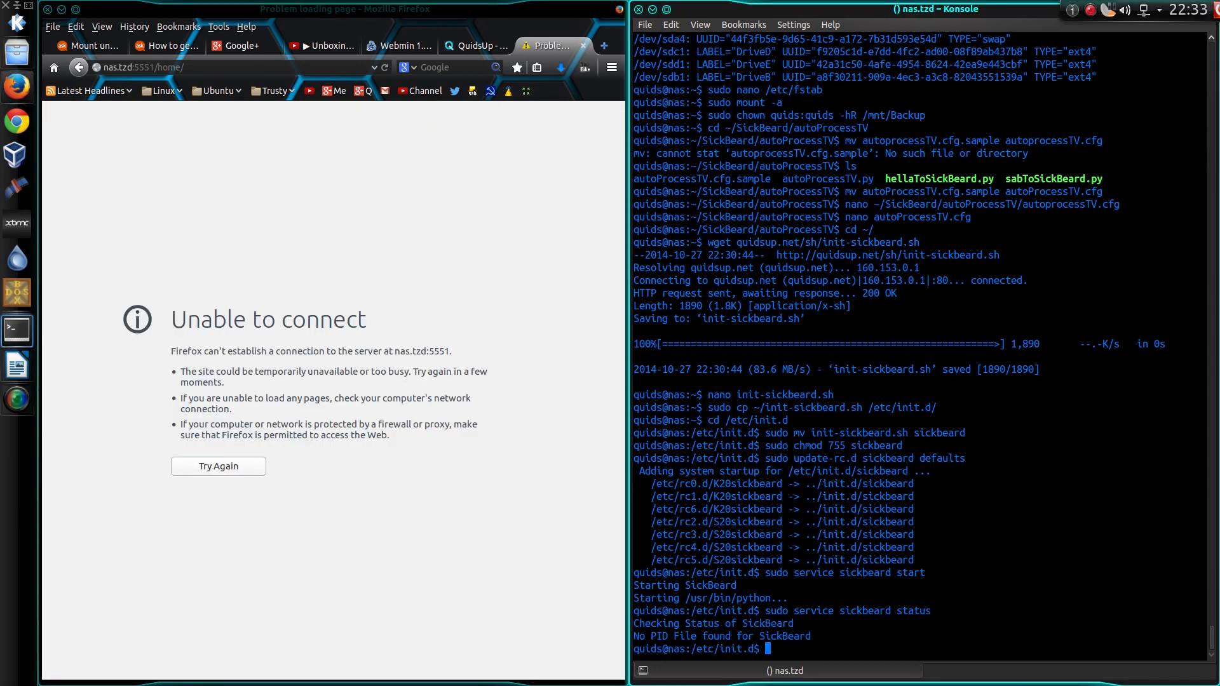
- Check sudo service sickbeard status, cd into ~/SickBeard/ and run python SickBeard.py
{"action": "type", "text": "sudo service sickbeard status"}
{"action": "type", "text": "cd ~/"}
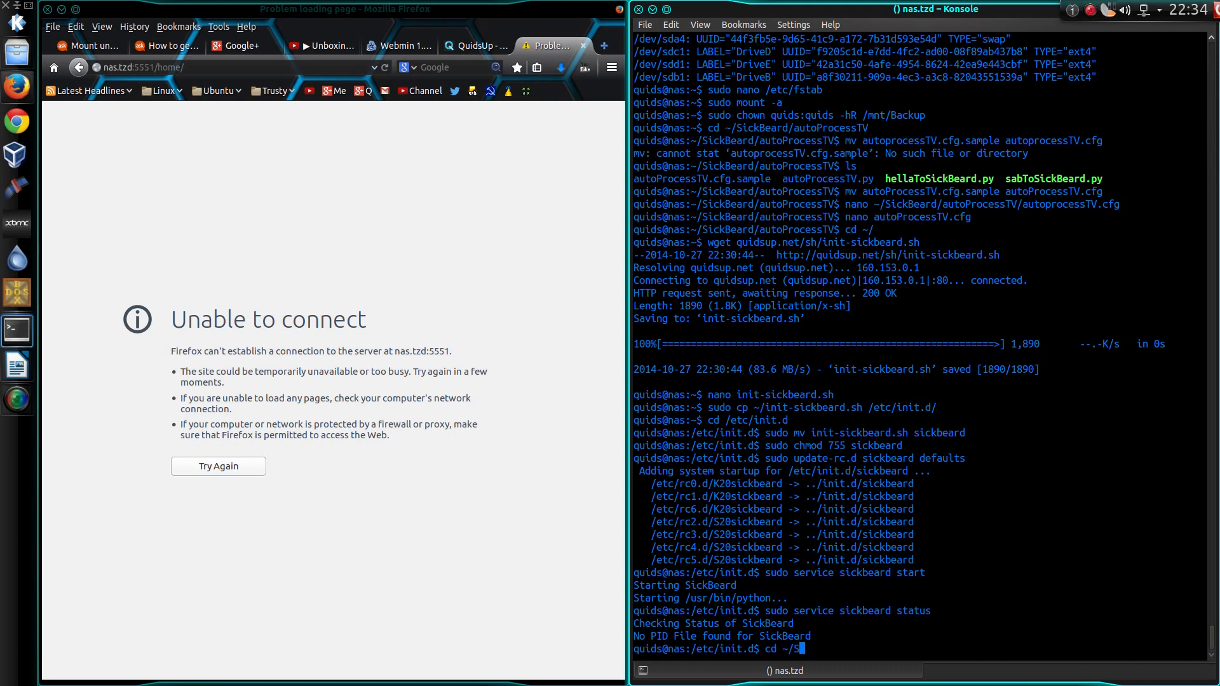
{"action": "type", "text": "SickBeard/"}
{"action": "type", "text": "pyth"}
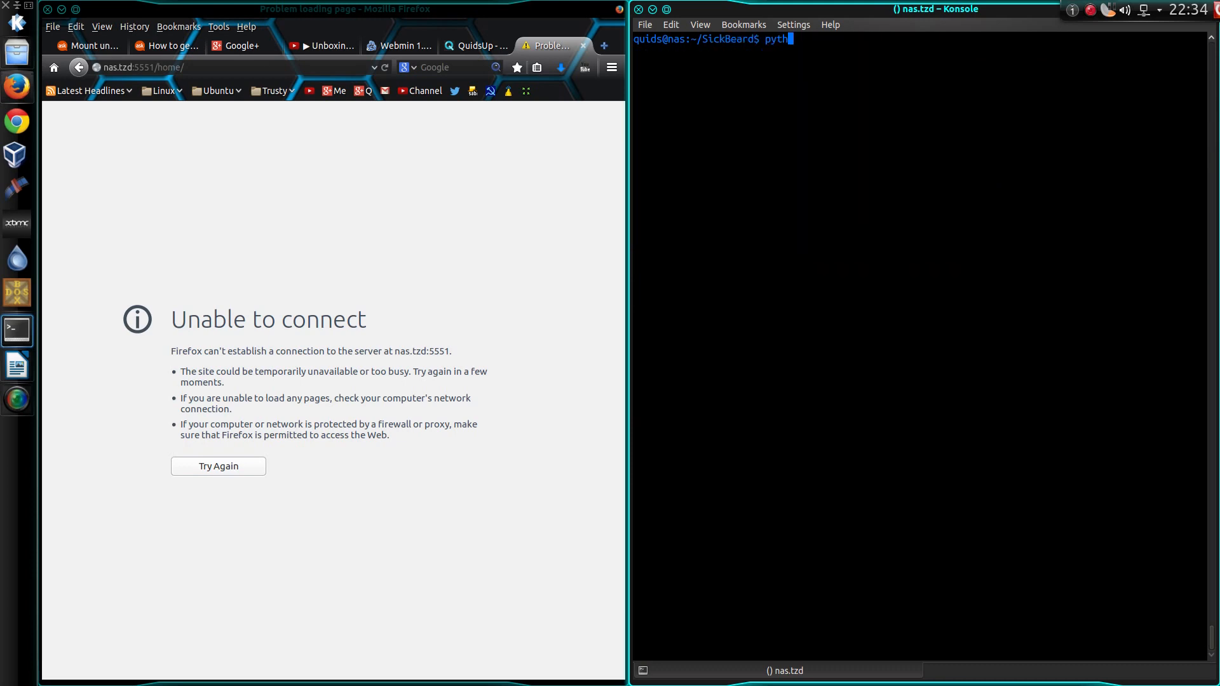
{"action": "type", "text": "on Si"}
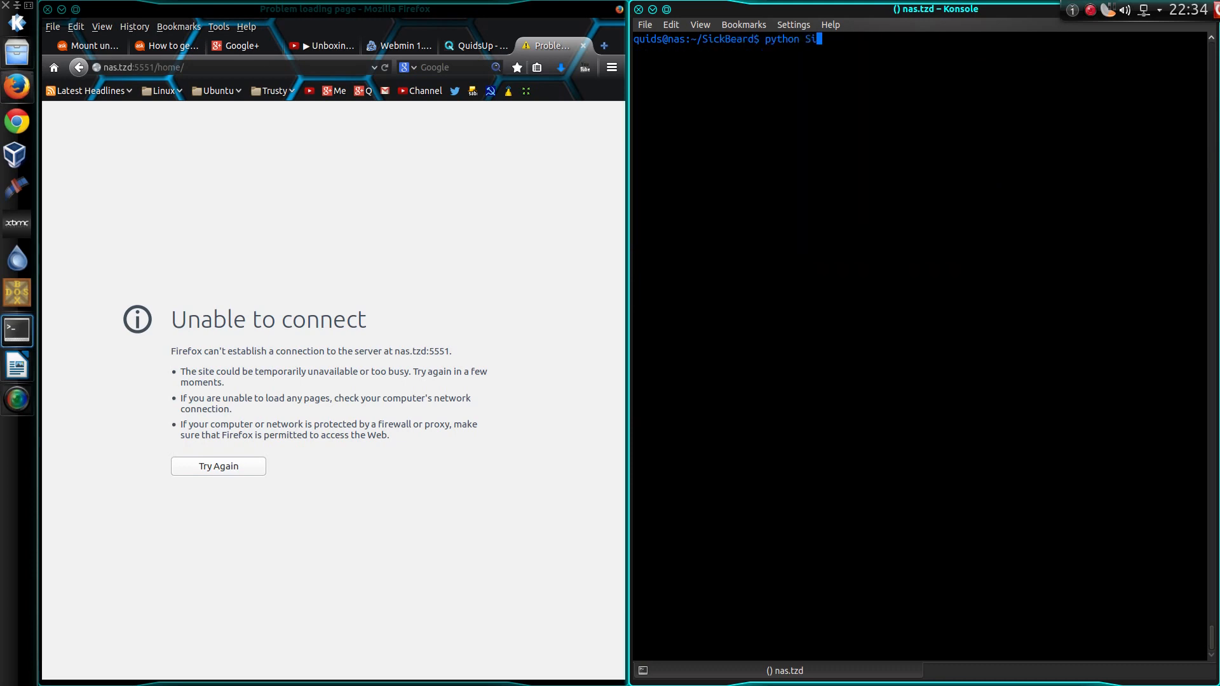
{"action": "key", "text": "Return"}
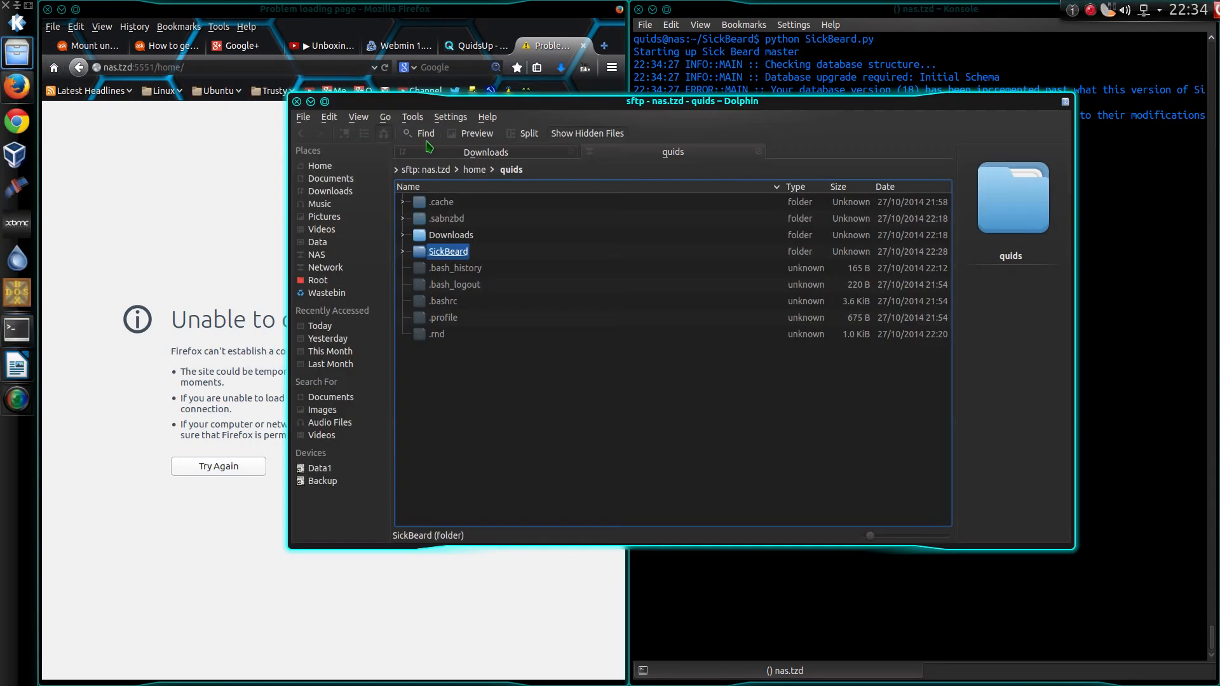
- In the SickBeard folder, rename sickbeard.db to oldsickbeard.db
{"action": "double_click", "coordinate": [448, 251]}
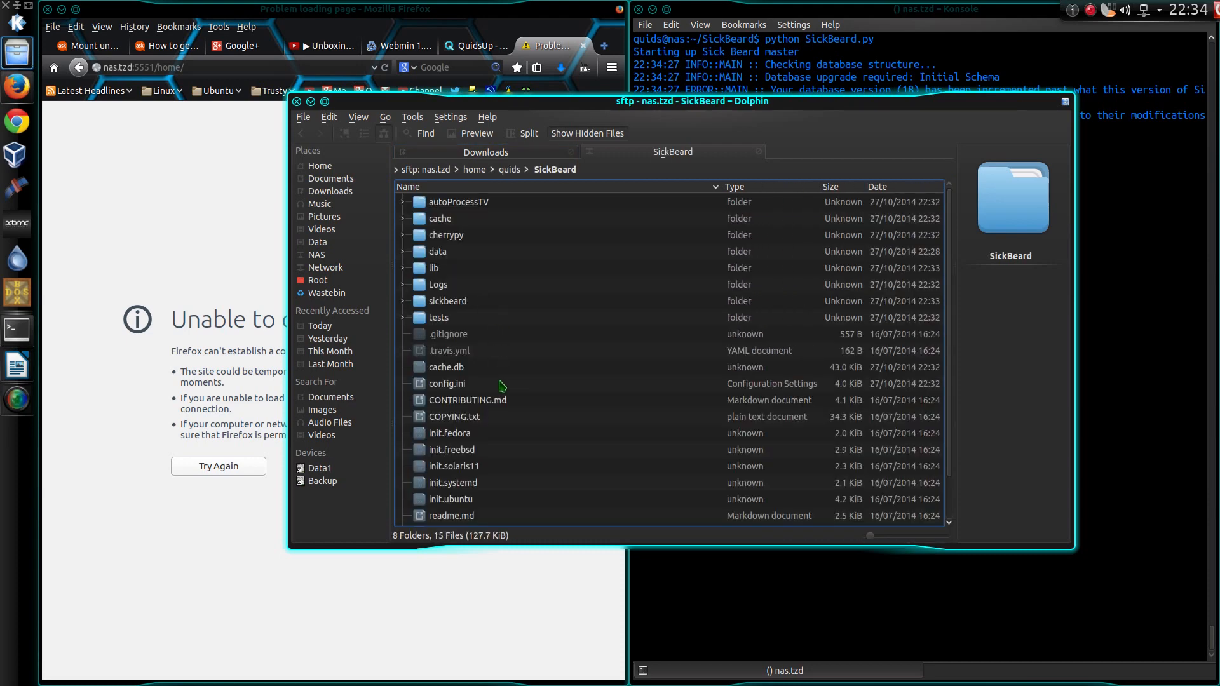
{"action": "scroll", "scroll_direction": "down", "scroll_amount": 3}
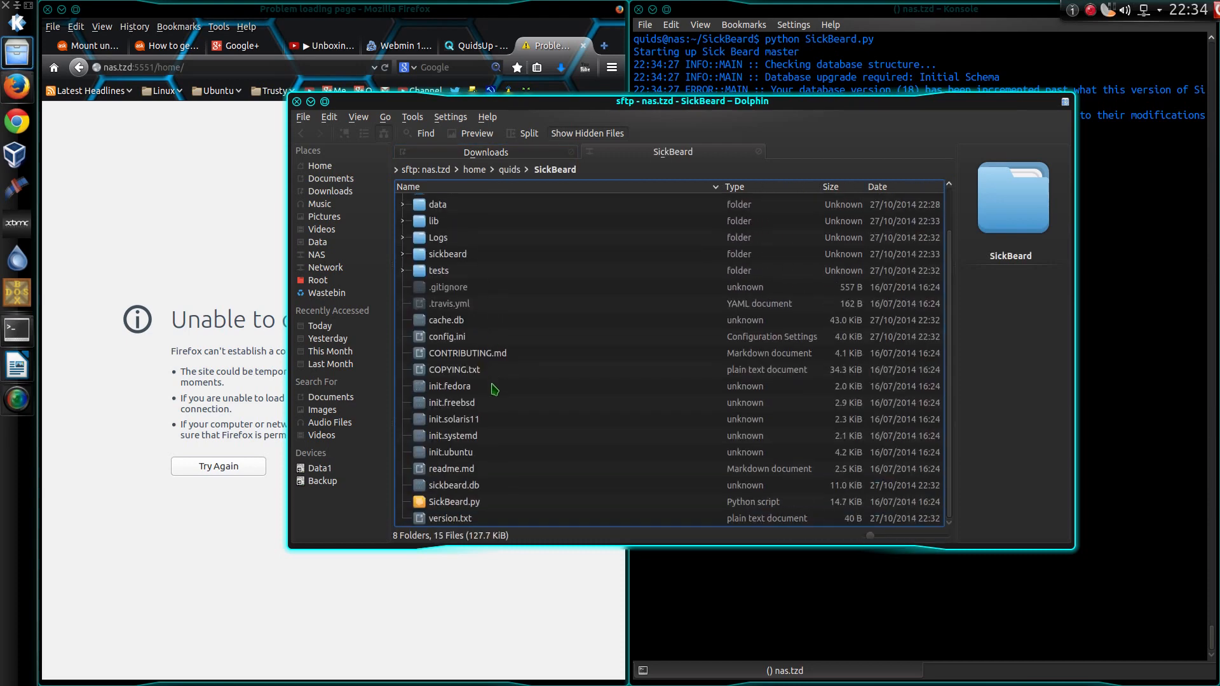
{"action": "left_click", "coordinate": [452, 484]}
{"action": "type", "text": "python SickBeard.py"}
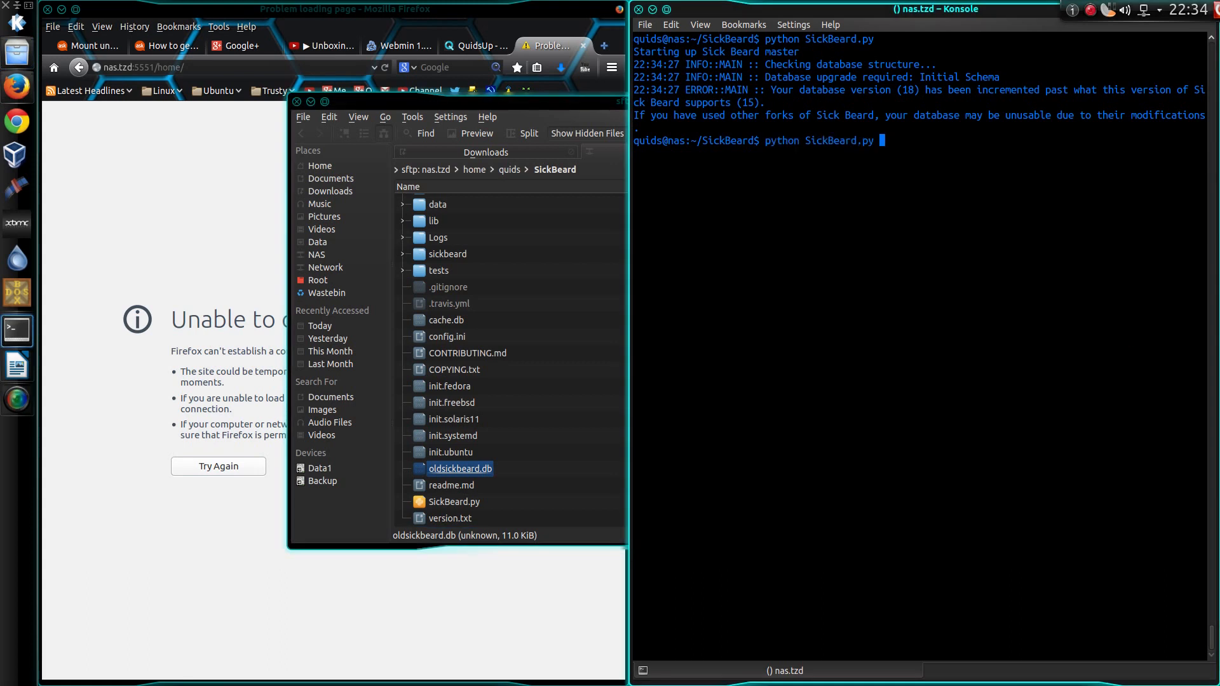
{"action": "key", "text": "Return"}
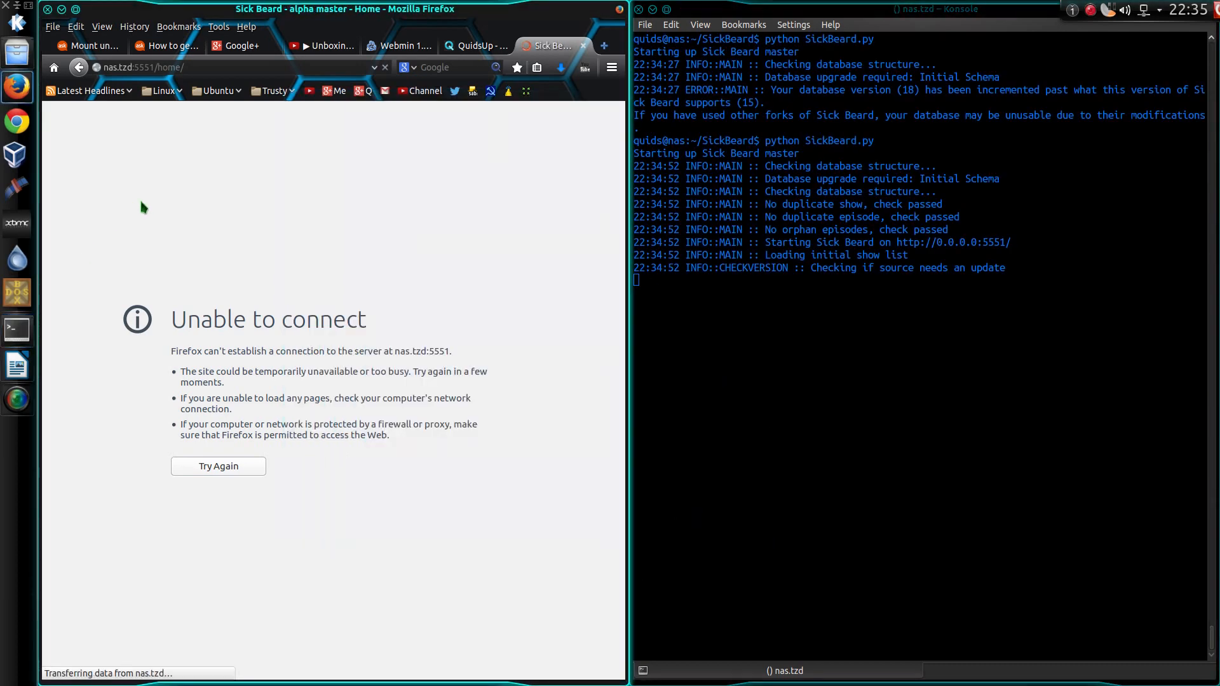
- Run sudo service nfs-kernel-server start after editing /etc/exports
{"action": "left_click", "coordinate": [217, 467]}
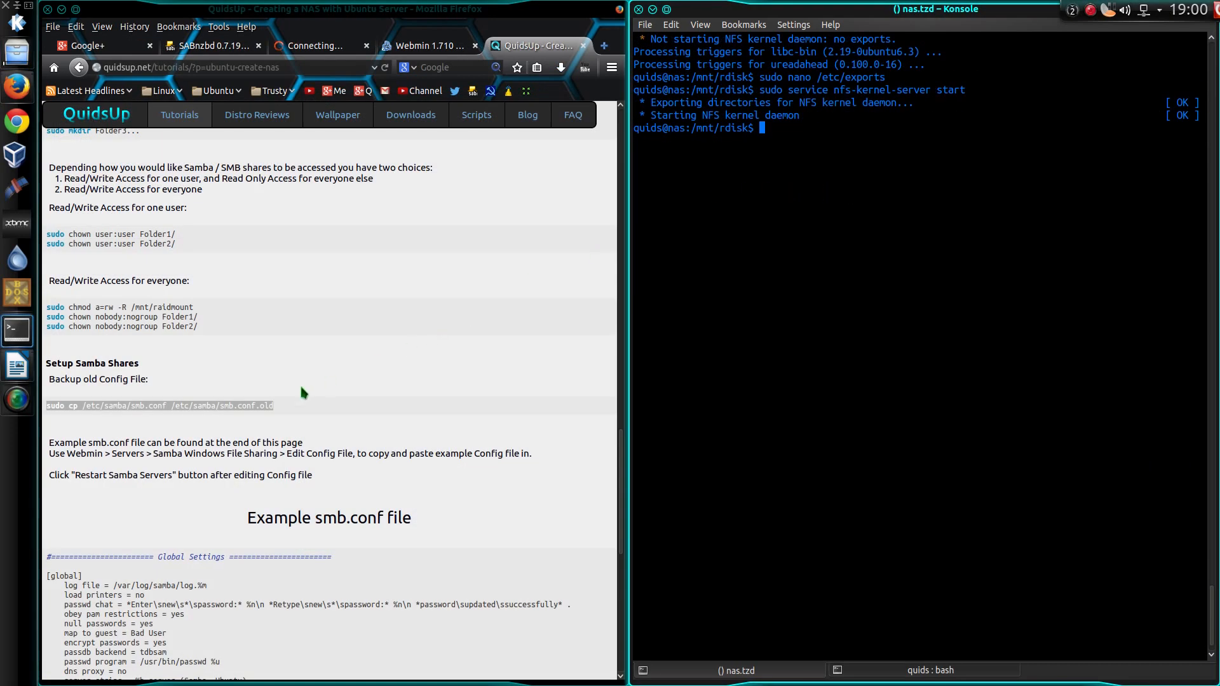
{"action": "mouse_move", "coordinate": [265, 428]}
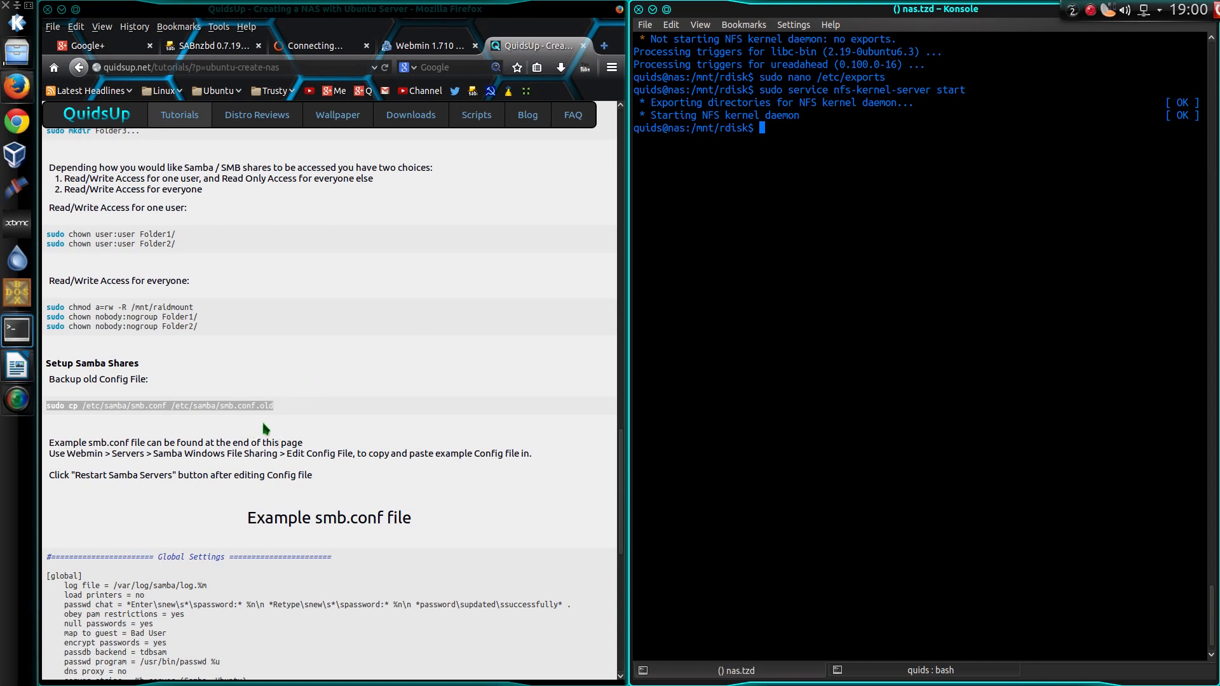
{"action": "mouse_move", "coordinate": [278, 412]}
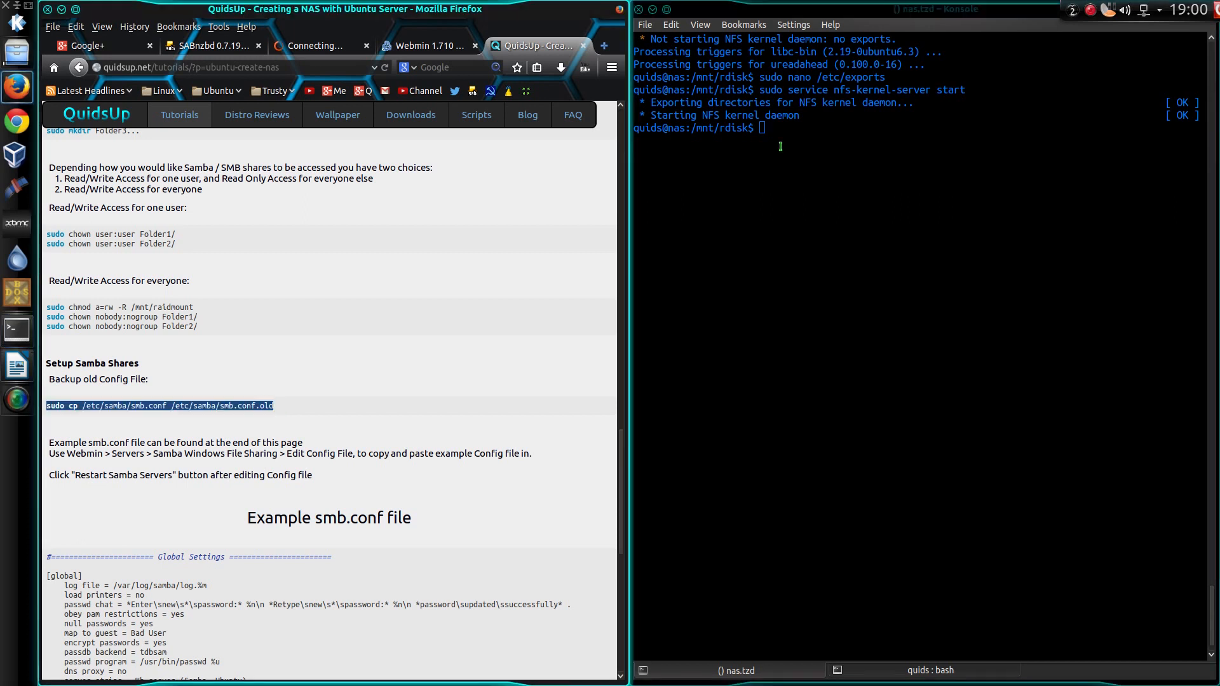
- Change into /etc/samba and print dhcp.conf with cat
{"action": "type", "text": "cd /"}
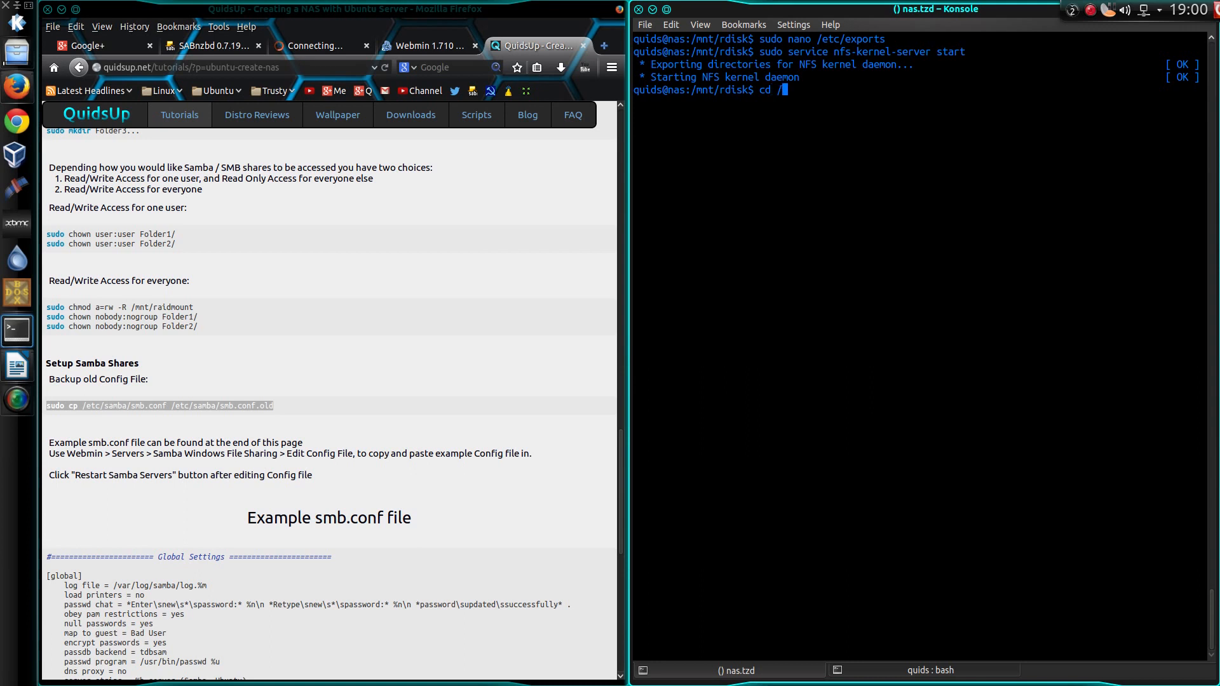
{"action": "type", "text": "etc/samba/"}
{"action": "type", "text": "ls"}
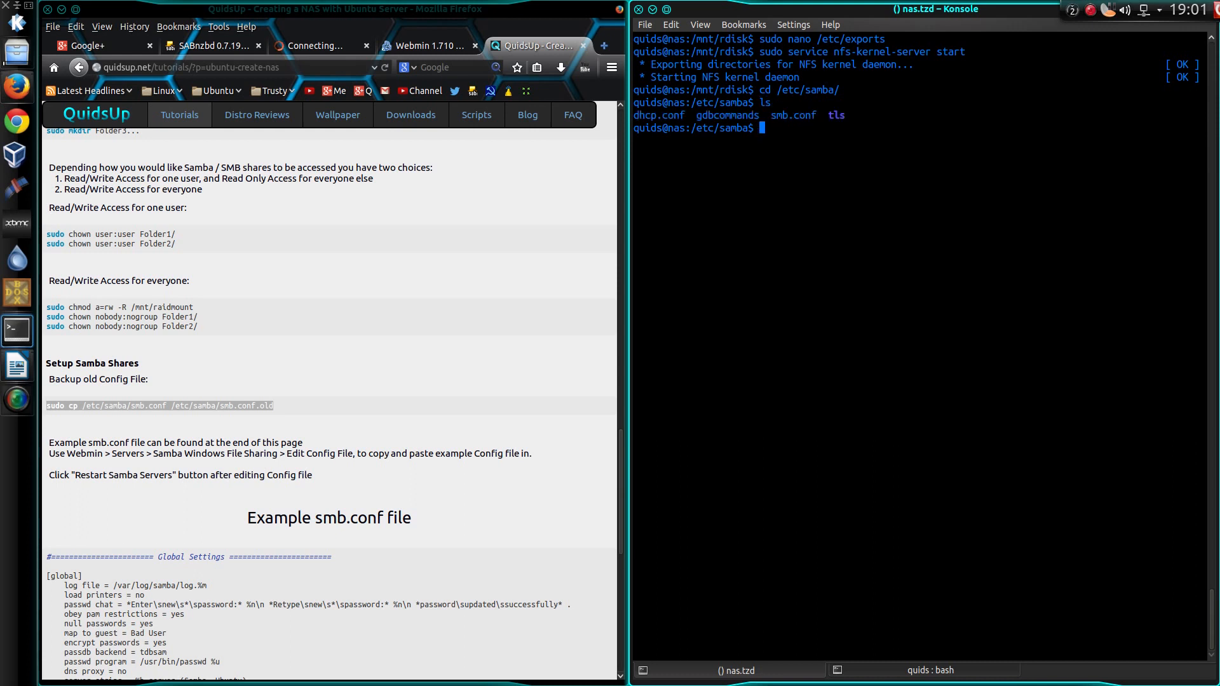
{"action": "type", "text": "cat"}
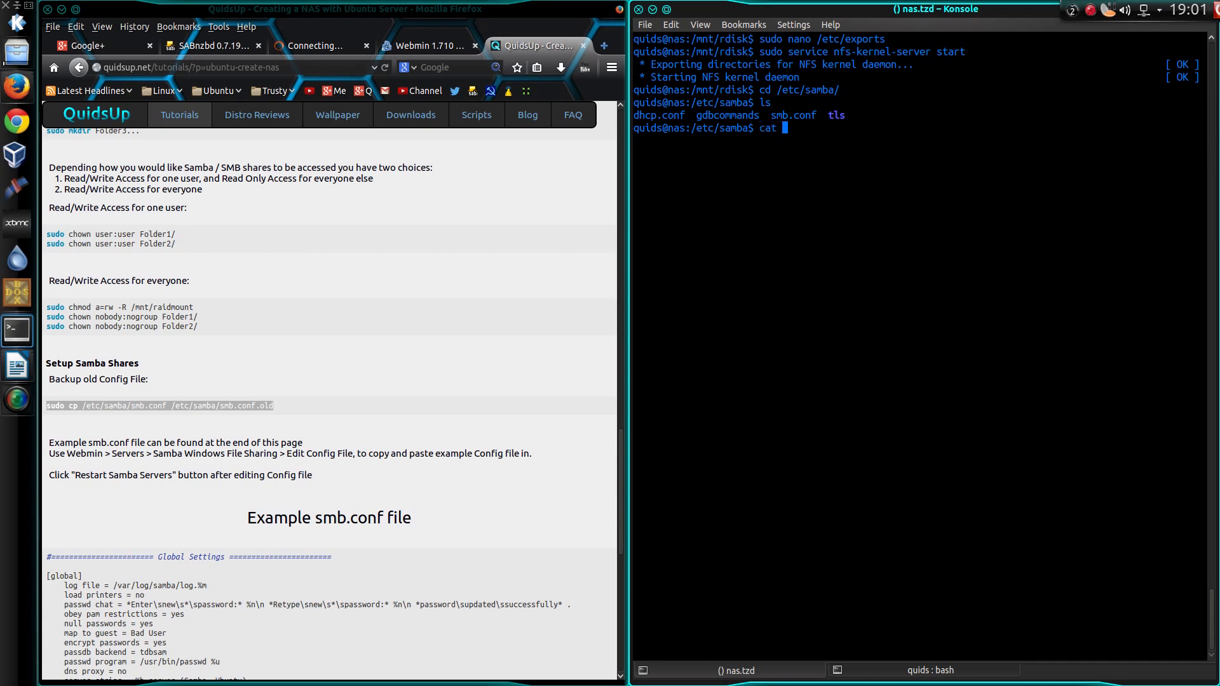
{"action": "key", "text": "Return"}
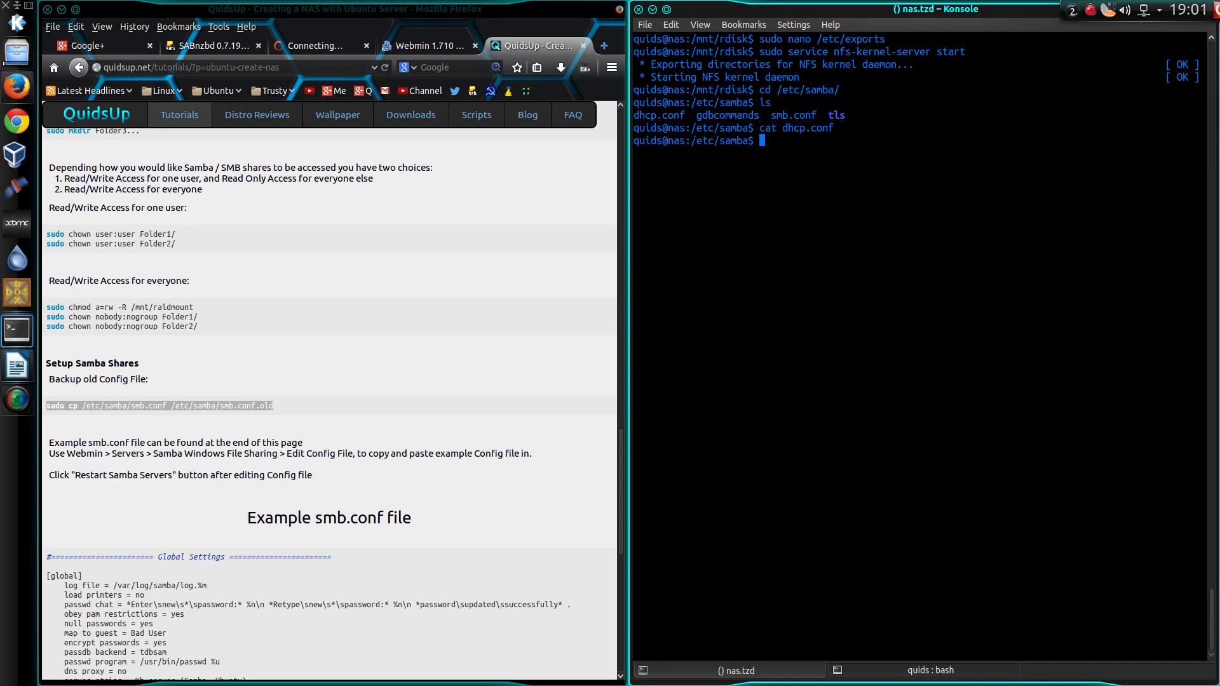
- Print smb.conf with cat and scroll through its contents
{"action": "type", "text": "cat"}
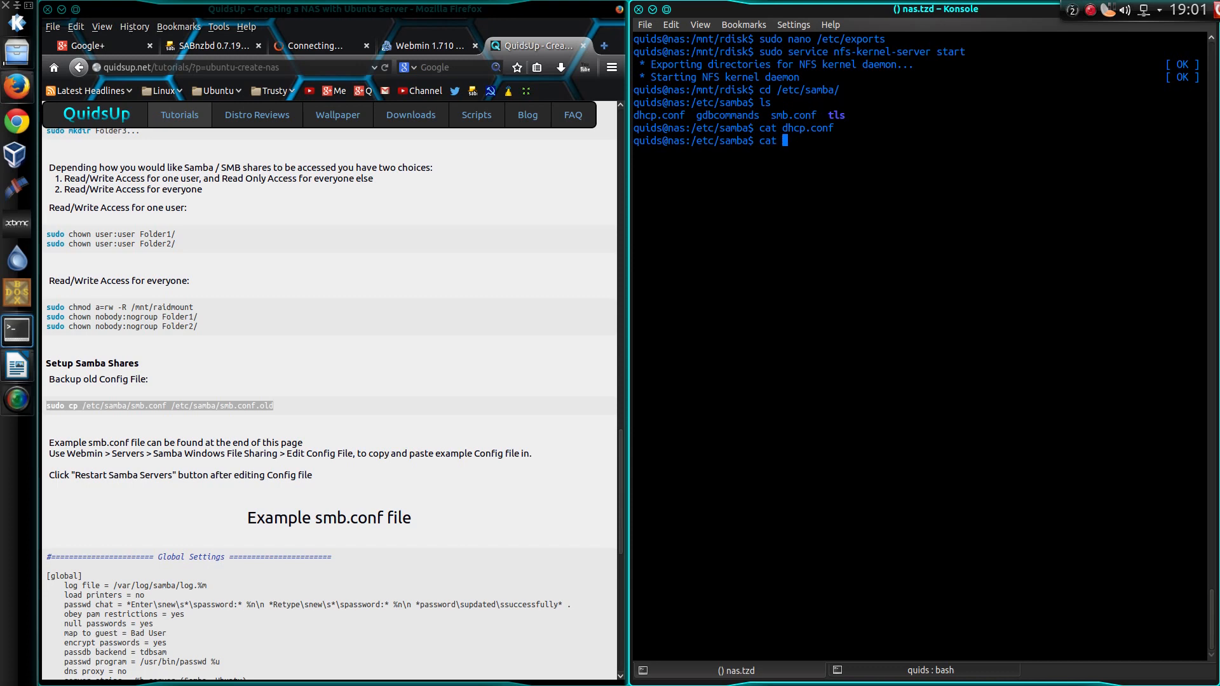
{"action": "key", "text": "Return"}
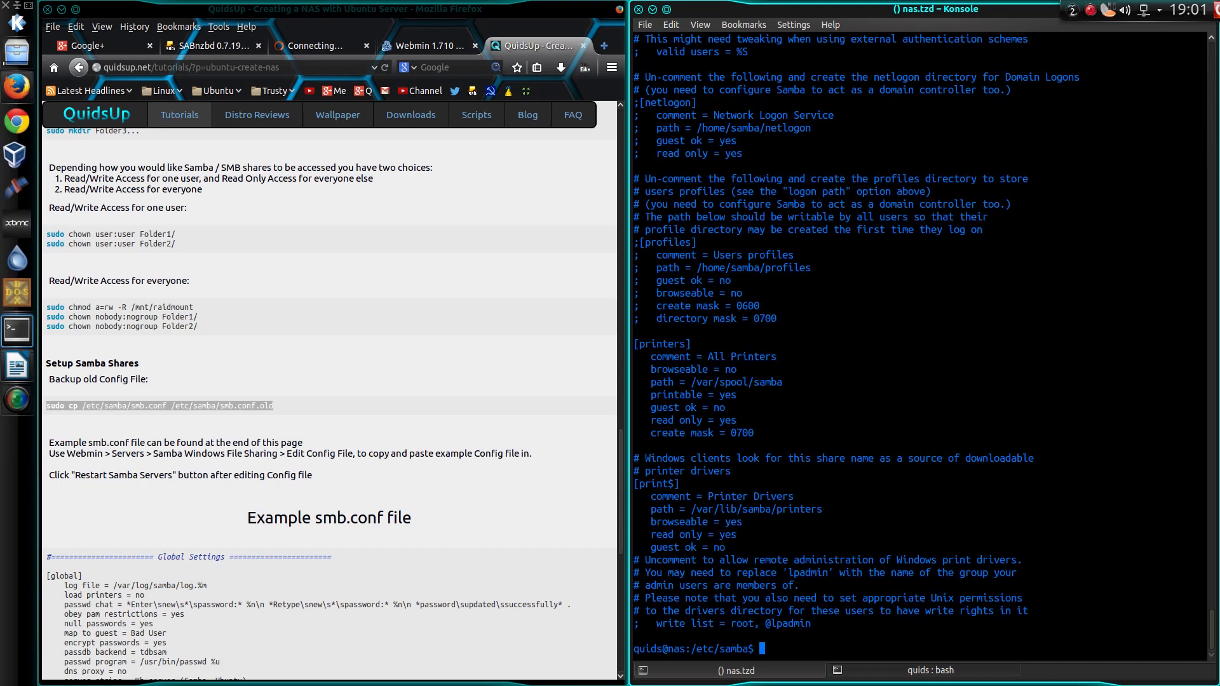
{"action": "scroll", "scroll_direction": "up", "scroll_amount": 3}
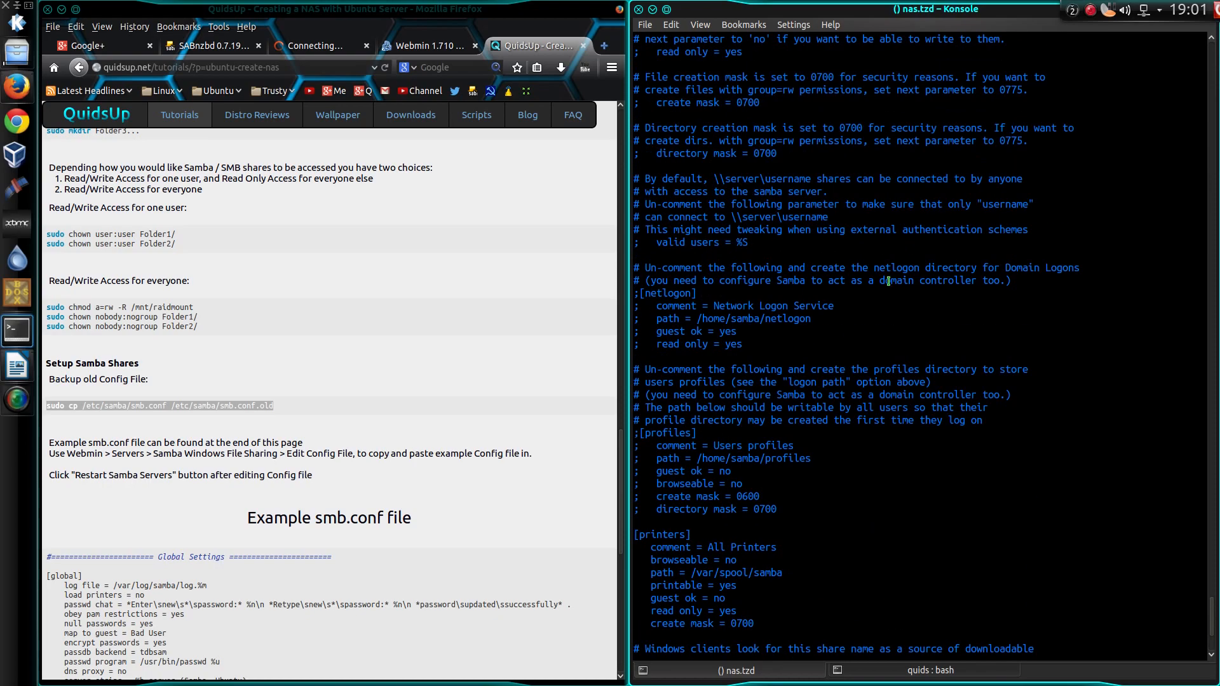
{"action": "scroll", "scroll_direction": "down", "scroll_amount": 3}
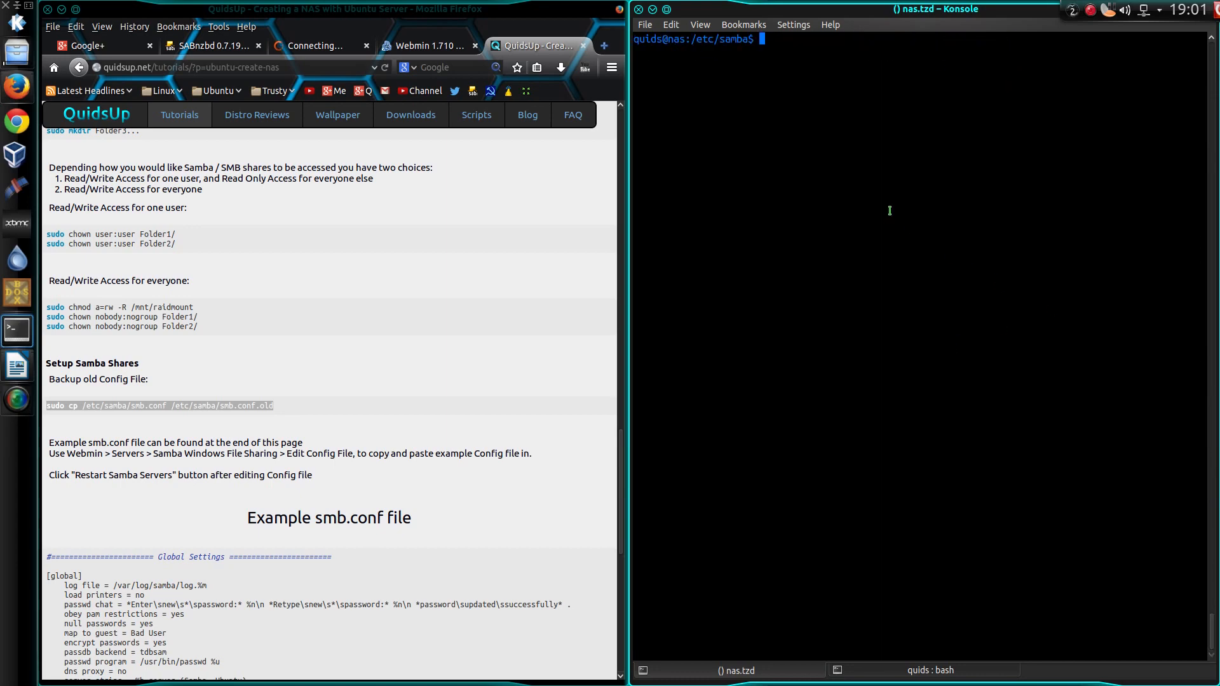
- Copy /etc/samba/smb.conf to smb.conf.old, list the folder, and locate the tutorial's example smb.conf
{"action": "type", "text": "sudo cp /etc/samba/smb.conf /etc/samba/smb.conf.old"}
{"action": "type", "text": "ls"}
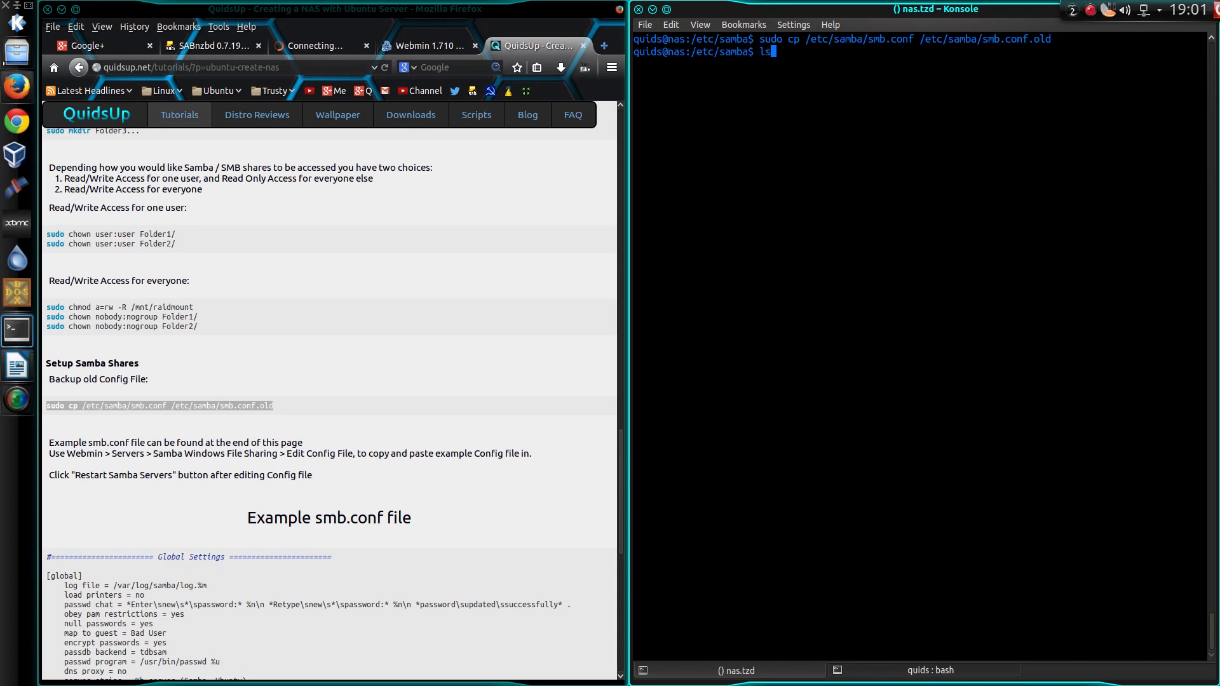
{"action": "key", "text": "Return"}
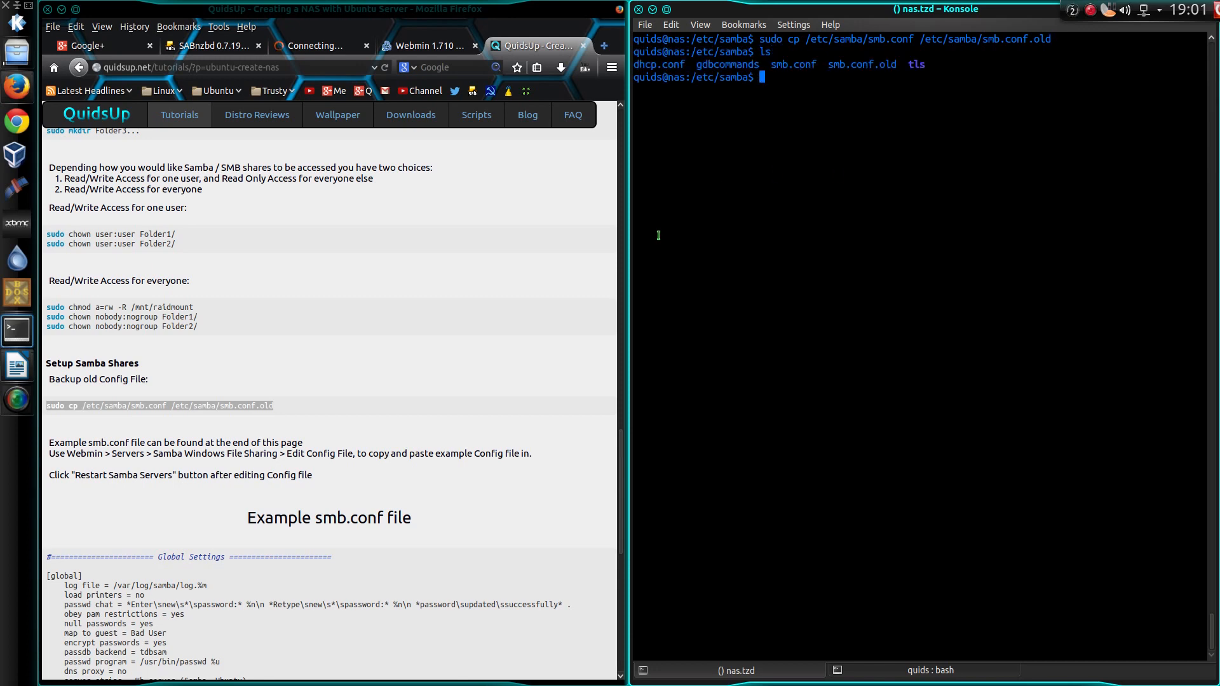
{"action": "scroll", "scroll_direction": "down", "scroll_amount": 3}
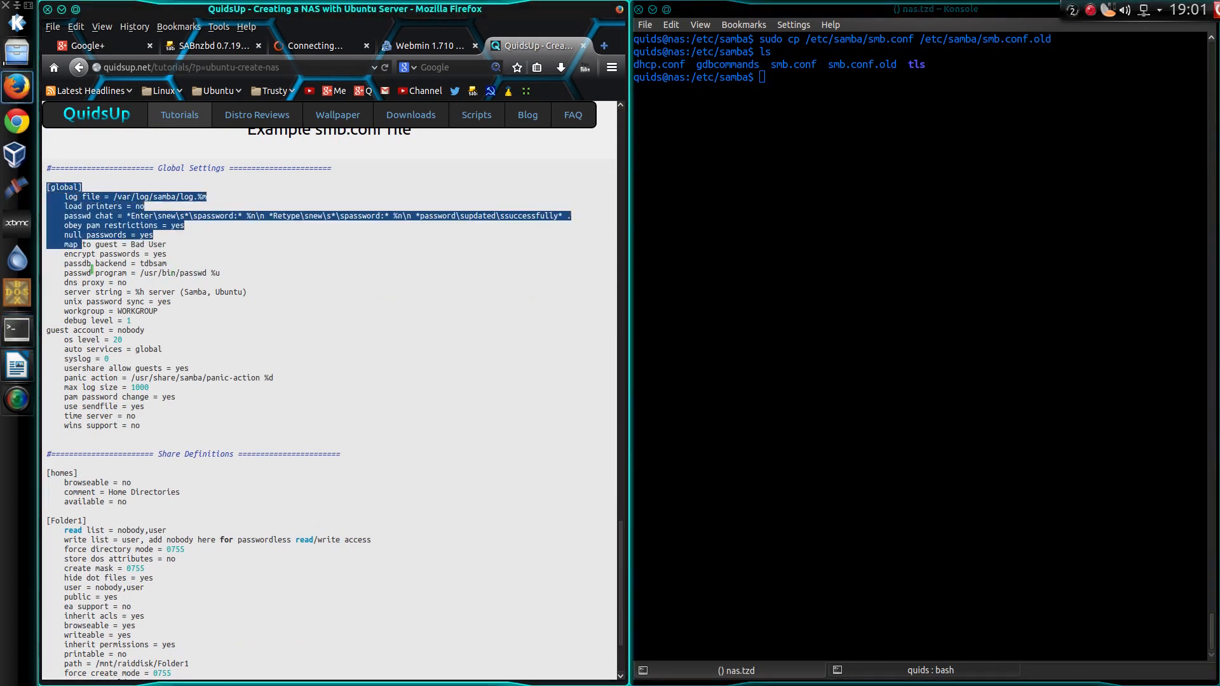
{"action": "scroll", "scroll_direction": "down", "scroll_amount": 3}
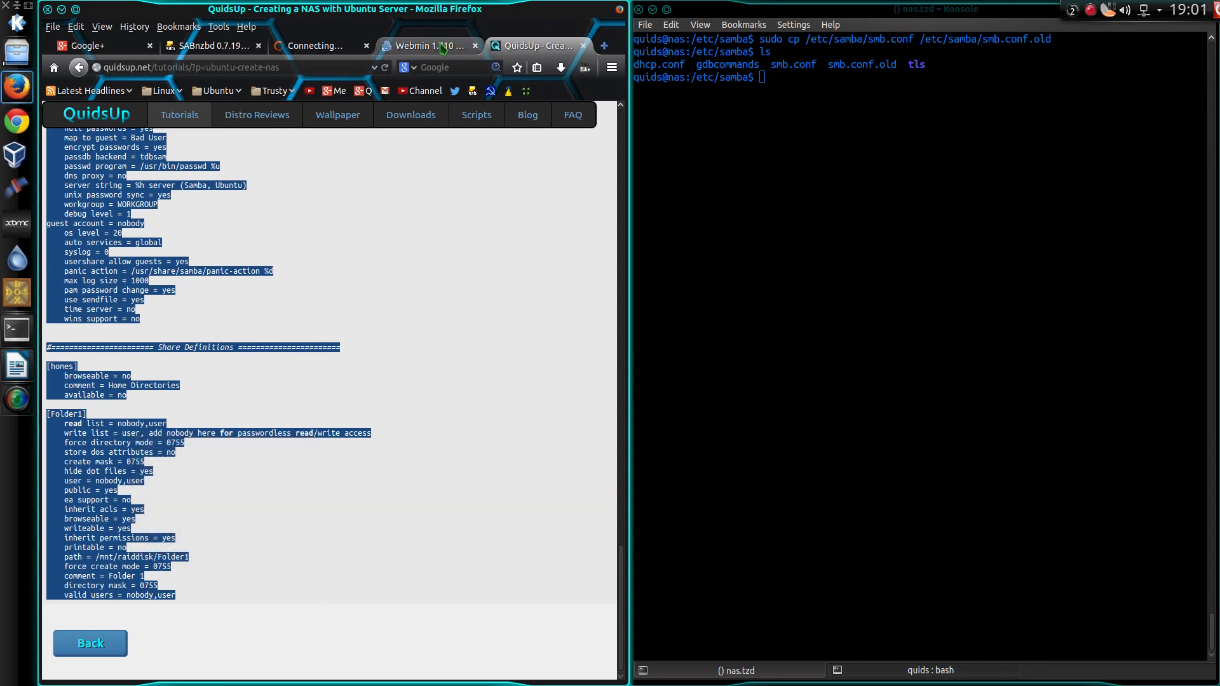
- In Webmin's Samba module, load the configuration file into the Edit Config File editor
{"action": "left_click", "coordinate": [426, 46]}
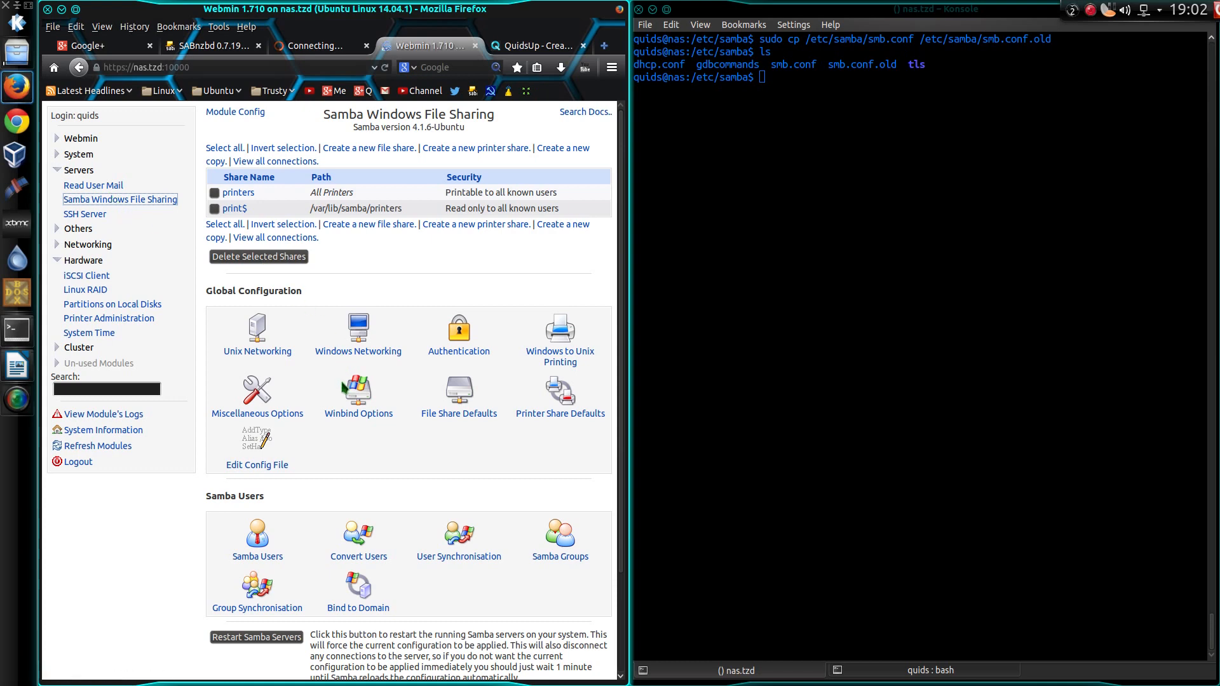
{"action": "left_click", "coordinate": [257, 465]}
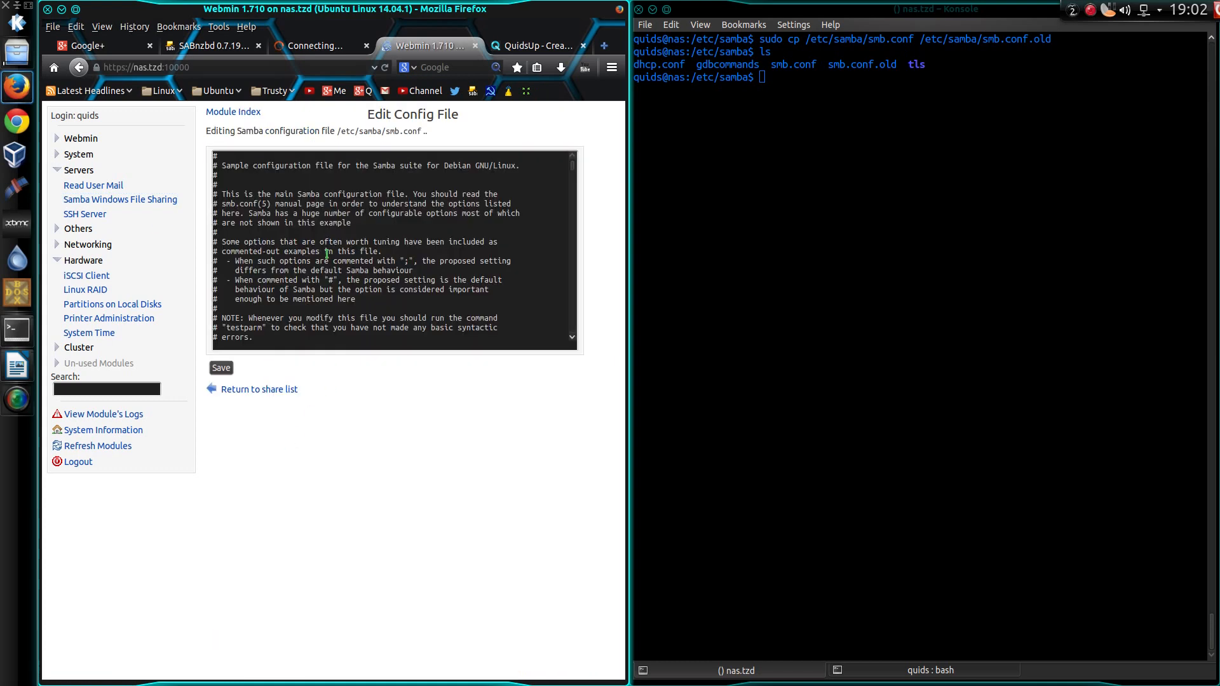
{"action": "scroll", "scroll_direction": "down", "scroll_amount": 3}
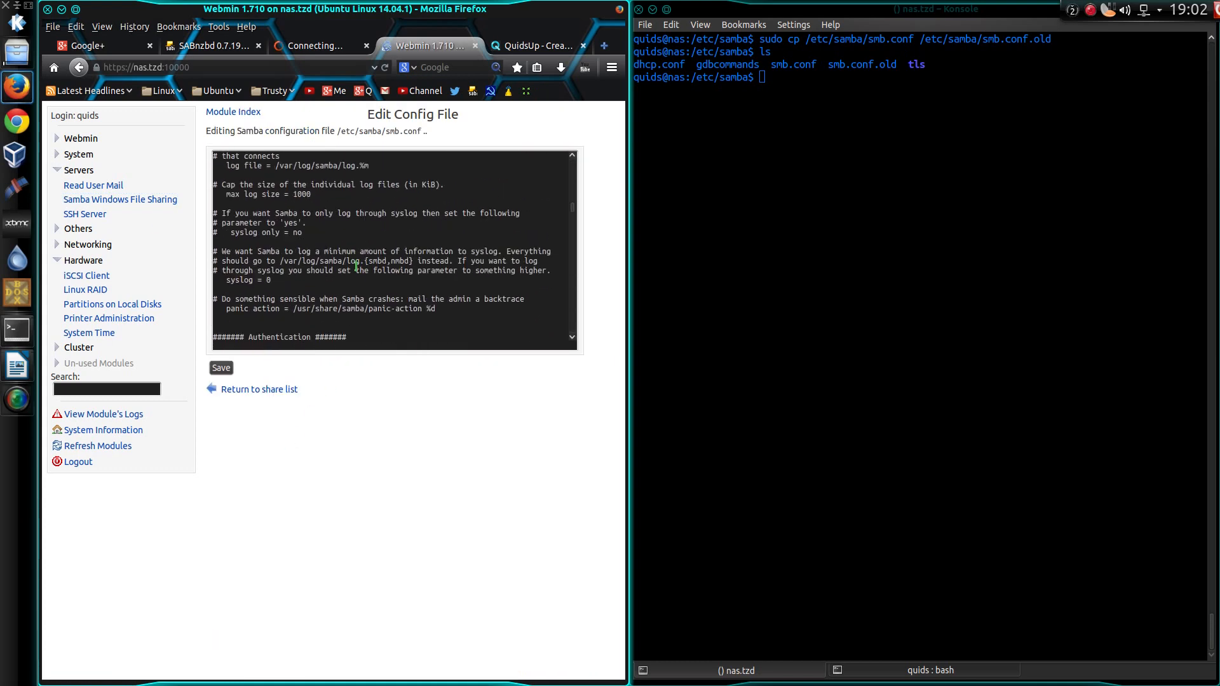
{"action": "scroll", "scroll_direction": "down", "scroll_amount": 3}
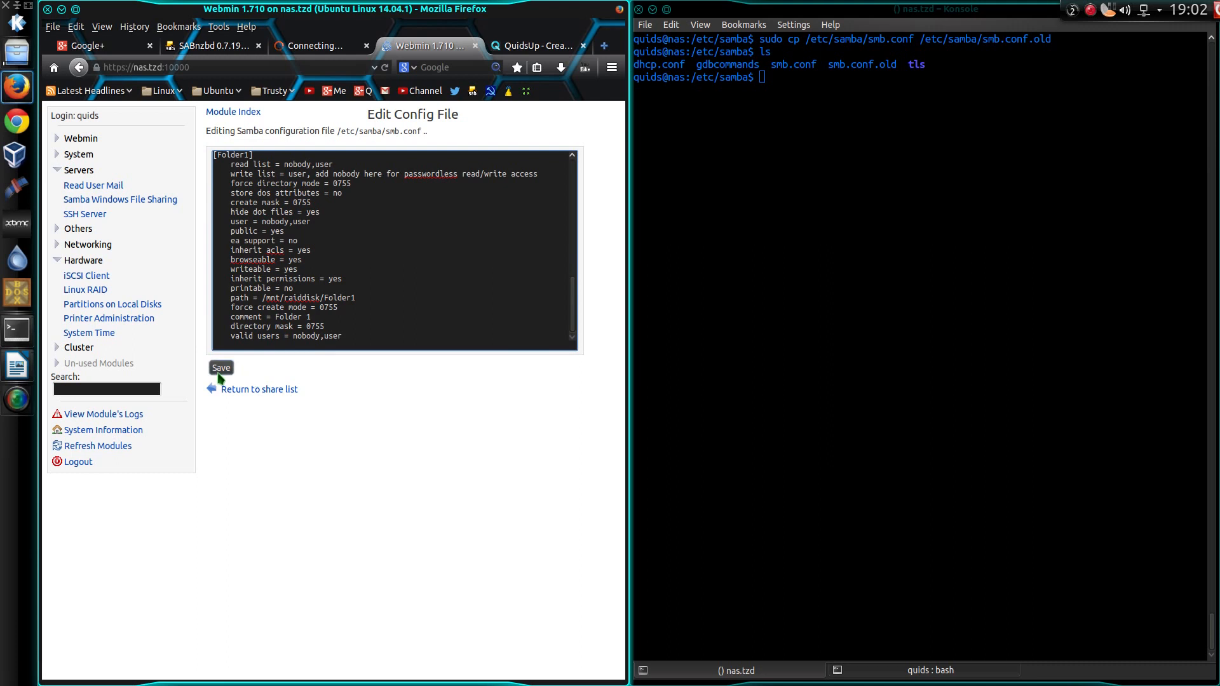
{"action": "scroll", "scroll_direction": "up", "scroll_amount": 3}
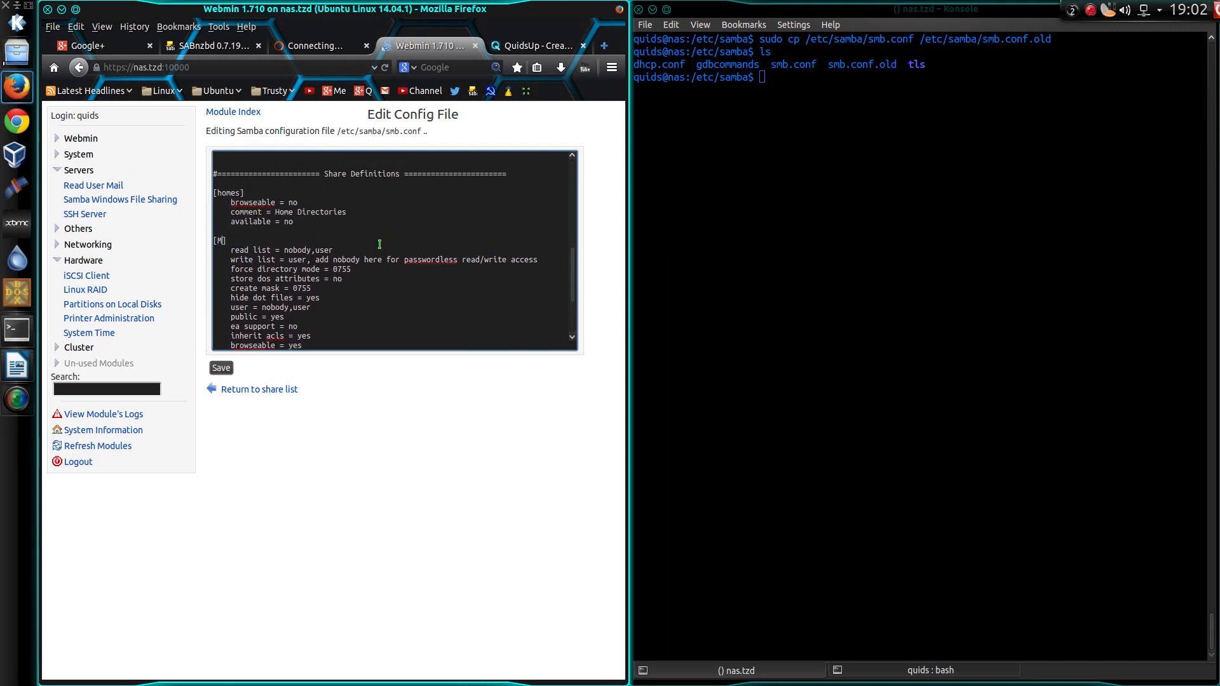
{"action": "scroll", "scroll_direction": "down", "scroll_amount": 3}
{"action": "type", "text": "usic"}
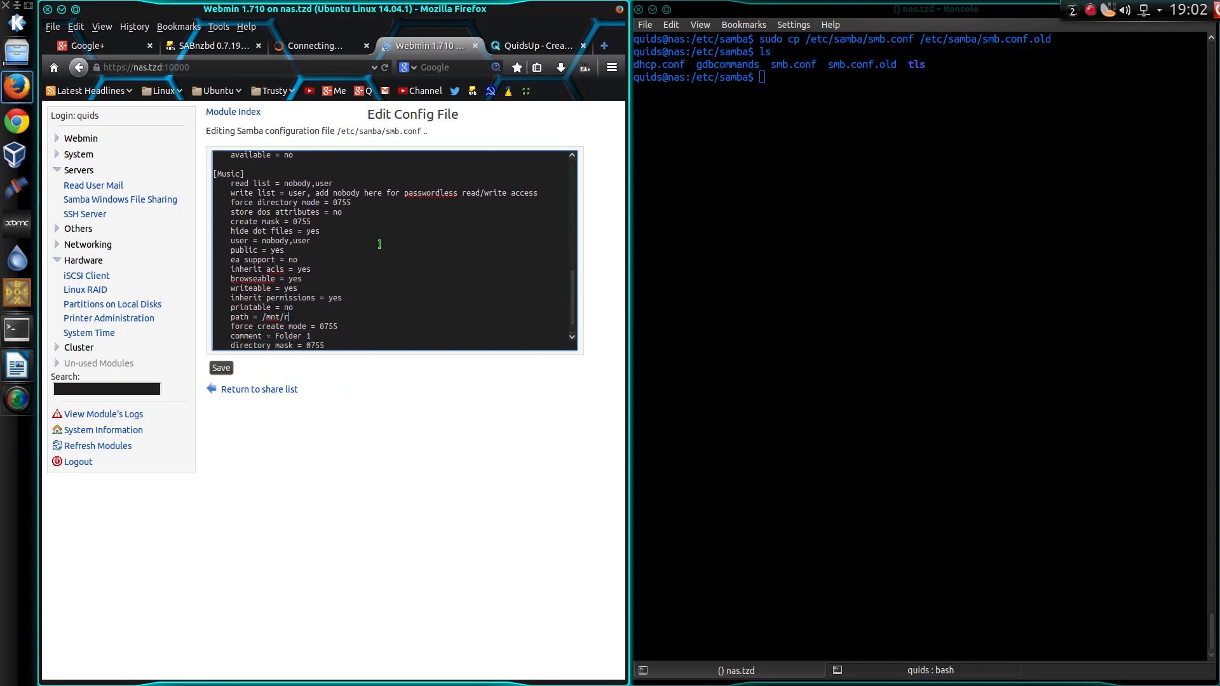
- Define the [Music] share at /mnt/rdisk/Music with quids in its user and valid users lists
{"action": "type", "text": "disk"}
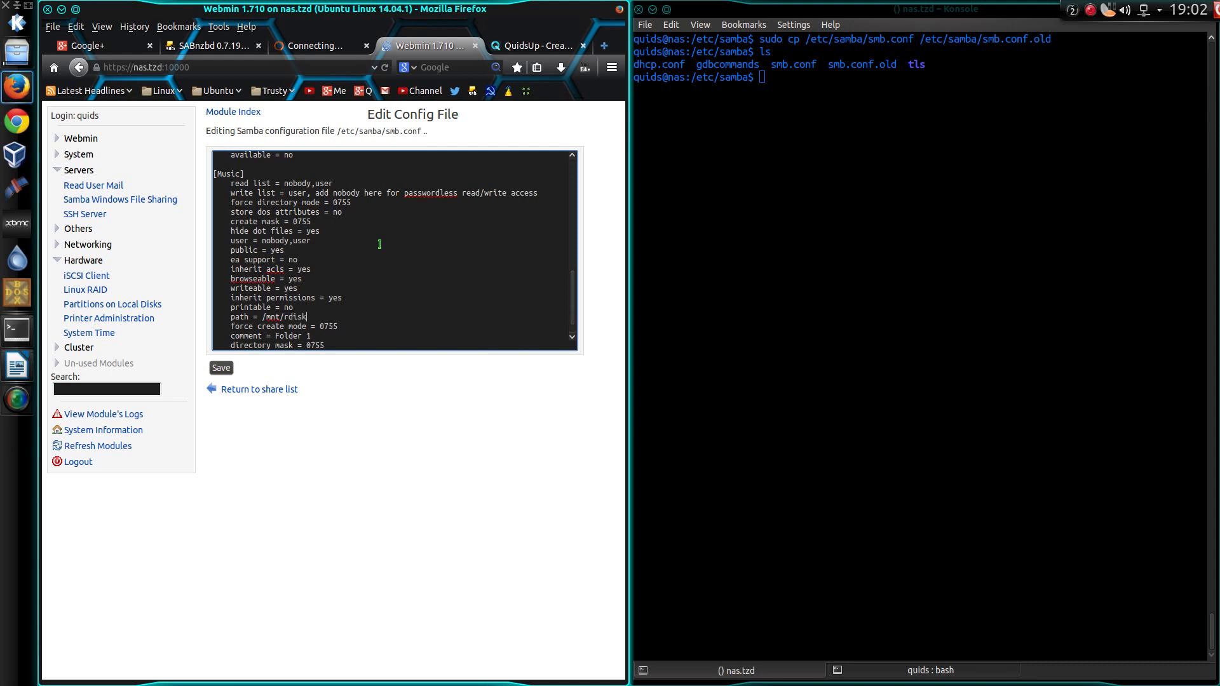
{"action": "type", "text": "/"}
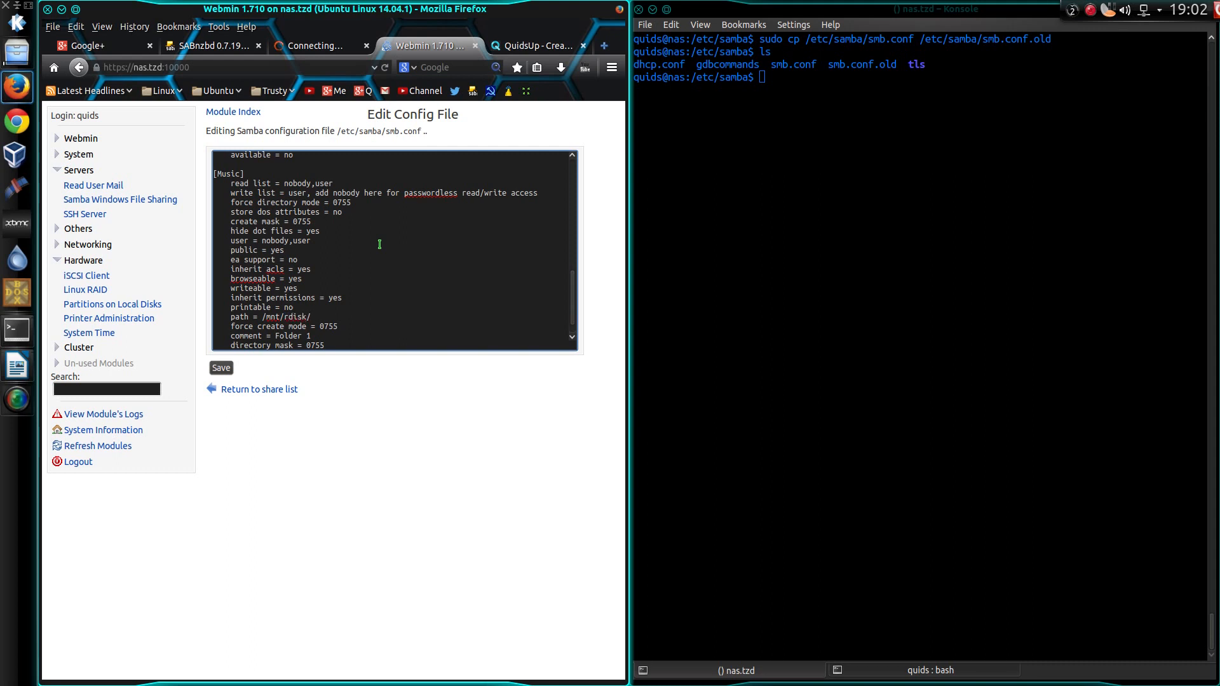
{"action": "type", "text": "Music"}
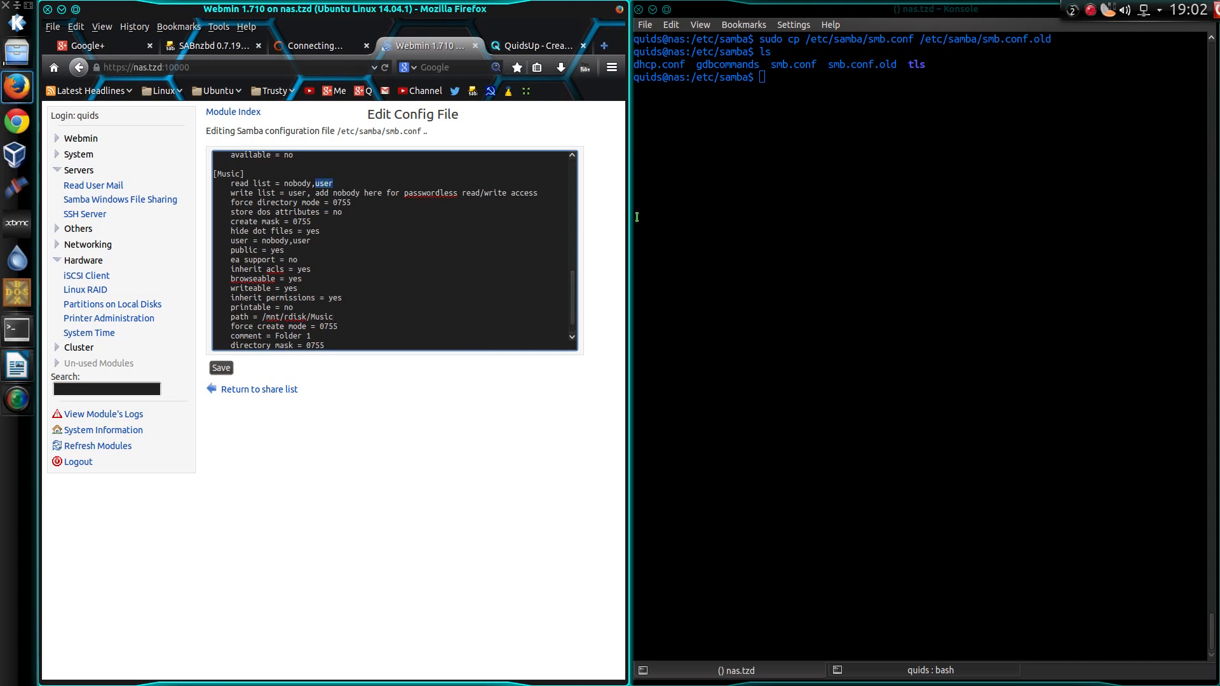
{"action": "type", "text": "quids"}
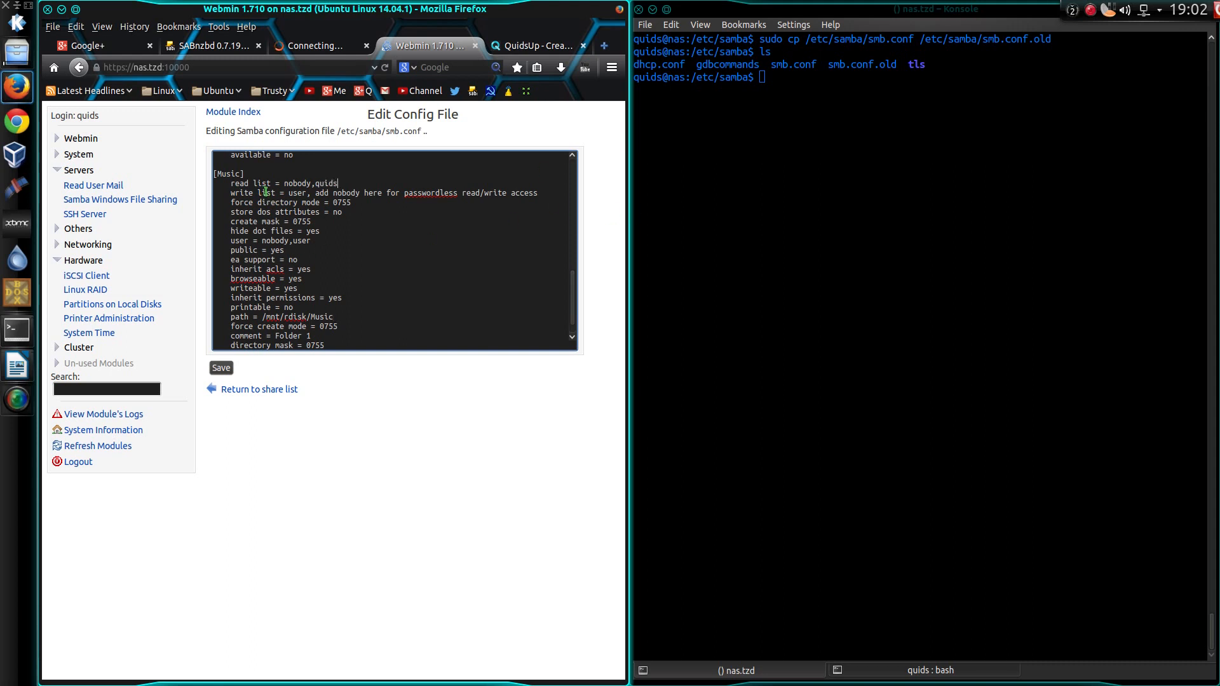
{"action": "type", "text": "quids"}
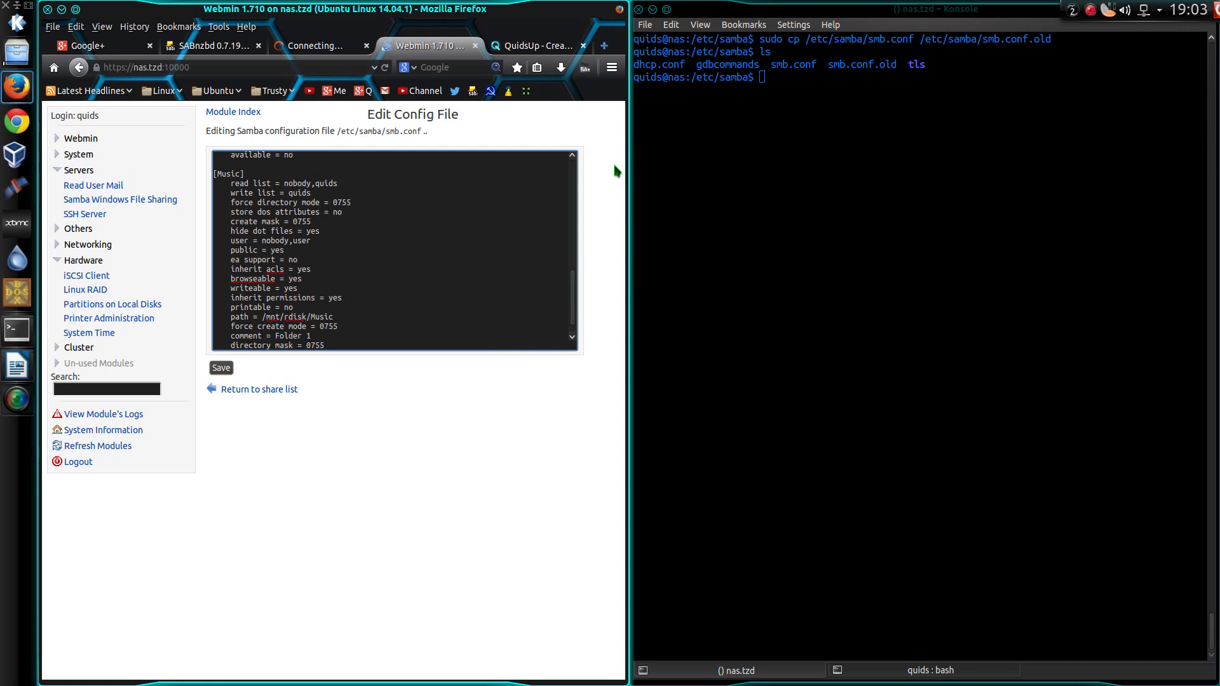
{"action": "mouse_move", "coordinate": [342, 230]}
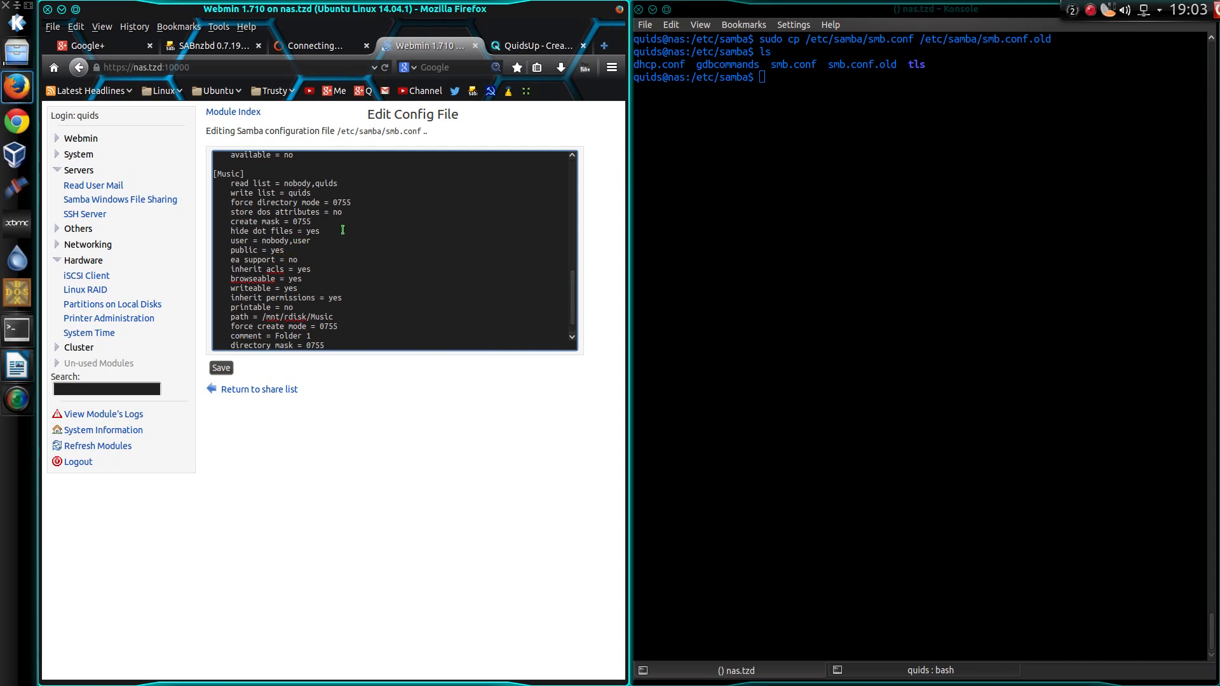
{"action": "left_click", "coordinate": [312, 240]}
{"action": "type", "text": "q"}
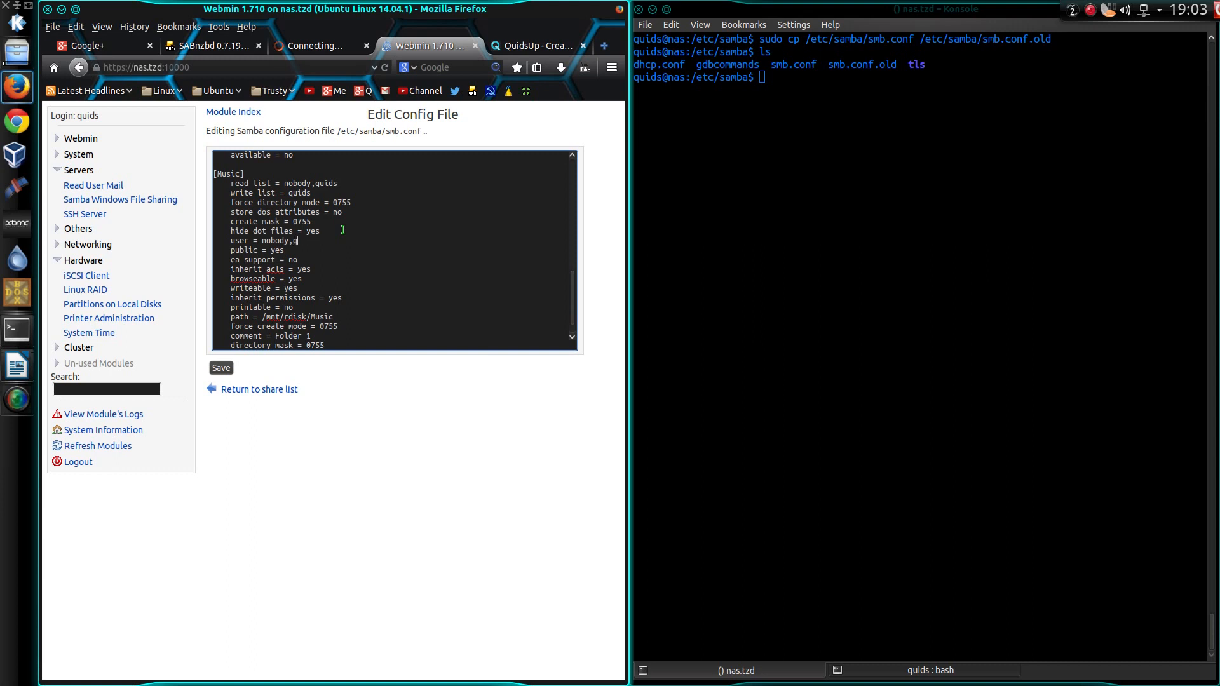
{"action": "type", "text": "uids"}
{"action": "type", "text": "valid users = nobody,qu"}
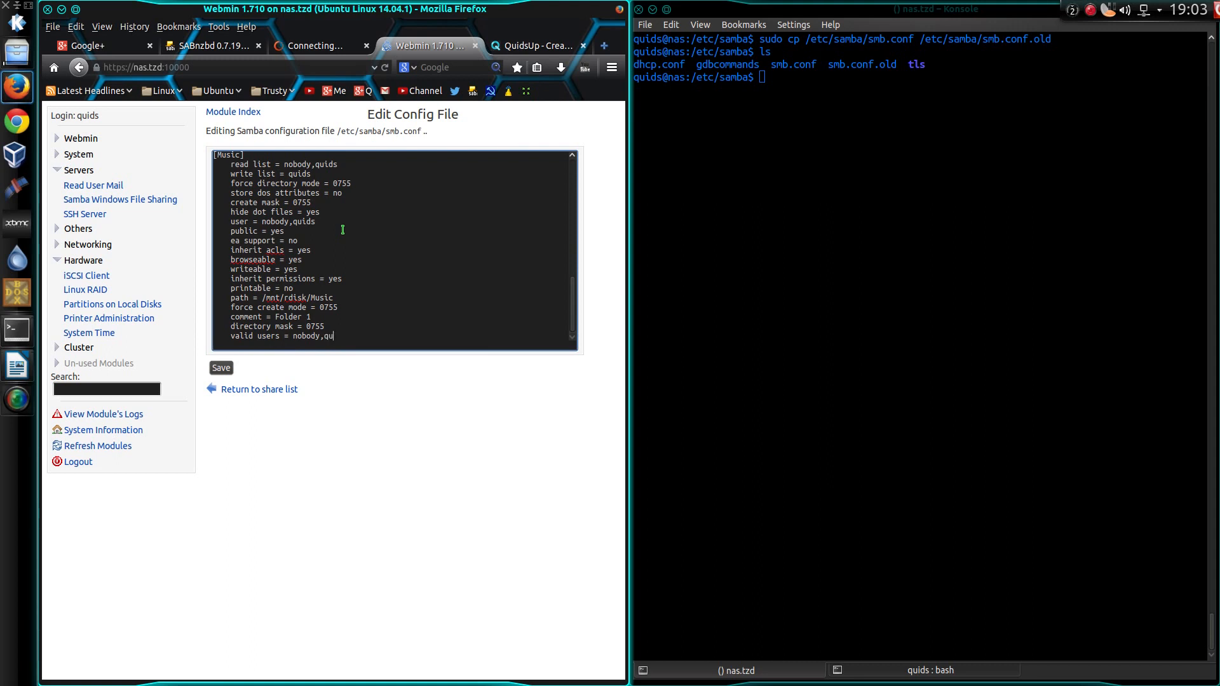
- Save the Samba configuration, re-save the Music share's settings, and reach Restart Samba Servers
{"action": "left_click", "coordinate": [221, 367]}
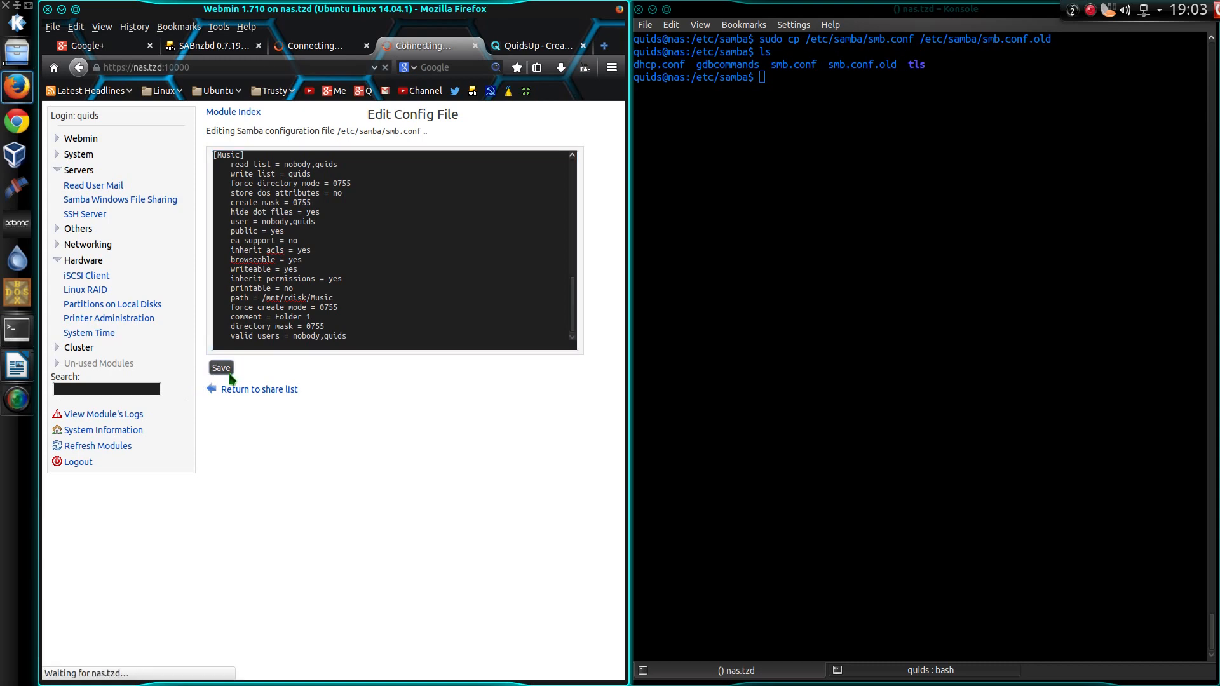
{"action": "left_click", "coordinate": [220, 367]}
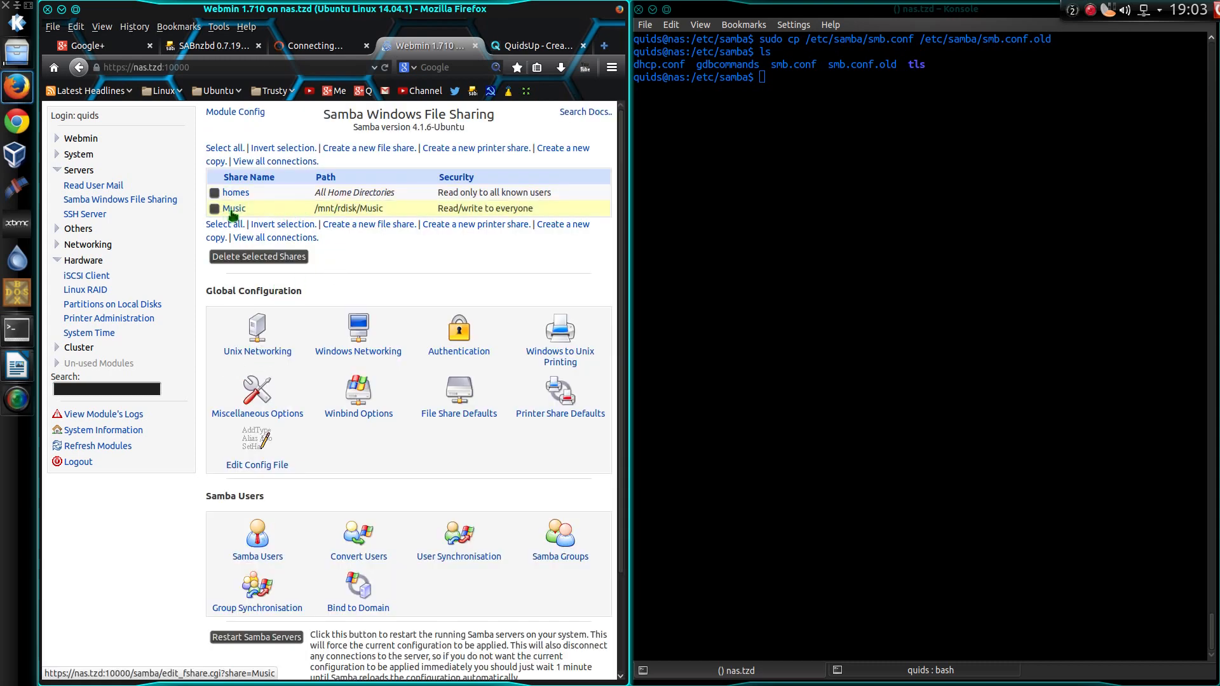
{"action": "left_click", "coordinate": [233, 207]}
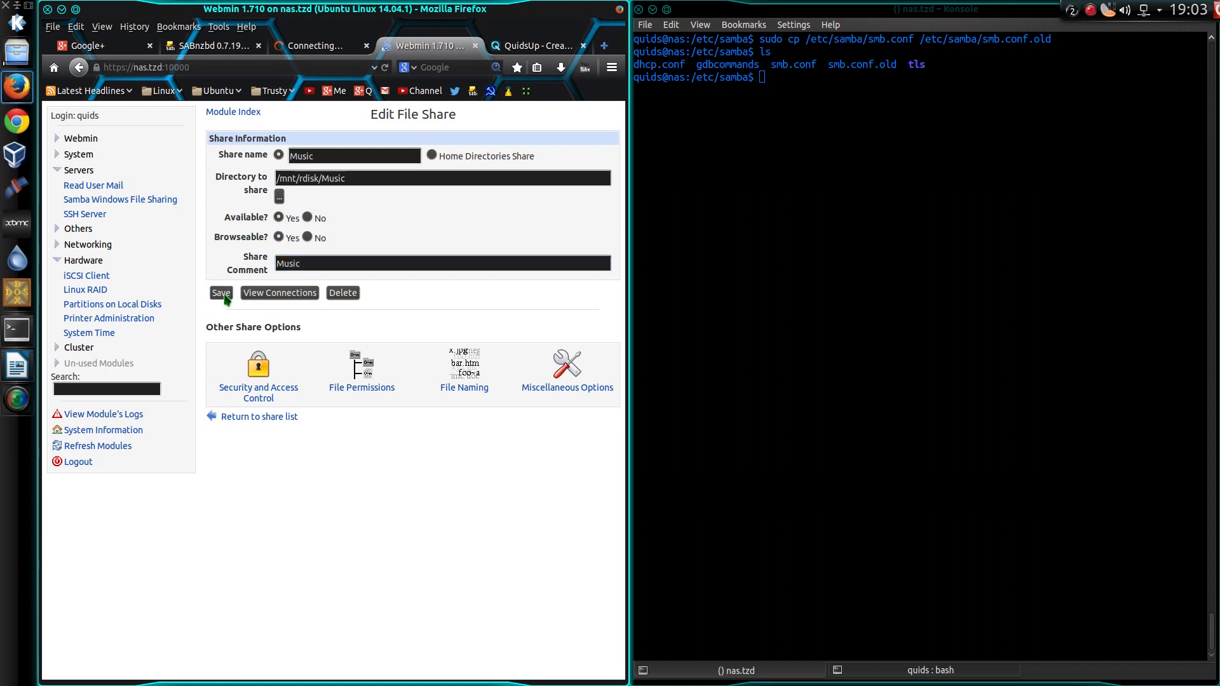
{"action": "left_click", "coordinate": [221, 293]}
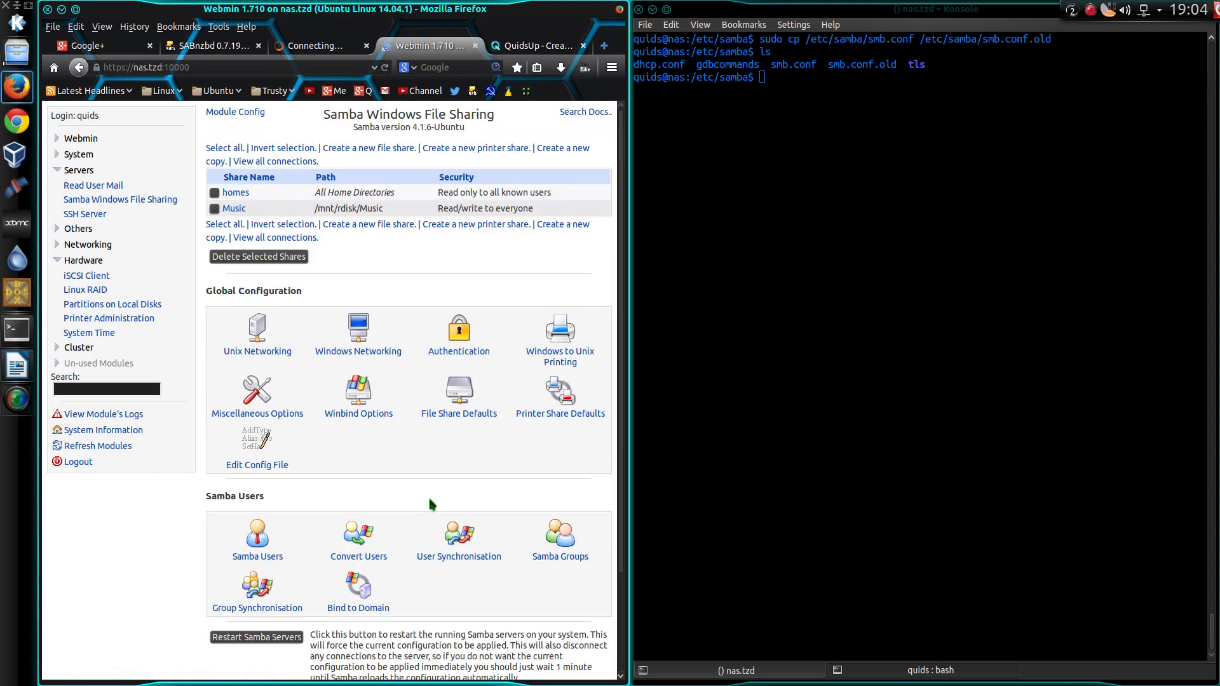
{"action": "mouse_move", "coordinate": [476, 455]}
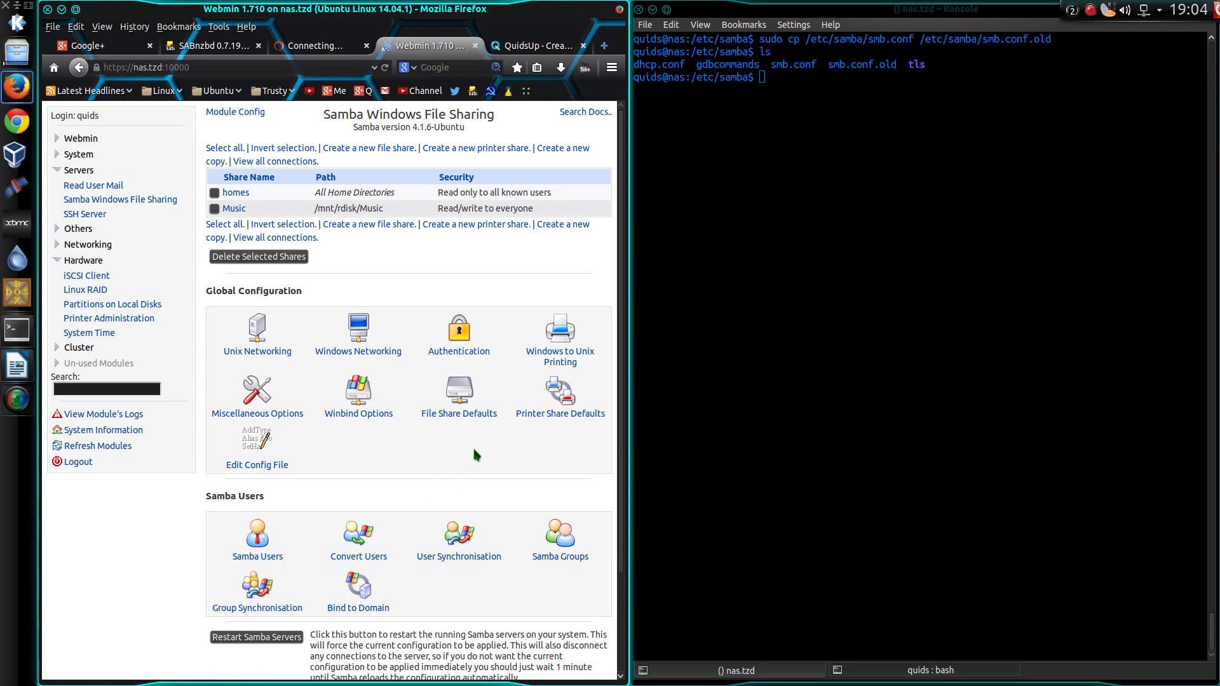
{"action": "mouse_move", "coordinate": [414, 392]}
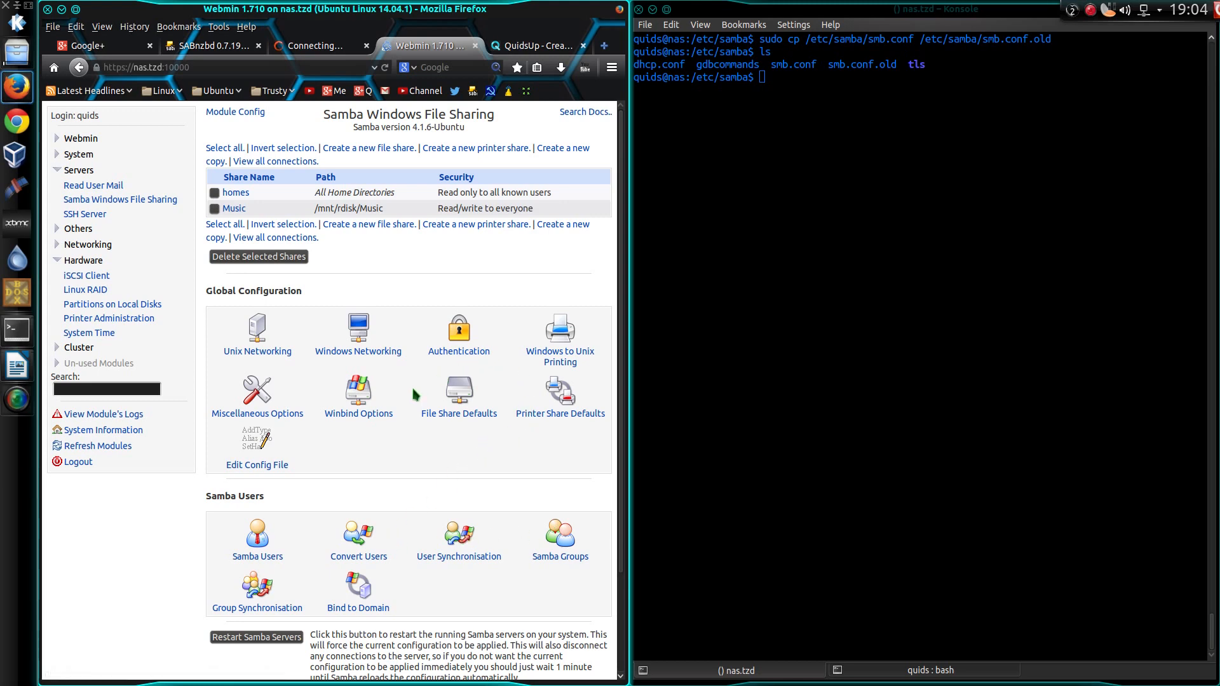
{"action": "scroll", "scroll_direction": "down", "scroll_amount": 3}
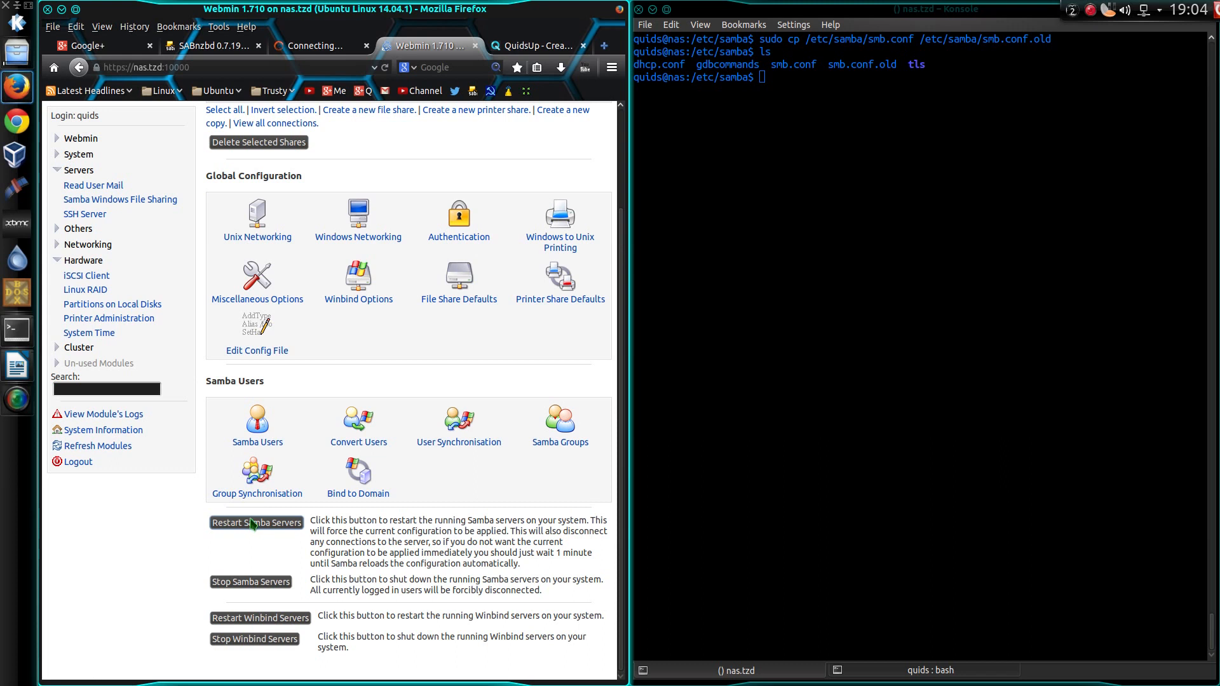
- Restart the Samba servers from Webmin, which reports an error, and return to the sharing page
{"action": "left_click", "coordinate": [255, 523]}
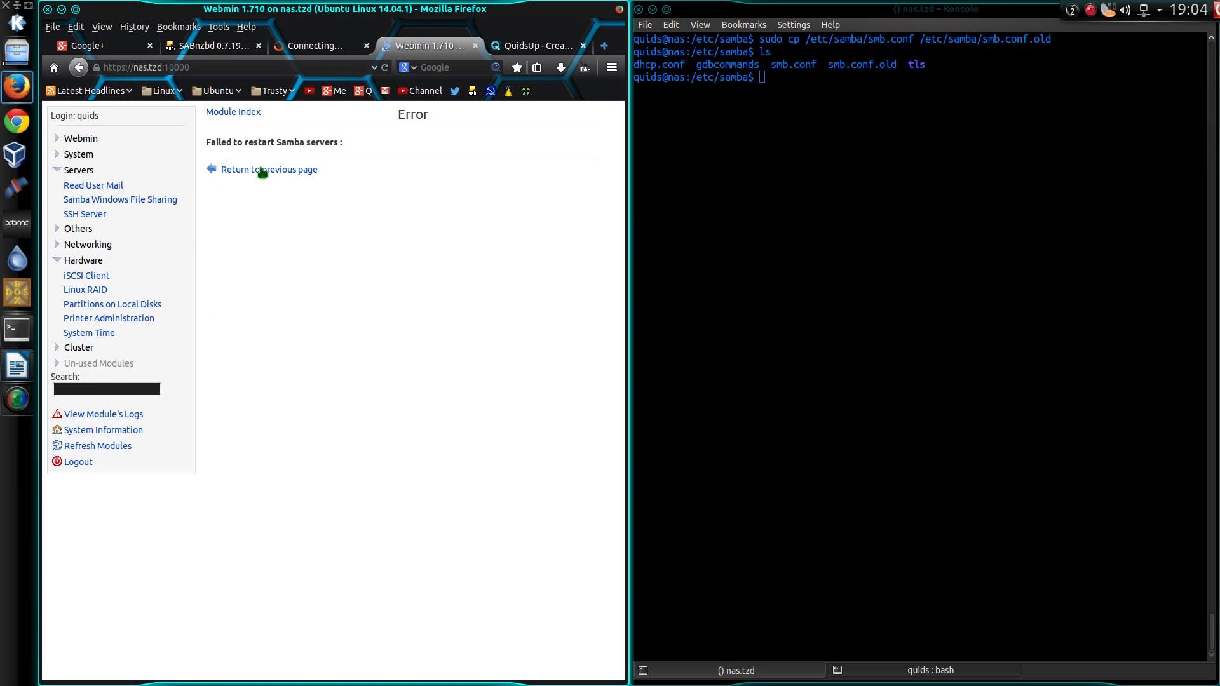
{"action": "left_click", "coordinate": [268, 170]}
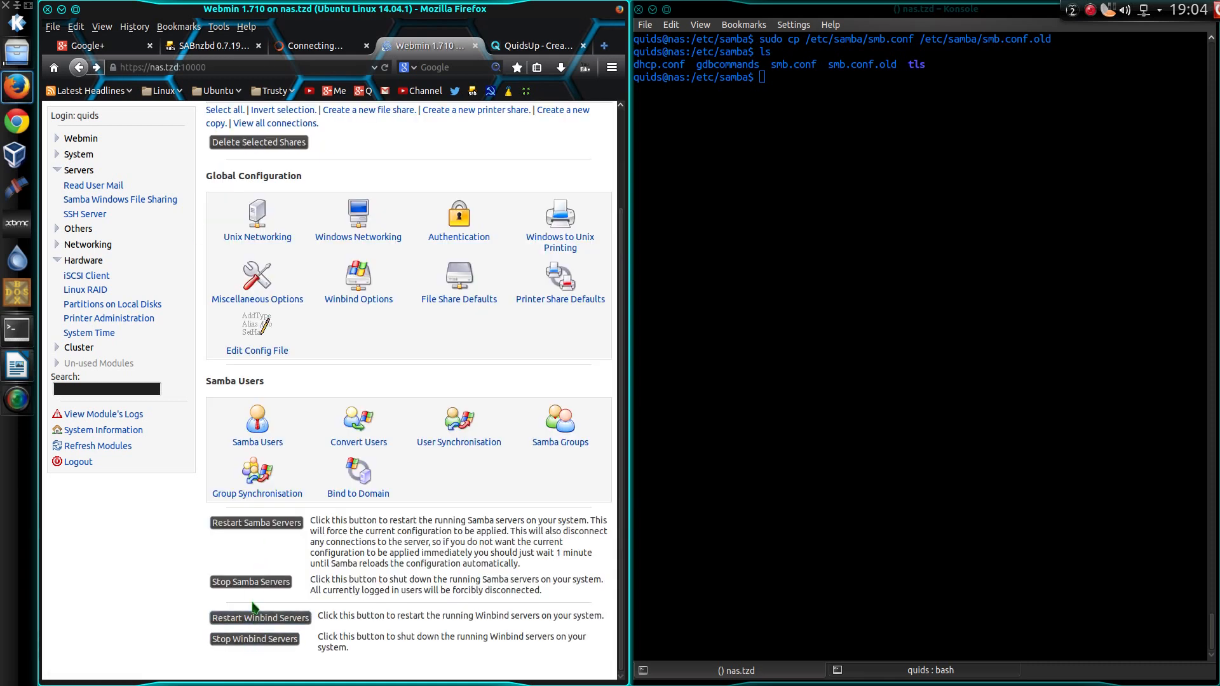
{"action": "left_click", "coordinate": [259, 618]}
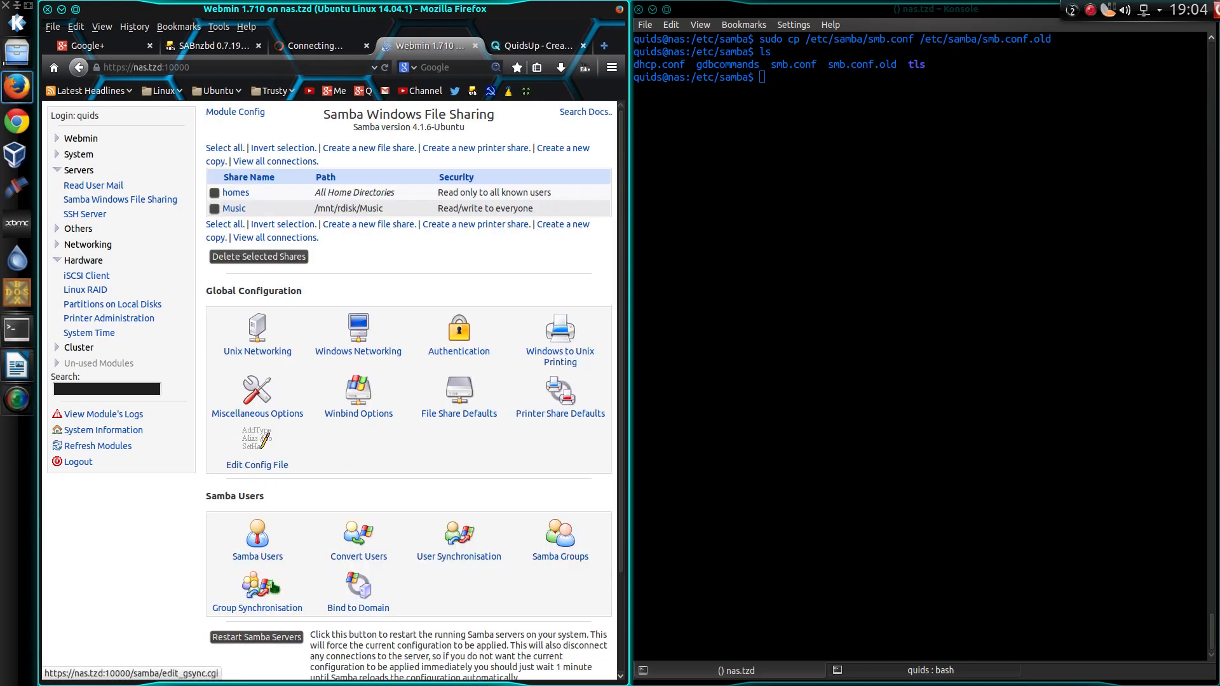
{"action": "scroll", "scroll_direction": "down", "scroll_amount": 3}
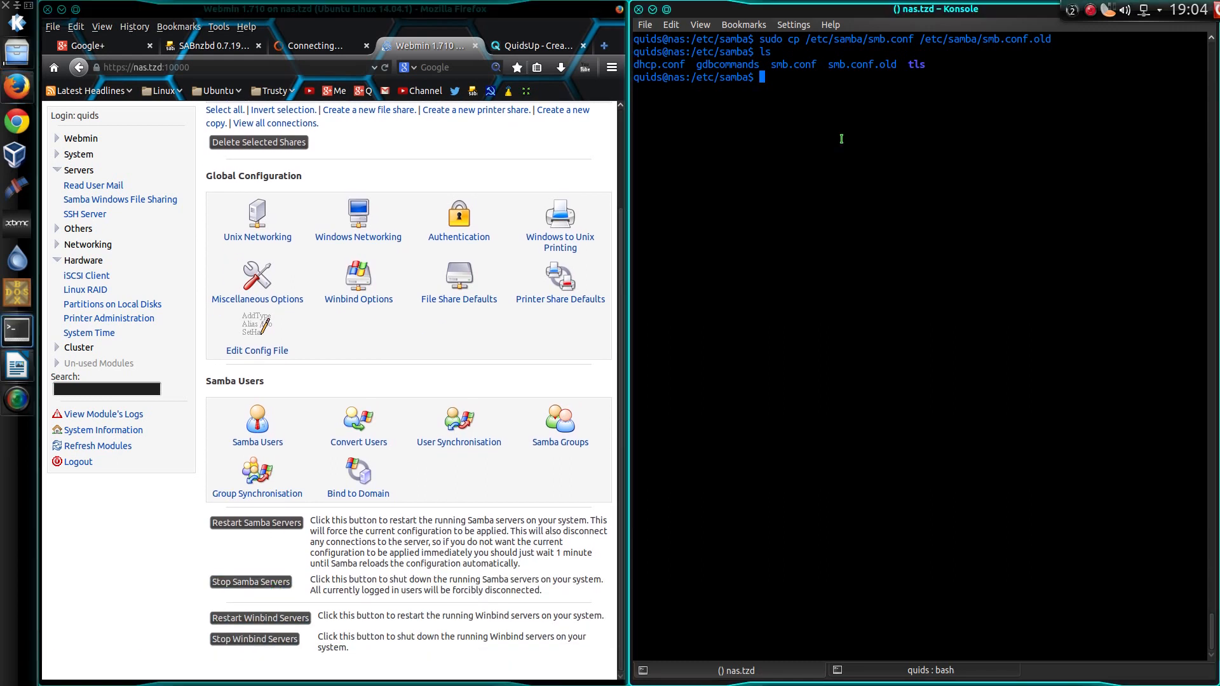
- Run sudo service samba status and see nmbd and smbd both running
{"action": "type", "text": "sudo servi"}
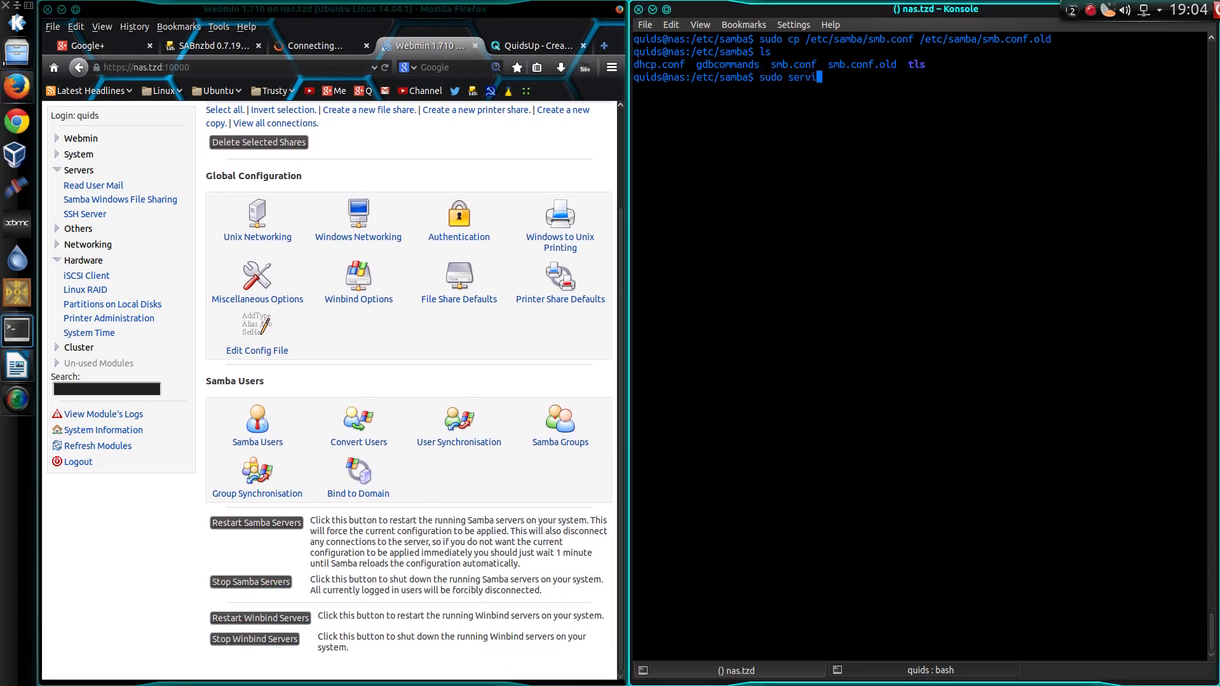
{"action": "type", "text": "ce sam"}
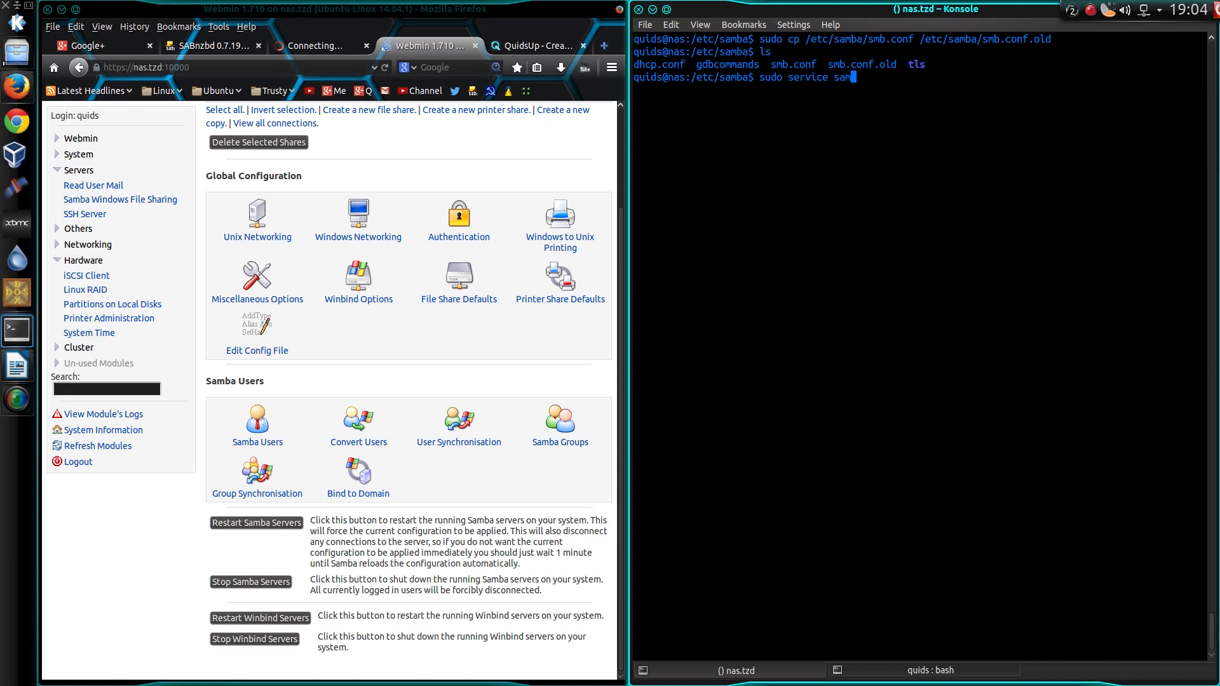
{"action": "type", "text": "ba status"}
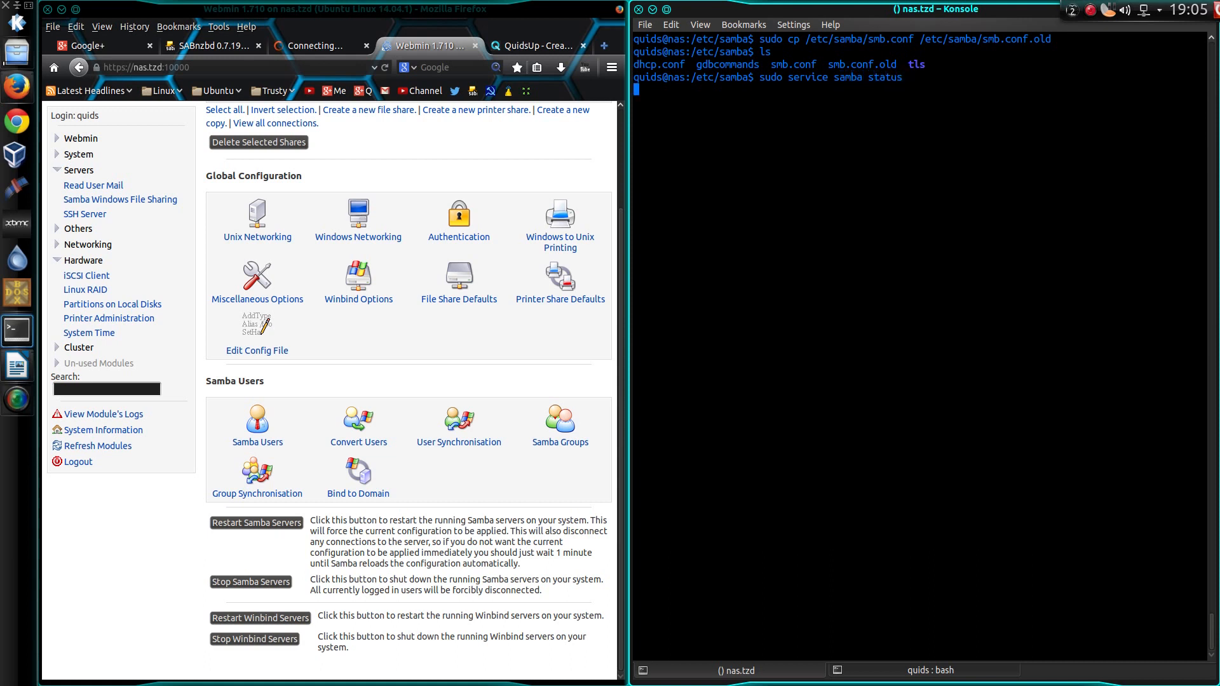
{"action": "key", "text": "Return"}
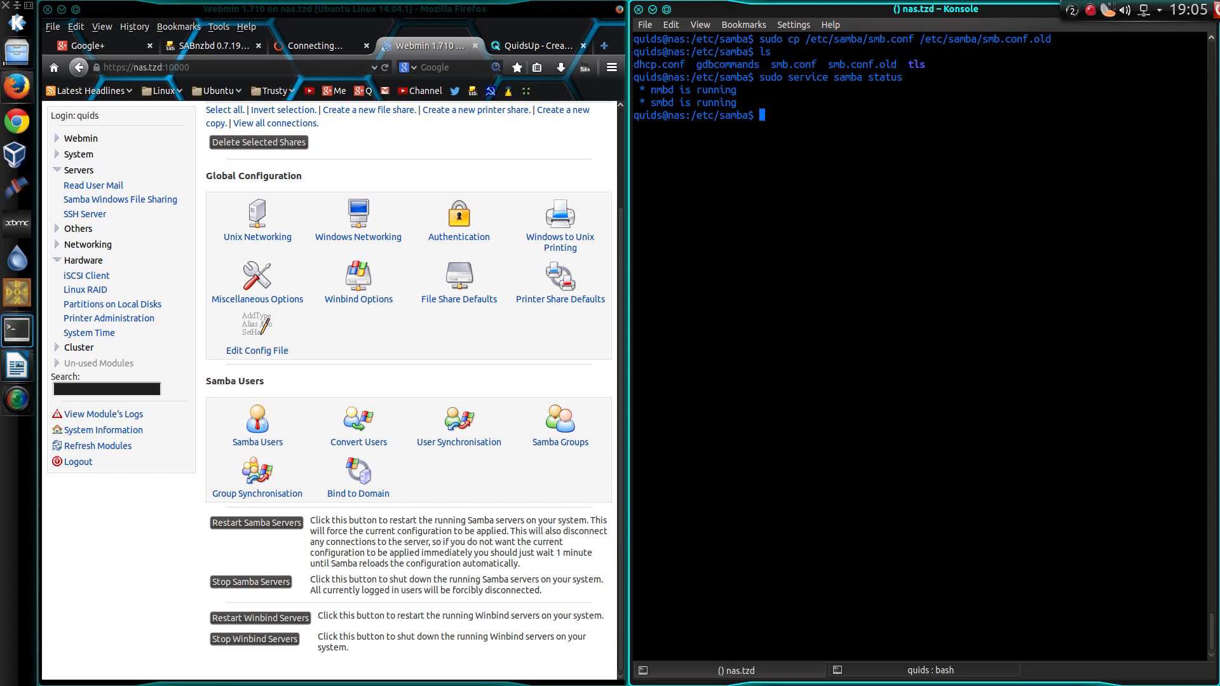
{"action": "type", "text": "sudo service samba s"}
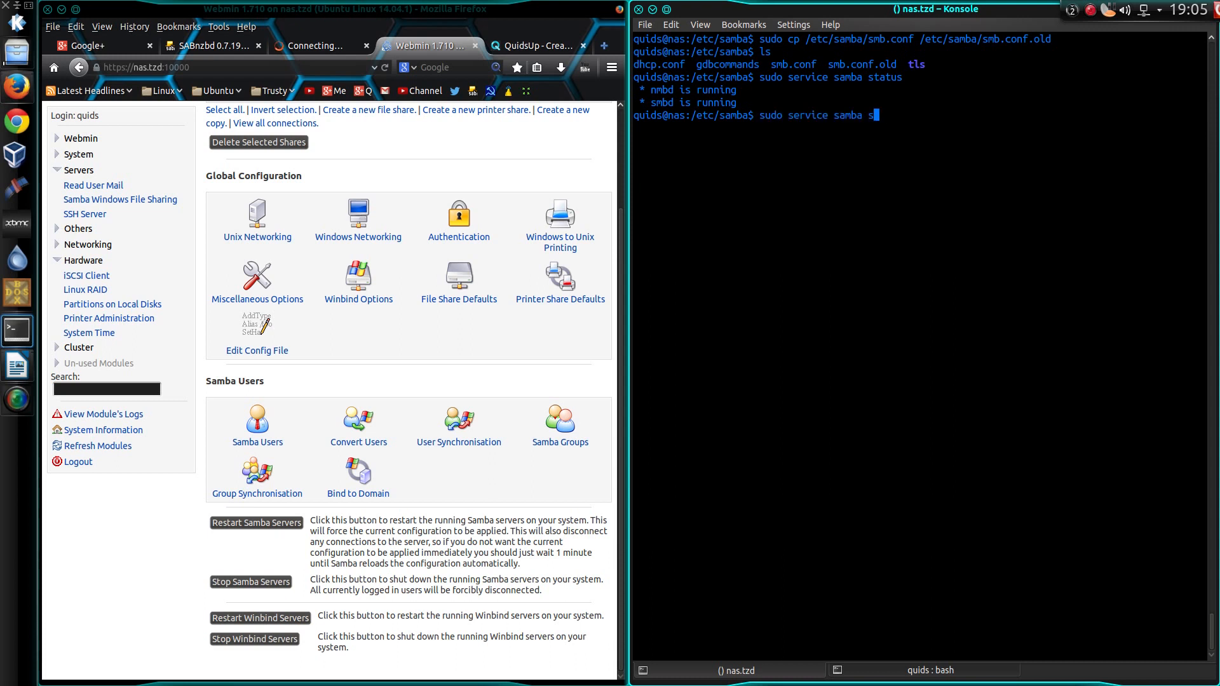
{"action": "key", "text": "Return"}
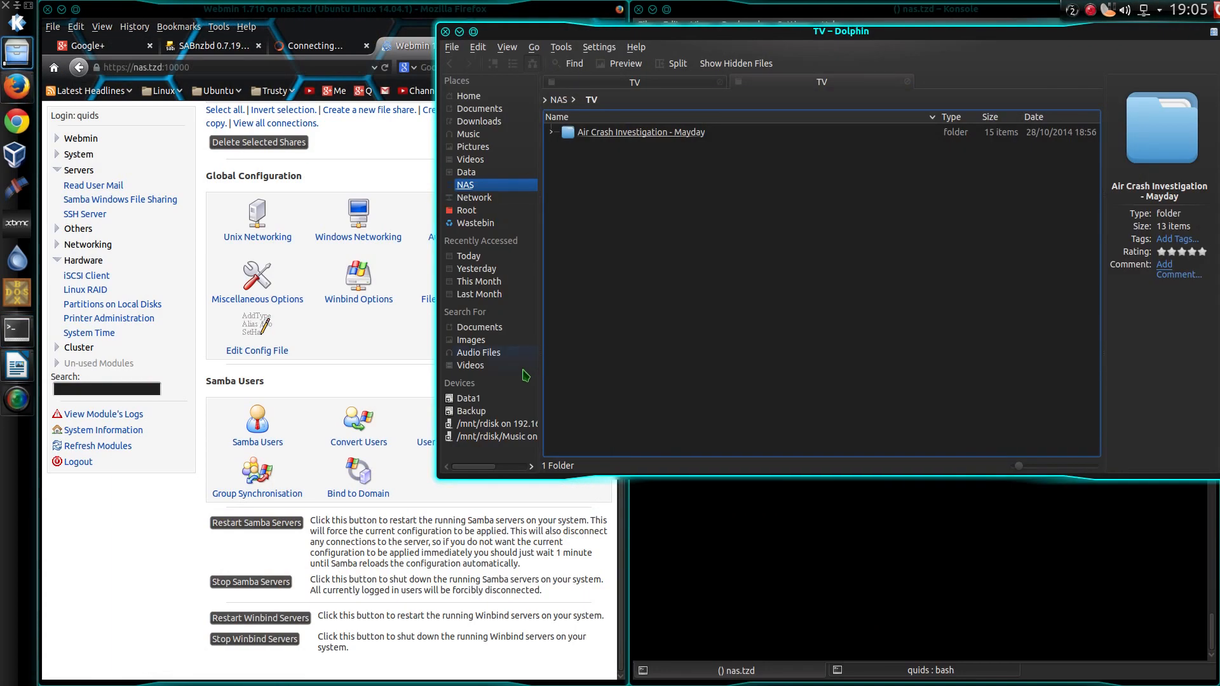
- Browse Network > Samba Shares > Workgroup > Nas to list the NAS's shared folders
{"action": "left_click", "coordinate": [475, 197]}
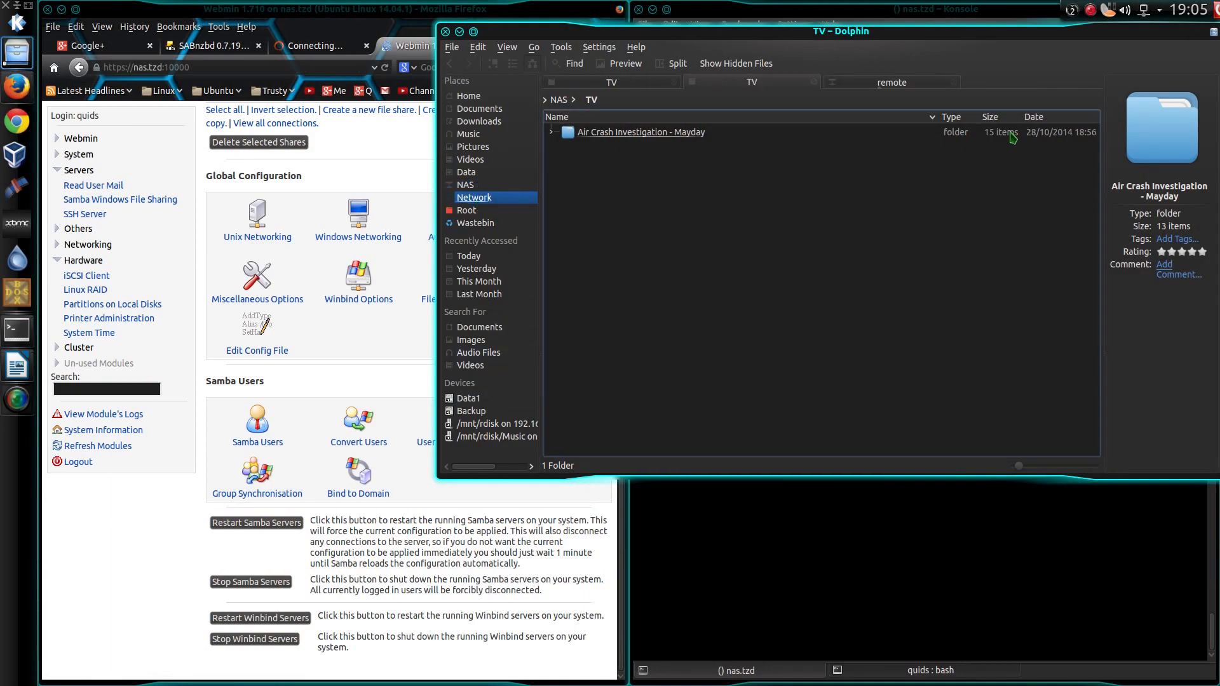
{"action": "left_click", "coordinate": [474, 197]}
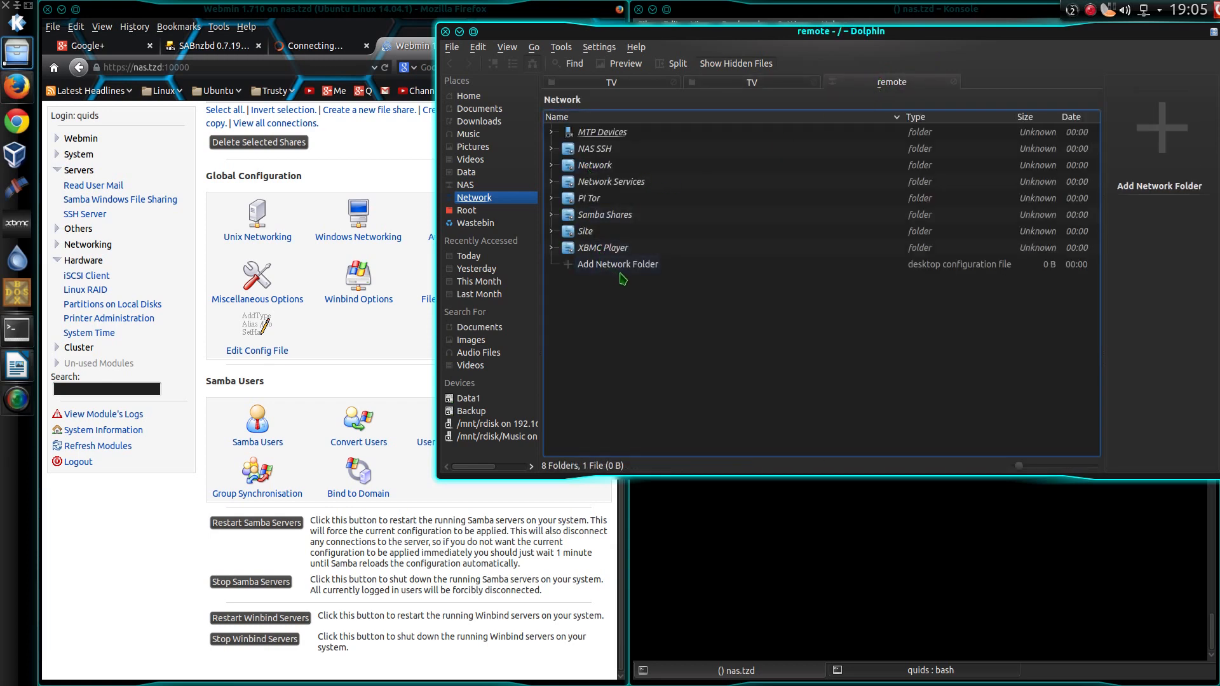
{"action": "left_click", "coordinate": [603, 215]}
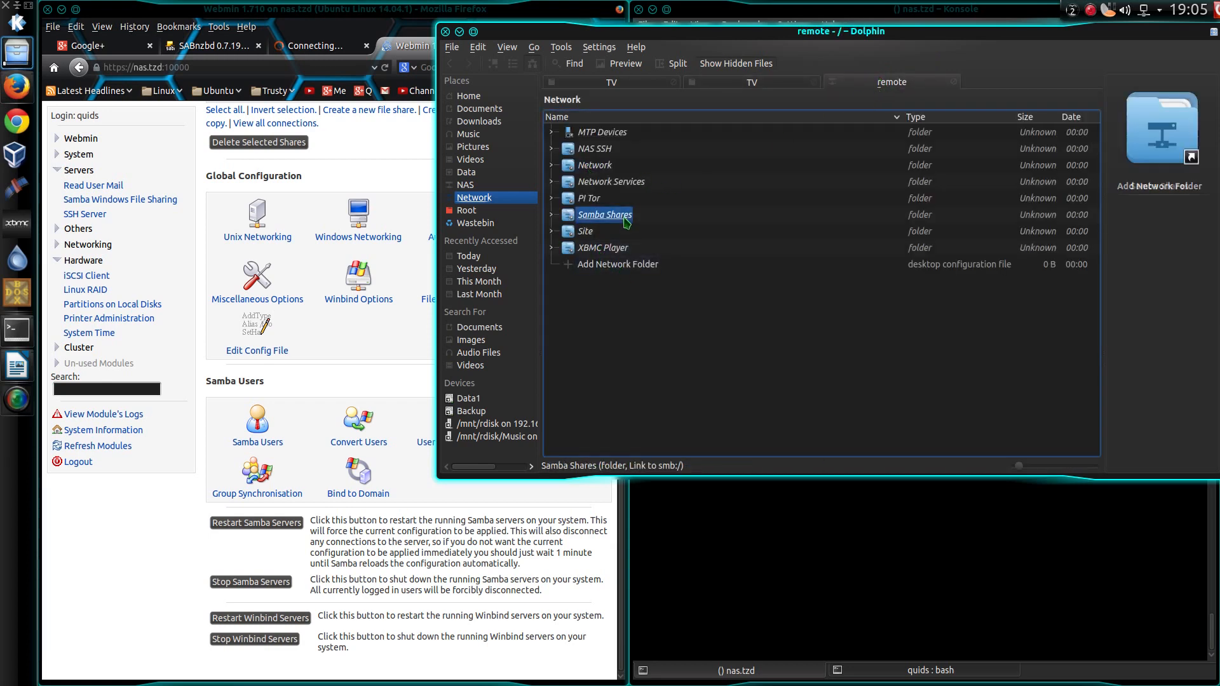
{"action": "double_click", "coordinate": [603, 214]}
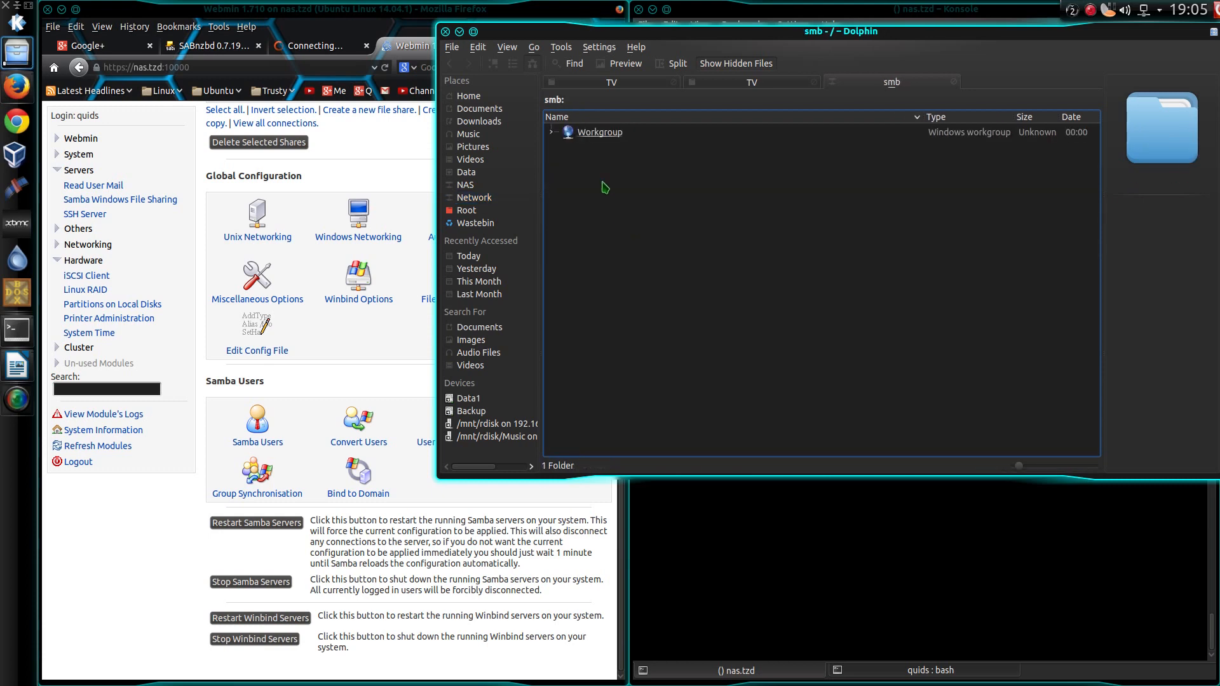
{"action": "double_click", "coordinate": [599, 131]}
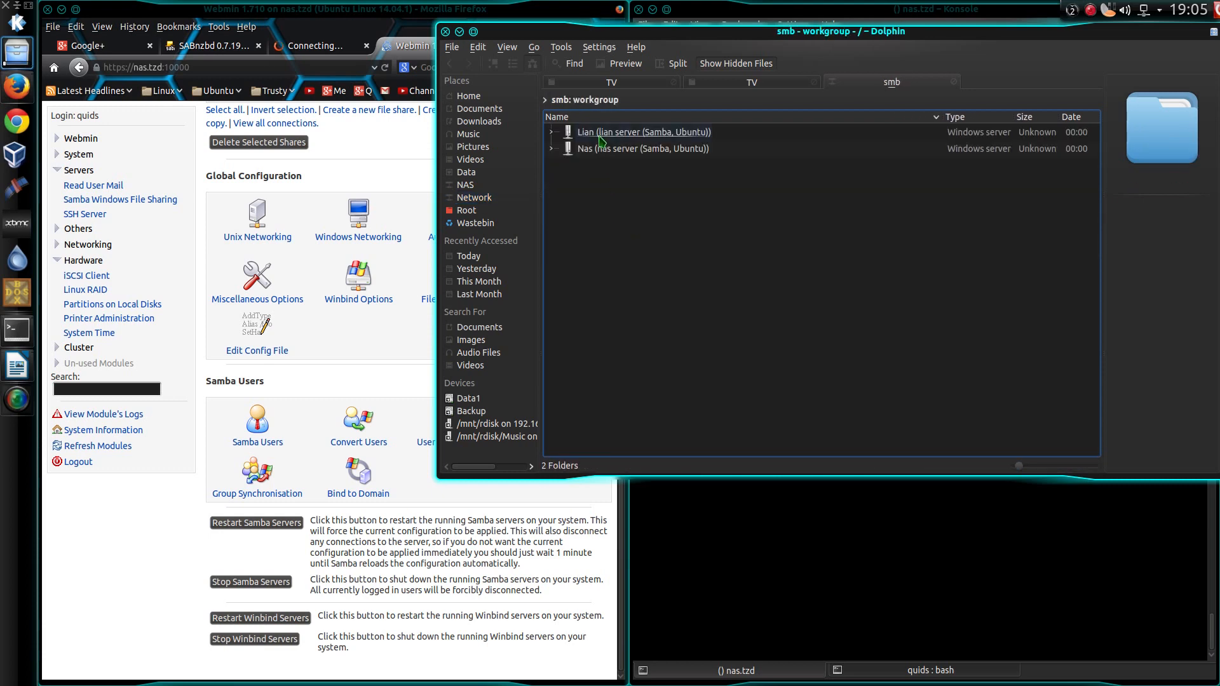
{"action": "left_click", "coordinate": [643, 149]}
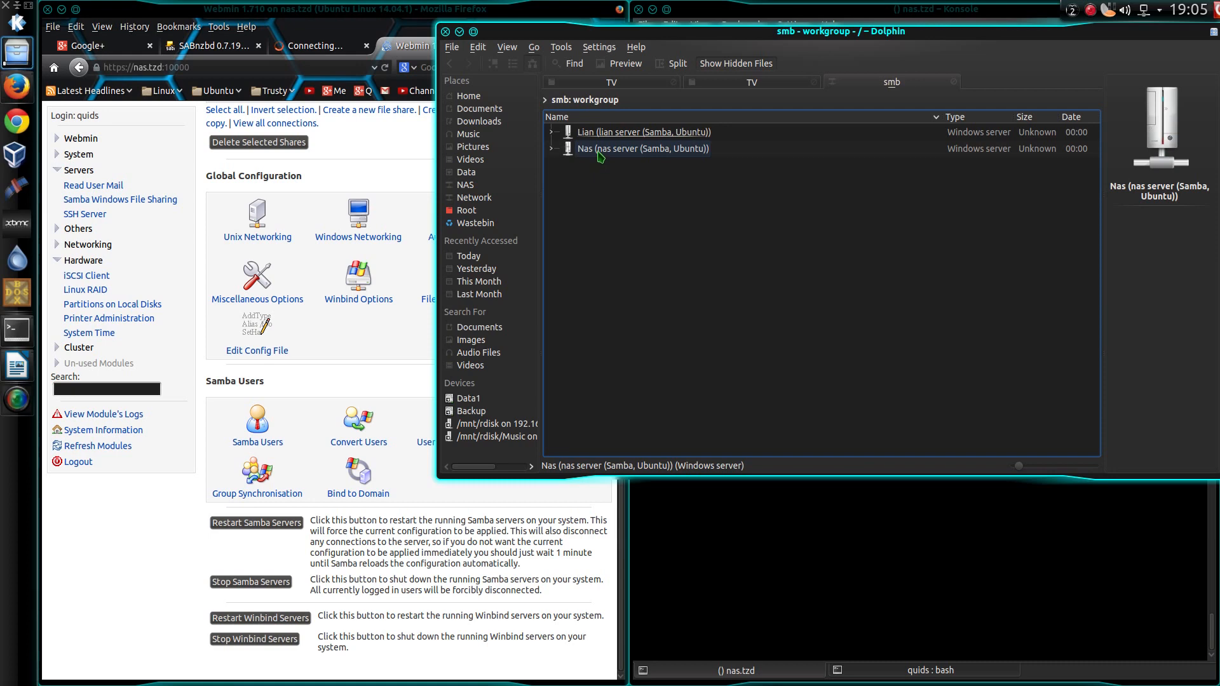
{"action": "double_click", "coordinate": [643, 148]}
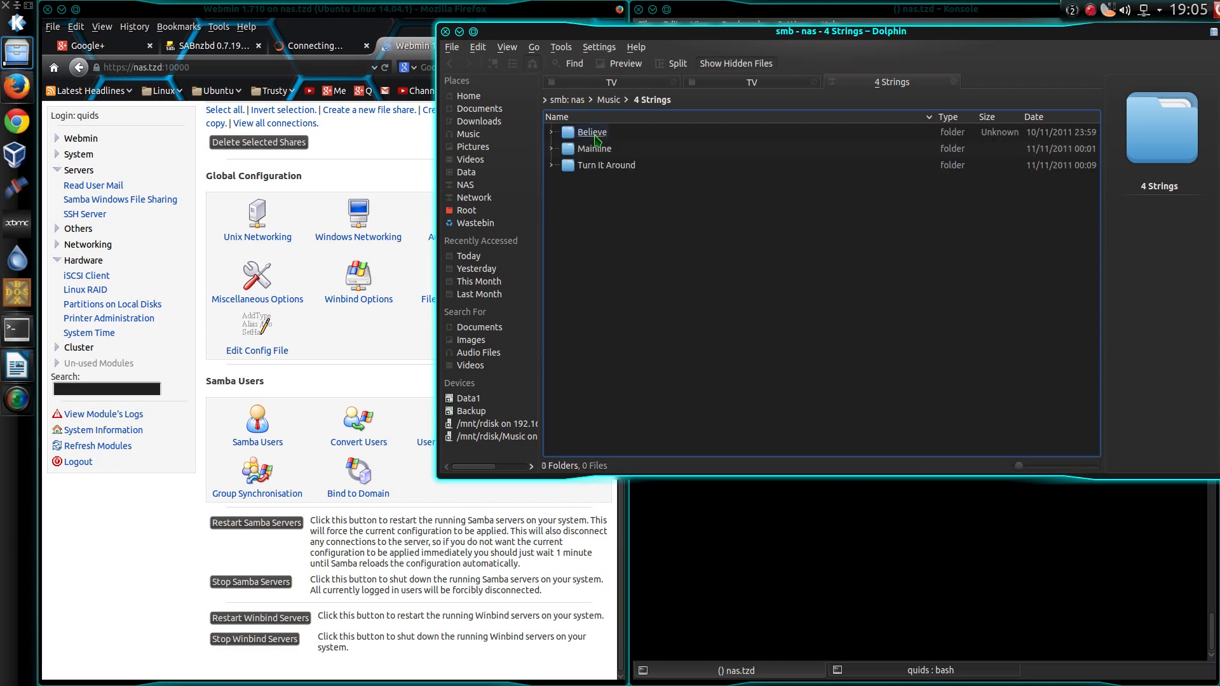
- Descend into Music > 4 Strings > Believe and view the Revelation track's context actions
{"action": "right_click", "coordinate": [592, 131]}
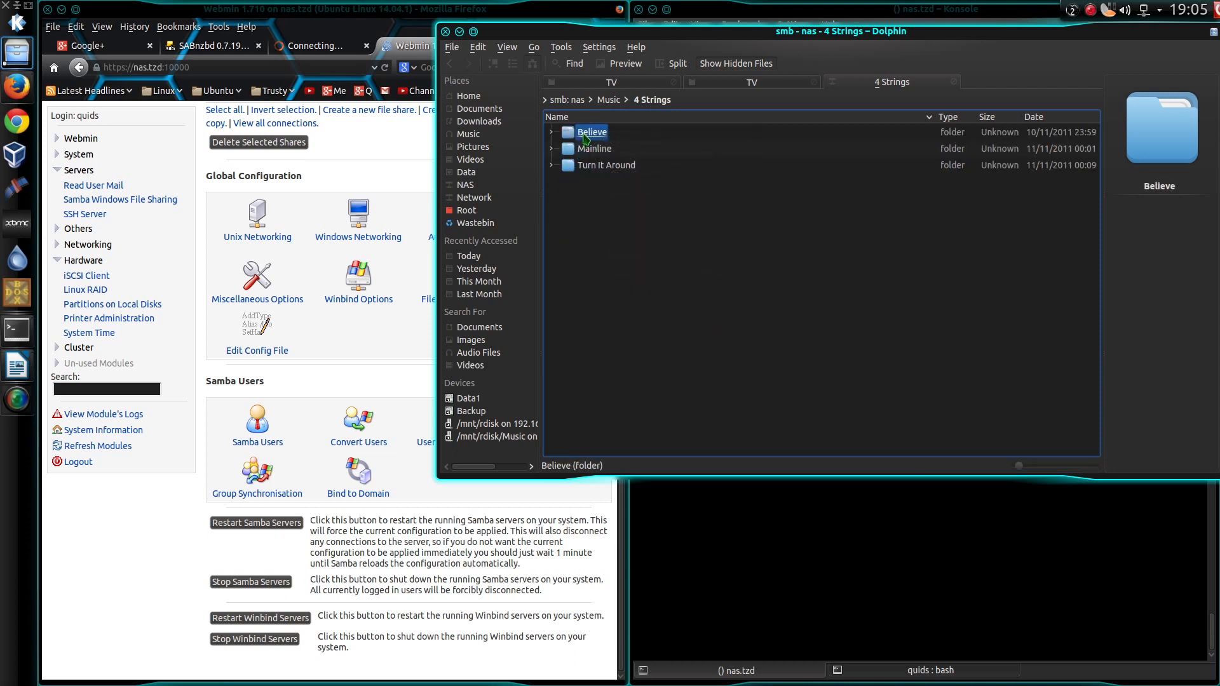
{"action": "double_click", "coordinate": [594, 131]}
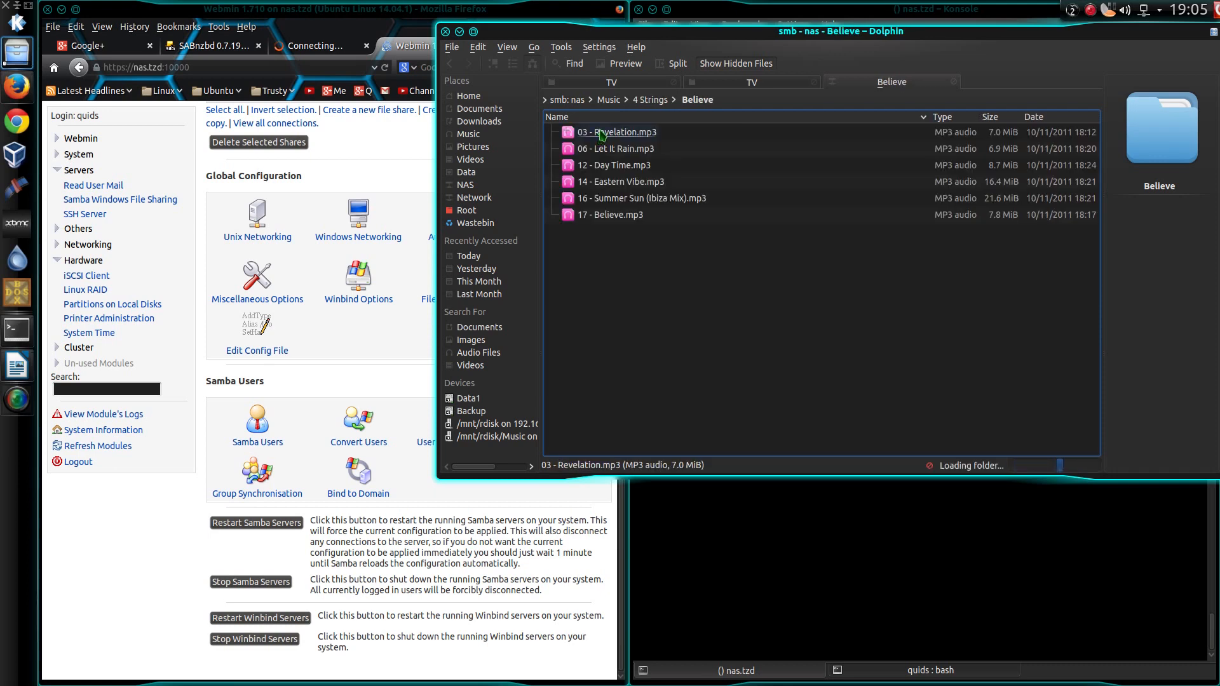
{"action": "right_click", "coordinate": [616, 131]}
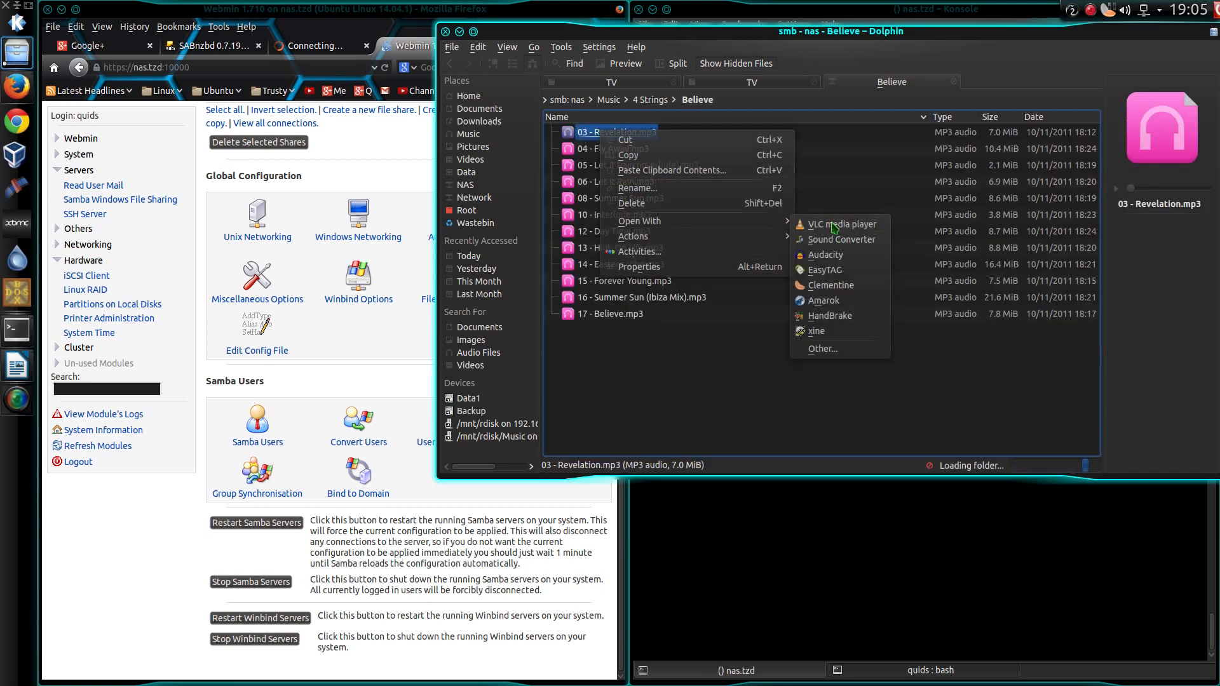
{"action": "left_click", "coordinate": [841, 224]}
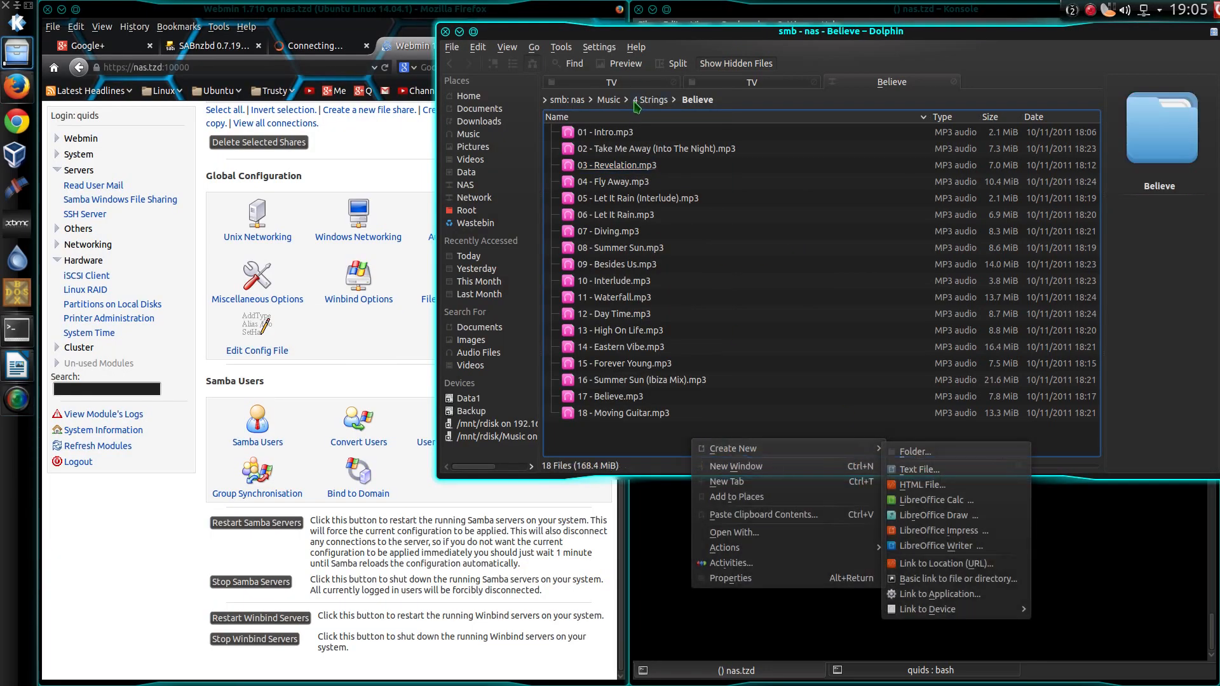
- Back in Music, create a text file named temp and dismiss the Access denied error
{"action": "left_click", "coordinate": [609, 99]}
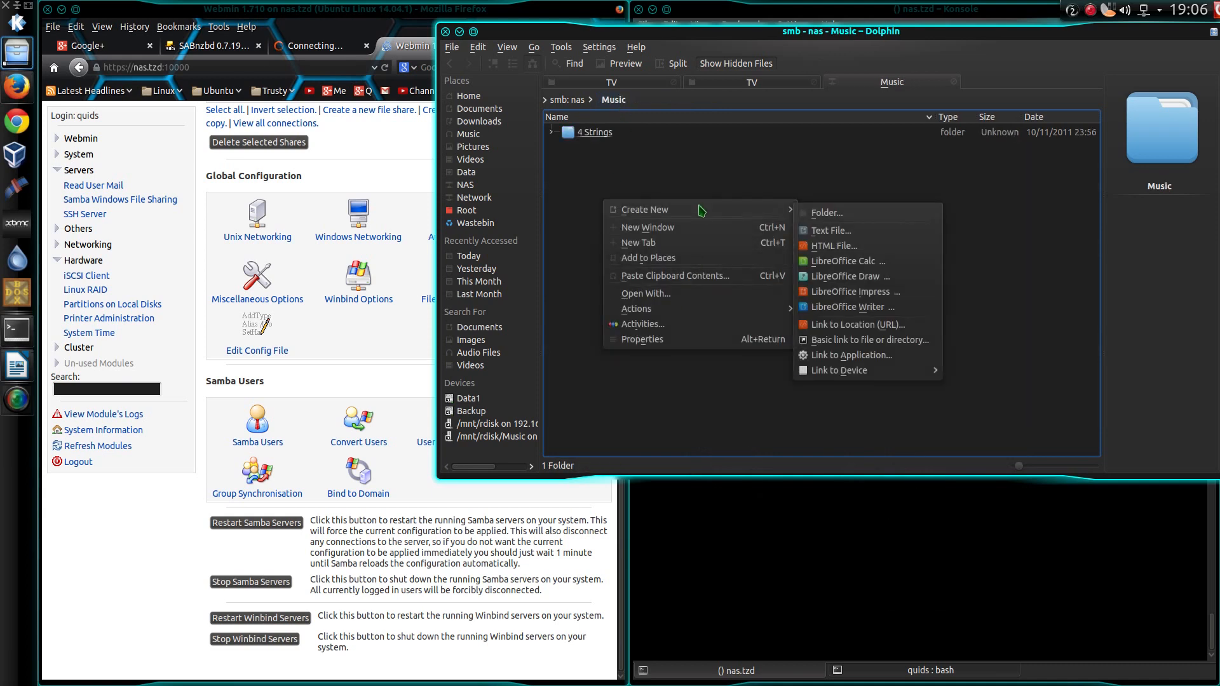
{"action": "left_click", "coordinate": [832, 230]}
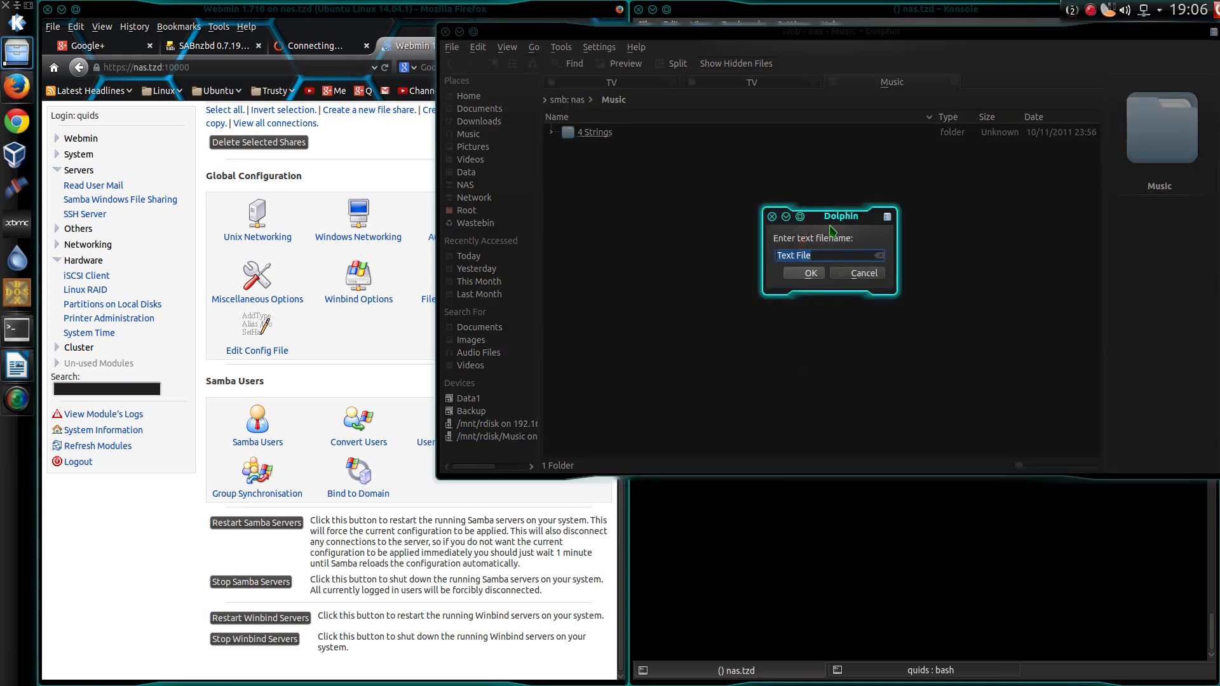
{"action": "type", "text": "tem"}
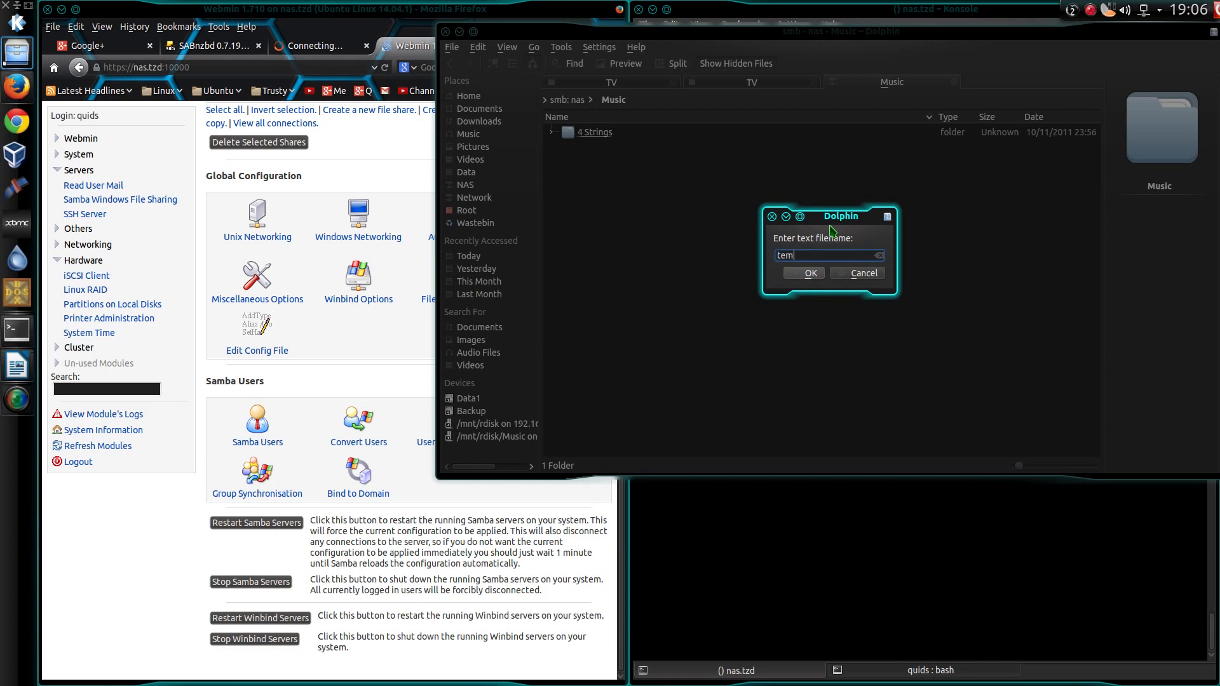
{"action": "left_click", "coordinate": [857, 273]}
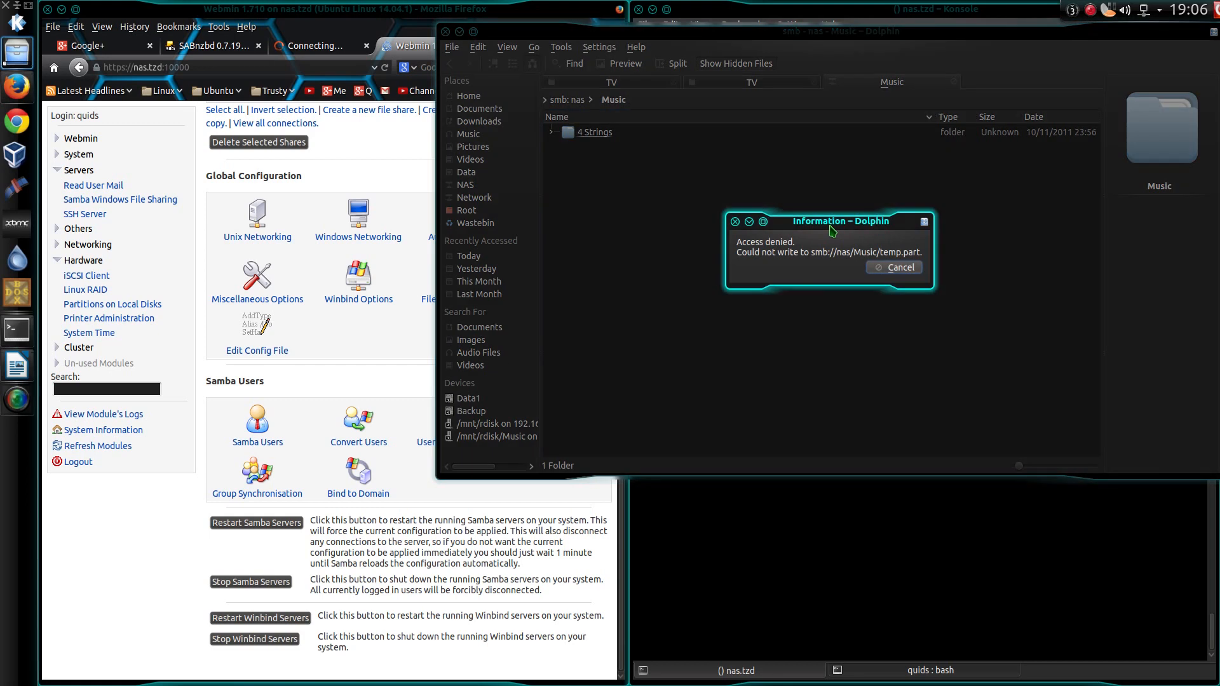
{"action": "left_click", "coordinate": [893, 267]}
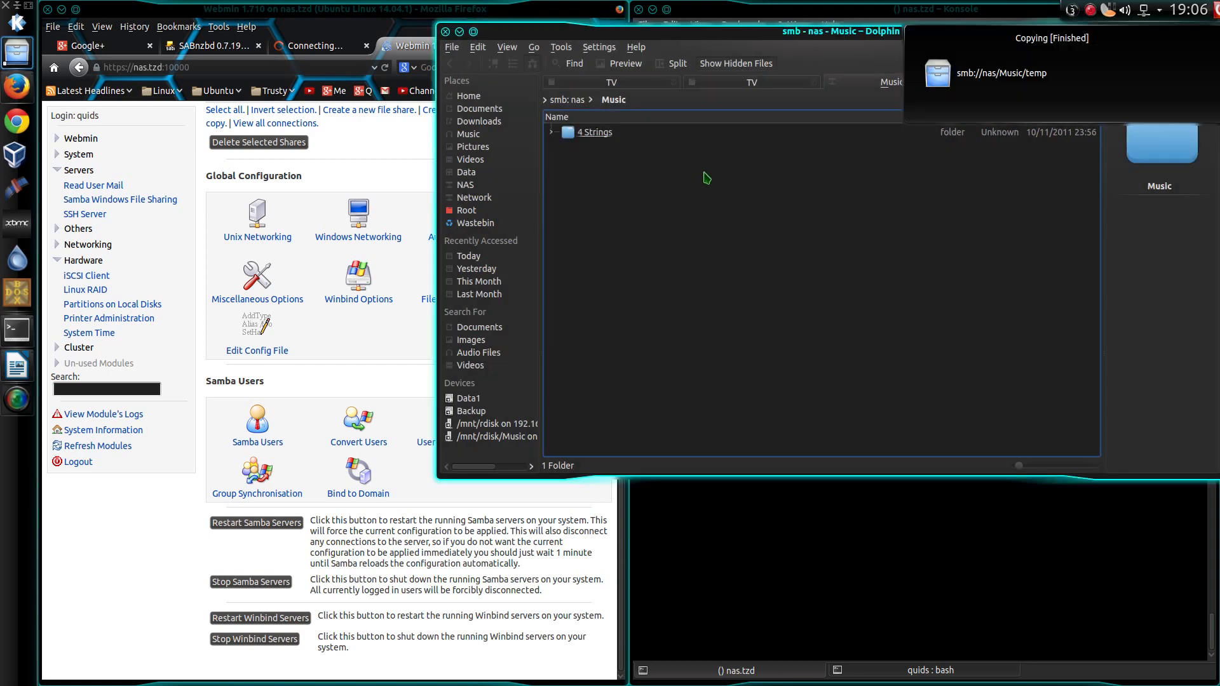